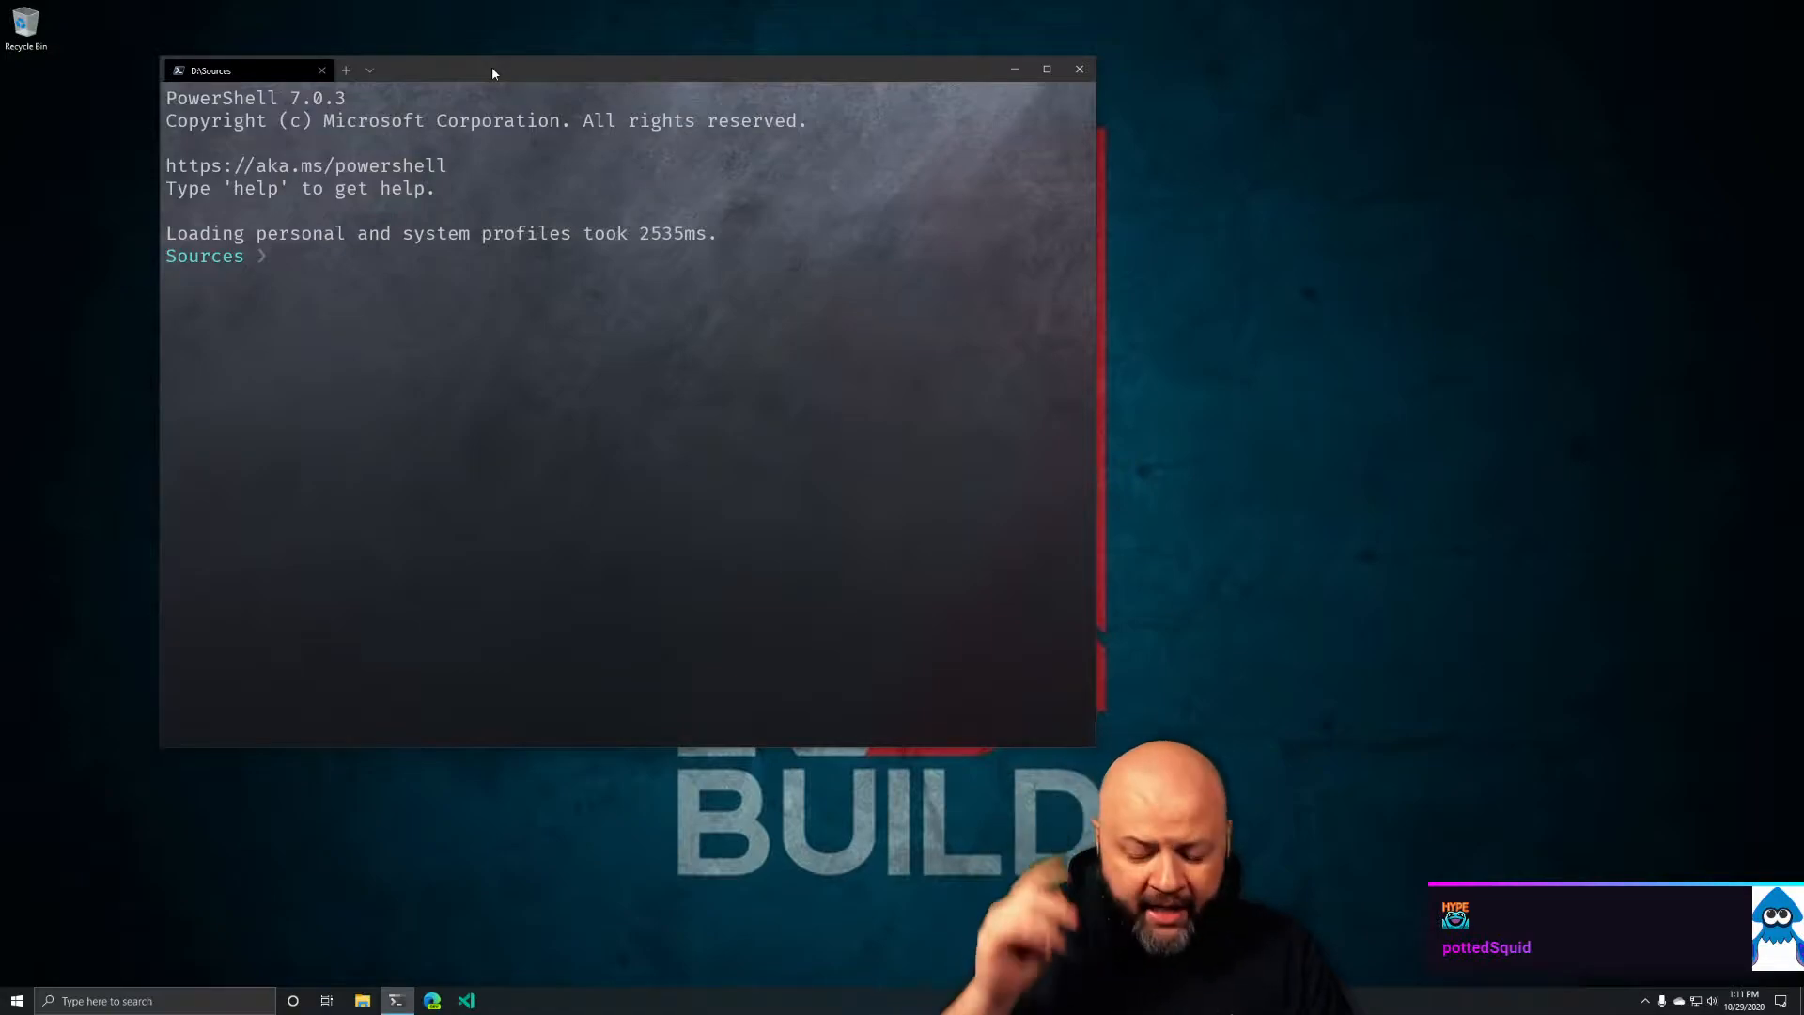
# Change PowerShell into the parithon folder and launch VS Code there with 'code .'
pyautogui.write('mj')
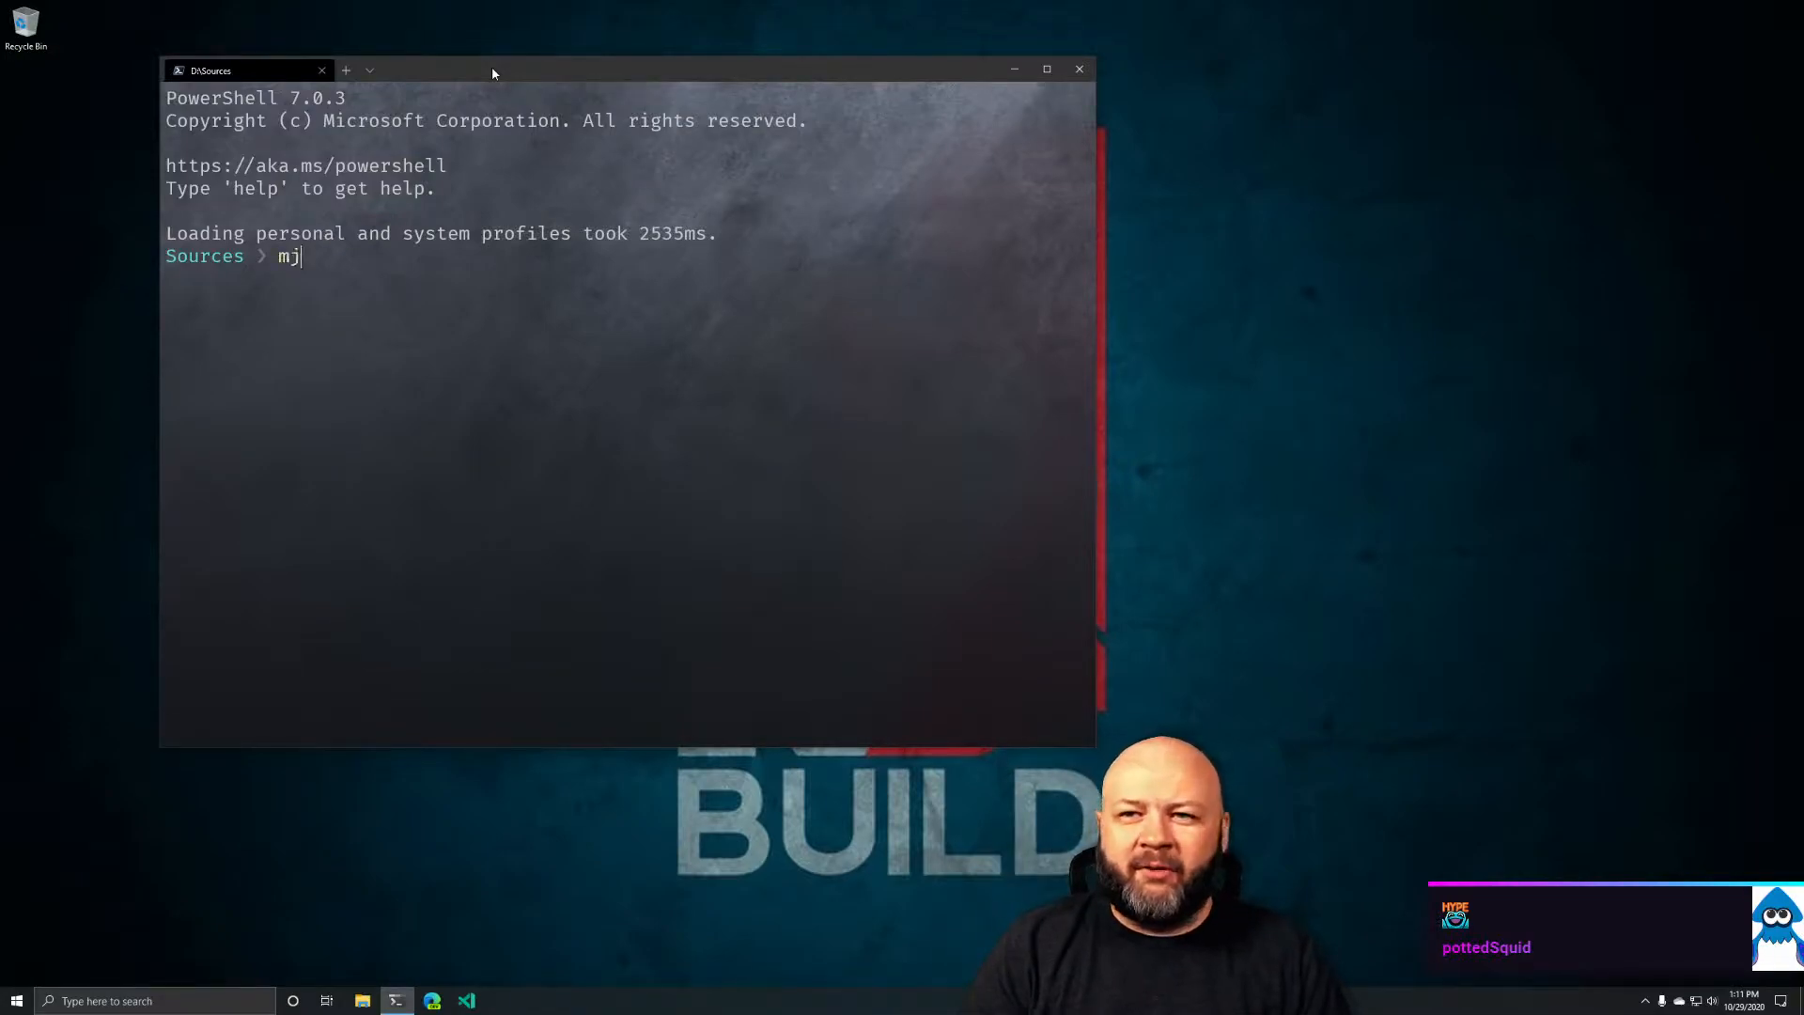
pyautogui.write('cd parithon')
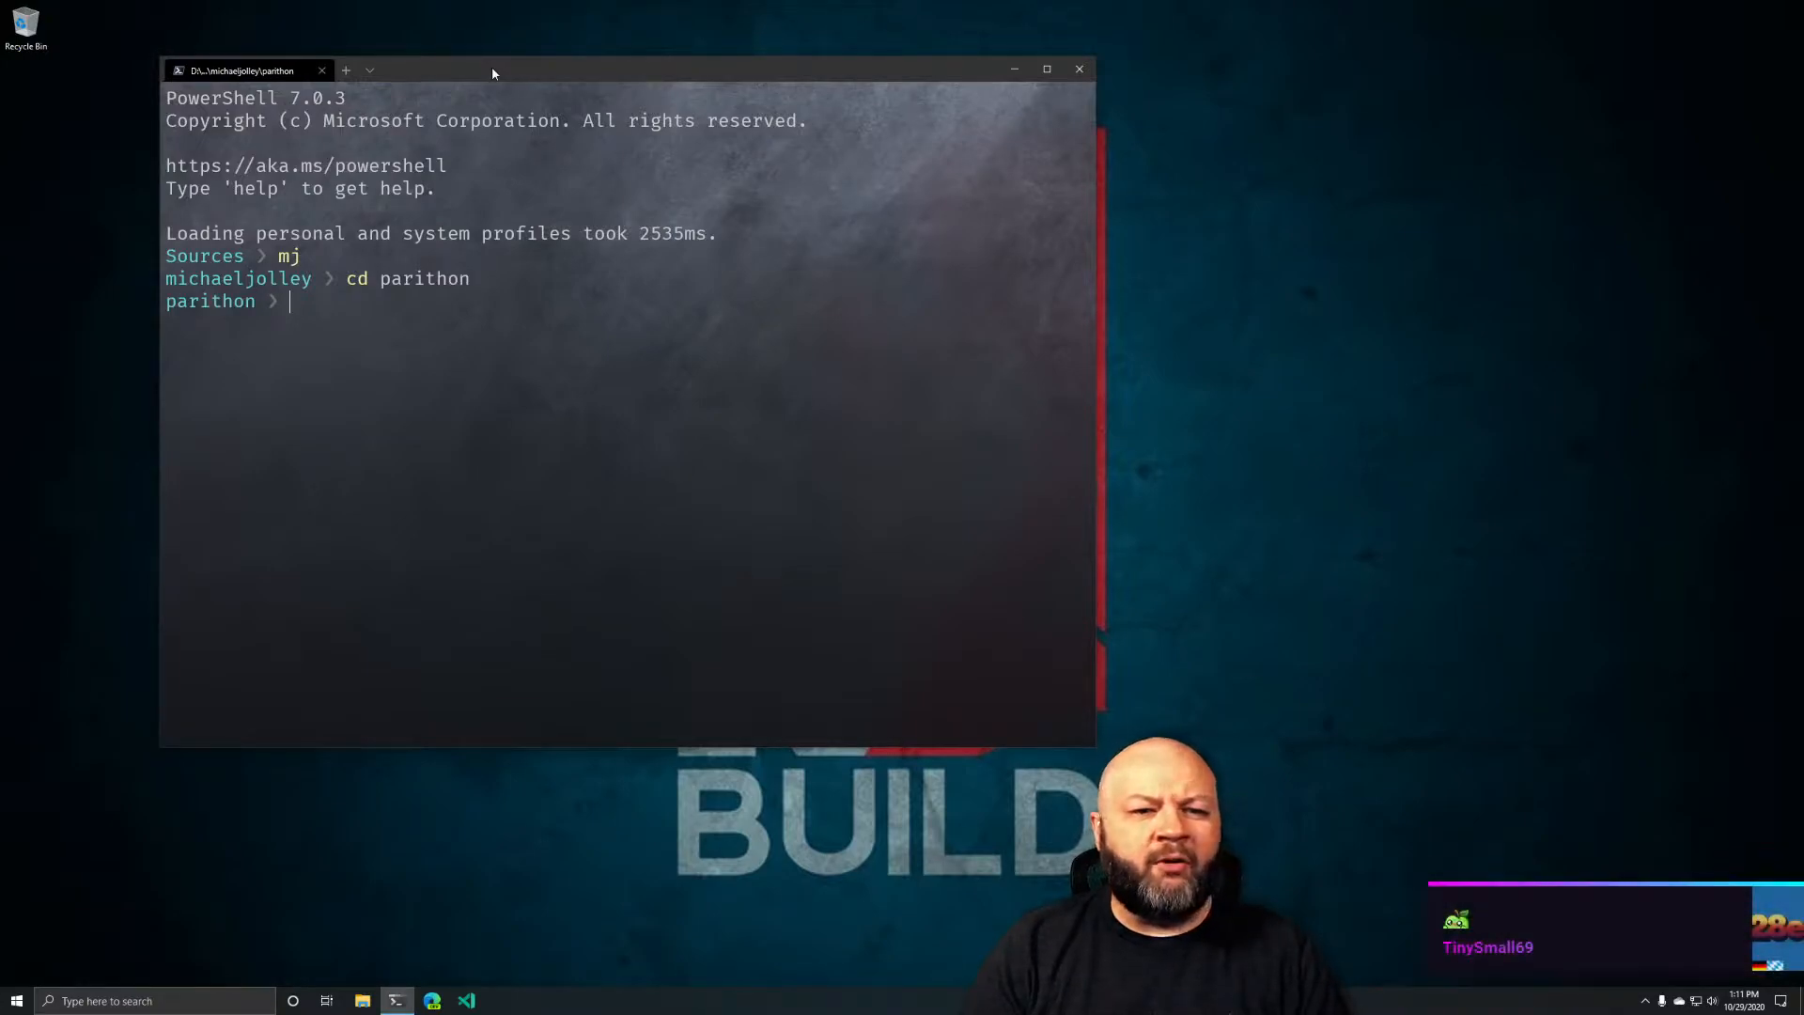
pyautogui.write('code .')
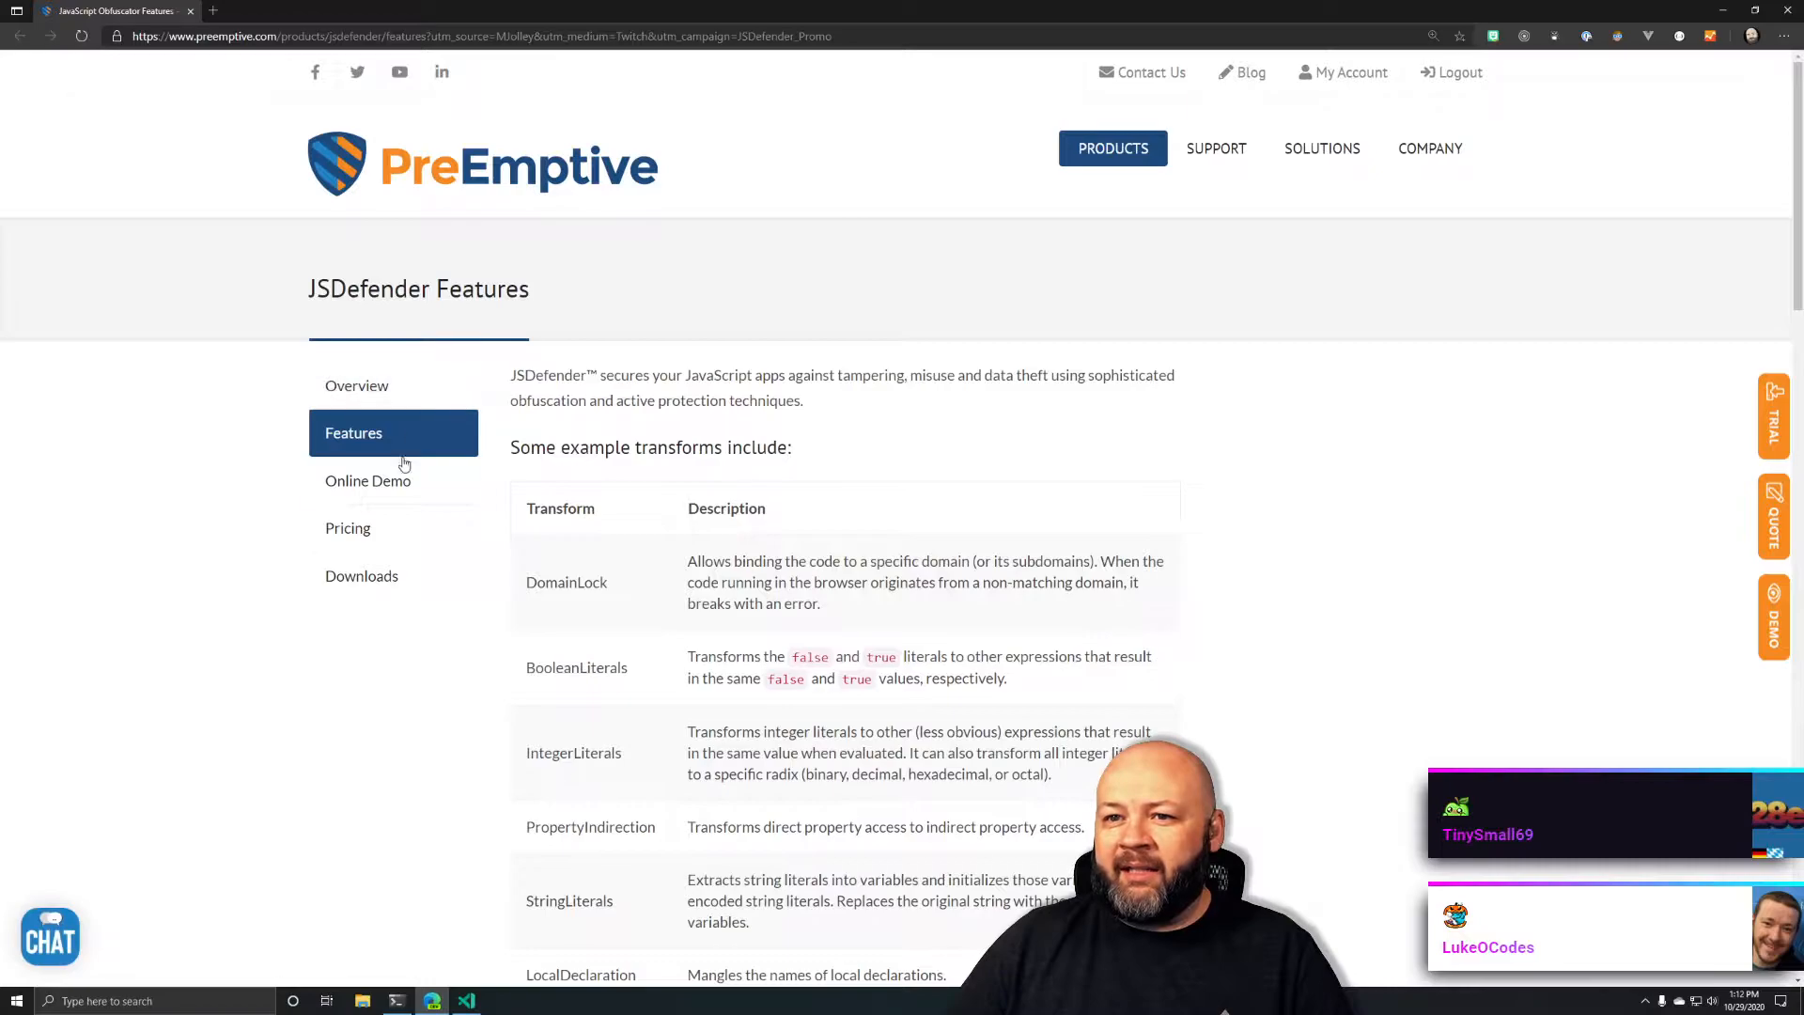
# Open the JSDefender Online Demo from the left-hand navigation list
pyautogui.click(368, 481)
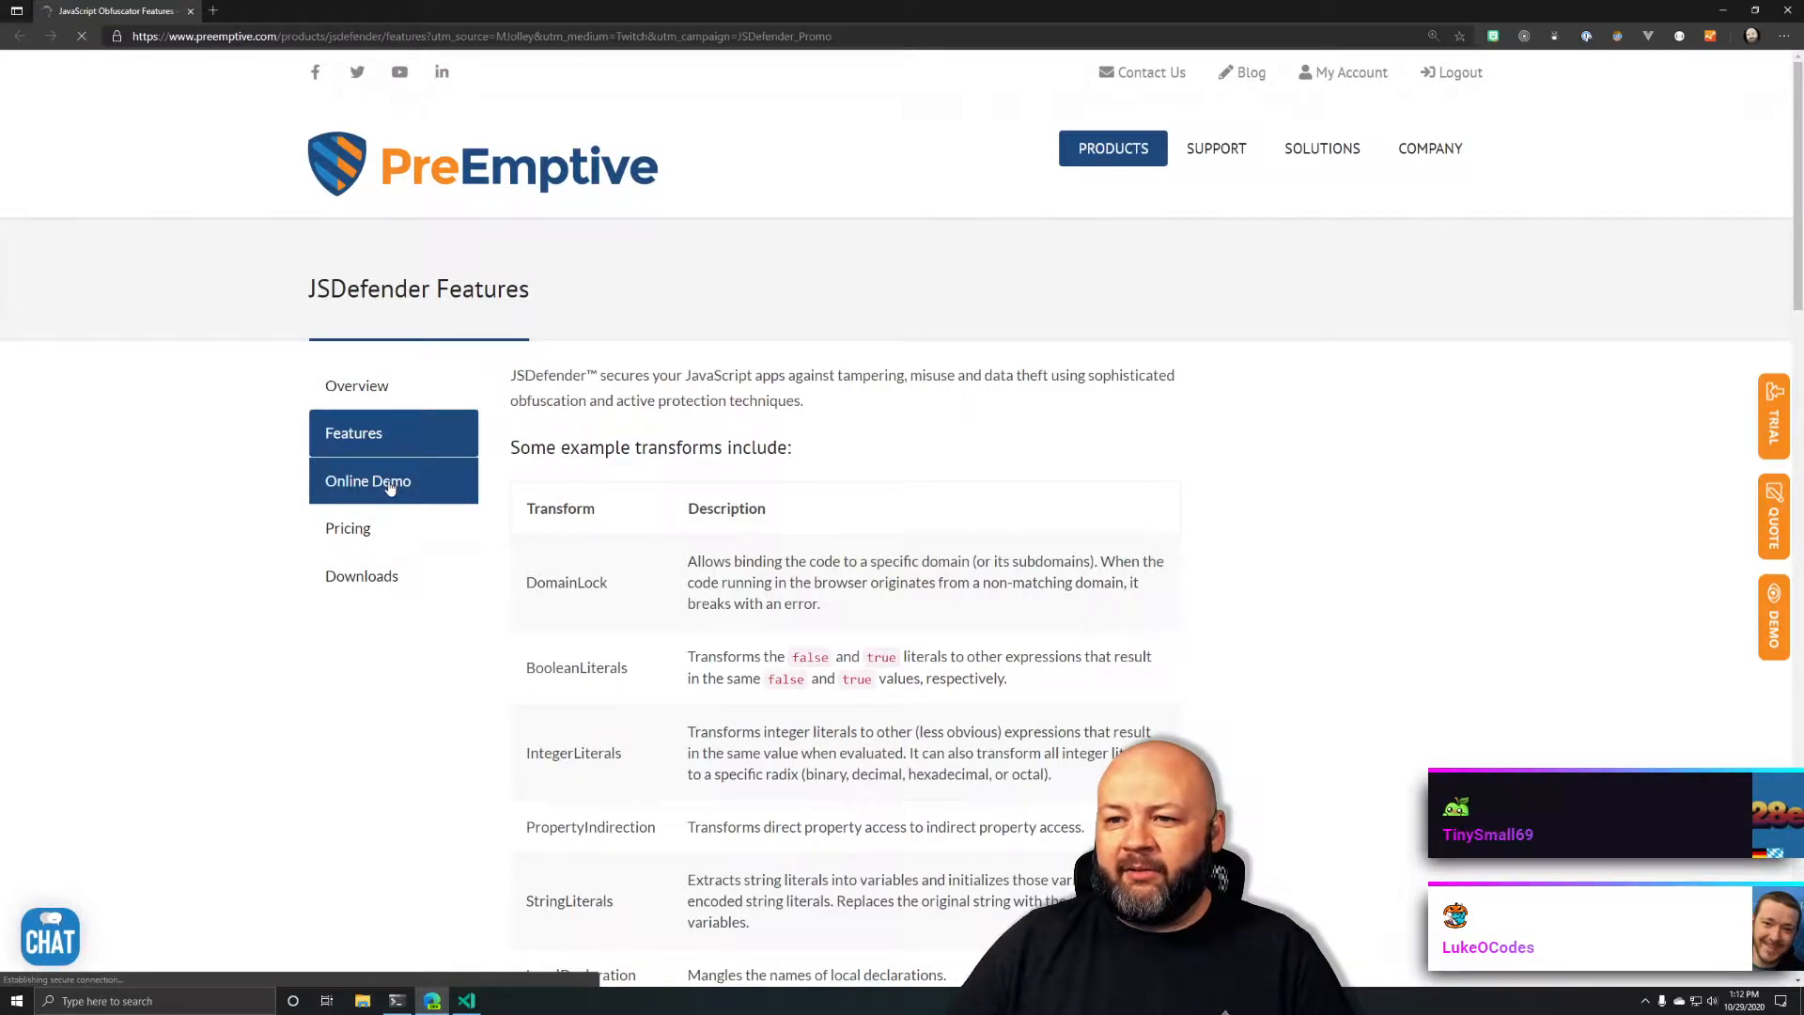
pyautogui.click(368, 482)
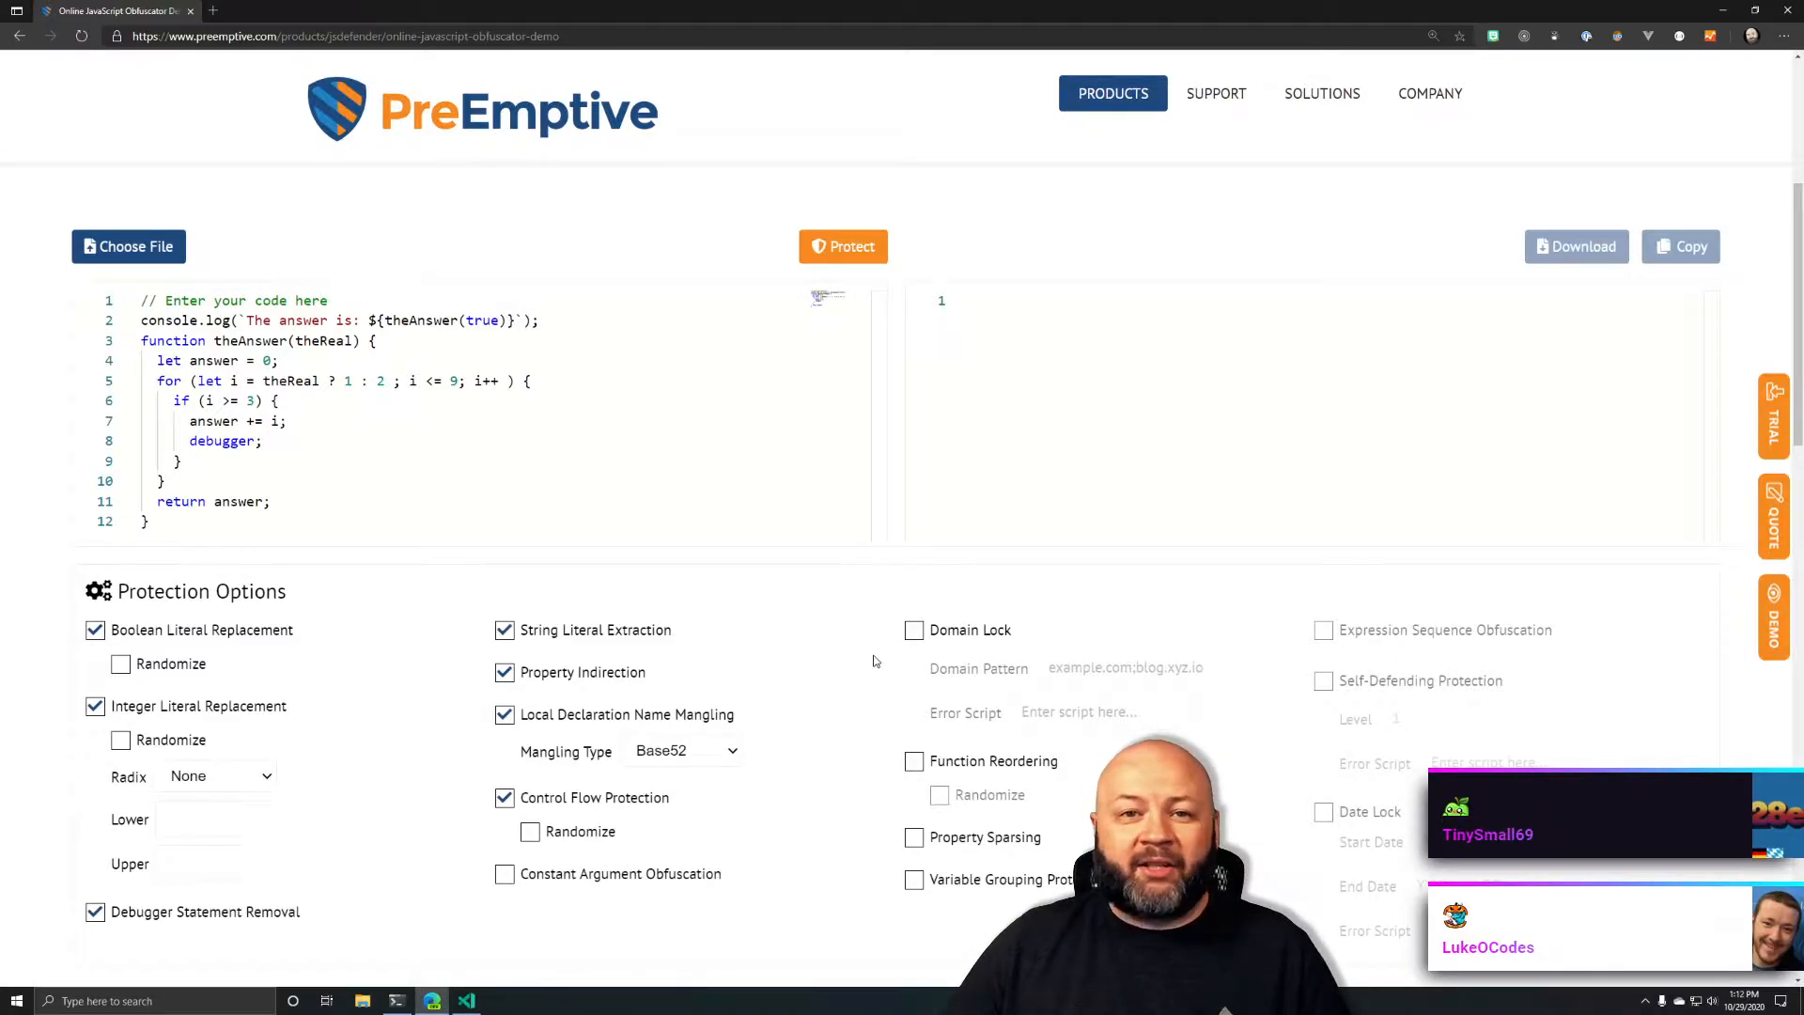
pyautogui.click(143, 522)
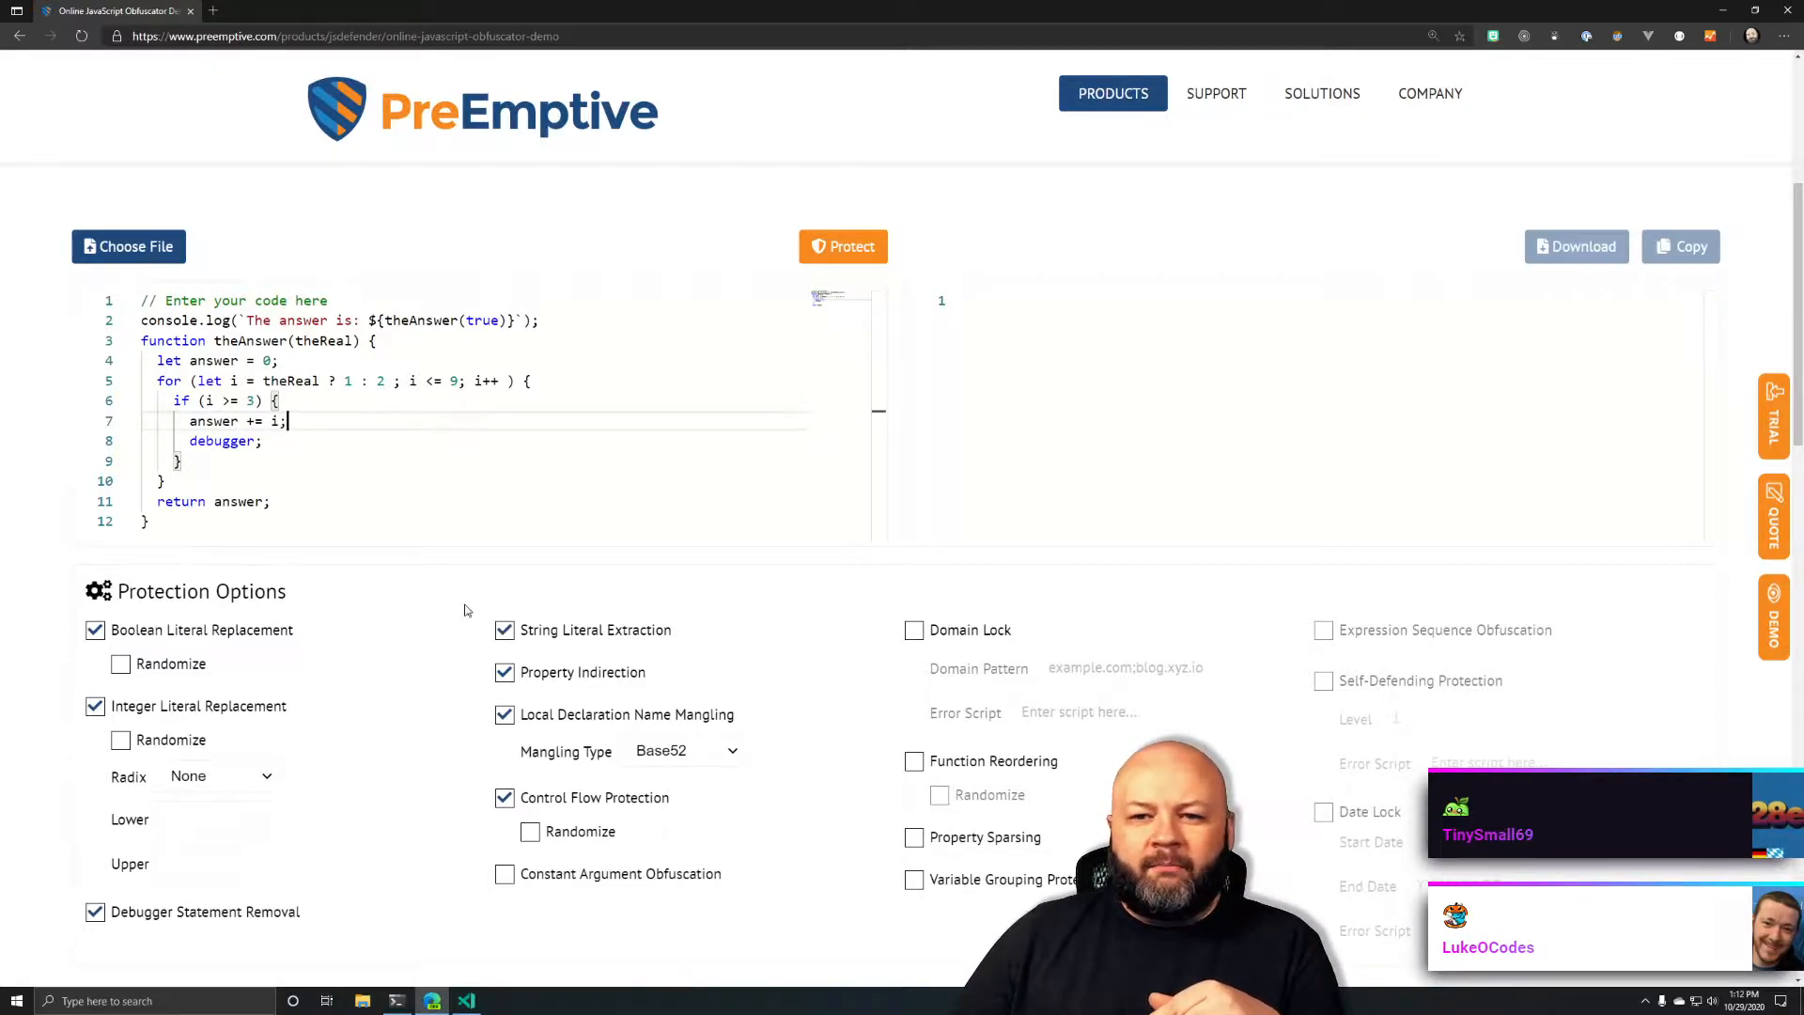
pyautogui.scroll(-3)
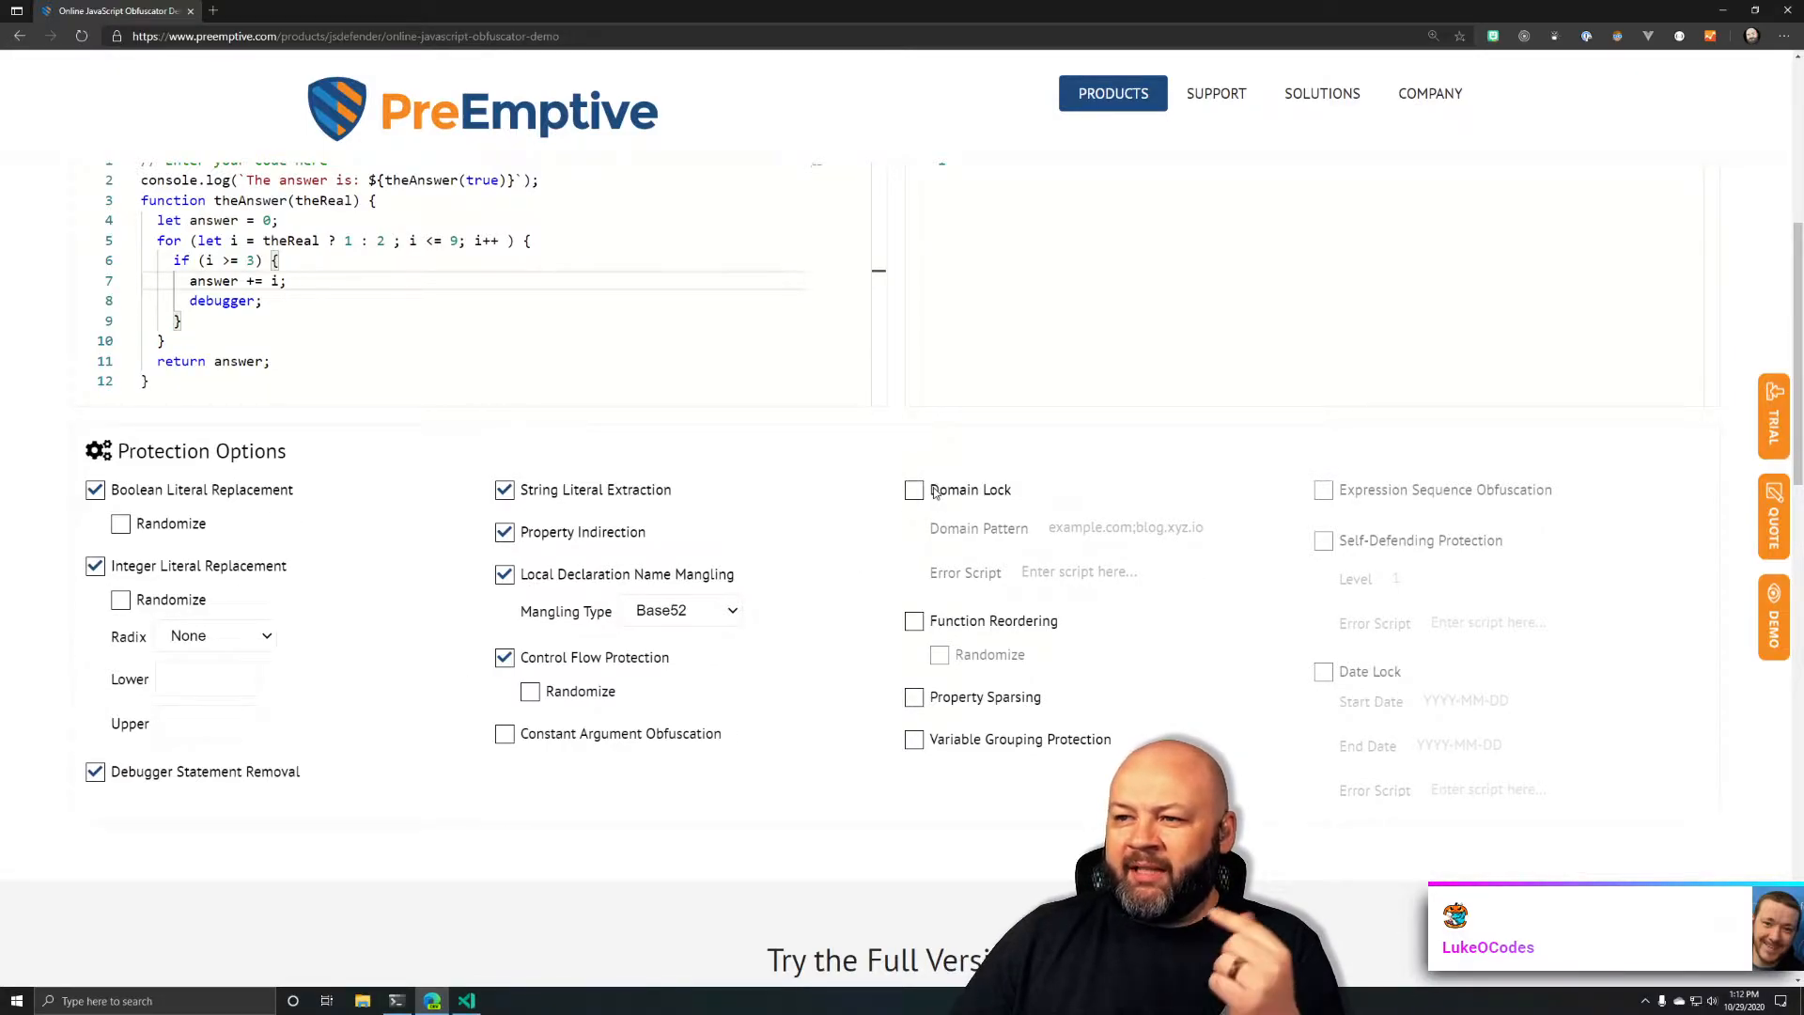
pyautogui.click(913, 489)
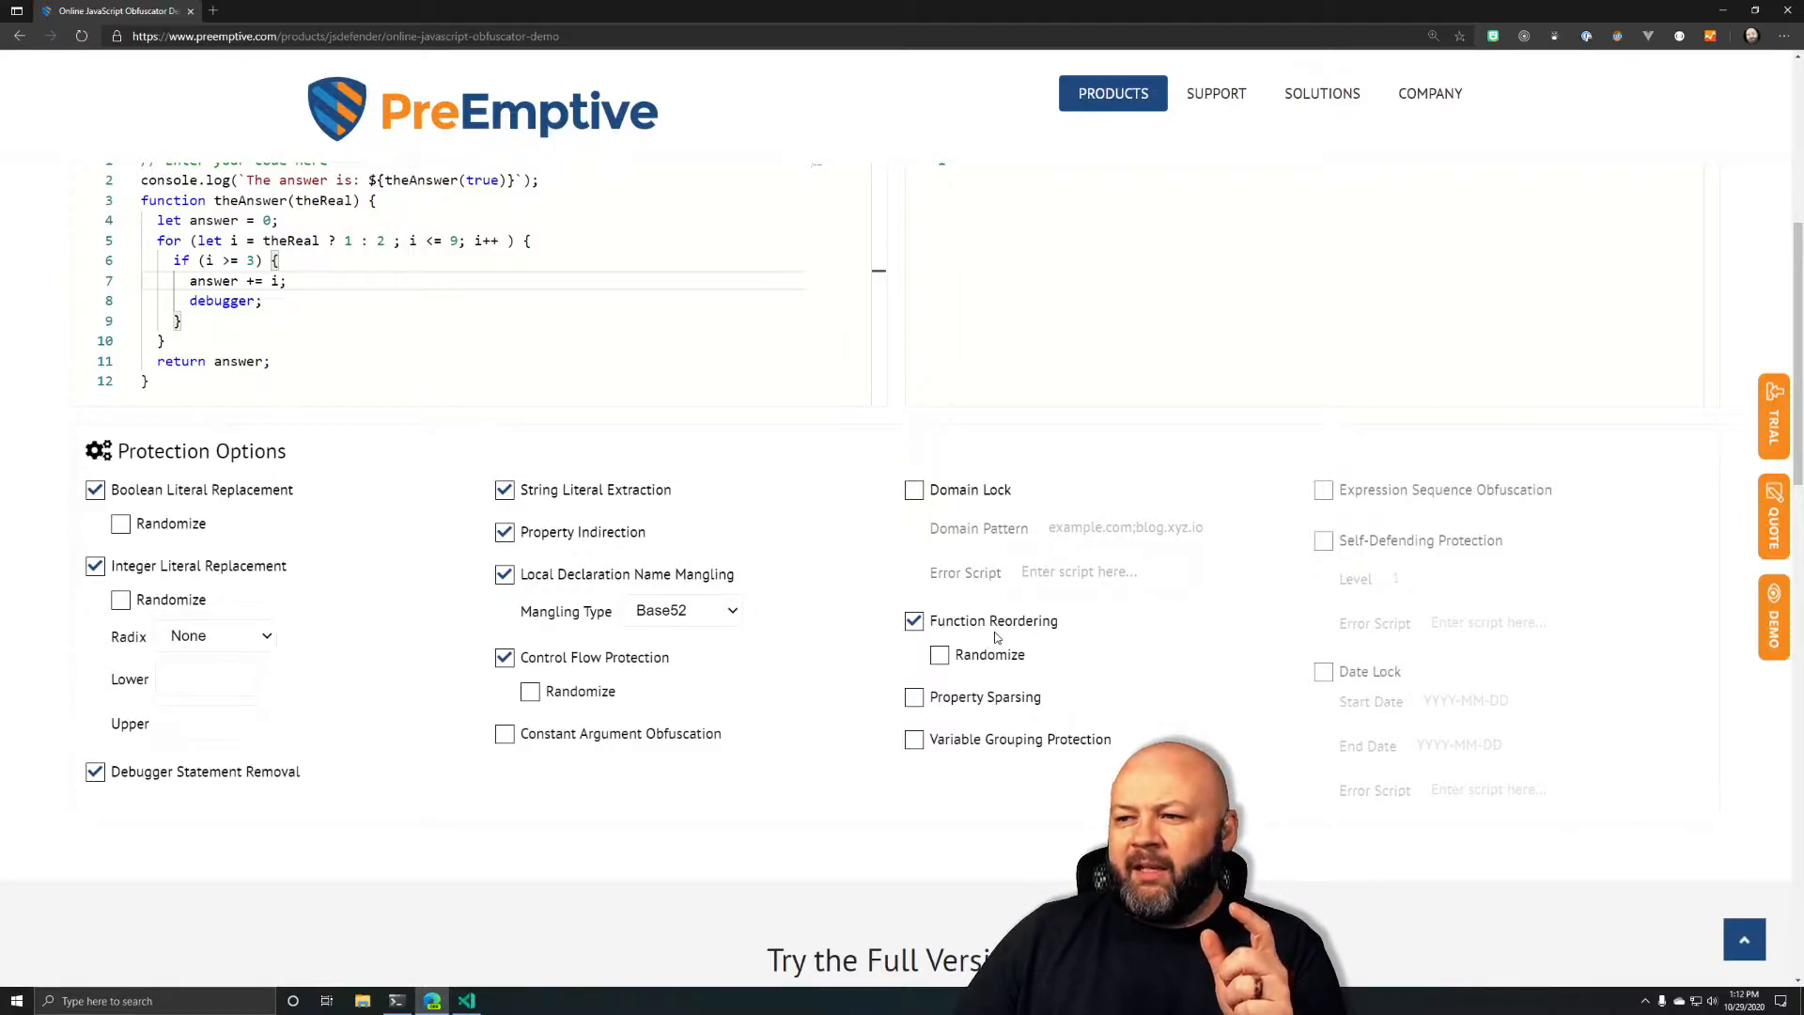
pyautogui.click(915, 620)
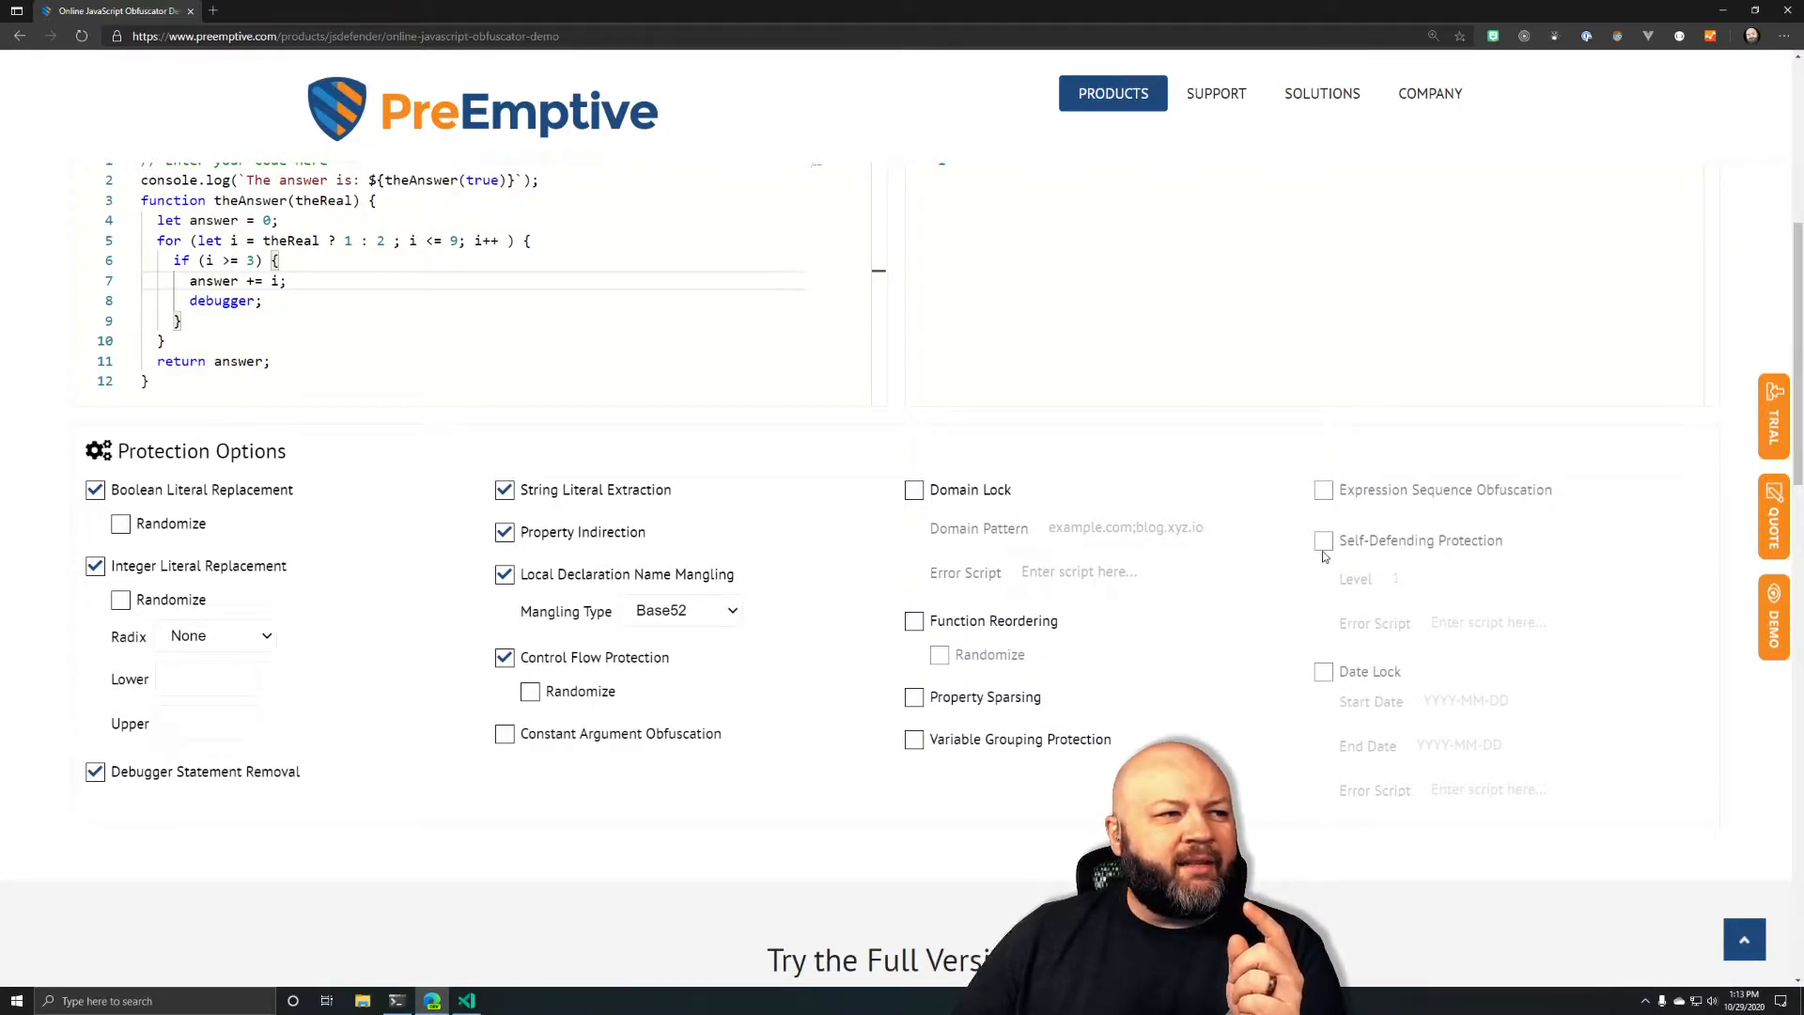
pyautogui.doubleClick(1420, 540)
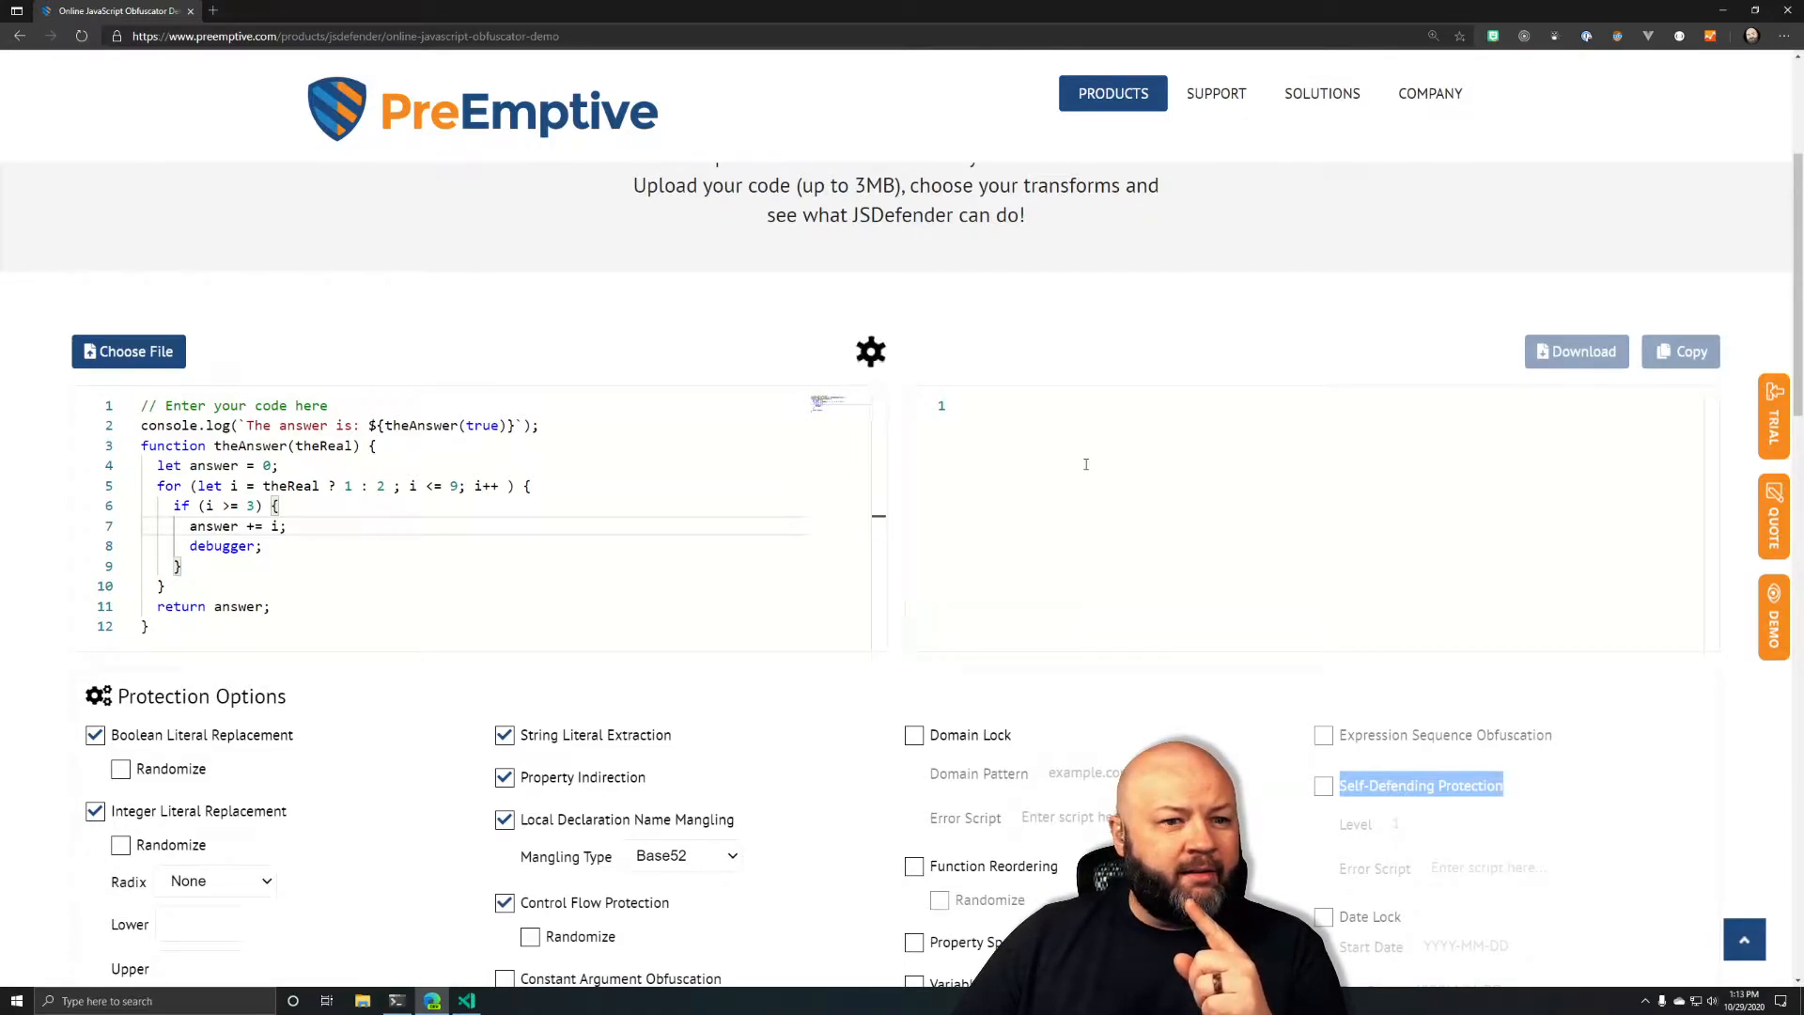
# Protect the sample code and scroll through the obfuscated output pane
pyautogui.click(844, 350)
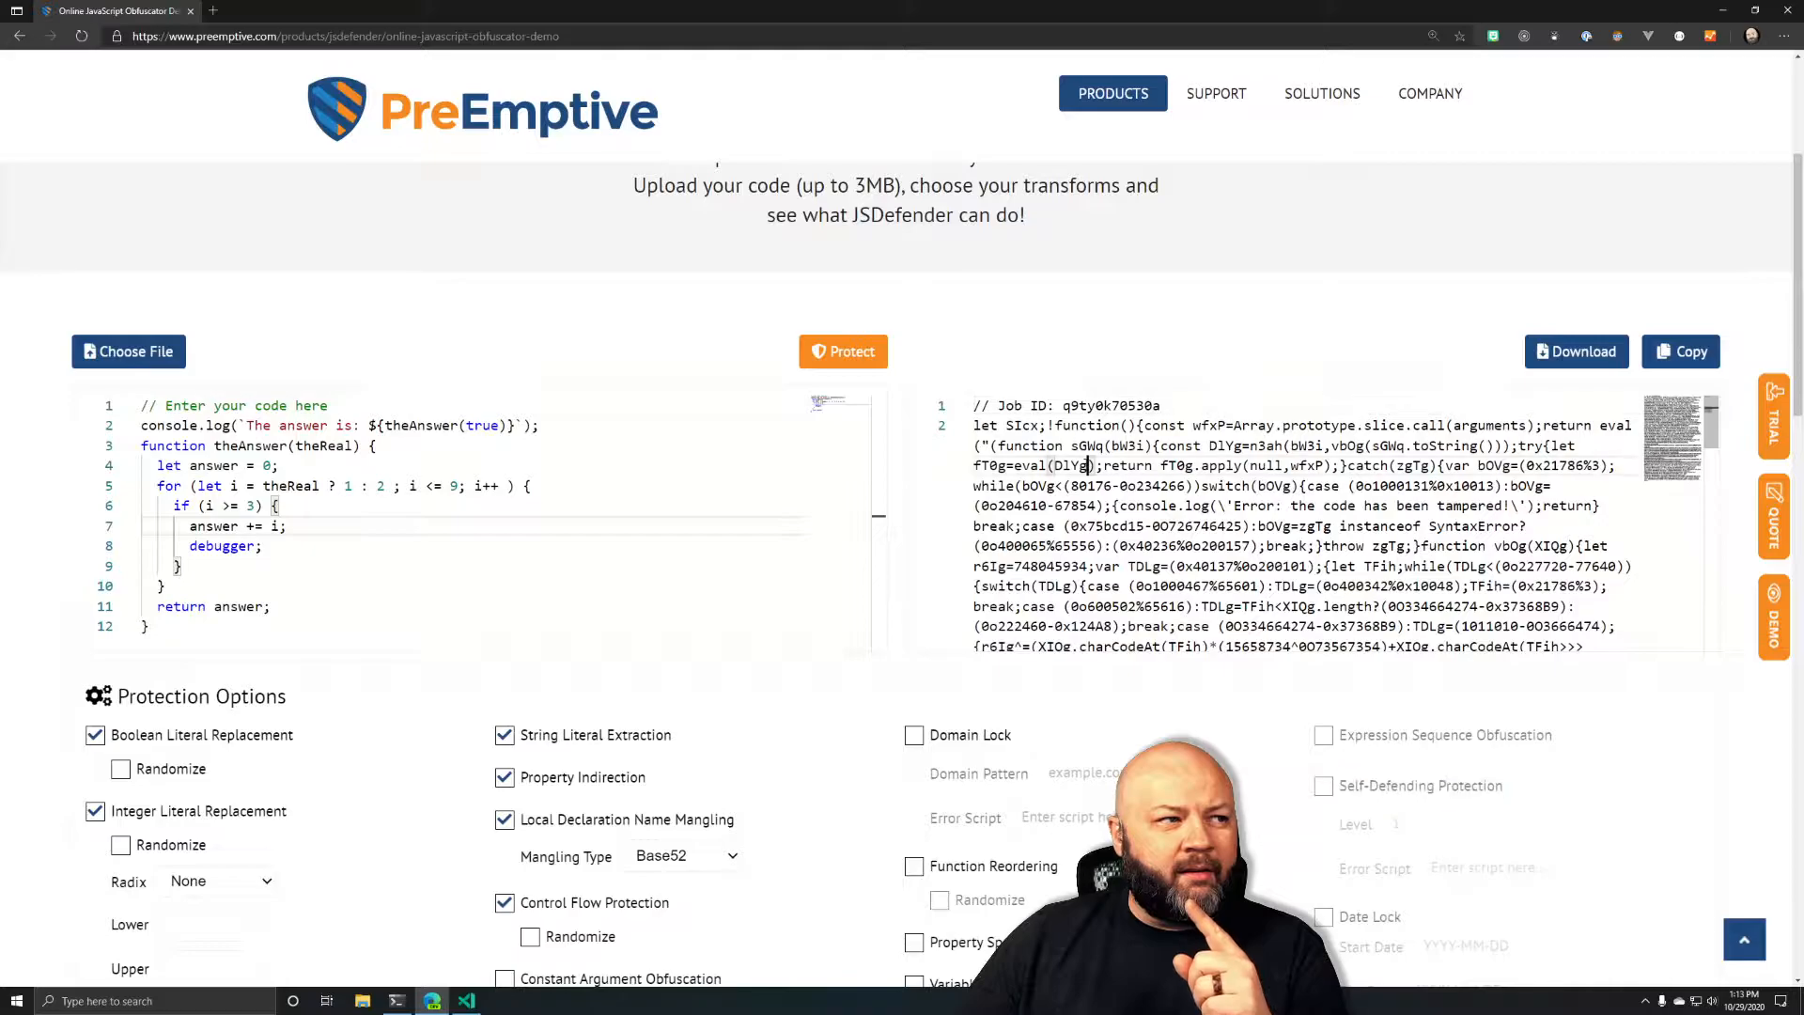
pyautogui.scroll(-3)
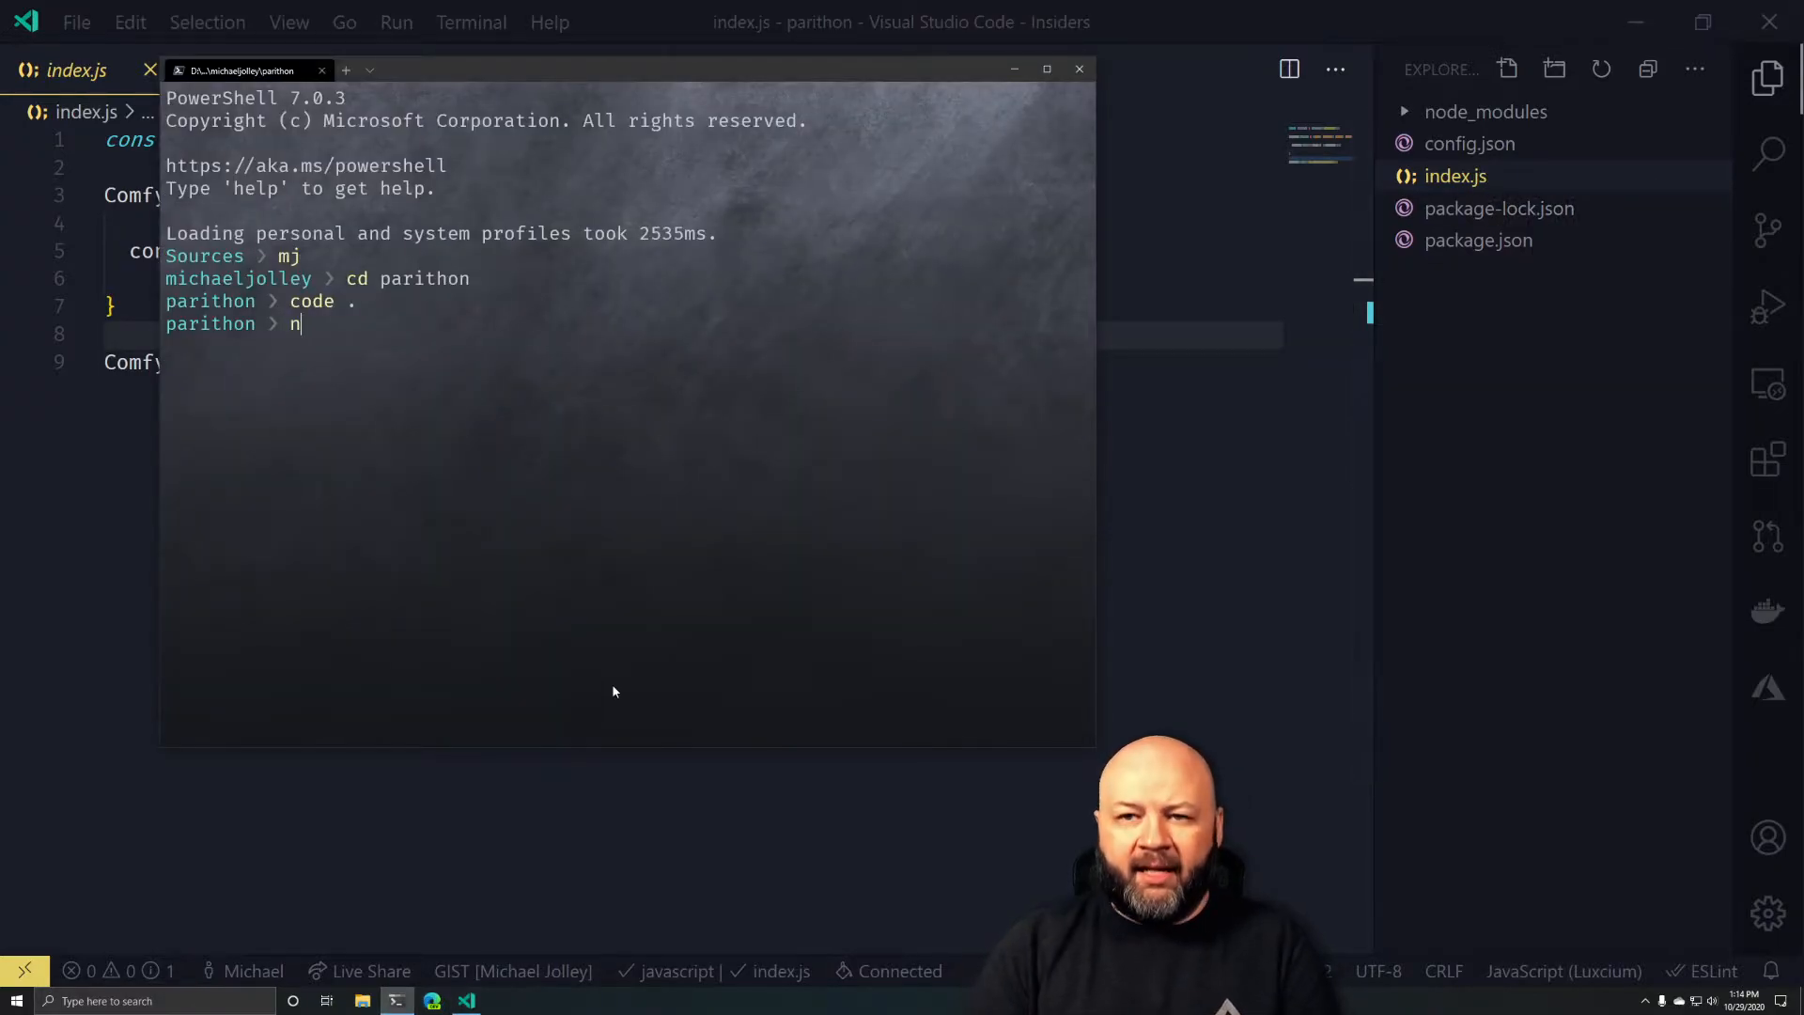
# Run npm start, stop and restart the logger, then reinstall packages with npm i
pyautogui.write('pm')
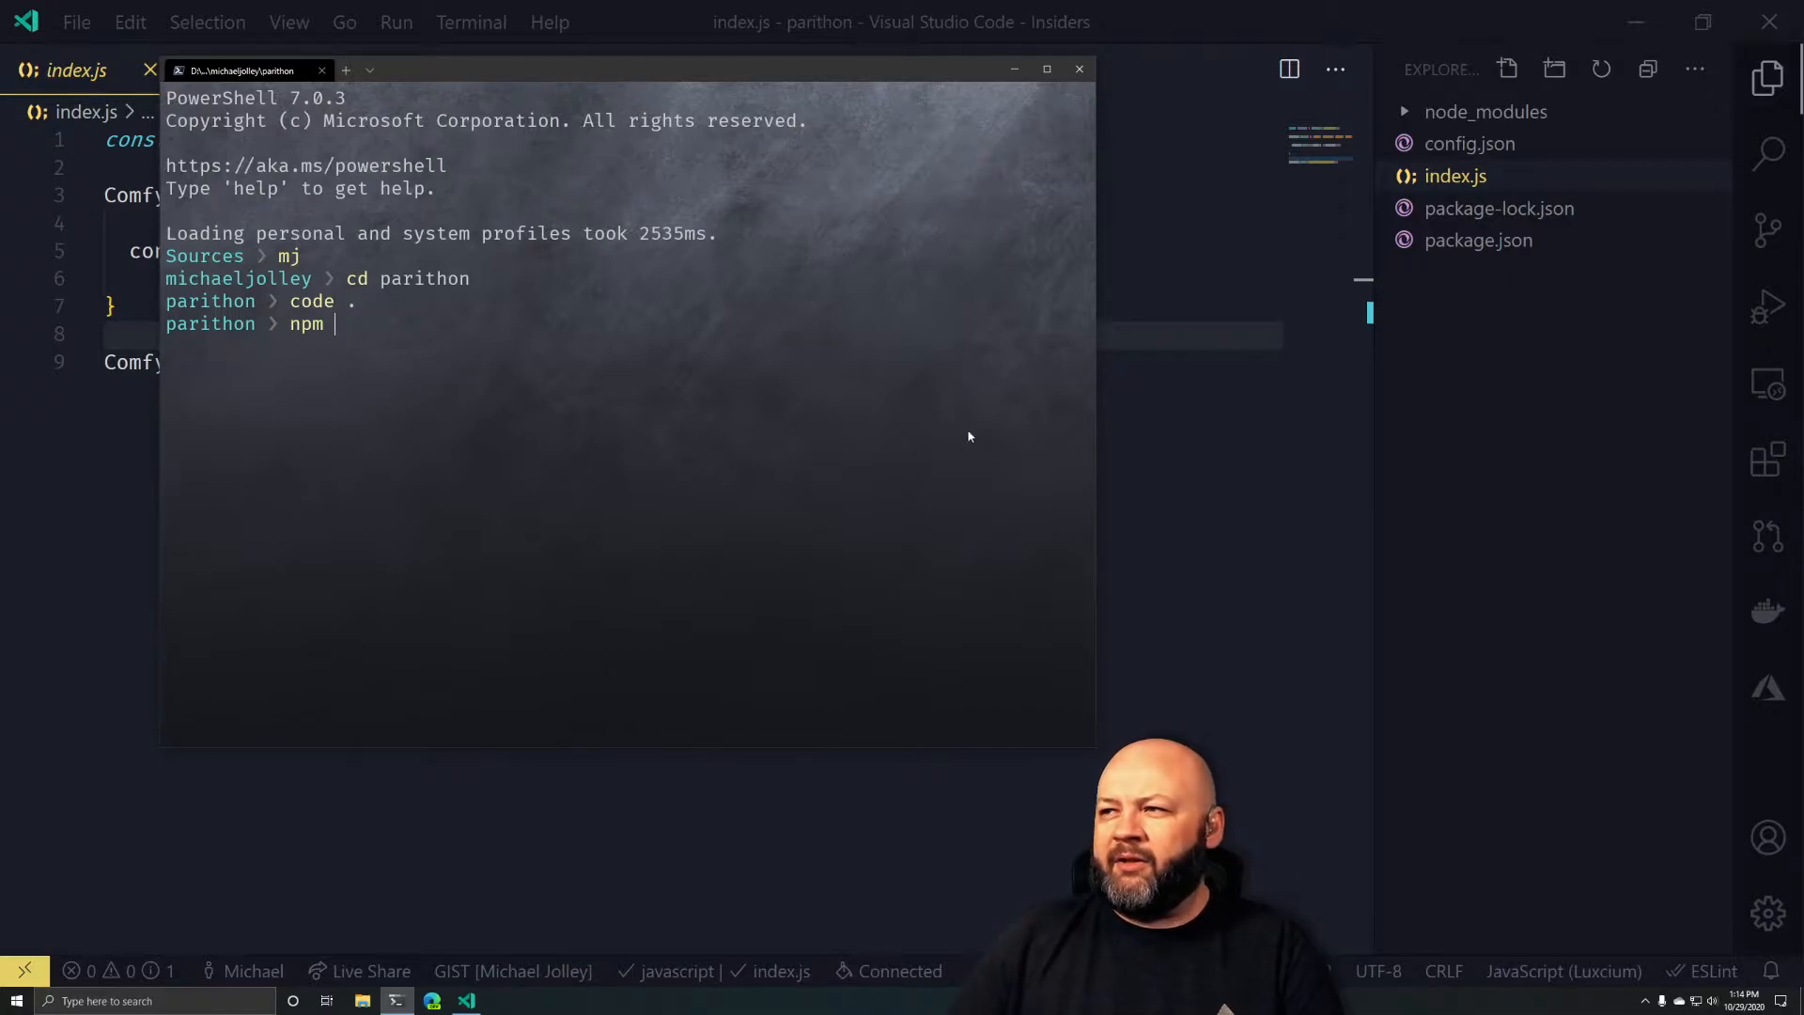
pyautogui.click(1479, 239)
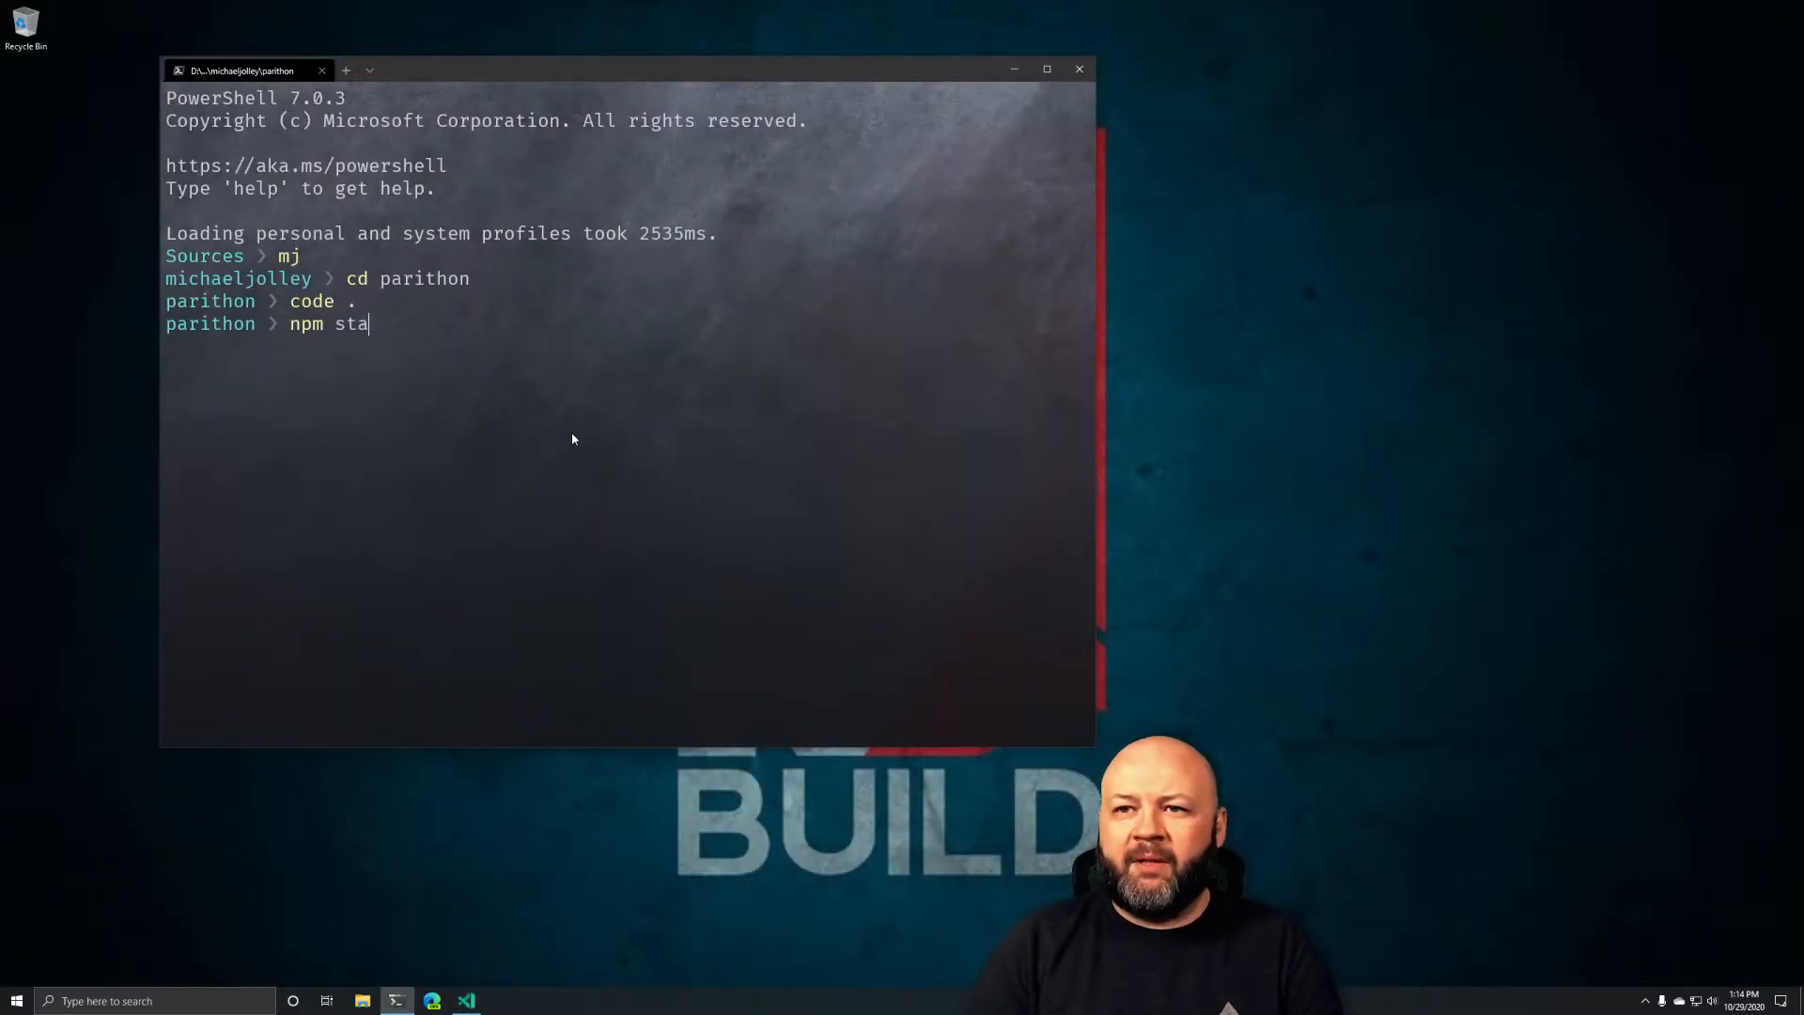
pyautogui.write('rt')
pyautogui.write('y')
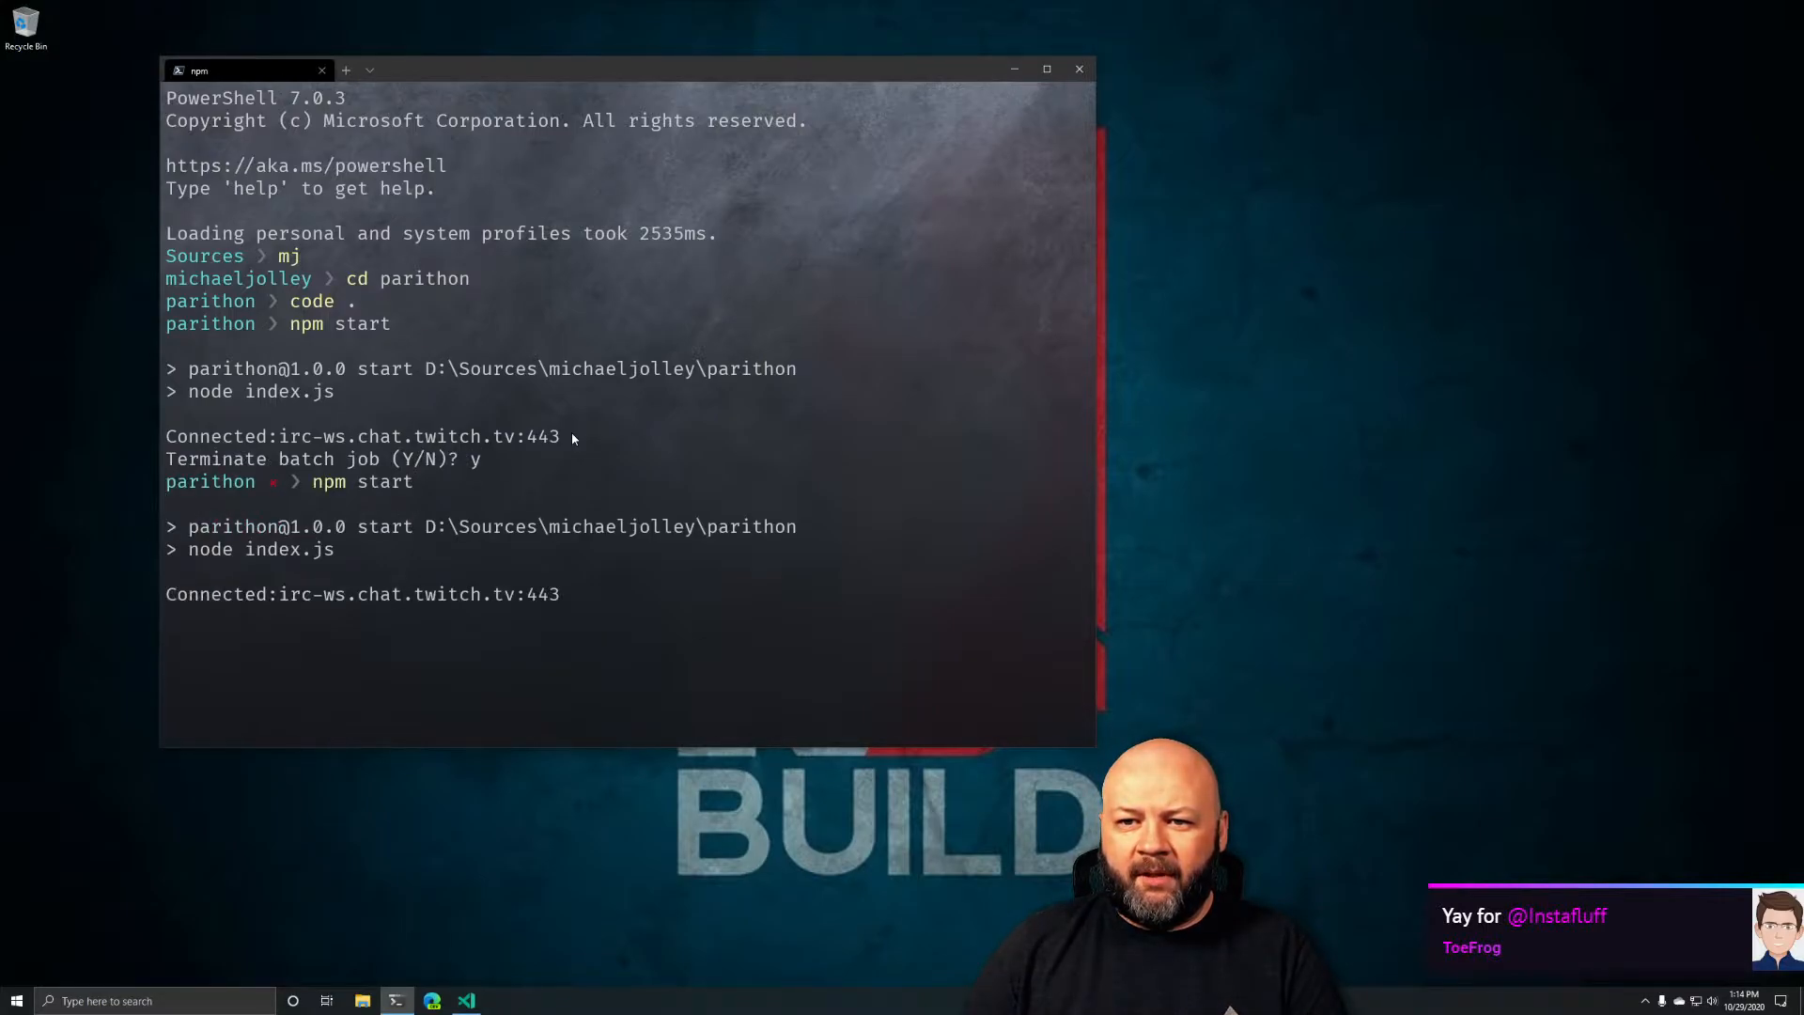
pyautogui.write('npm i')
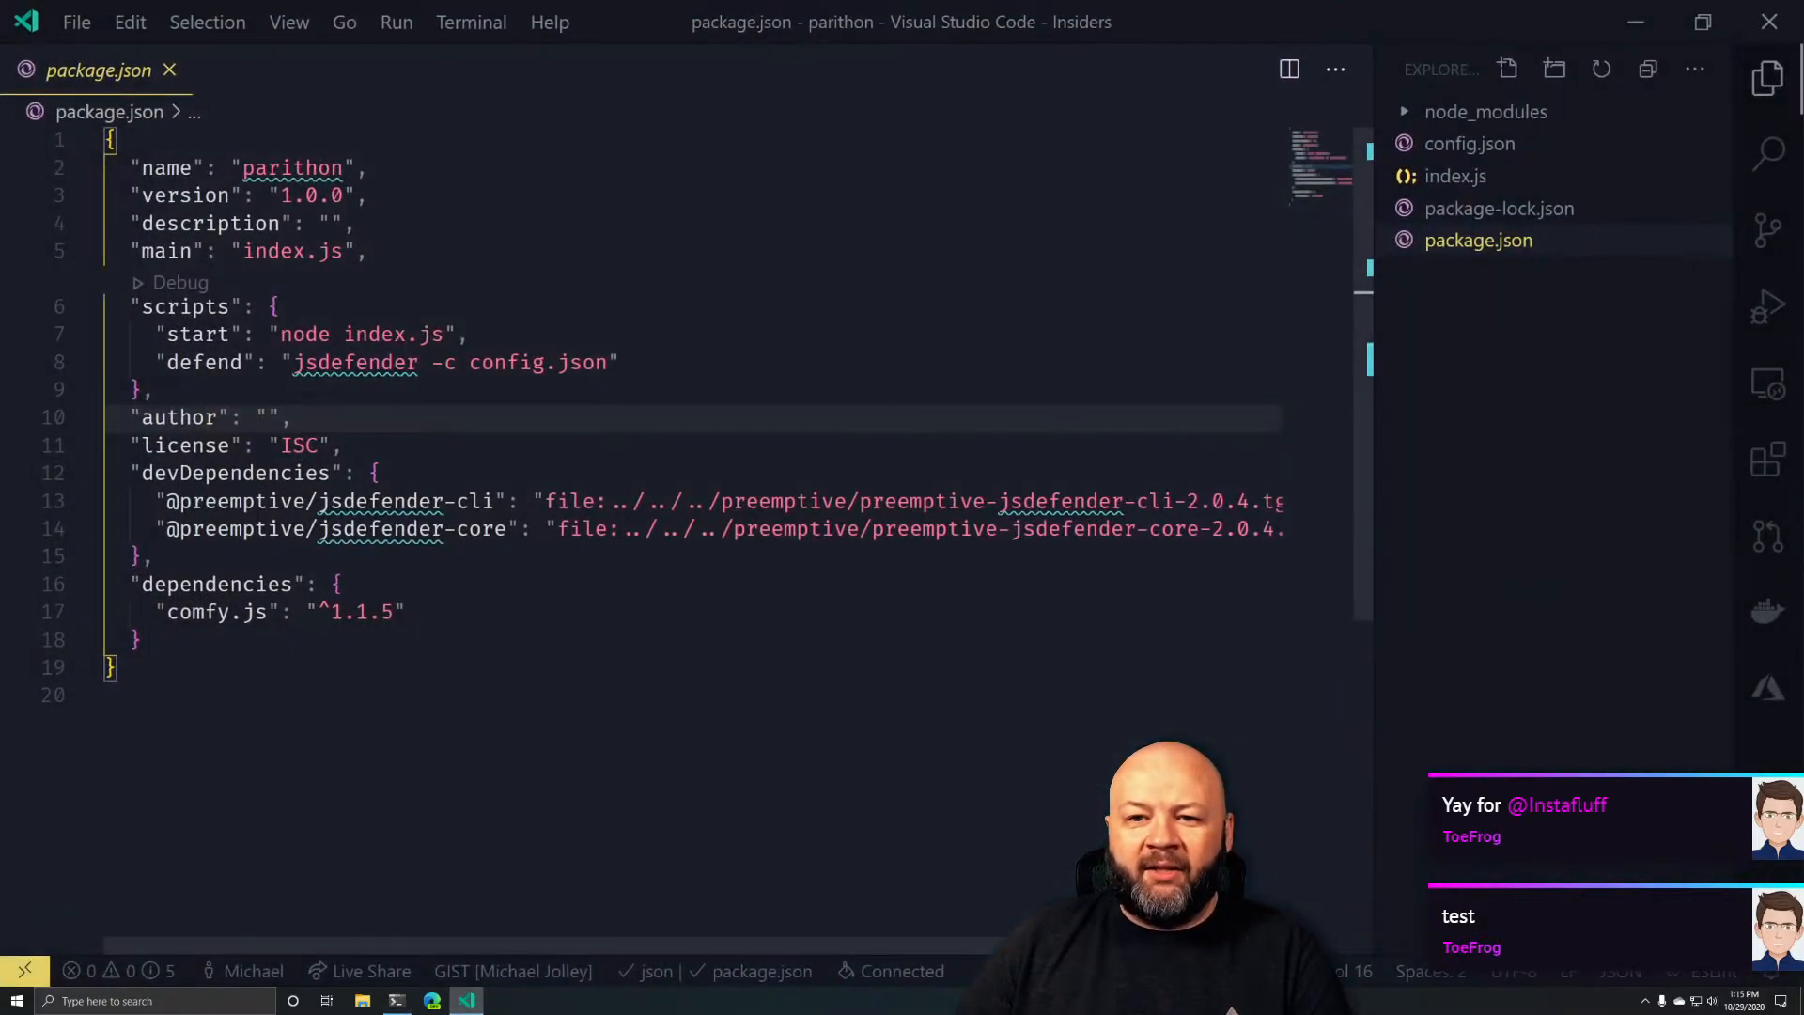
# Check the defend script in package.json and run npm run defend
pyautogui.click(1455, 176)
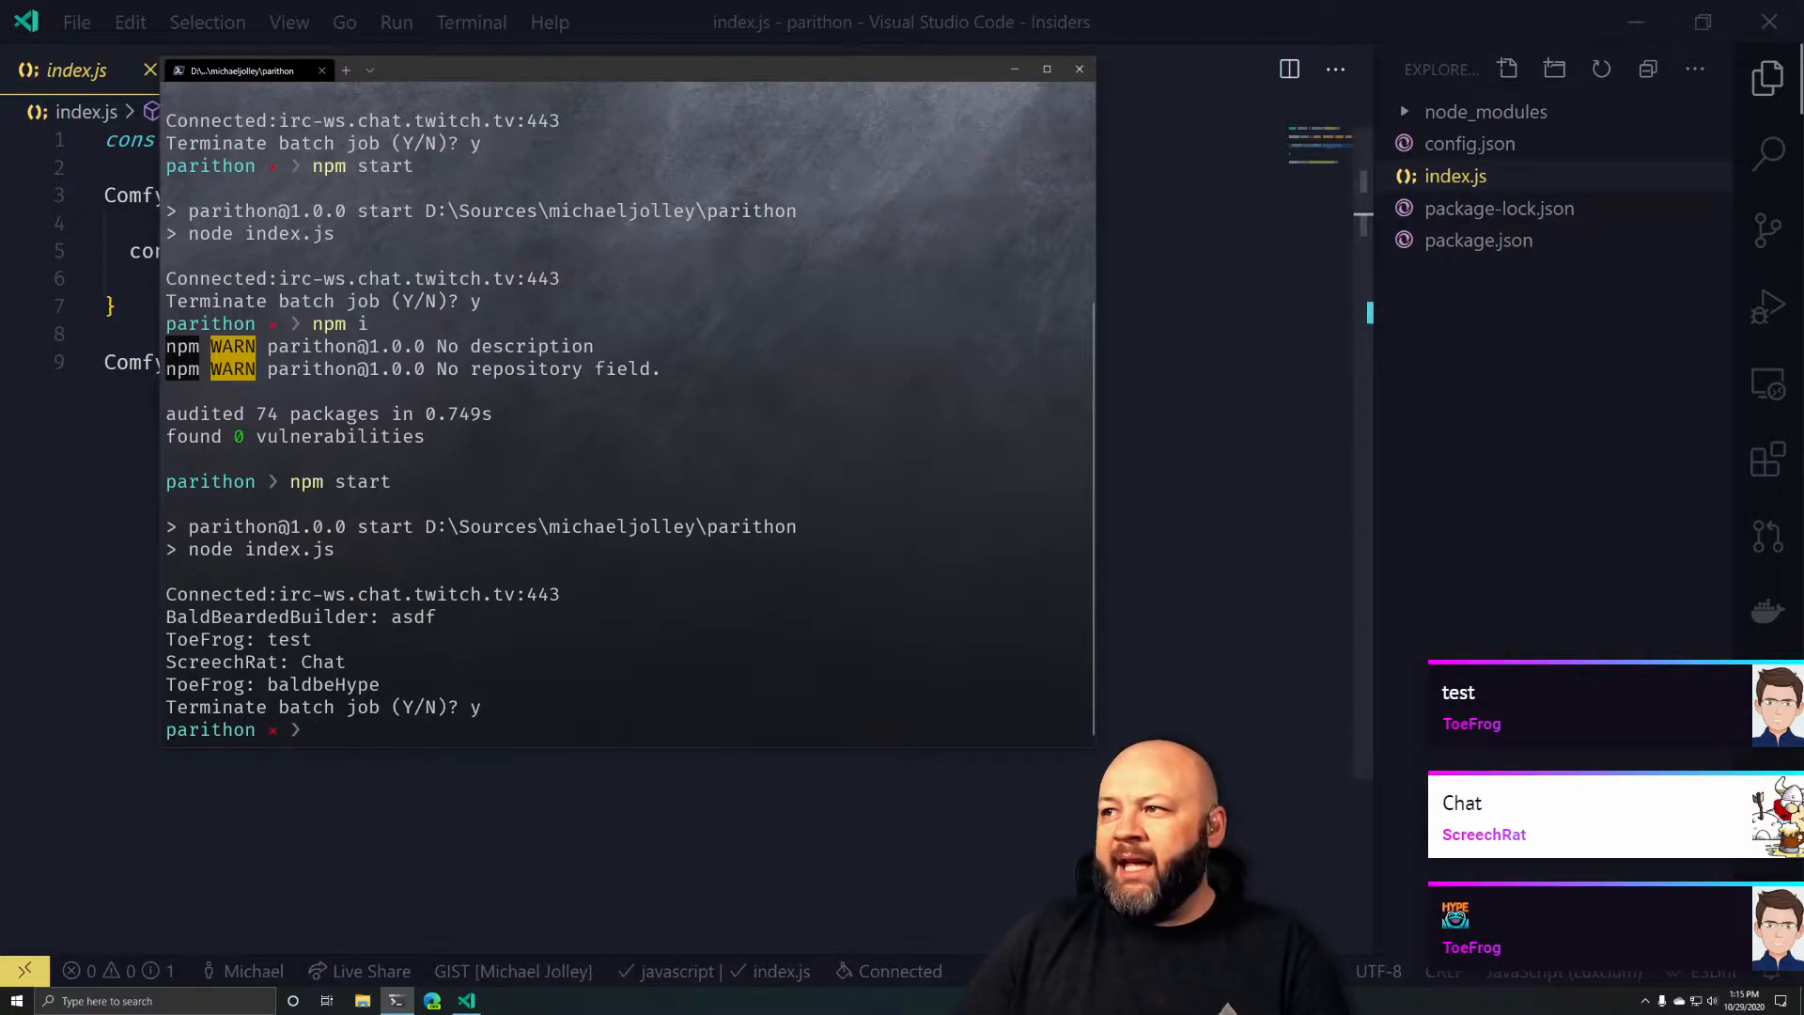
pyautogui.click(1478, 240)
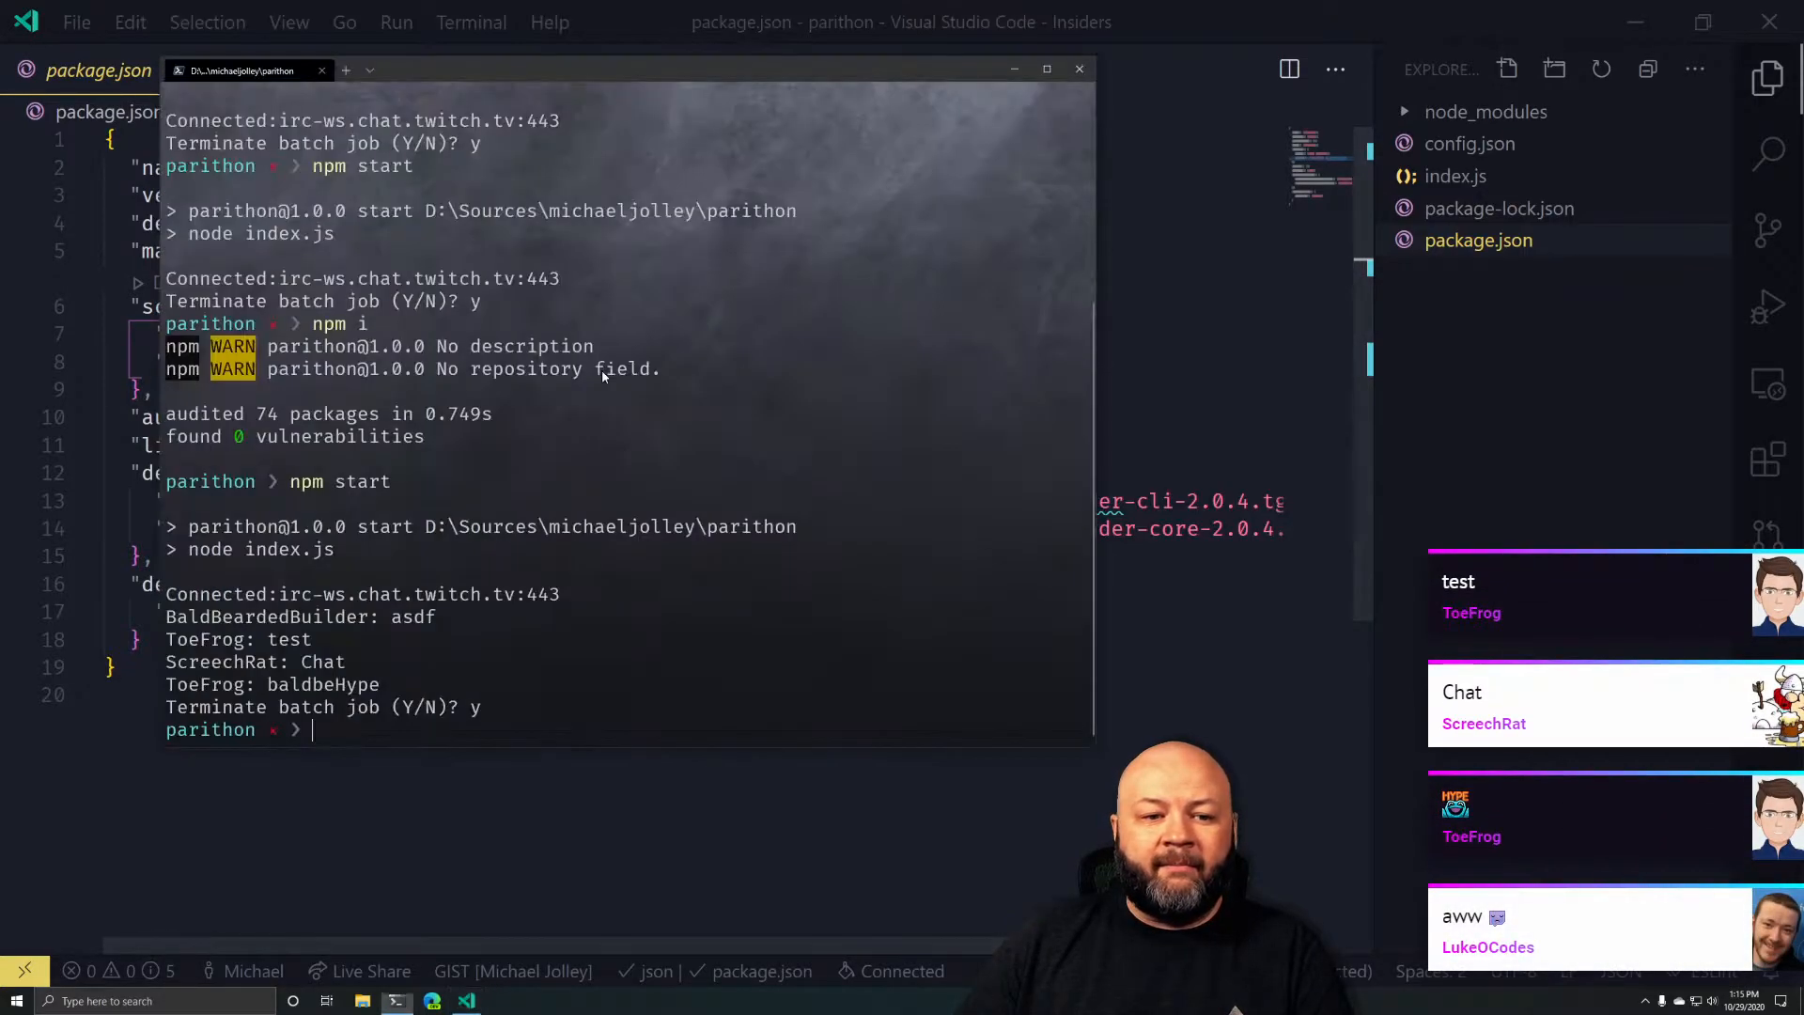
pyautogui.write('npm r')
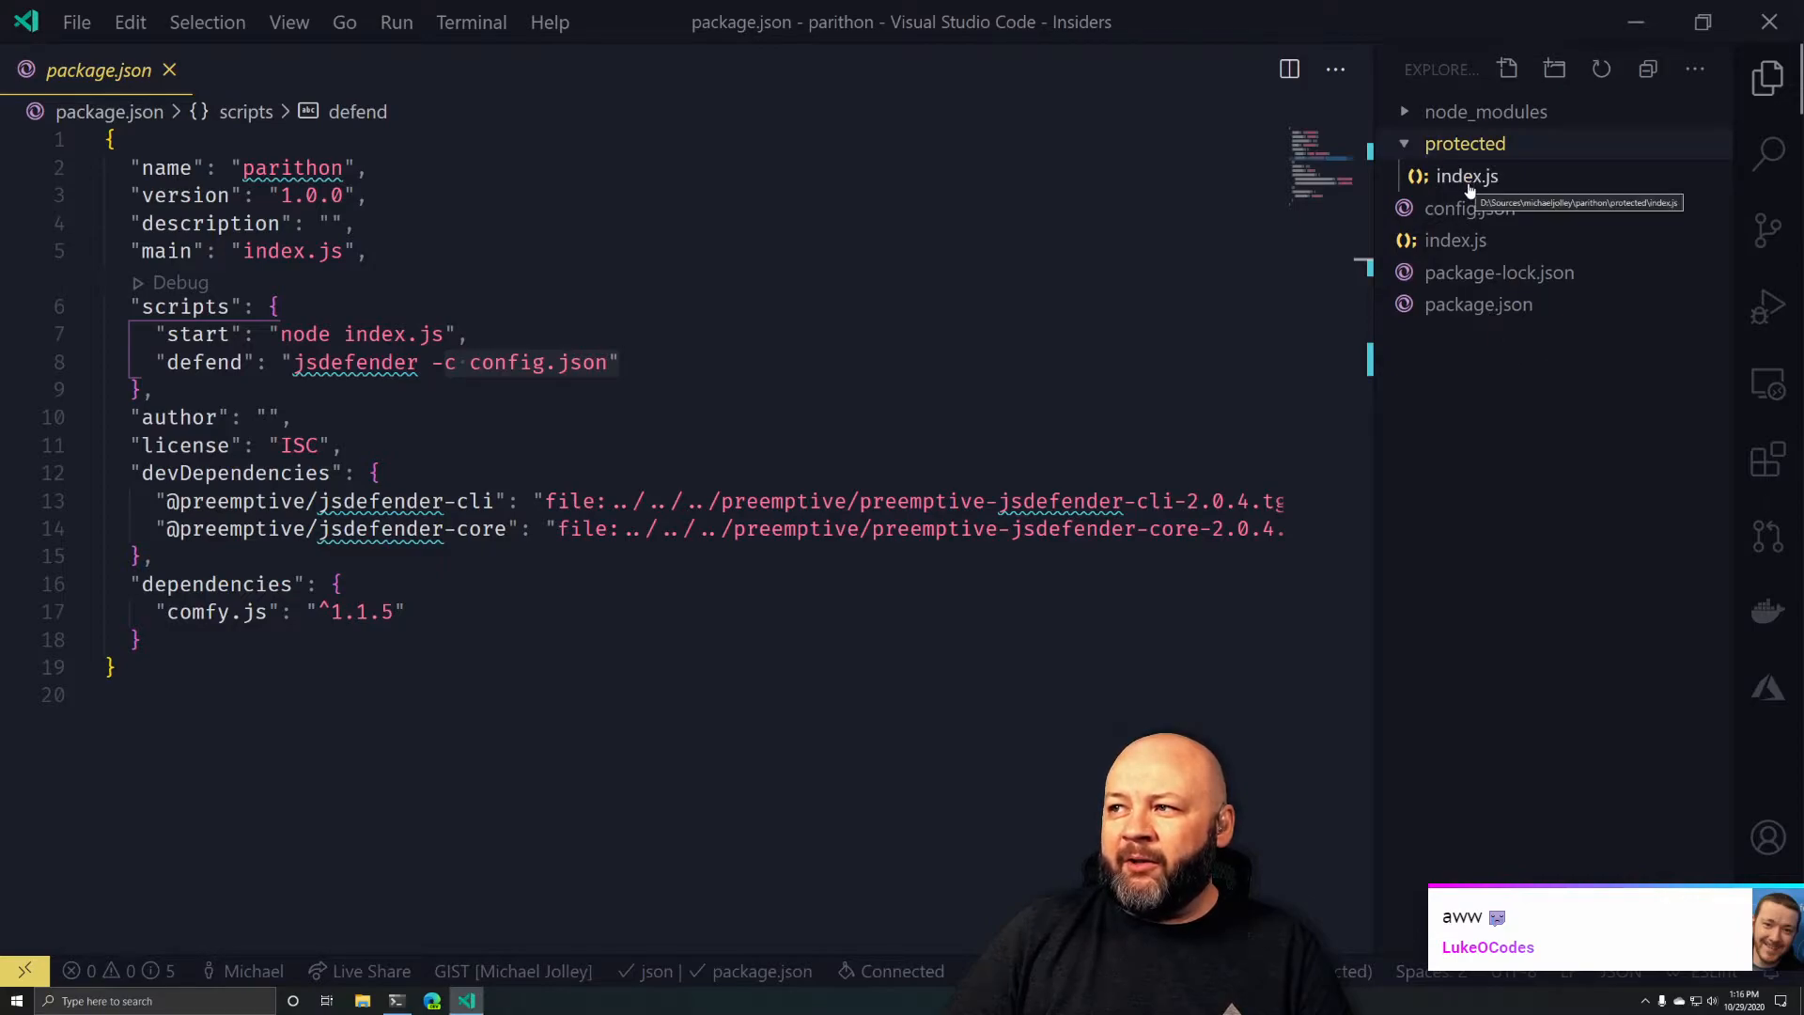
# View protected/index.js with word wrap turned on to read the obfuscated line
pyautogui.click(1467, 175)
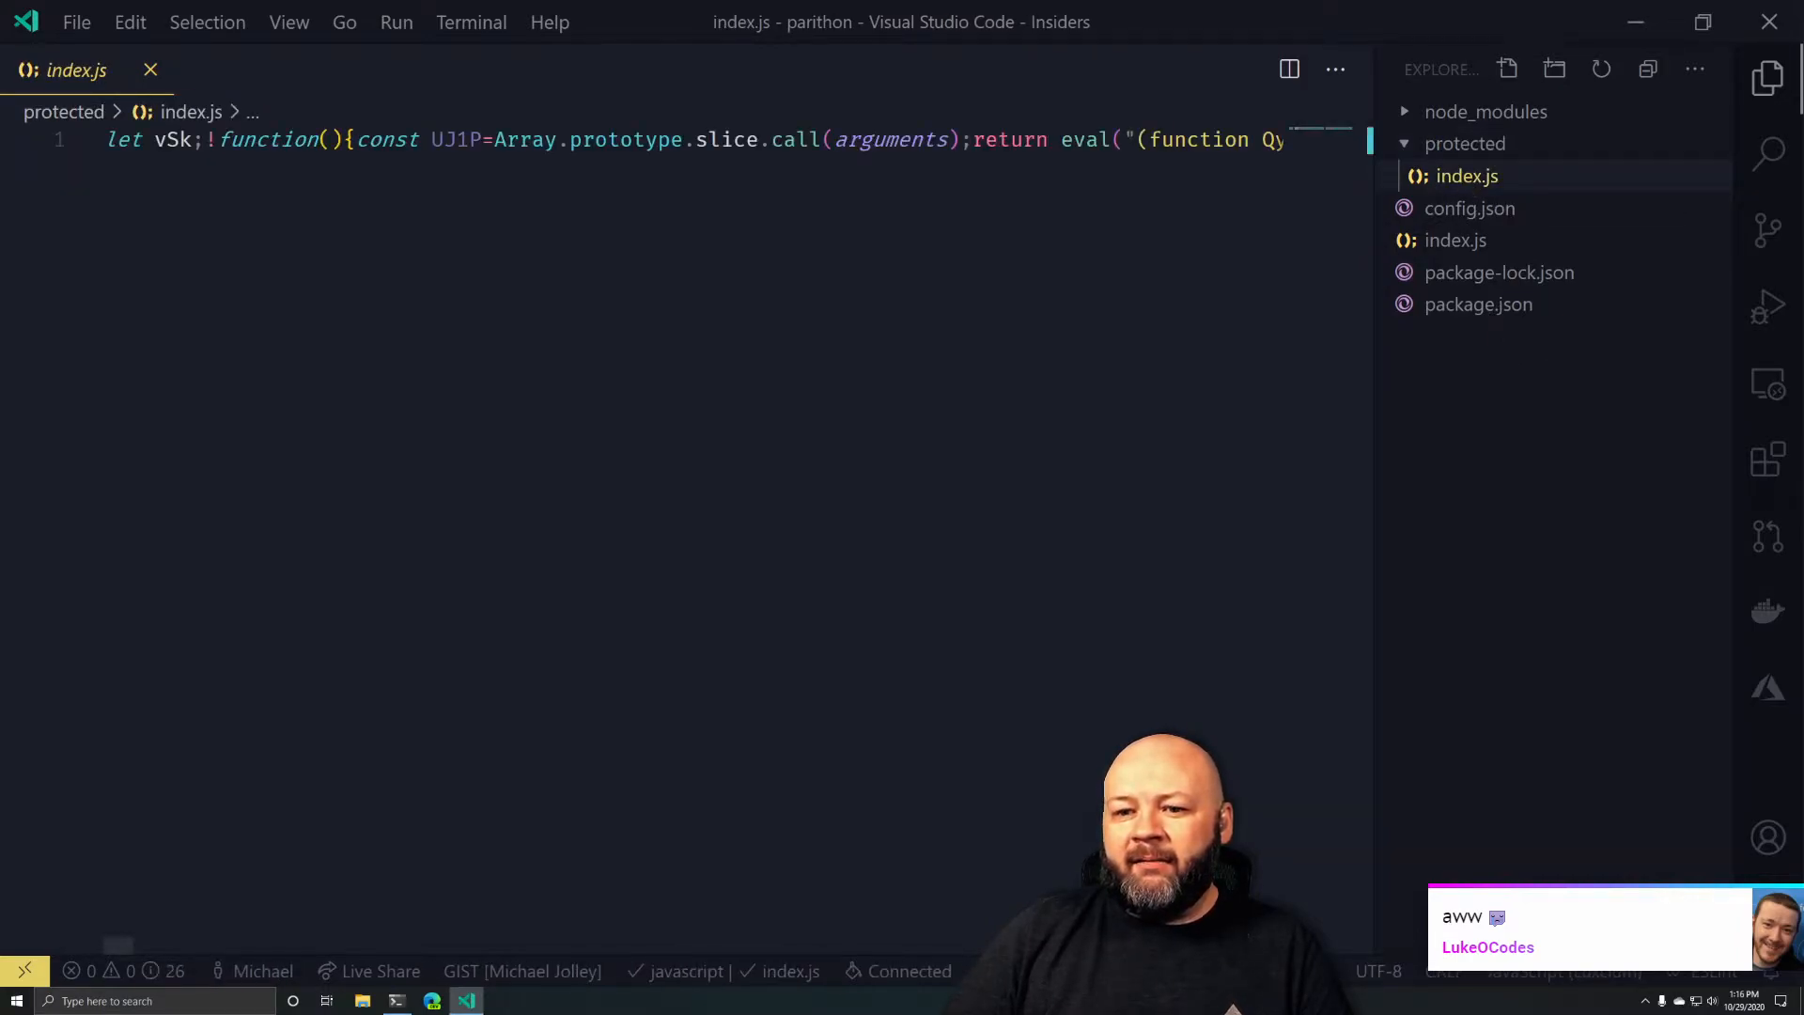
pyautogui.hscroll(3)
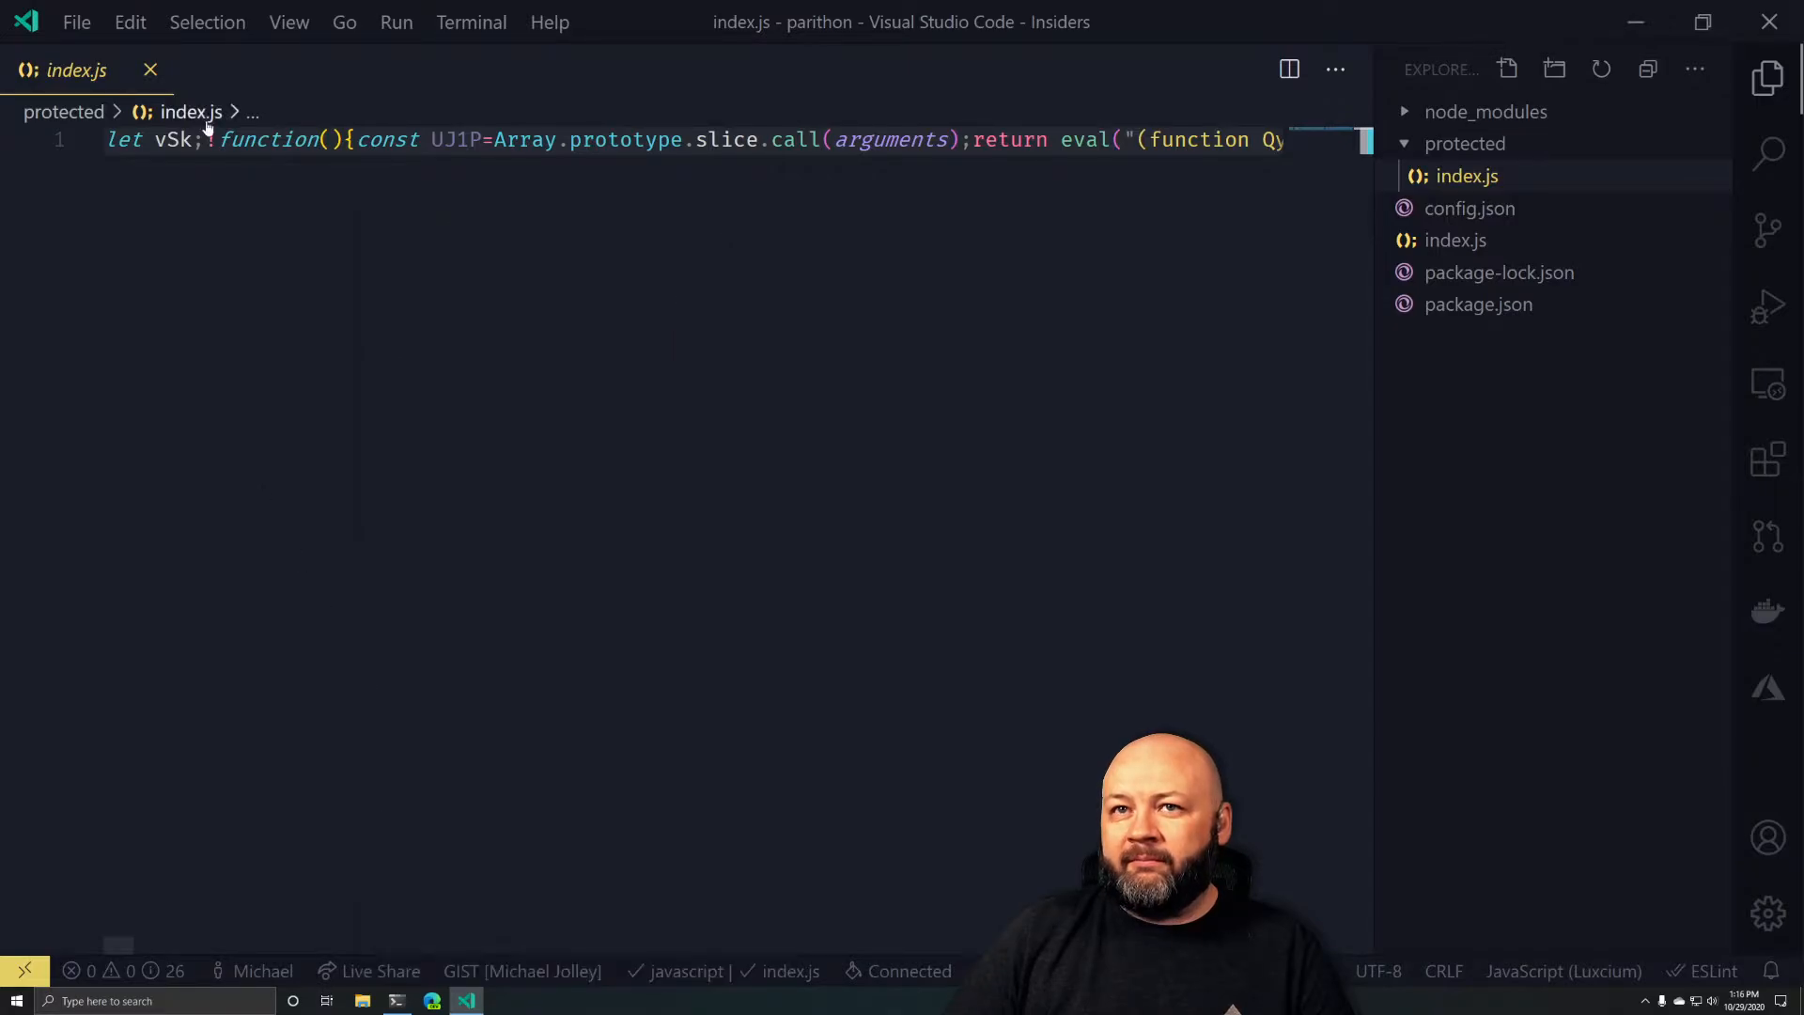
pyautogui.click(288, 21)
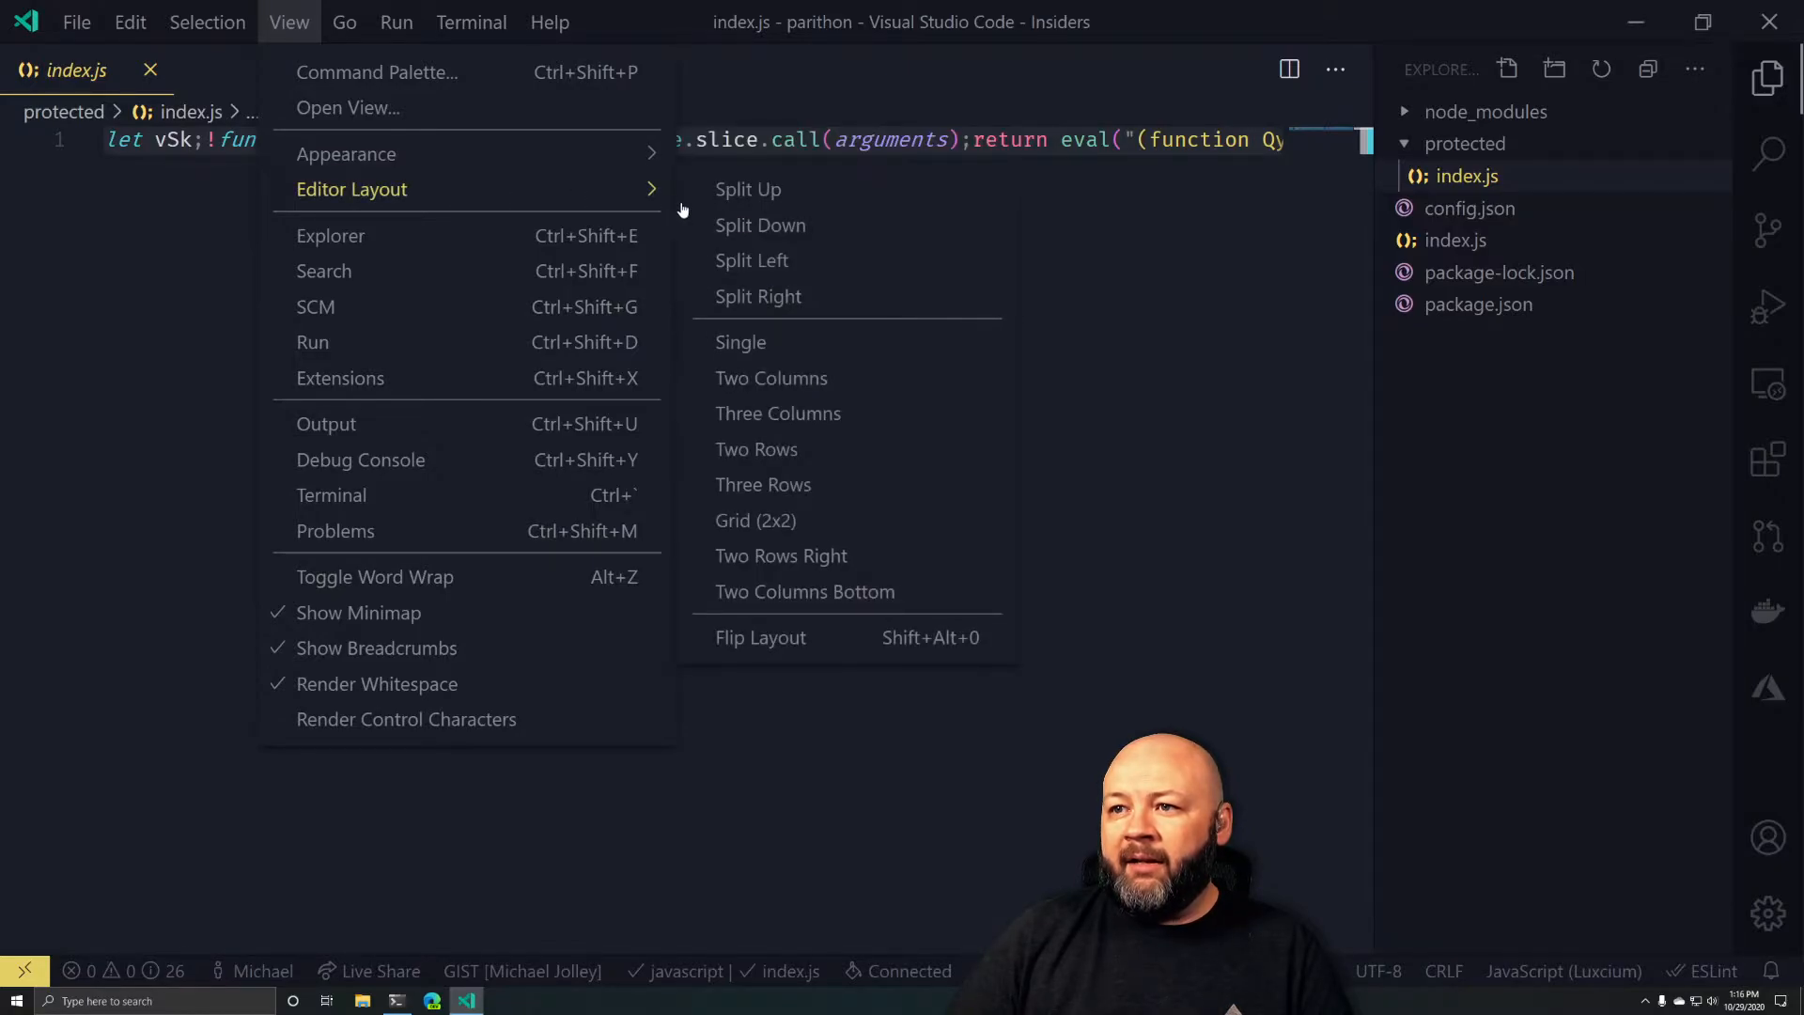
pyautogui.moveTo(781, 555)
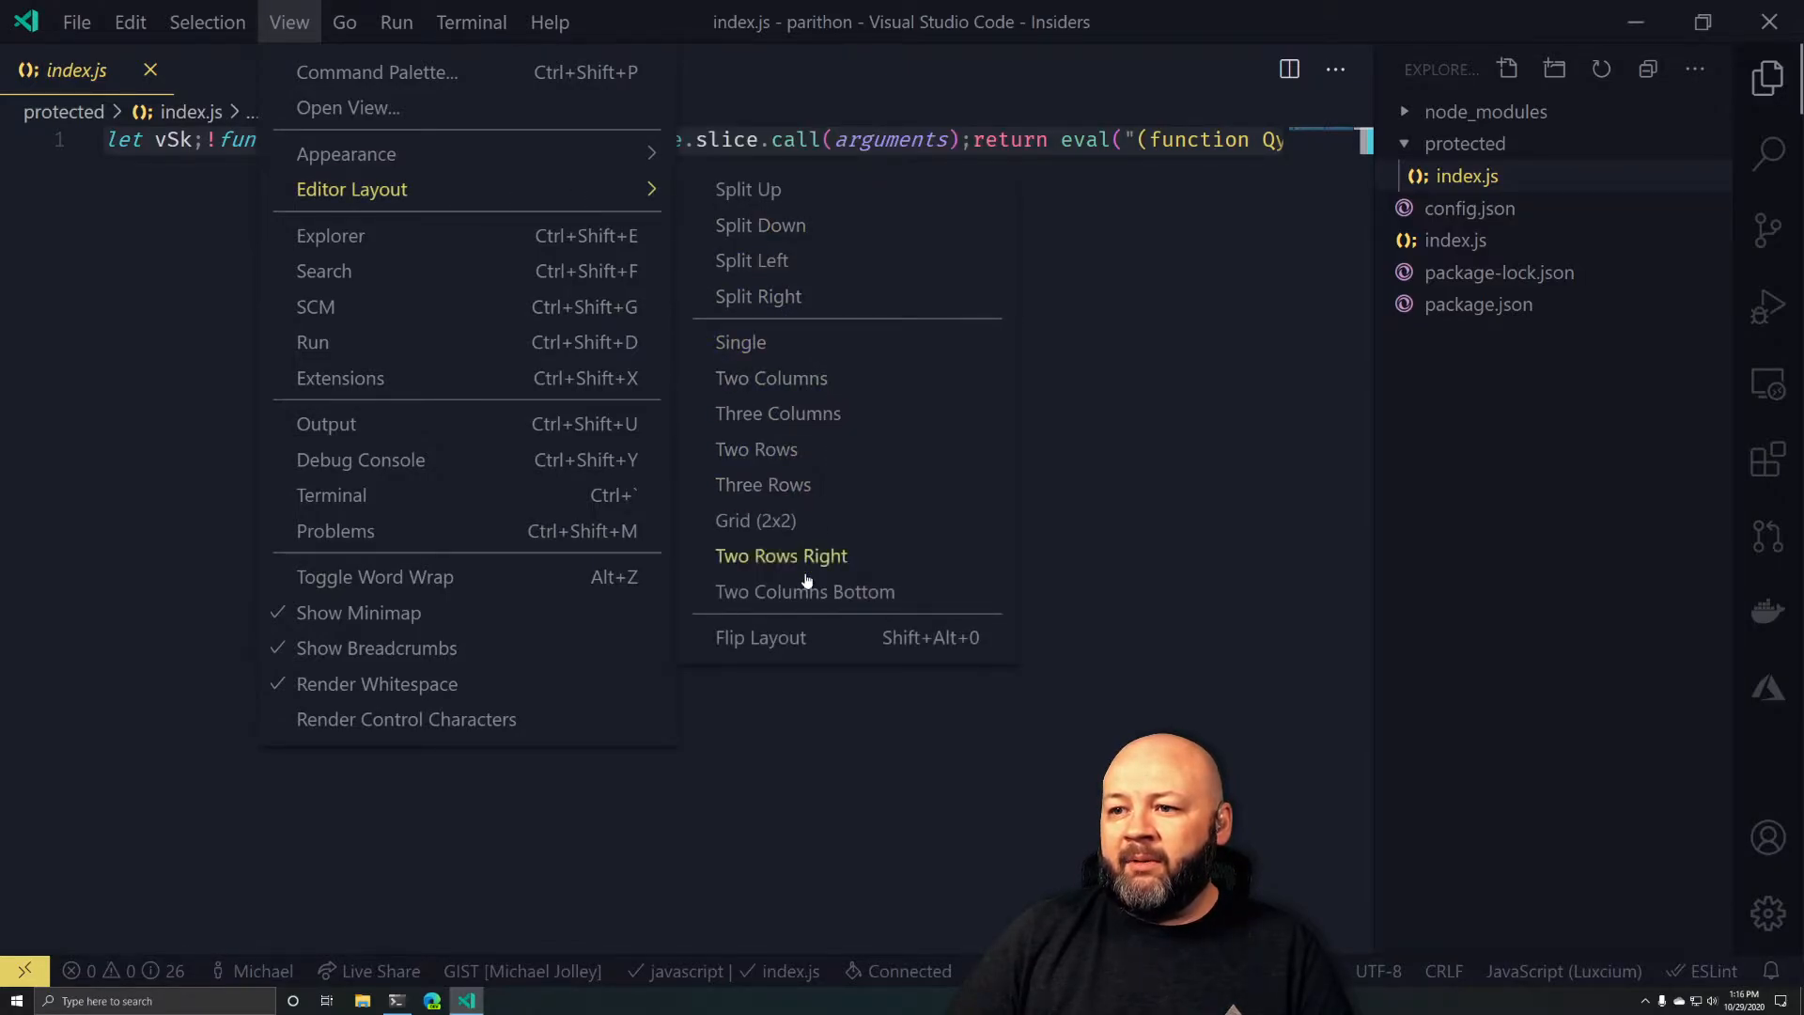
pyautogui.moveTo(374, 576)
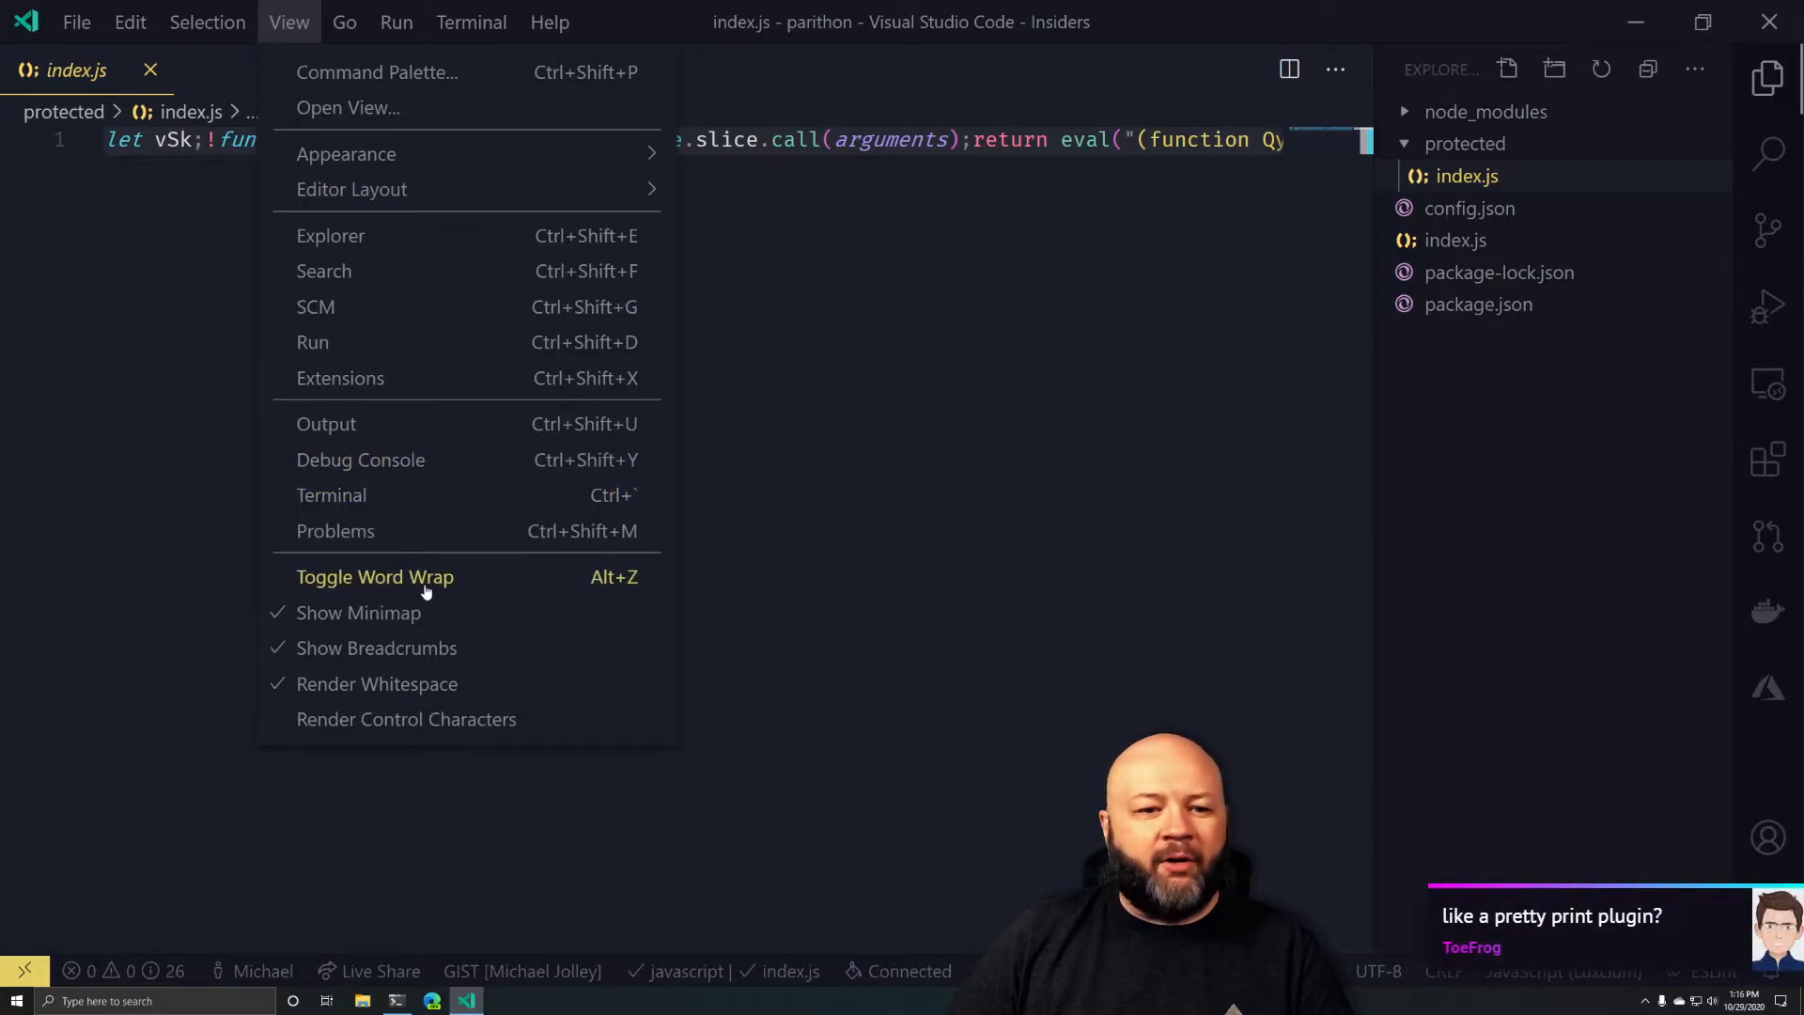
pyautogui.click(374, 576)
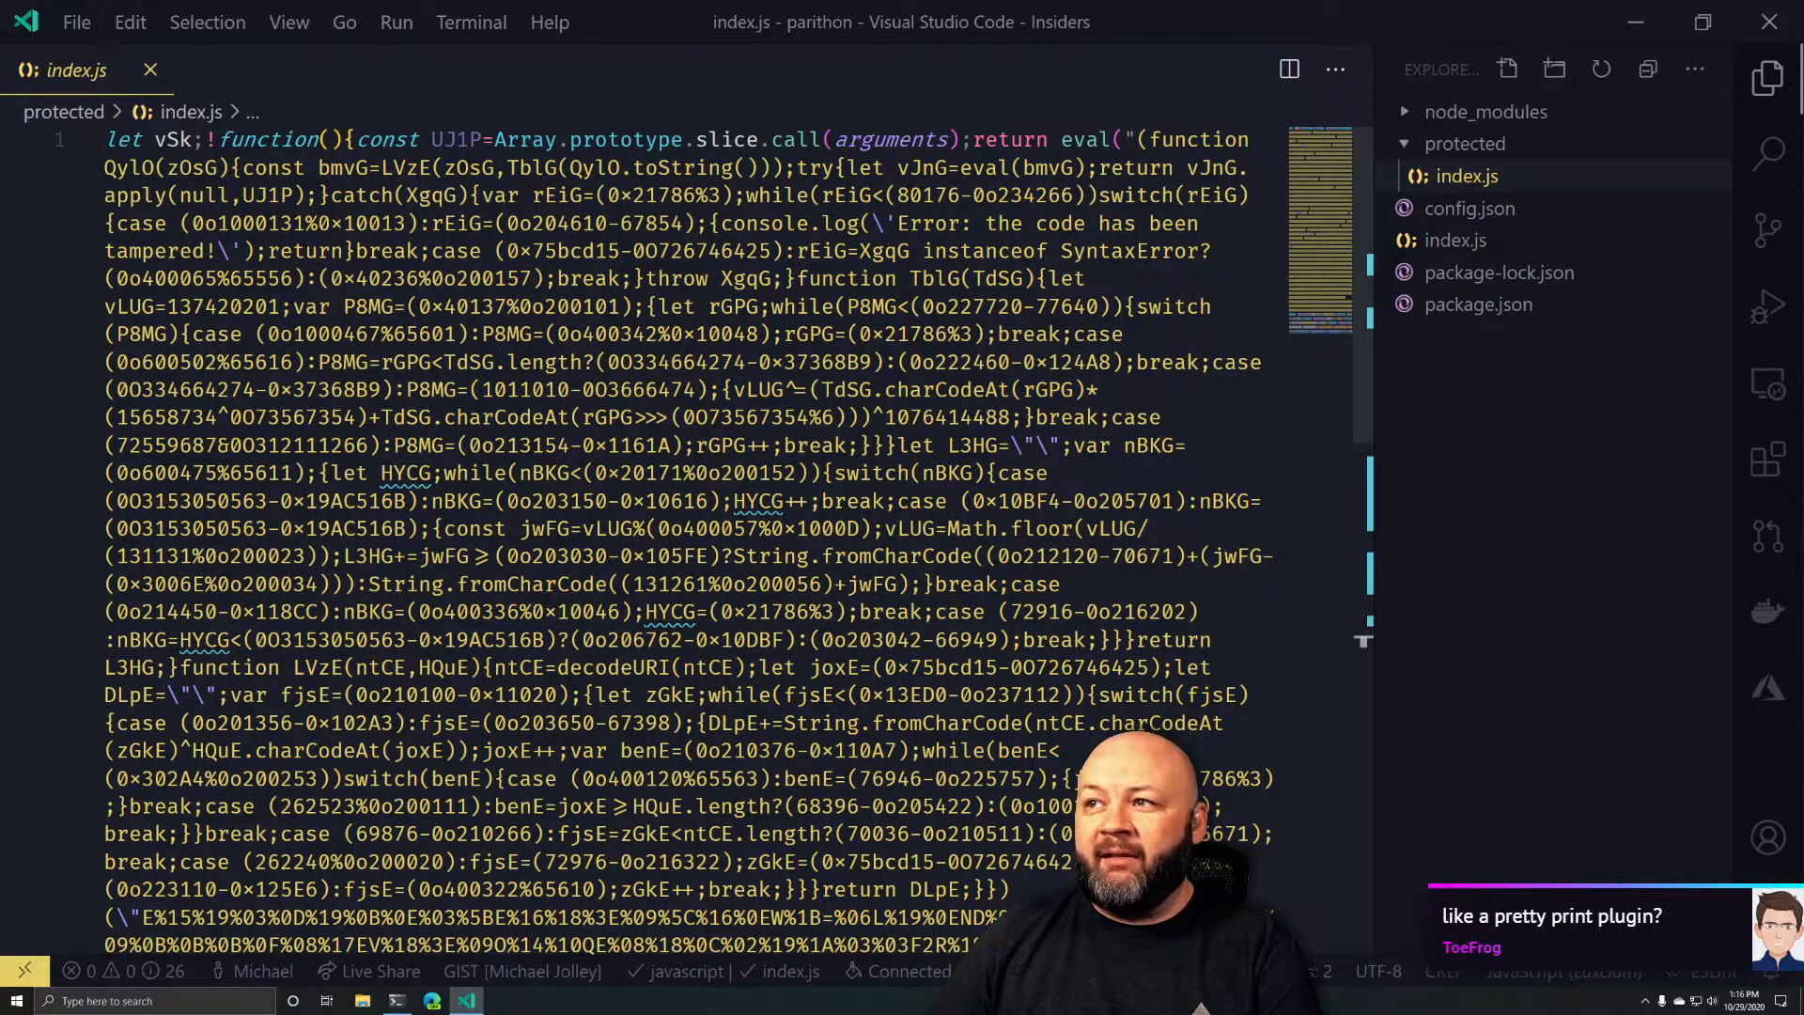
pyautogui.scroll(-3)
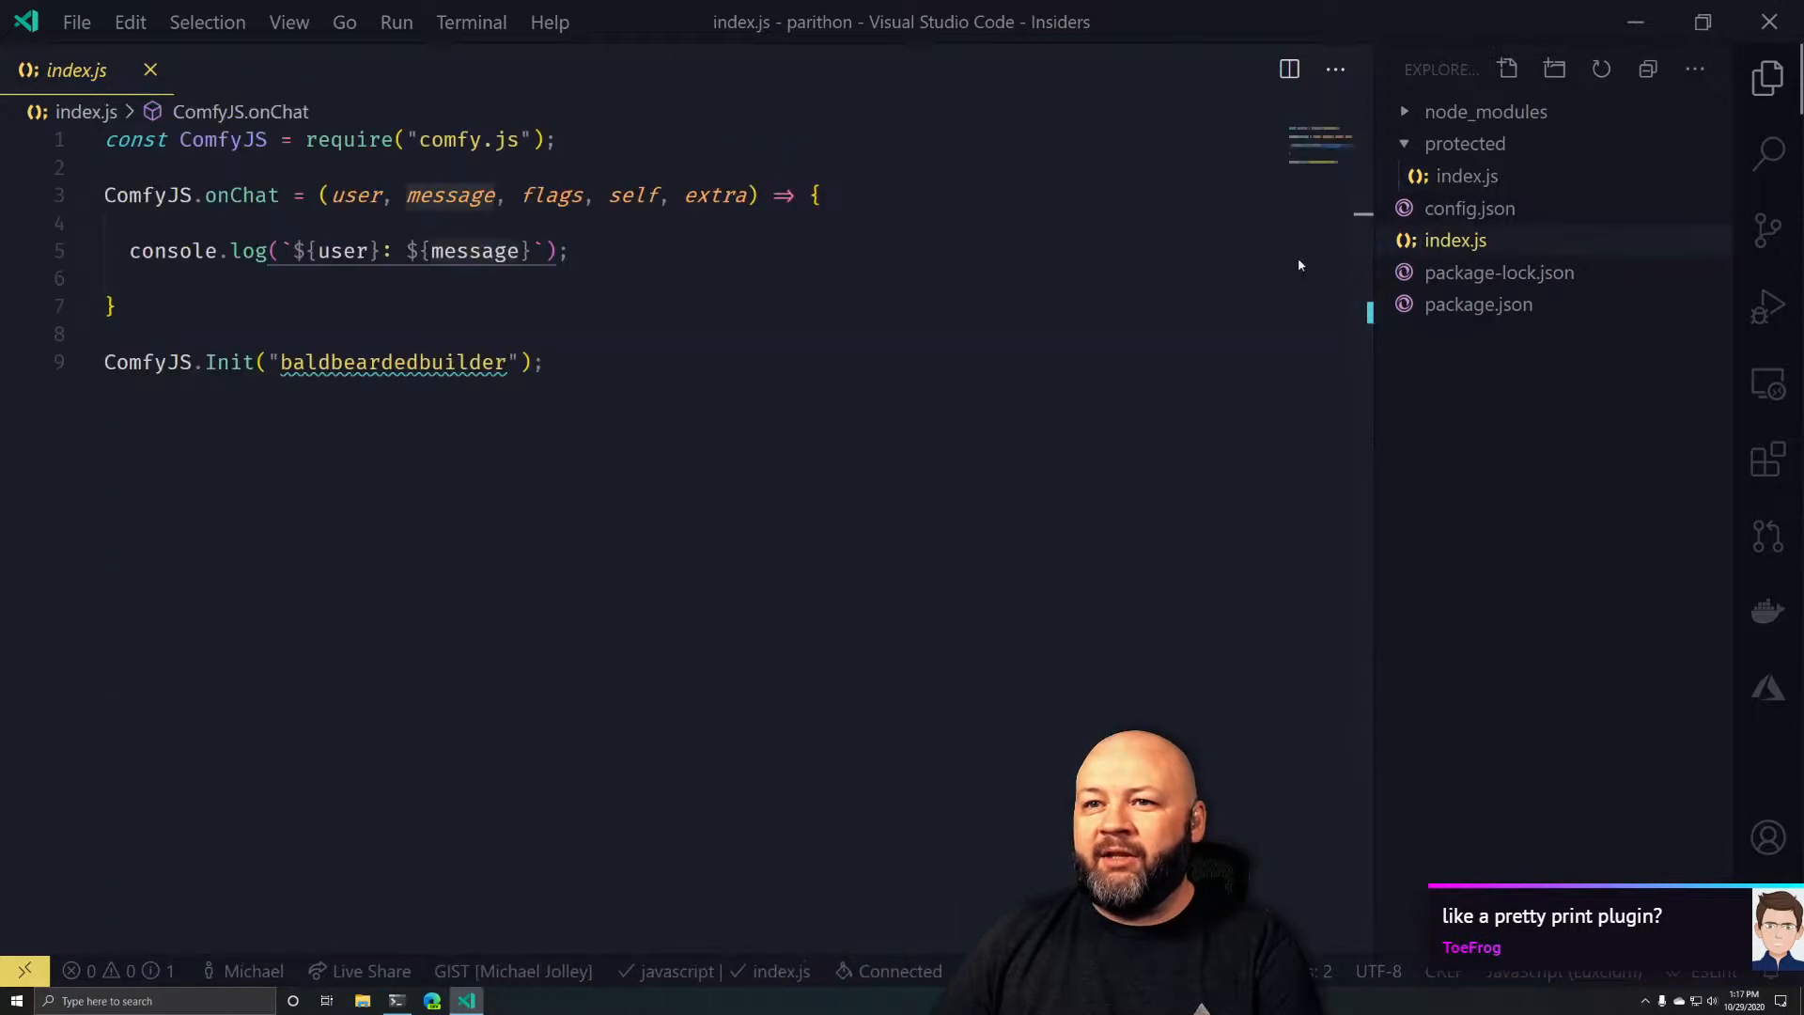
# Open the root-level index.js chat logger source from the Explorer
pyautogui.click(130, 278)
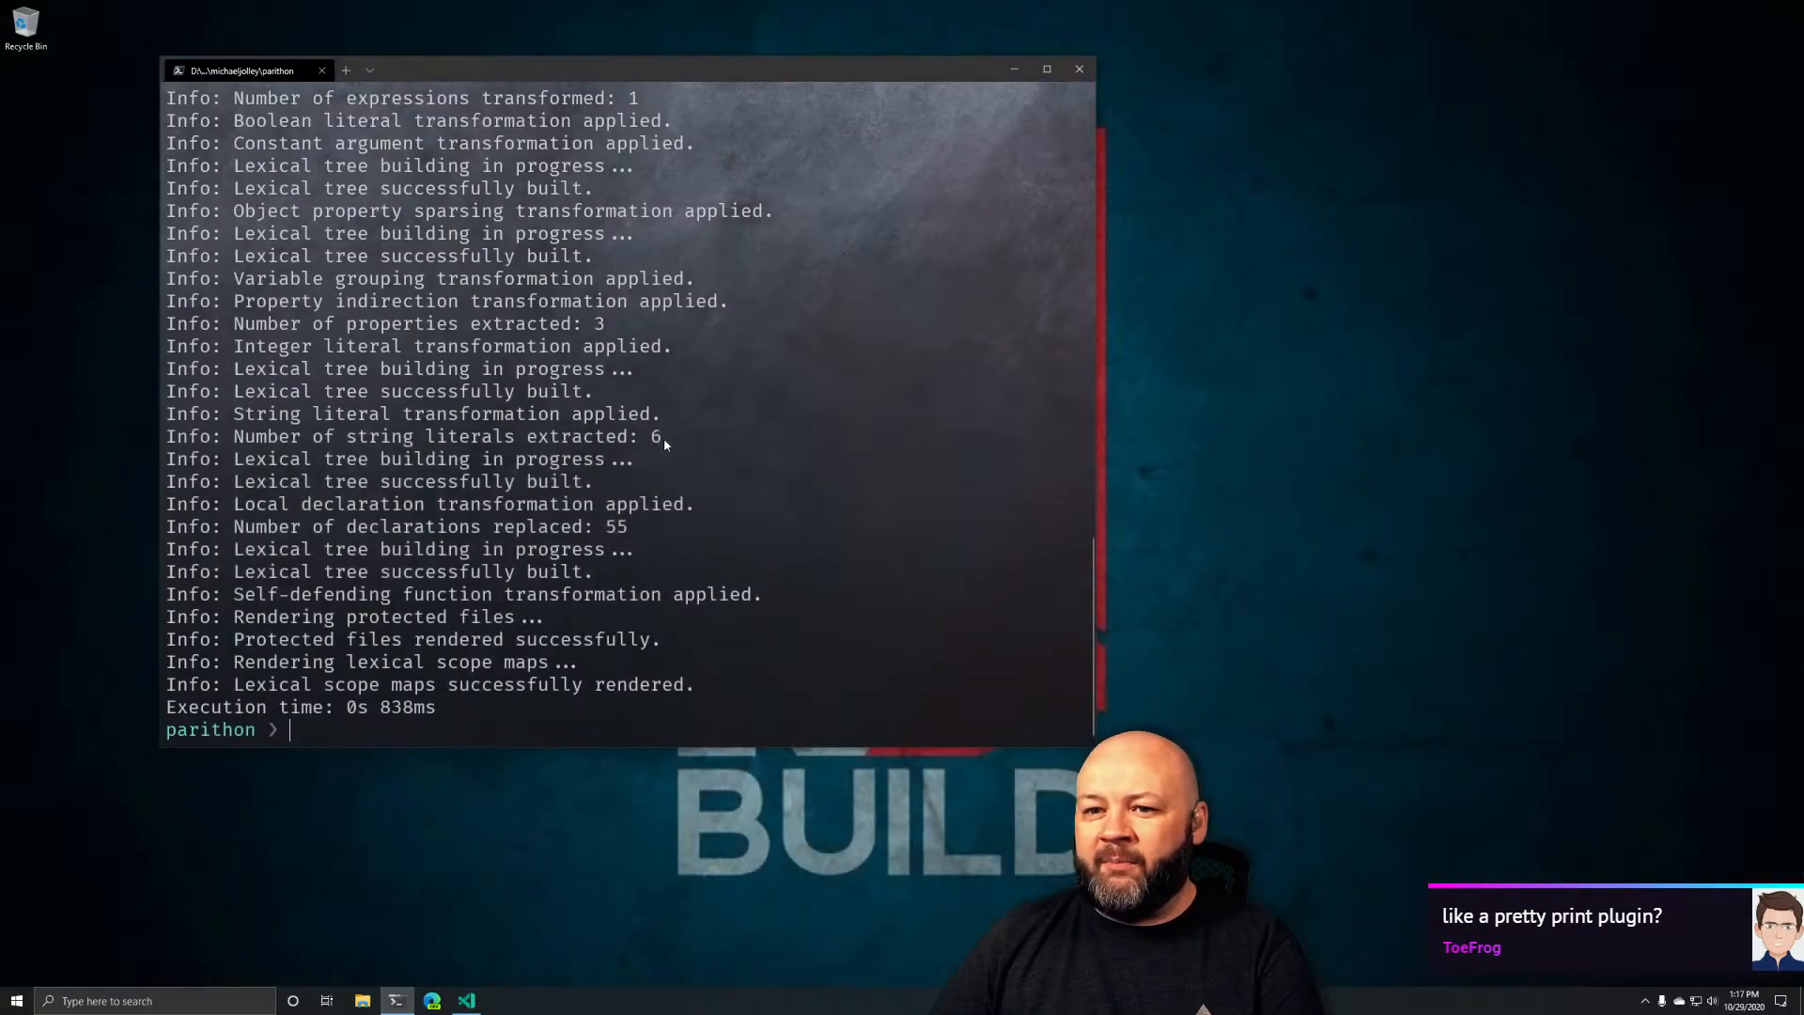
# Run the obfuscated chat logger with node index.js inside the protected folder
pyautogui.write('cd protected')
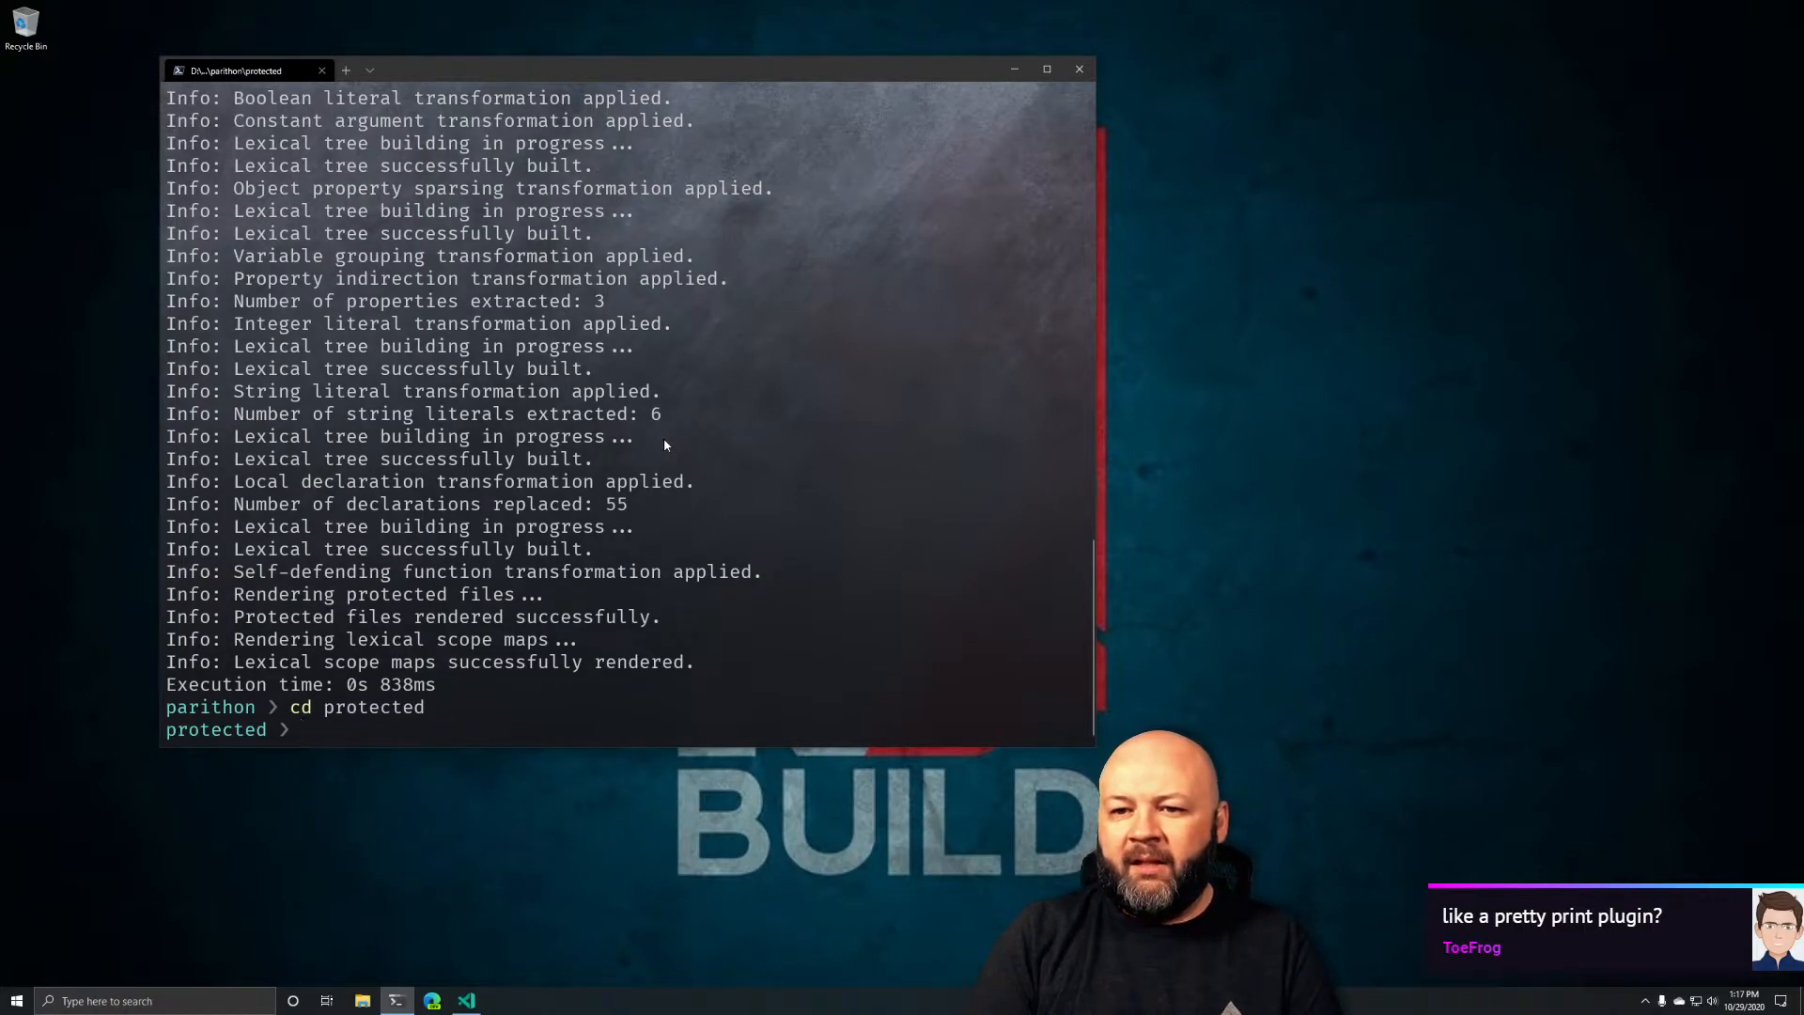
pyautogui.write('node')
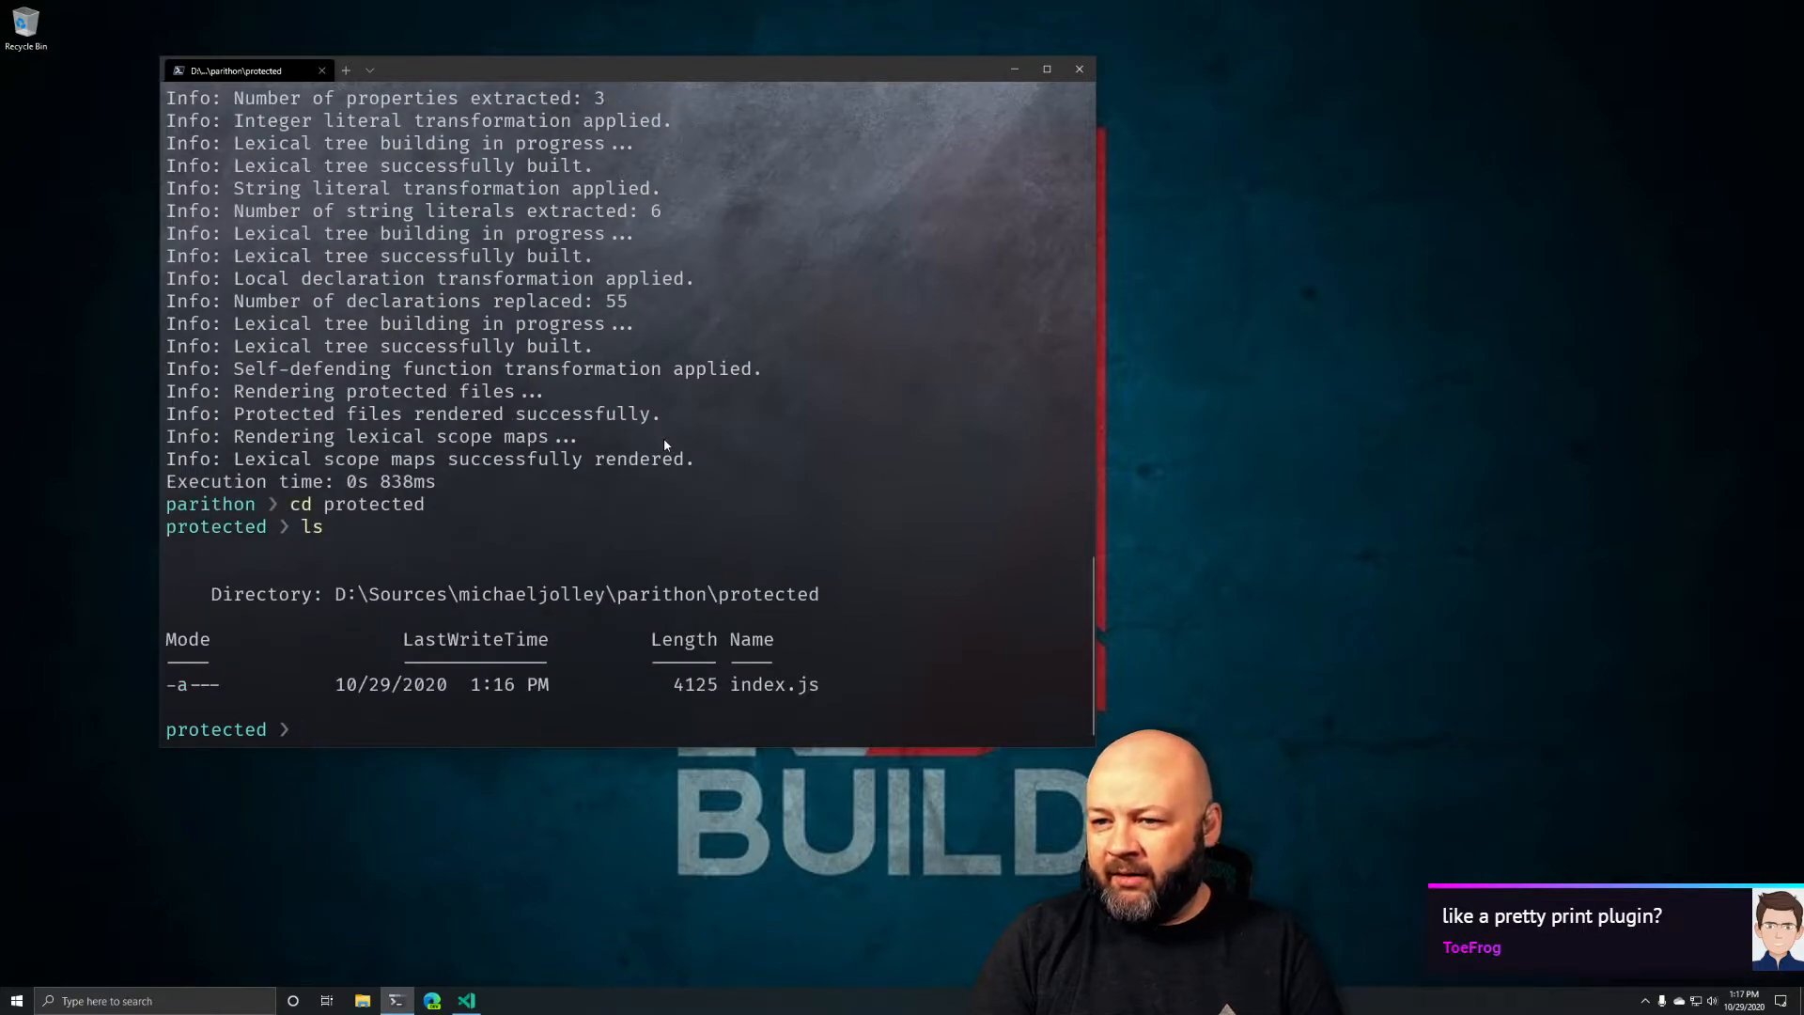
pyautogui.write('node index.js')
pyautogui.write('y')
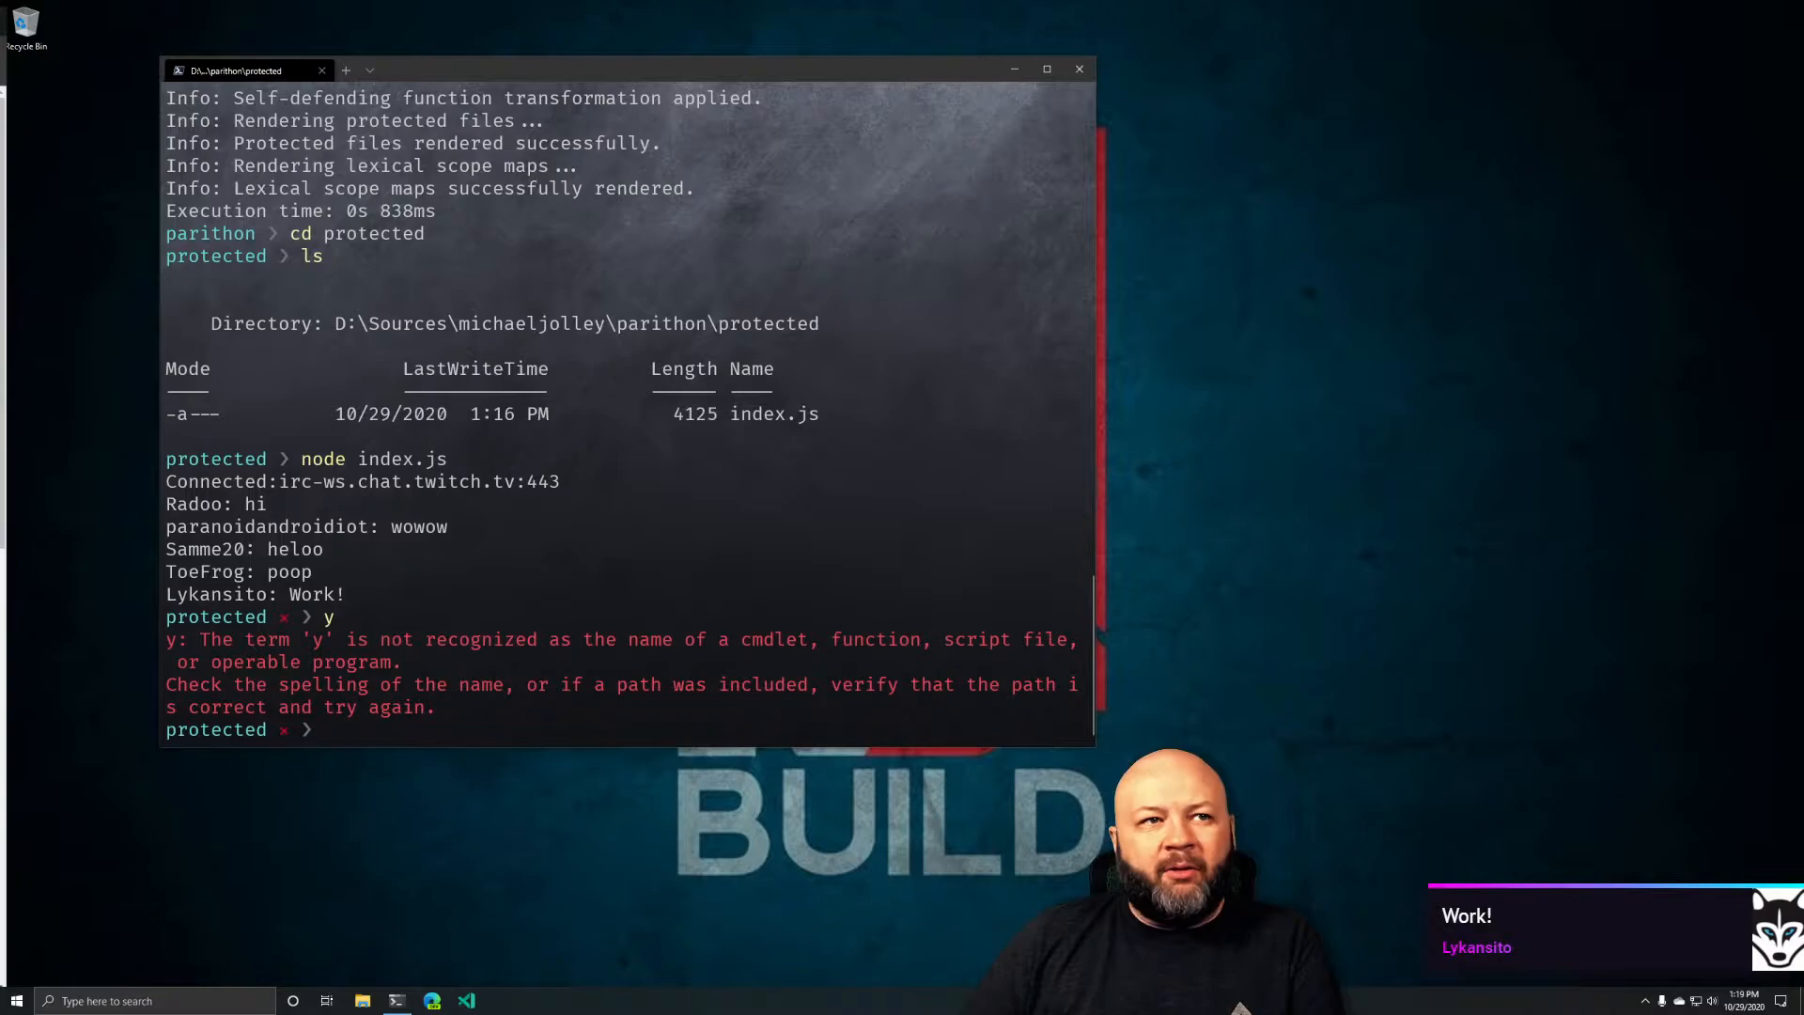
# Open Edge and go to the PreEmptive website
pyautogui.click(431, 1000)
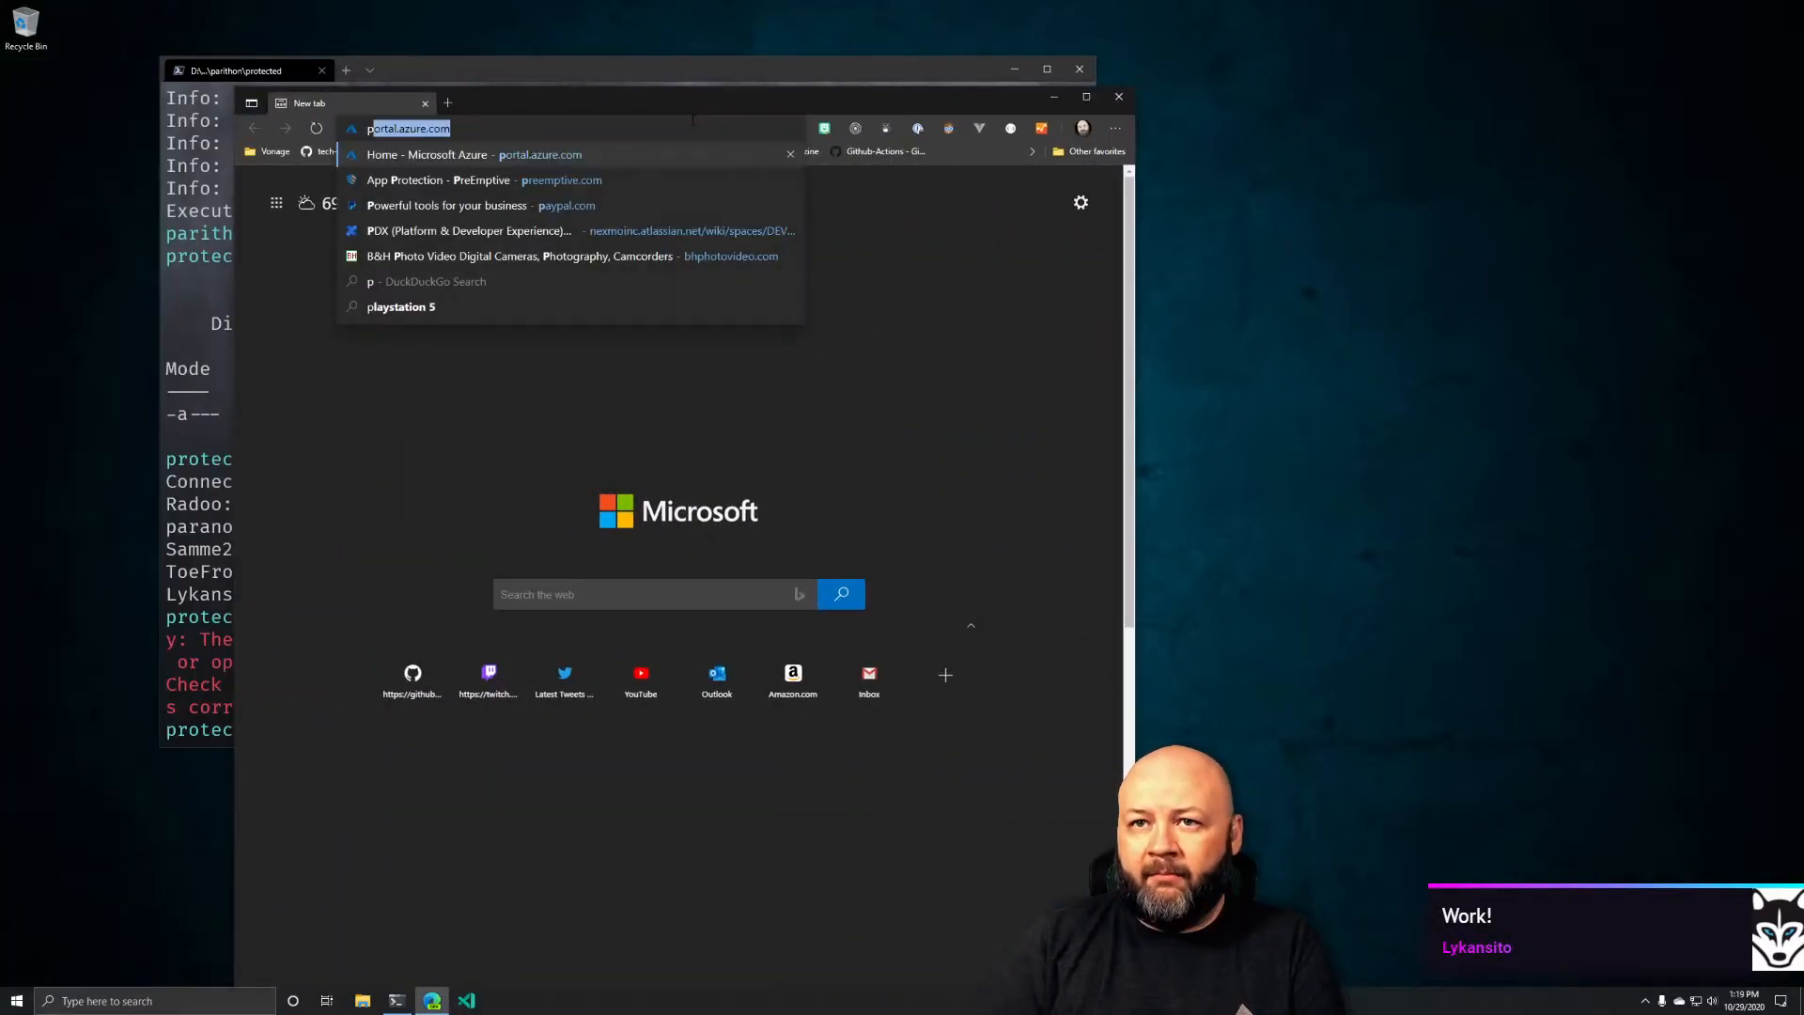
pyautogui.click(483, 179)
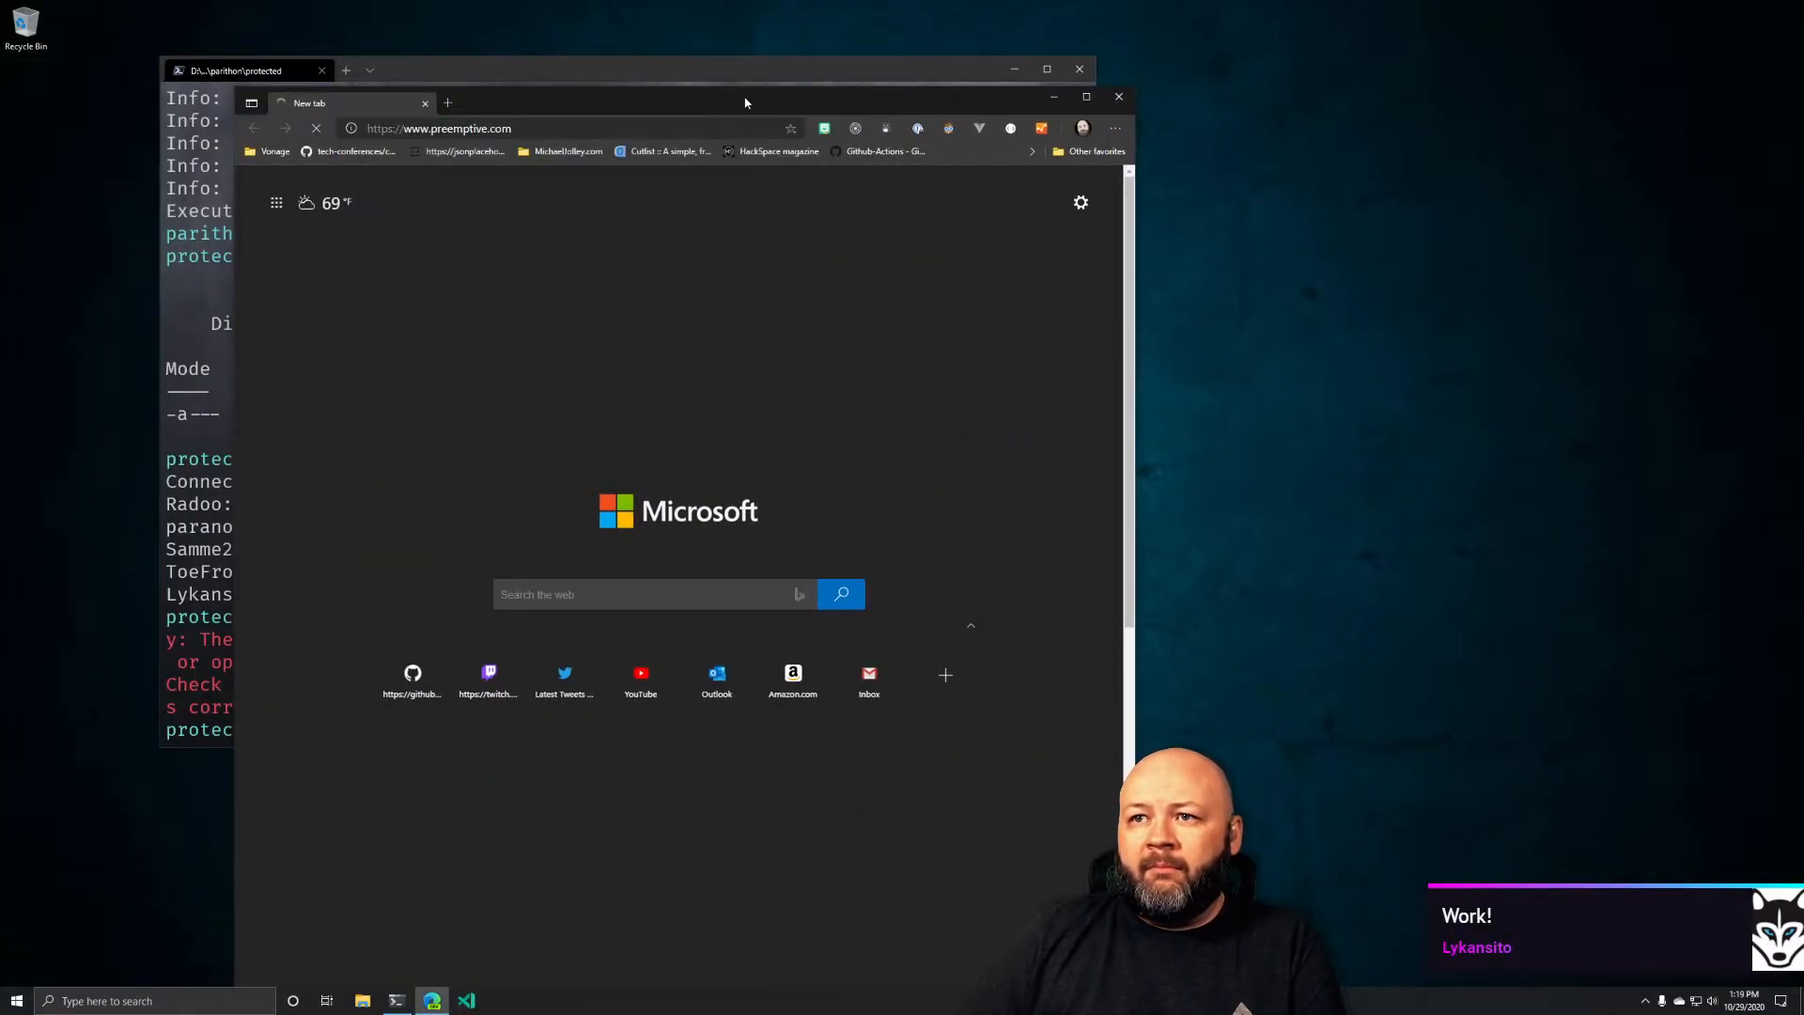
pyautogui.click(1084, 97)
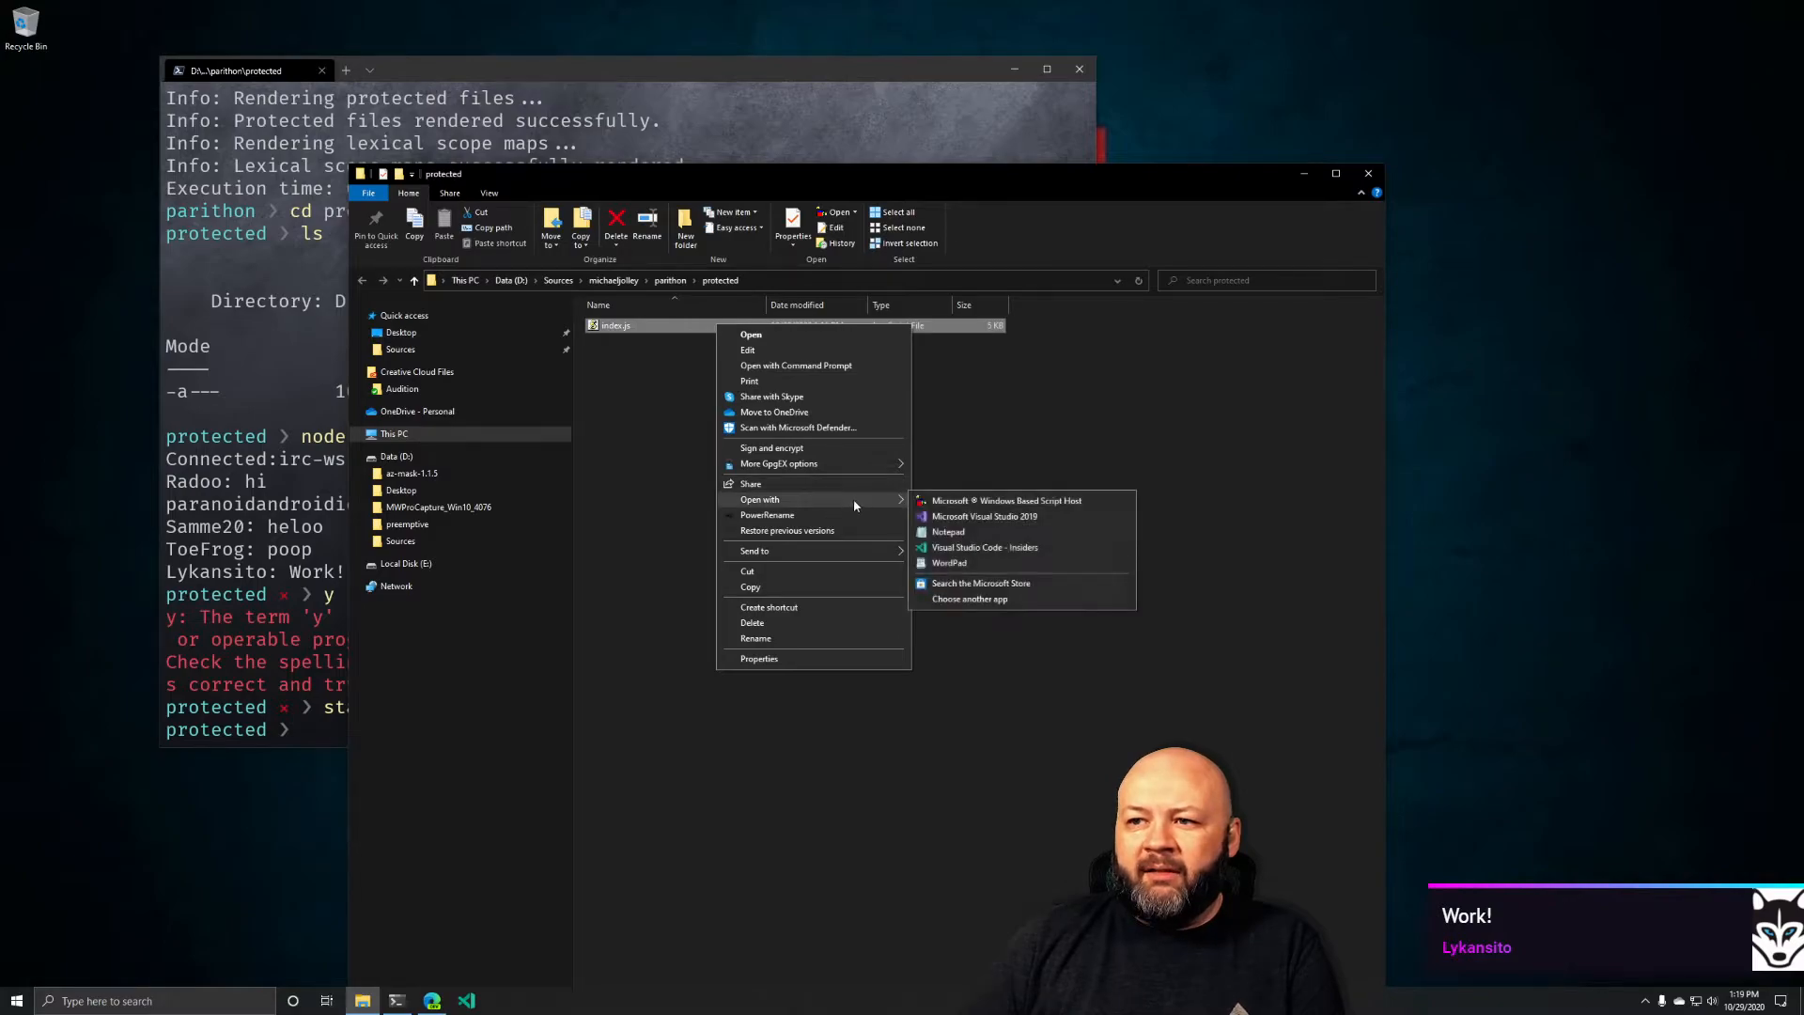
# Open the protected index.js in Notepad via Open with in File Explorer
pyautogui.click(949, 532)
pyautogui.write('node index.js')
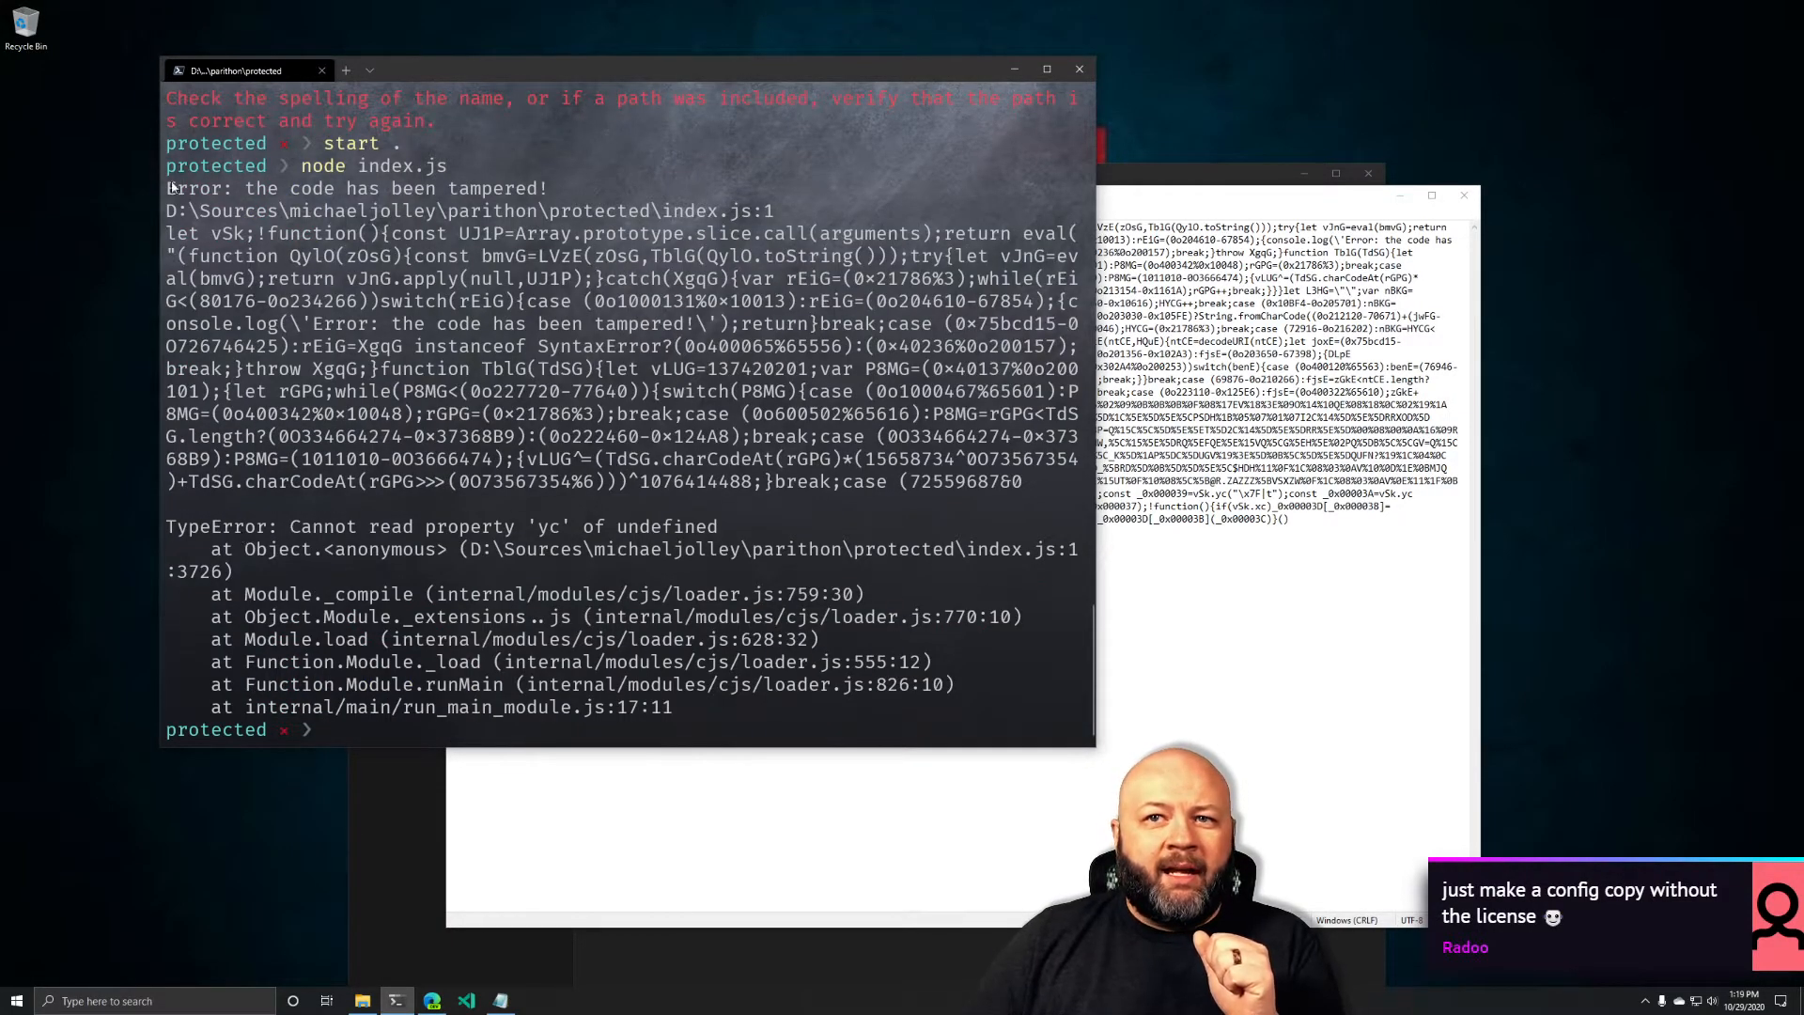
pyautogui.doubleClick(357, 188)
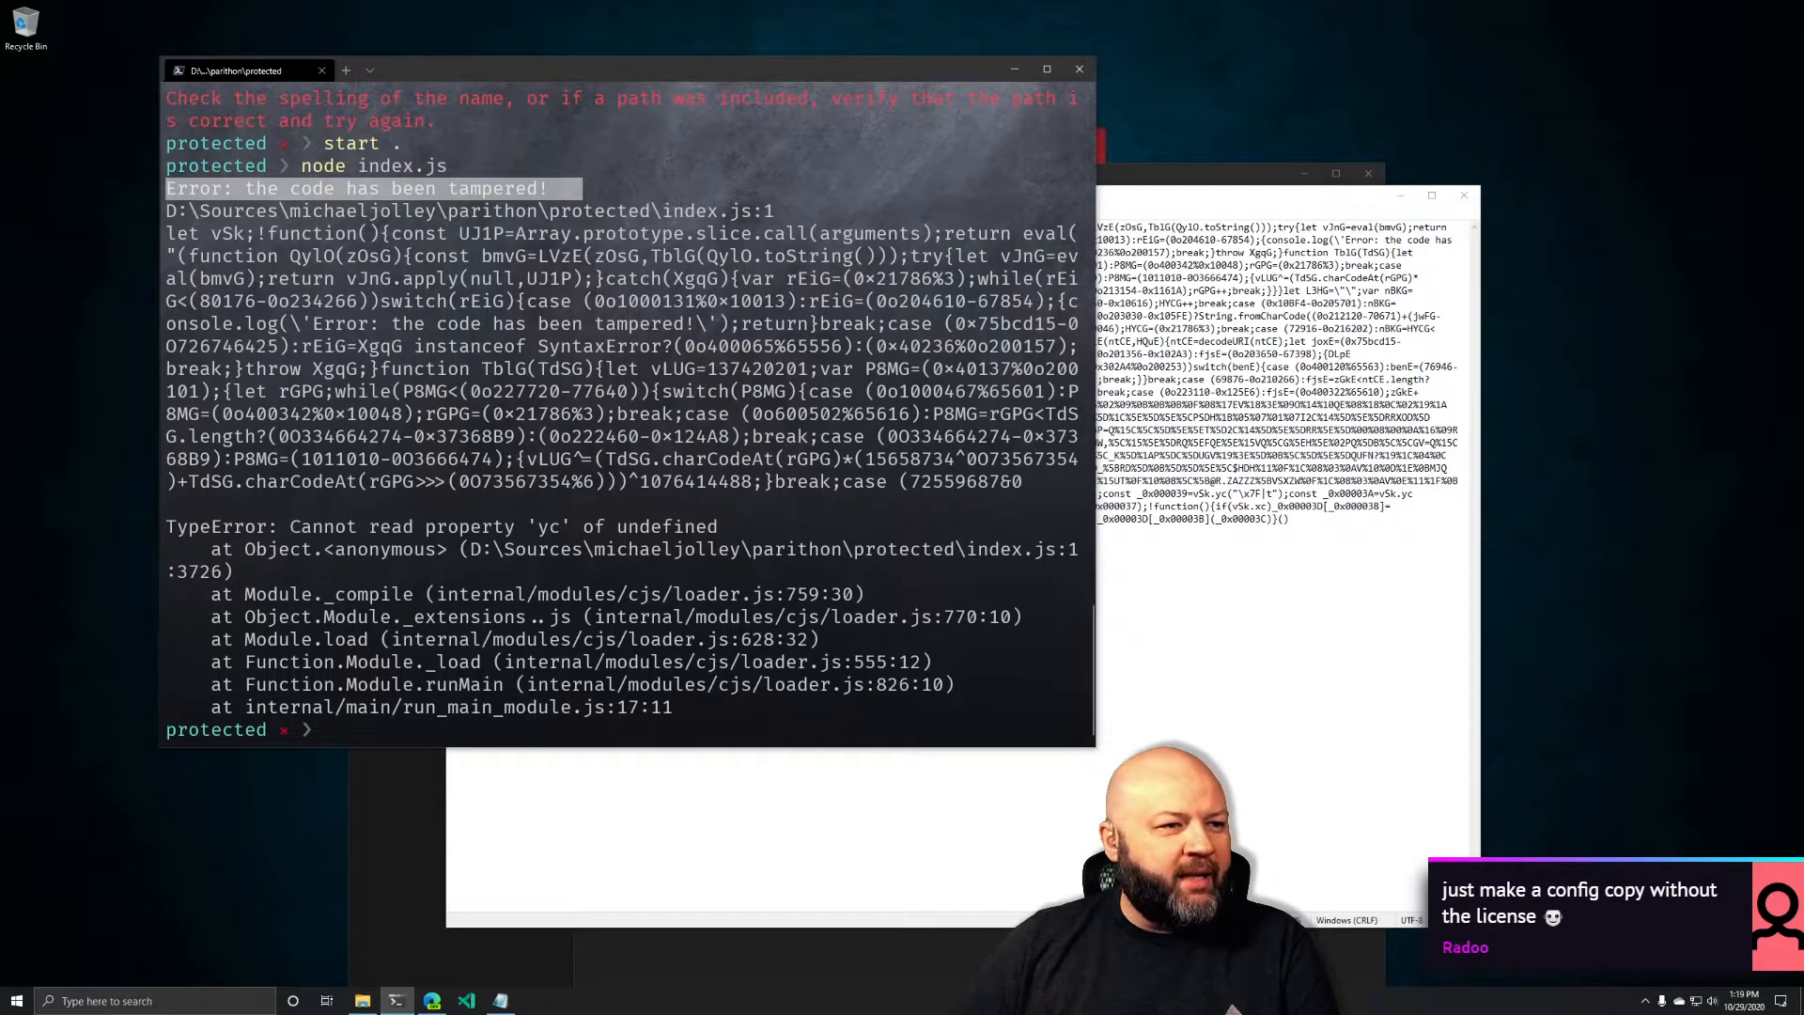
pyautogui.click(466, 1000)
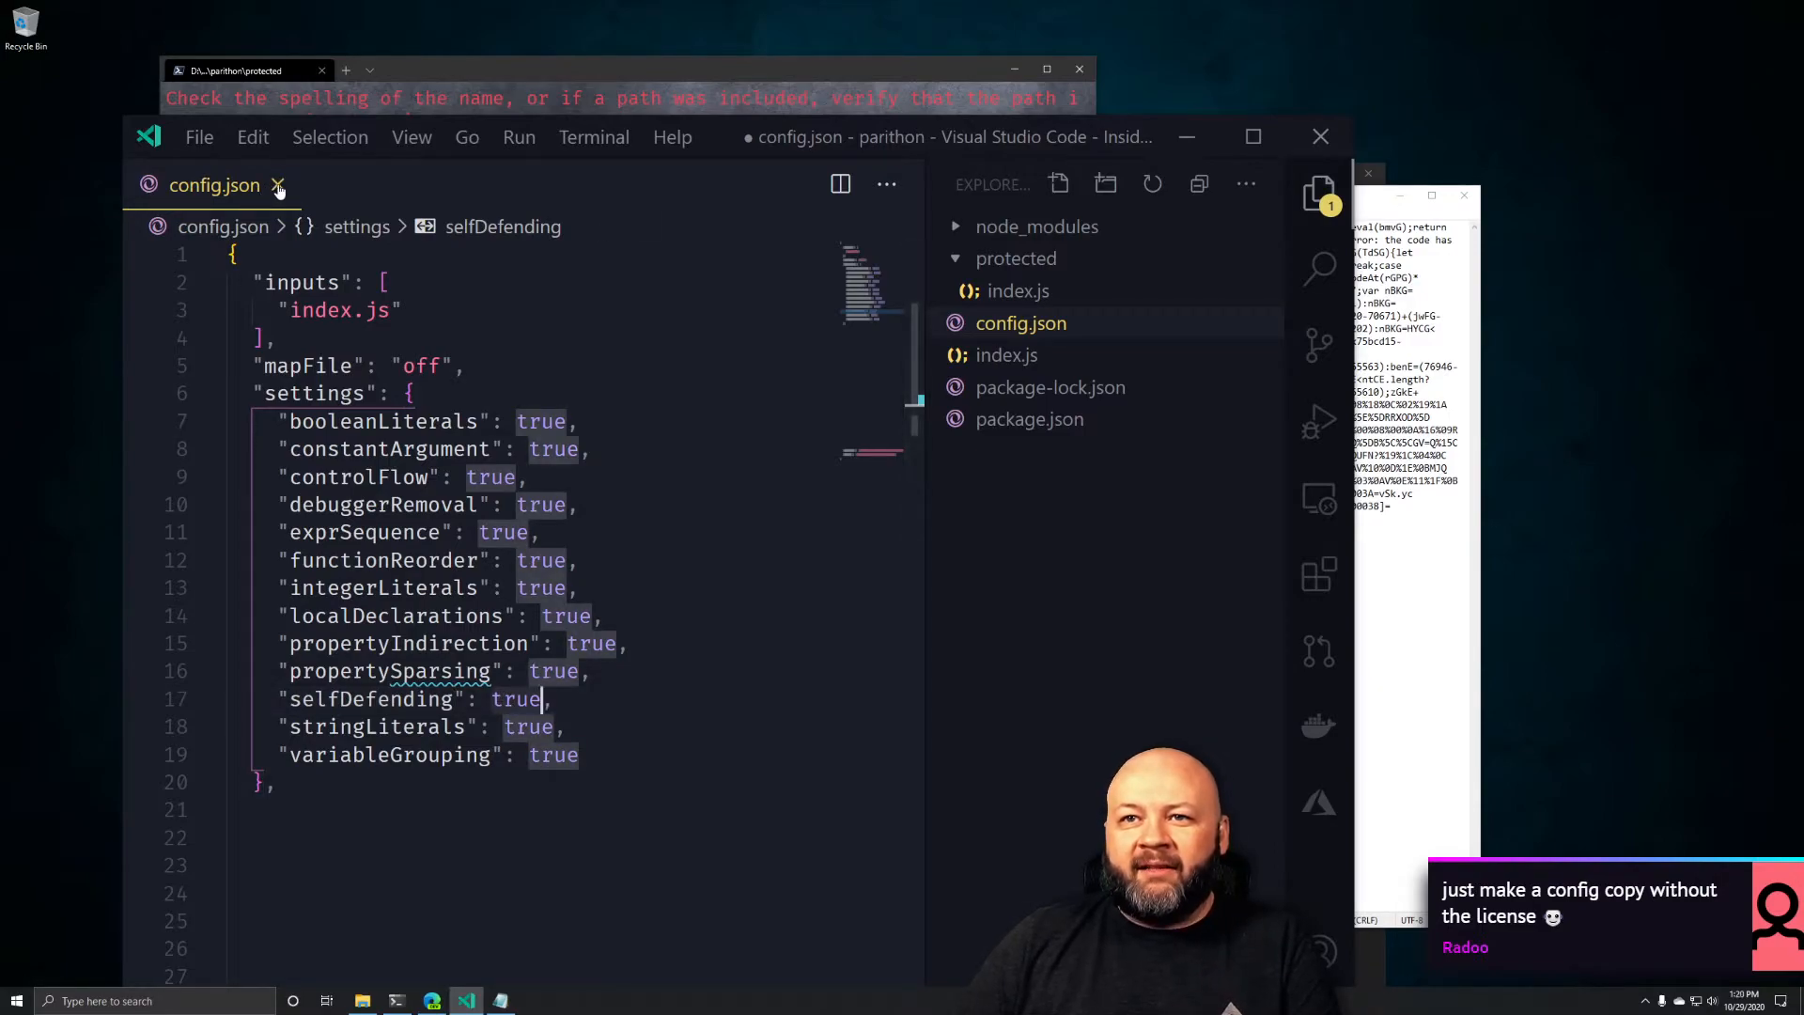
# Close the config.json tab in Visual Studio Code
pyautogui.click(278, 185)
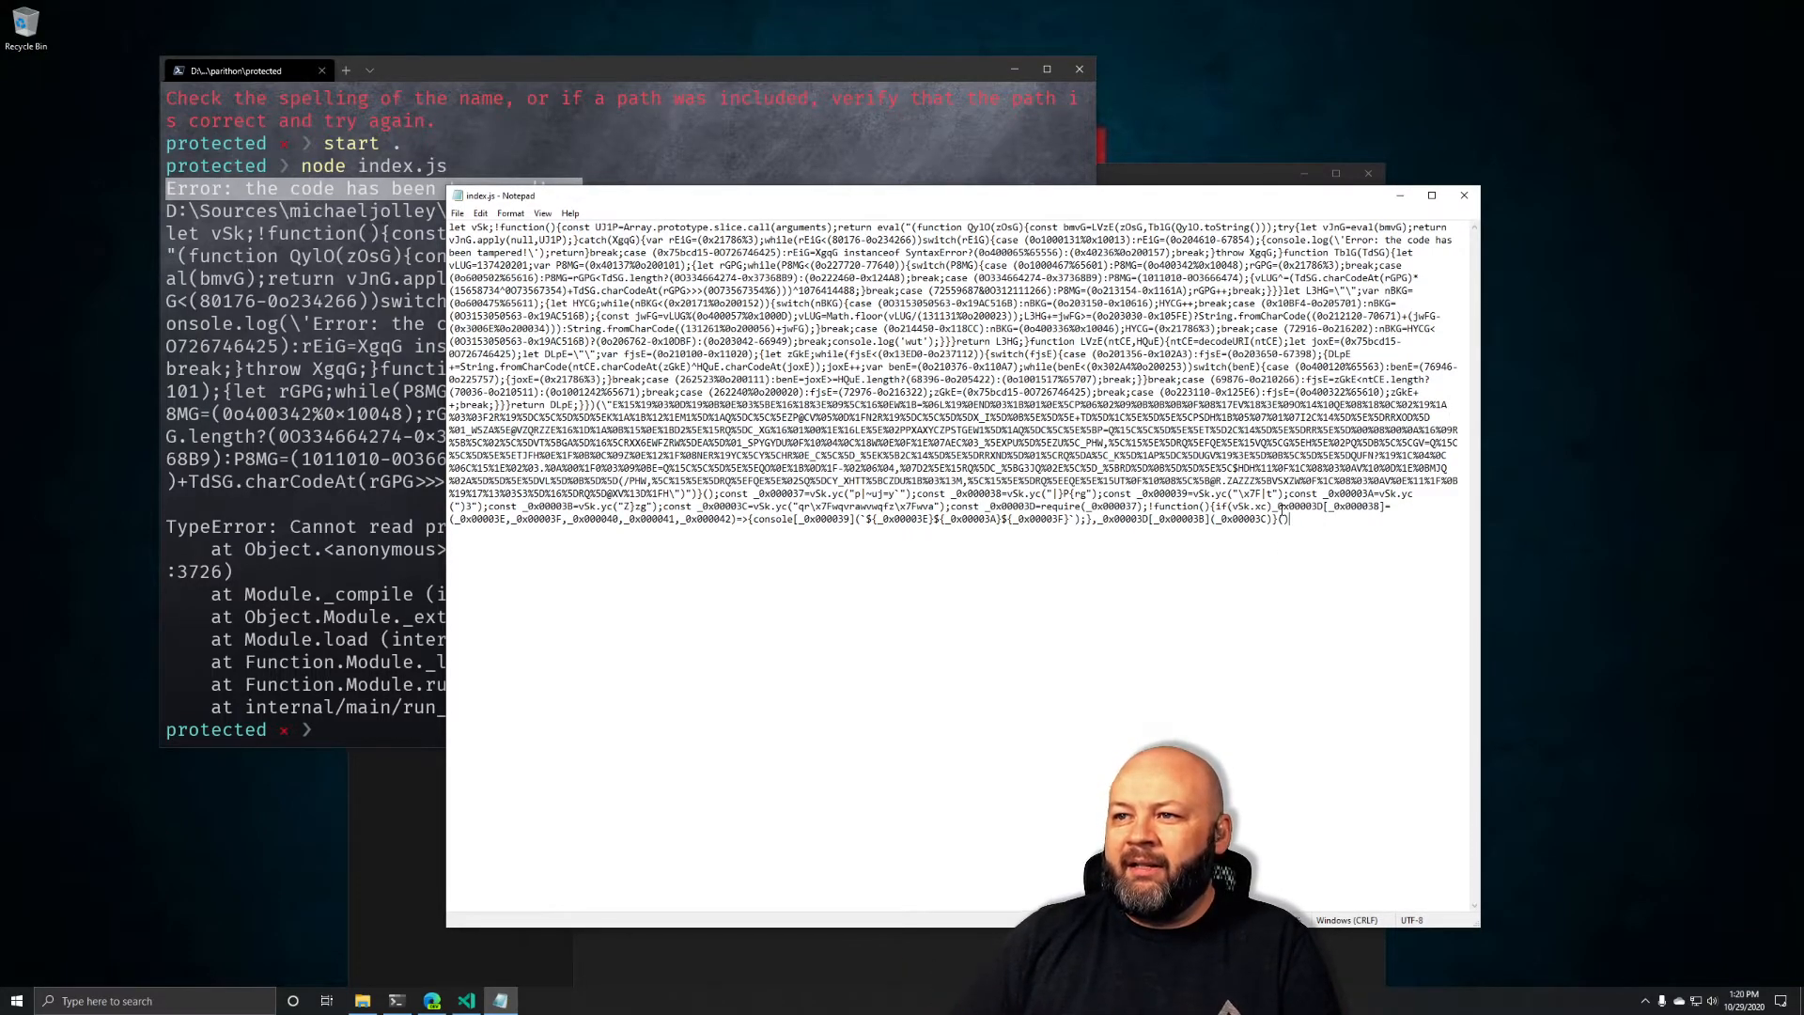
pyautogui.doubleClick(886, 342)
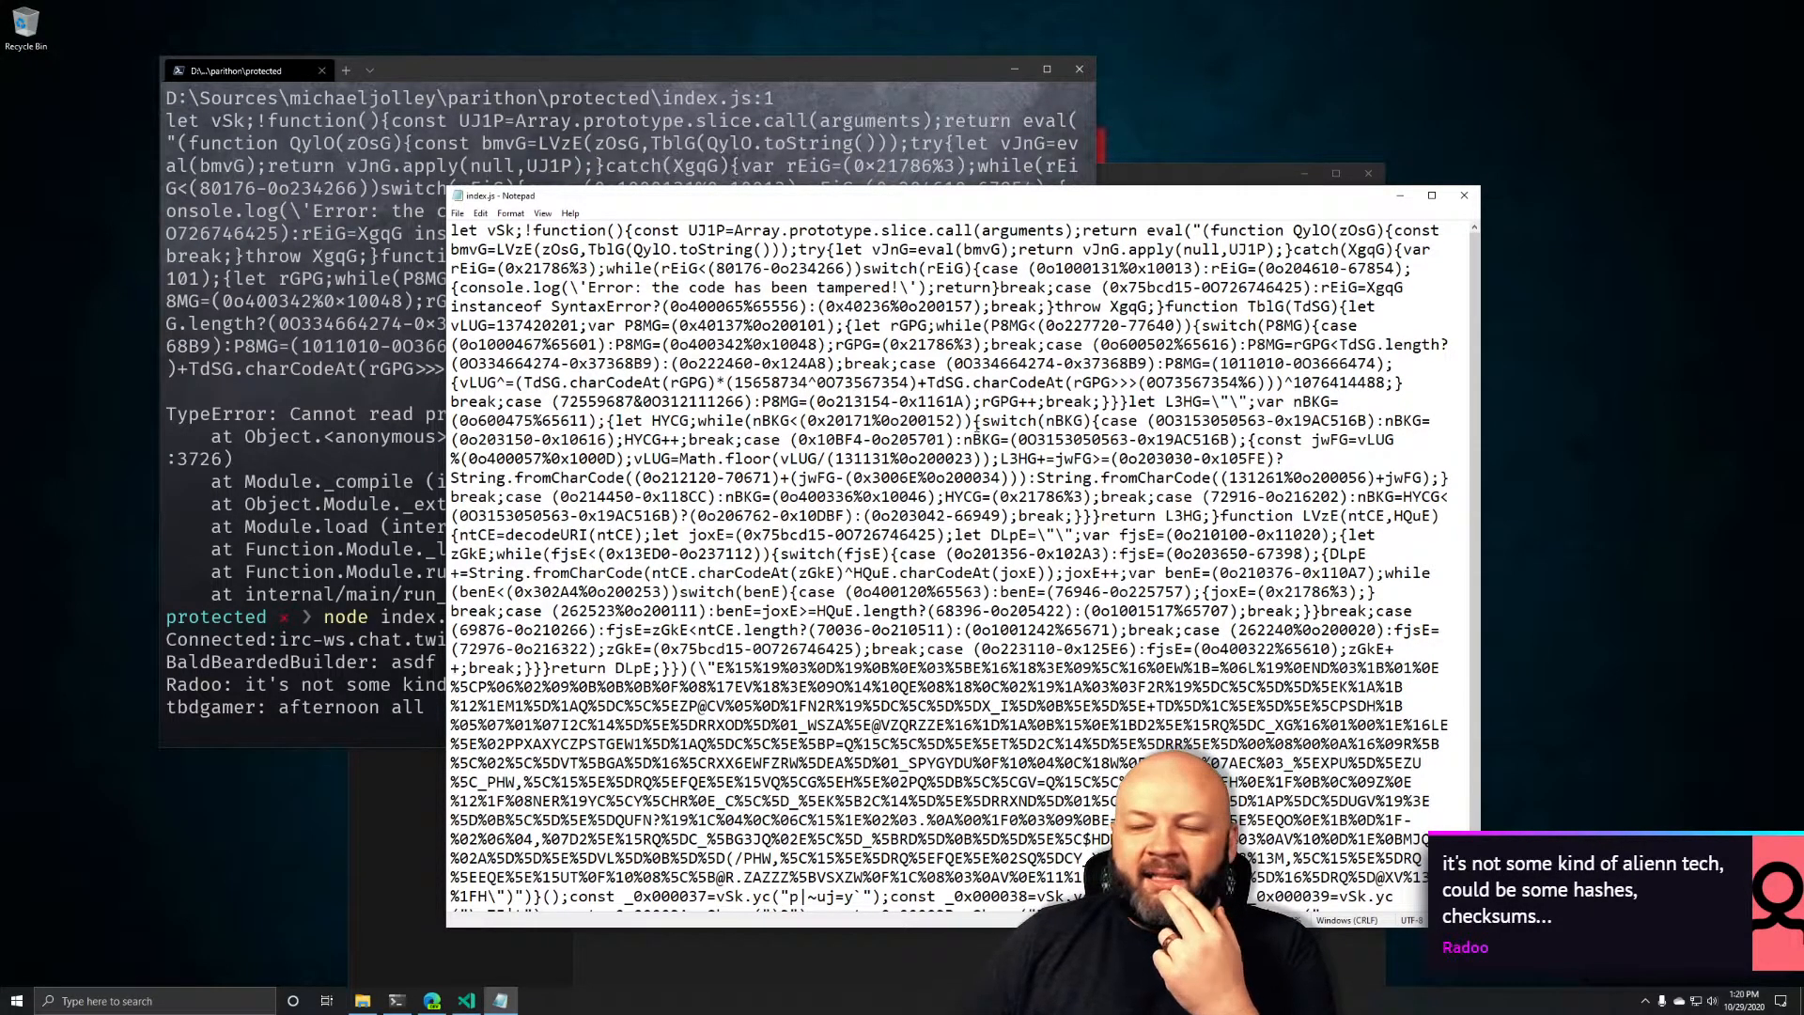
pyautogui.scroll(-3)
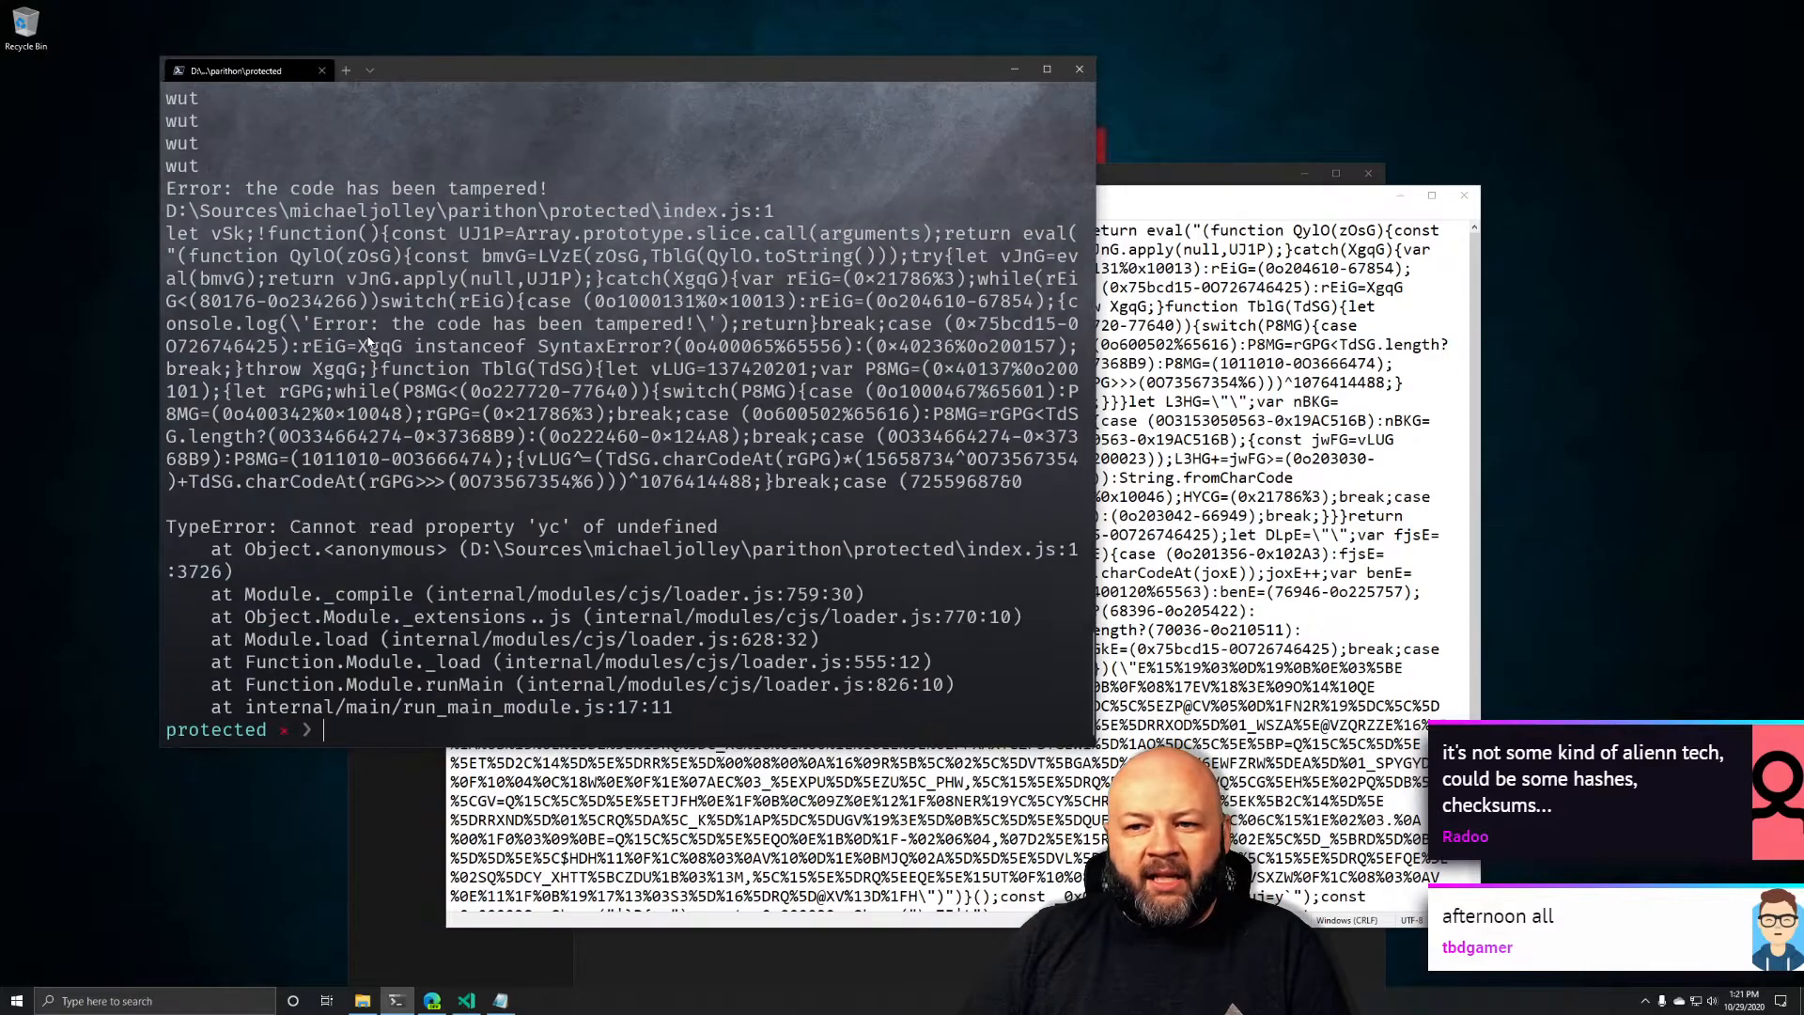
# Rerun node index.js, fixing a mistyped npm, until the protected logger connects and logs
pyautogui.write('node index.js')
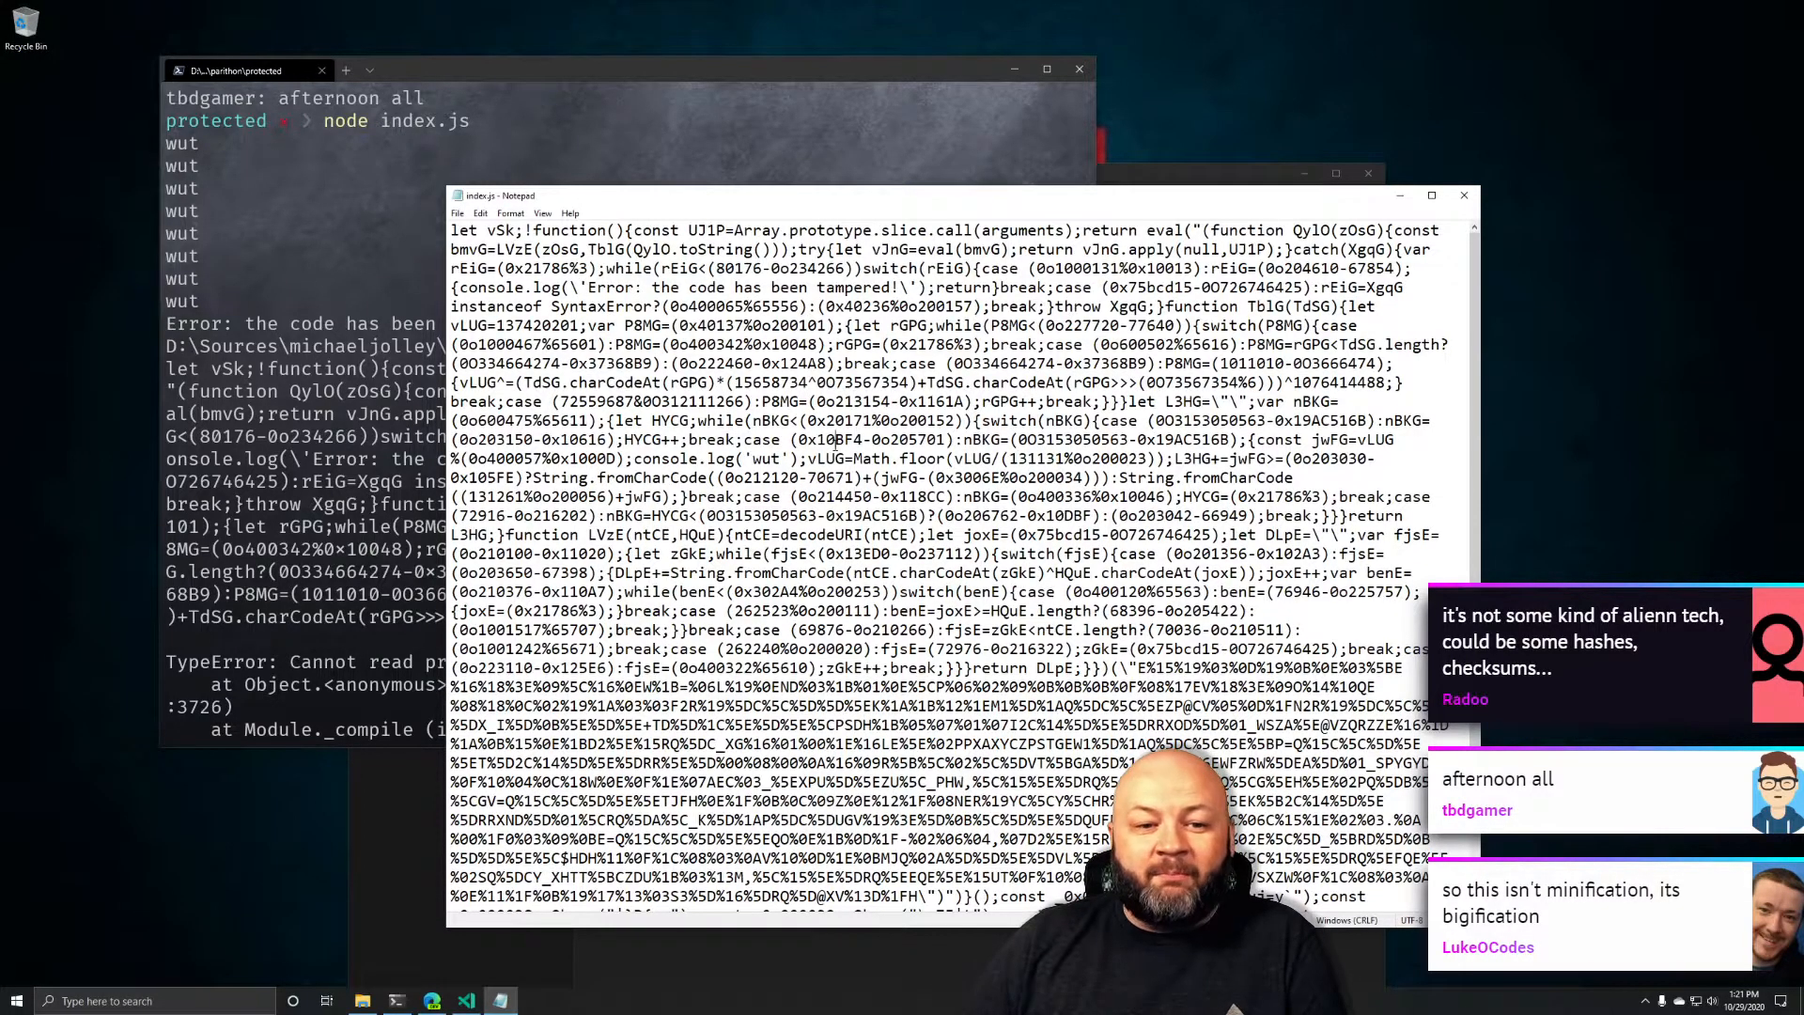
pyautogui.scroll(-3)
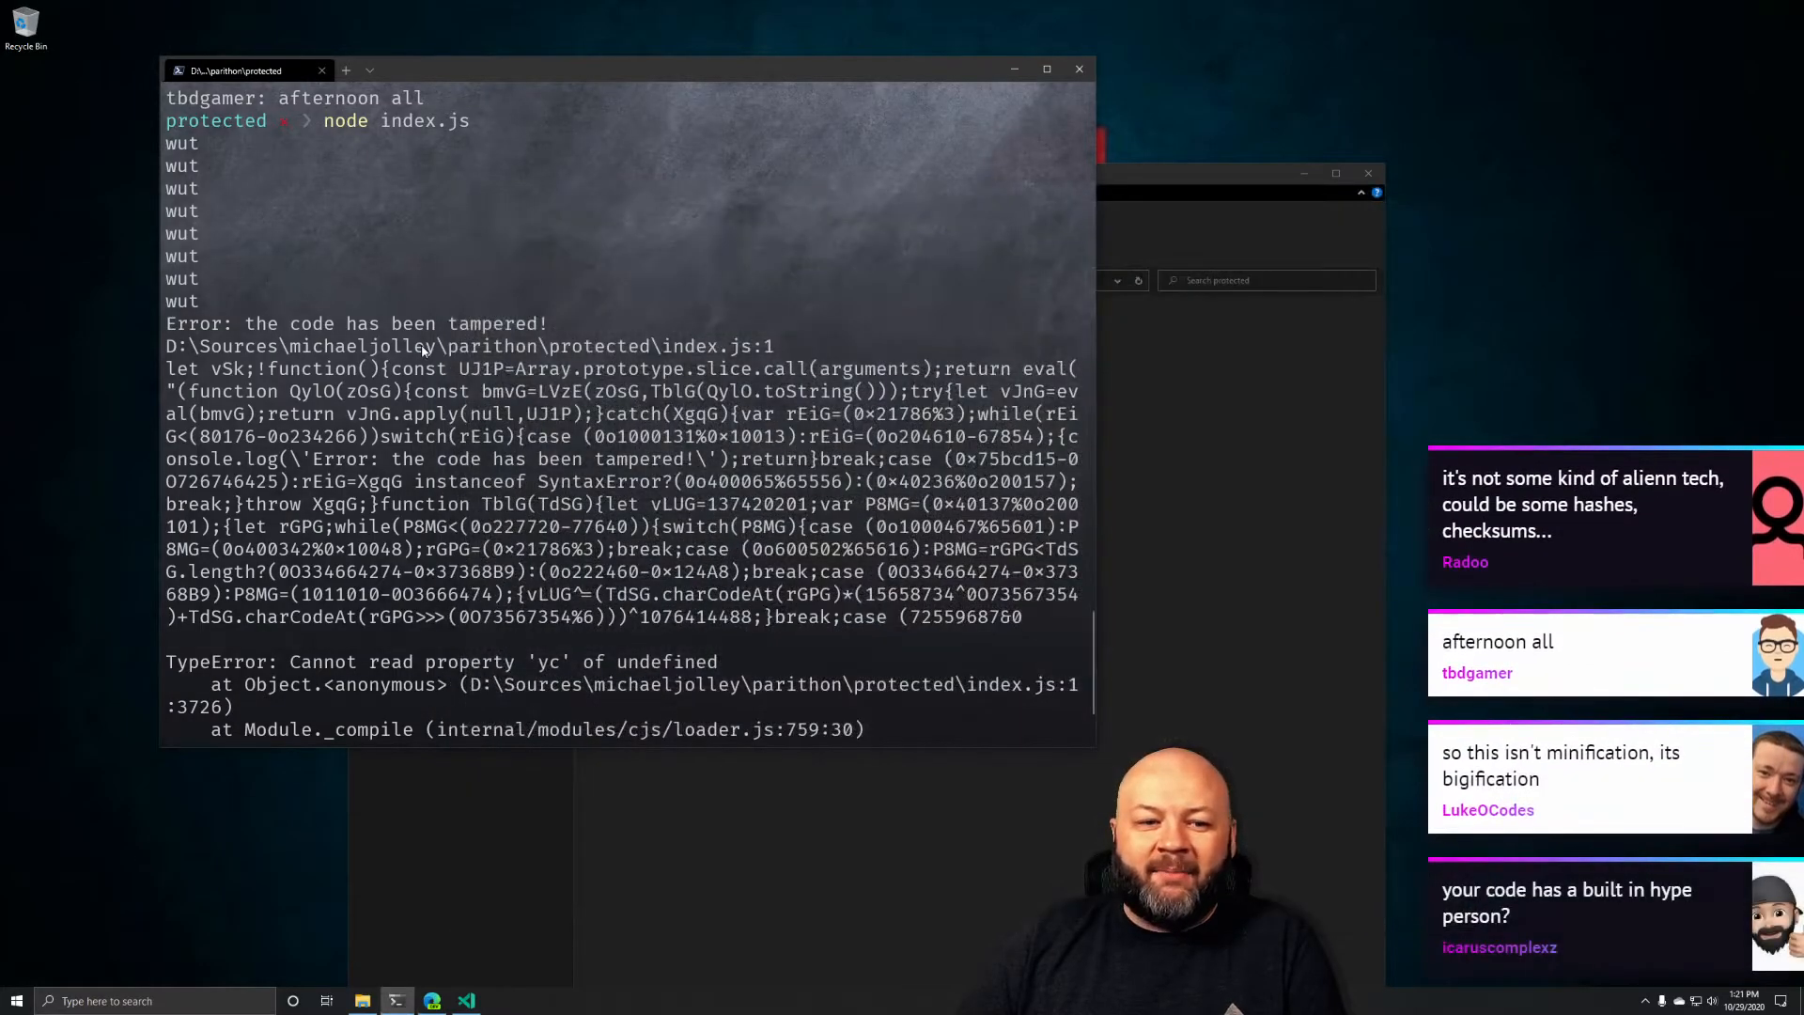
pyautogui.write('npm')
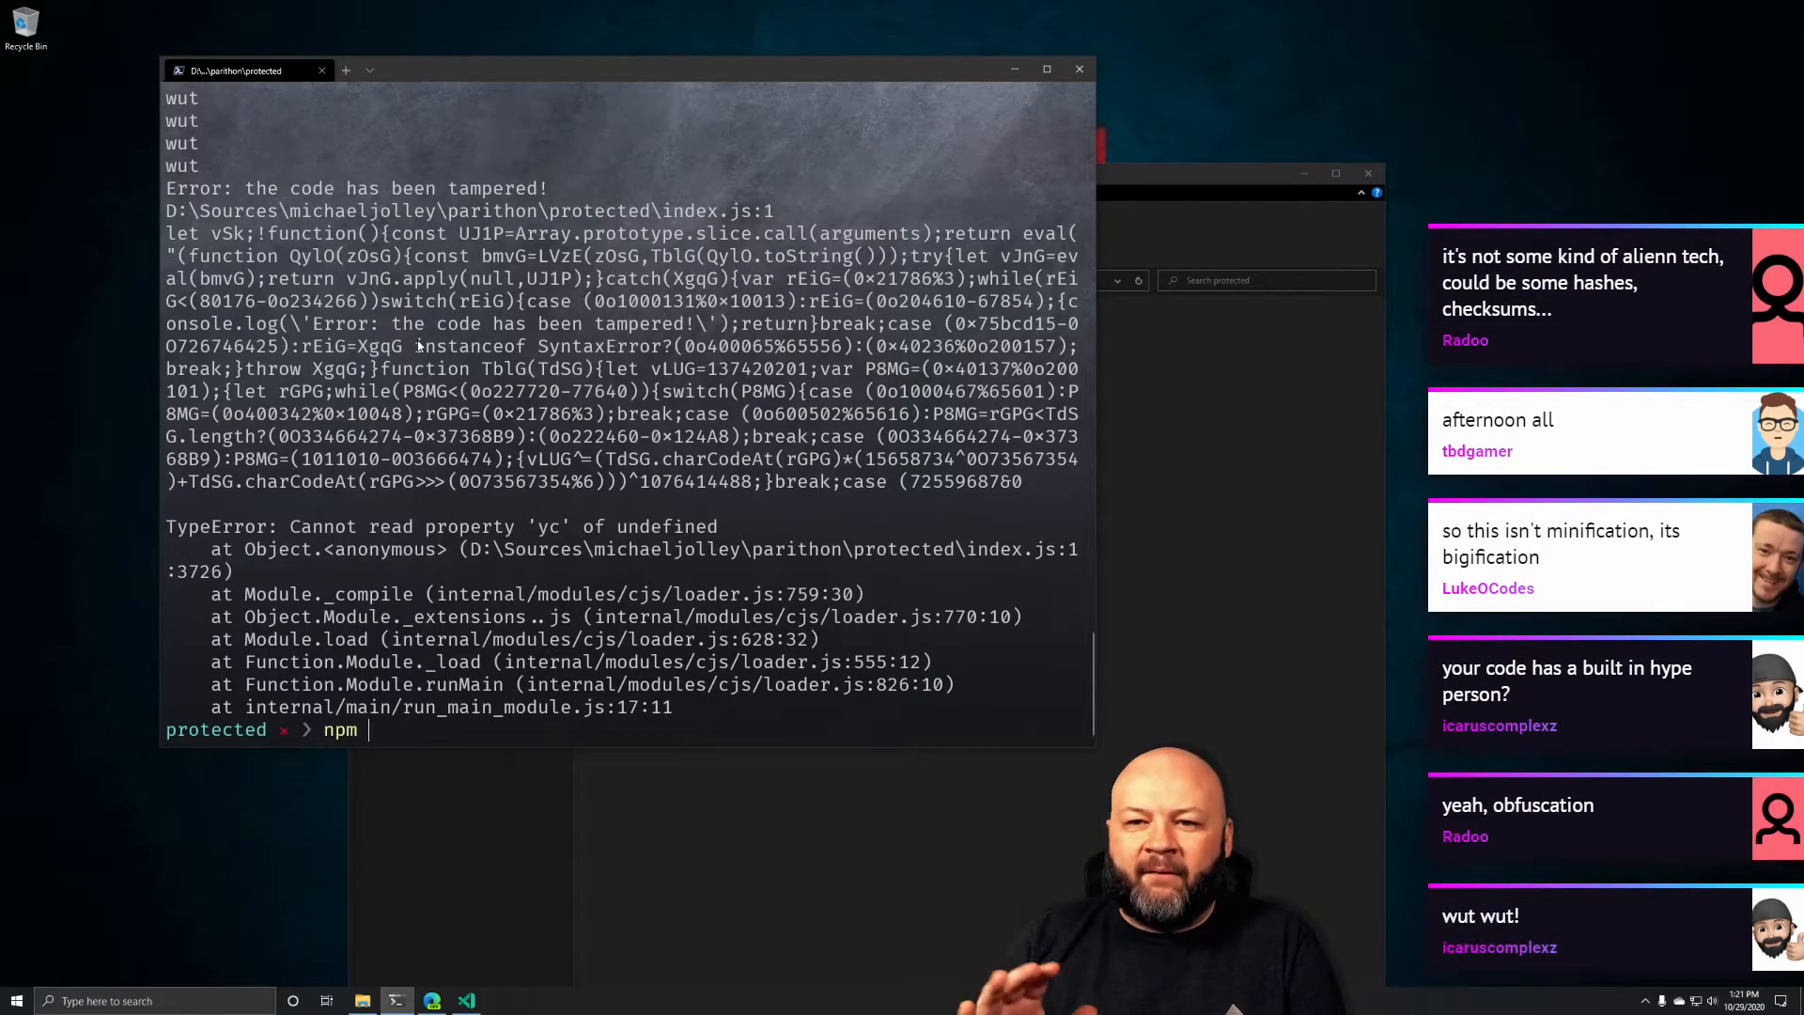
pyautogui.press('BackSpace')
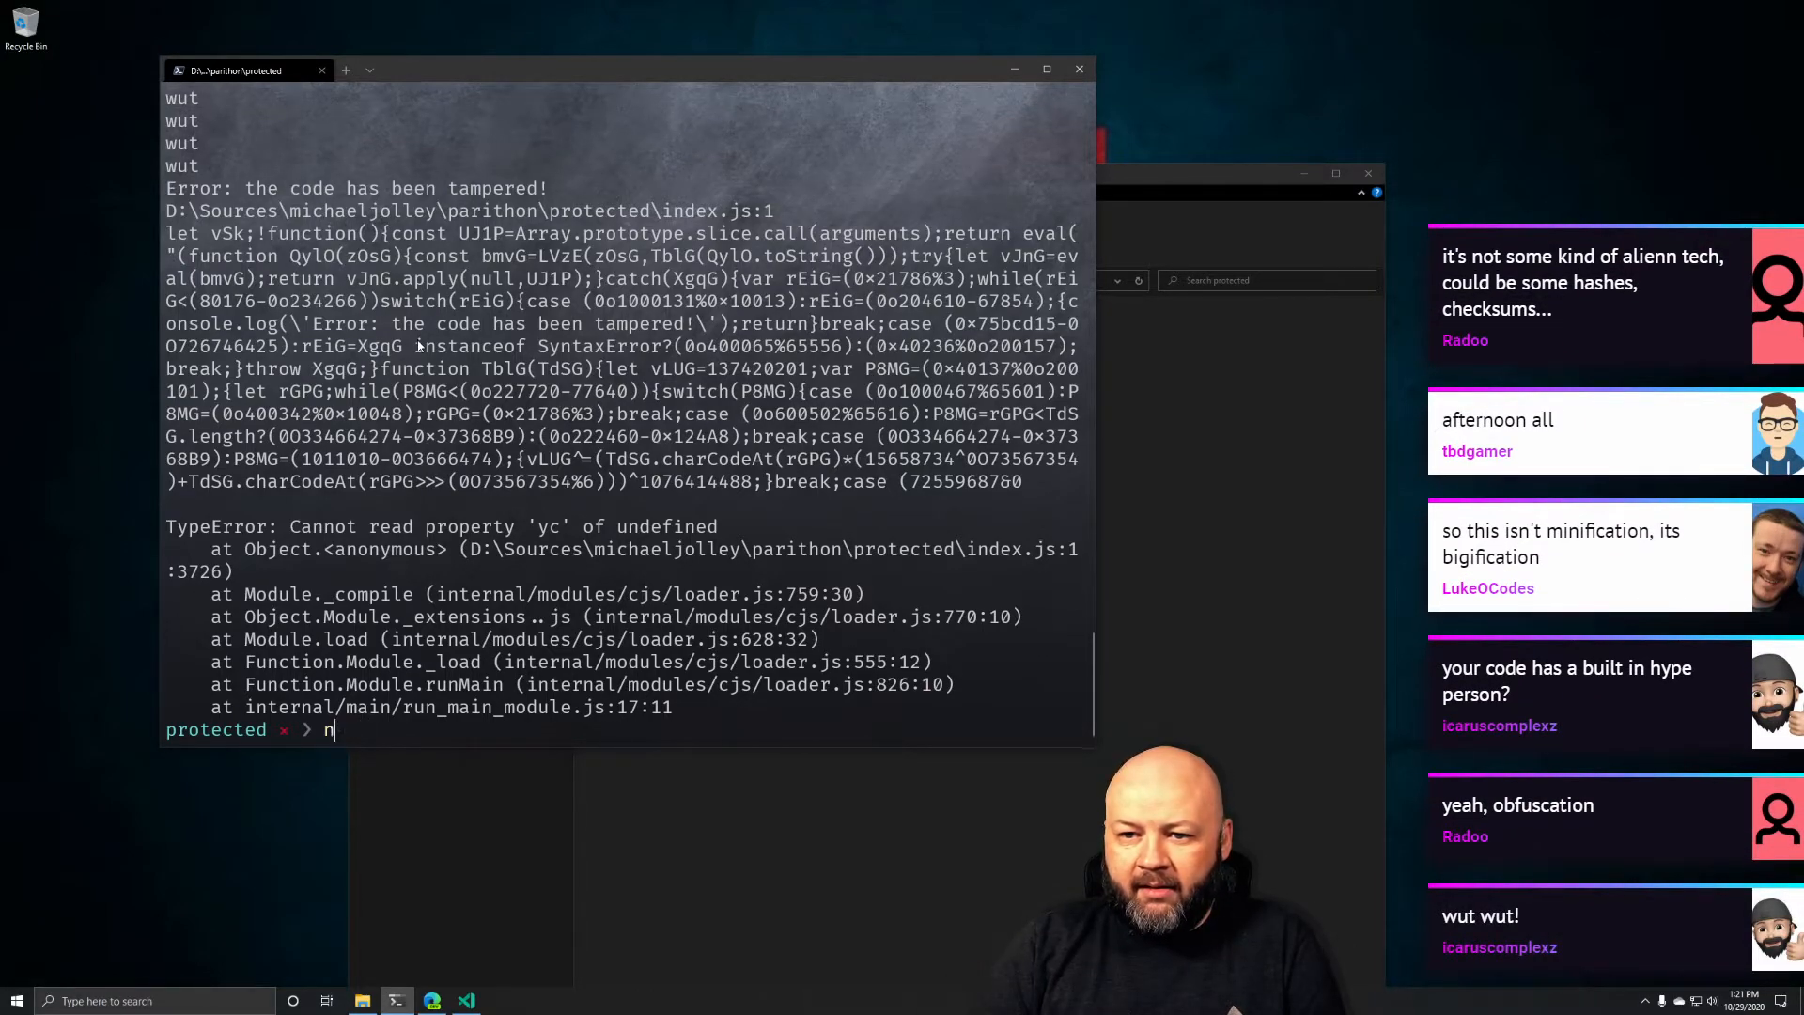
pyautogui.write('ode index.js')
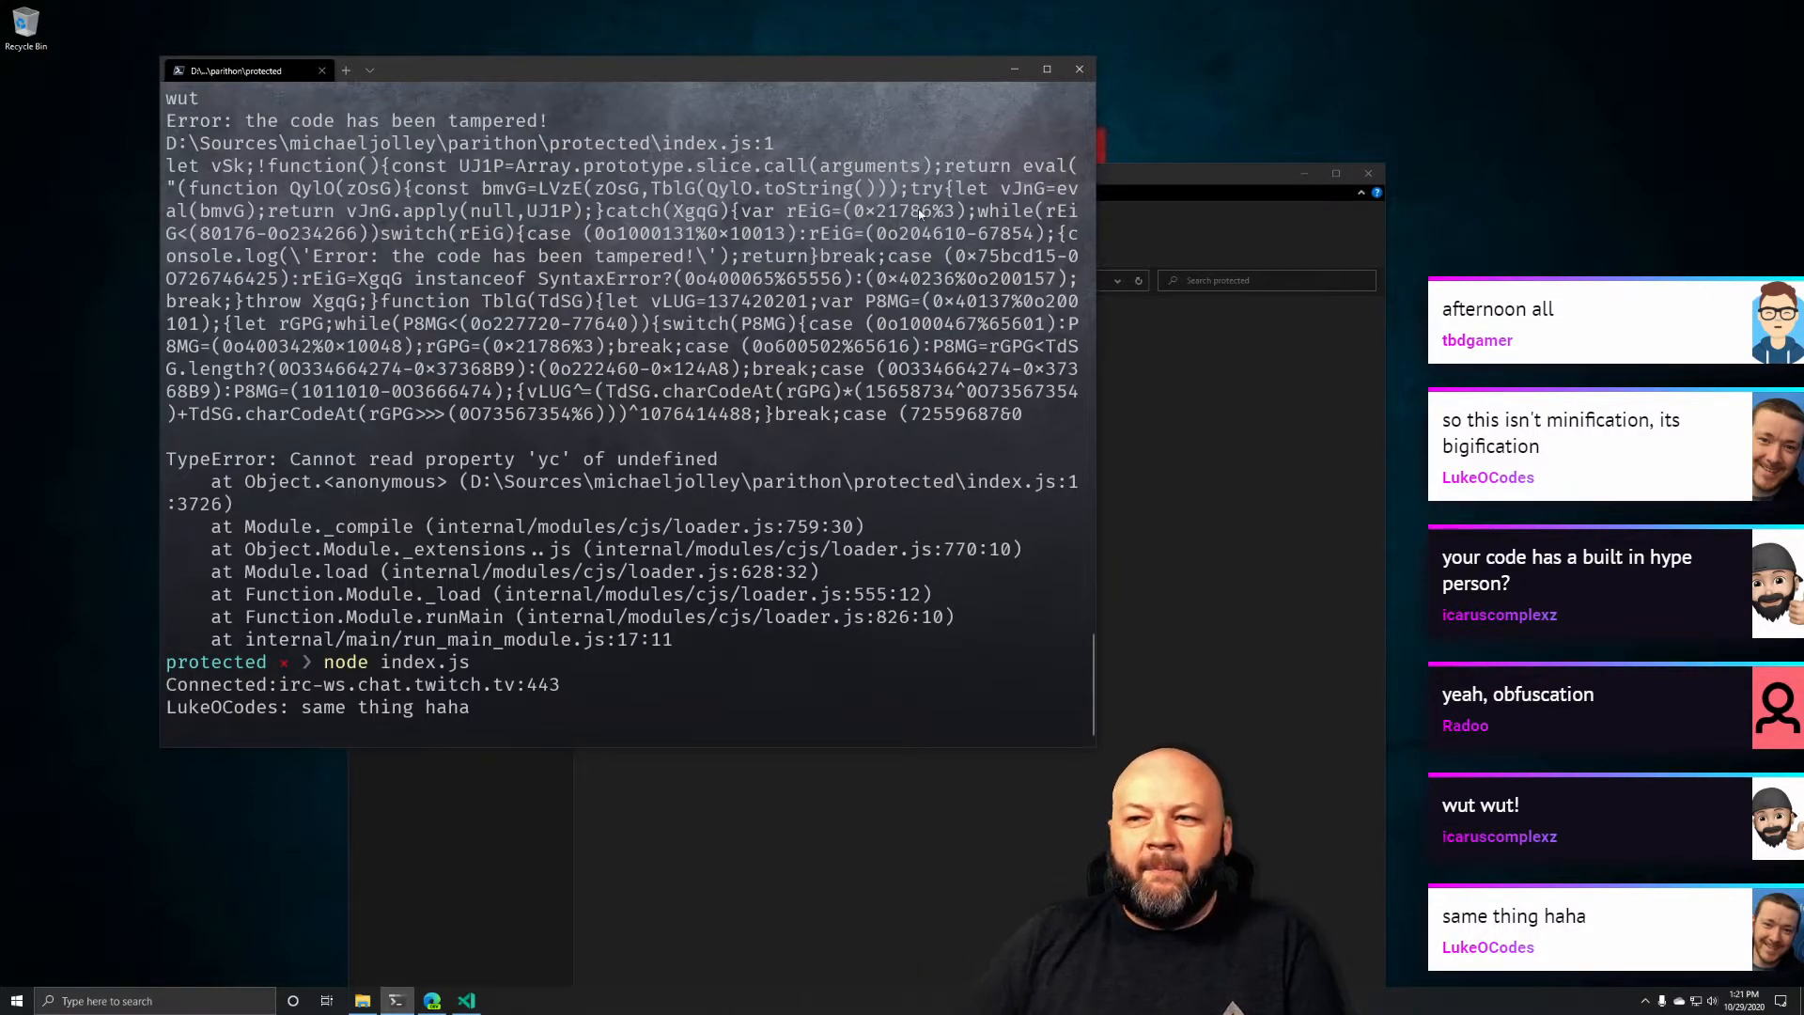
pyautogui.moveTo(1242, 150)
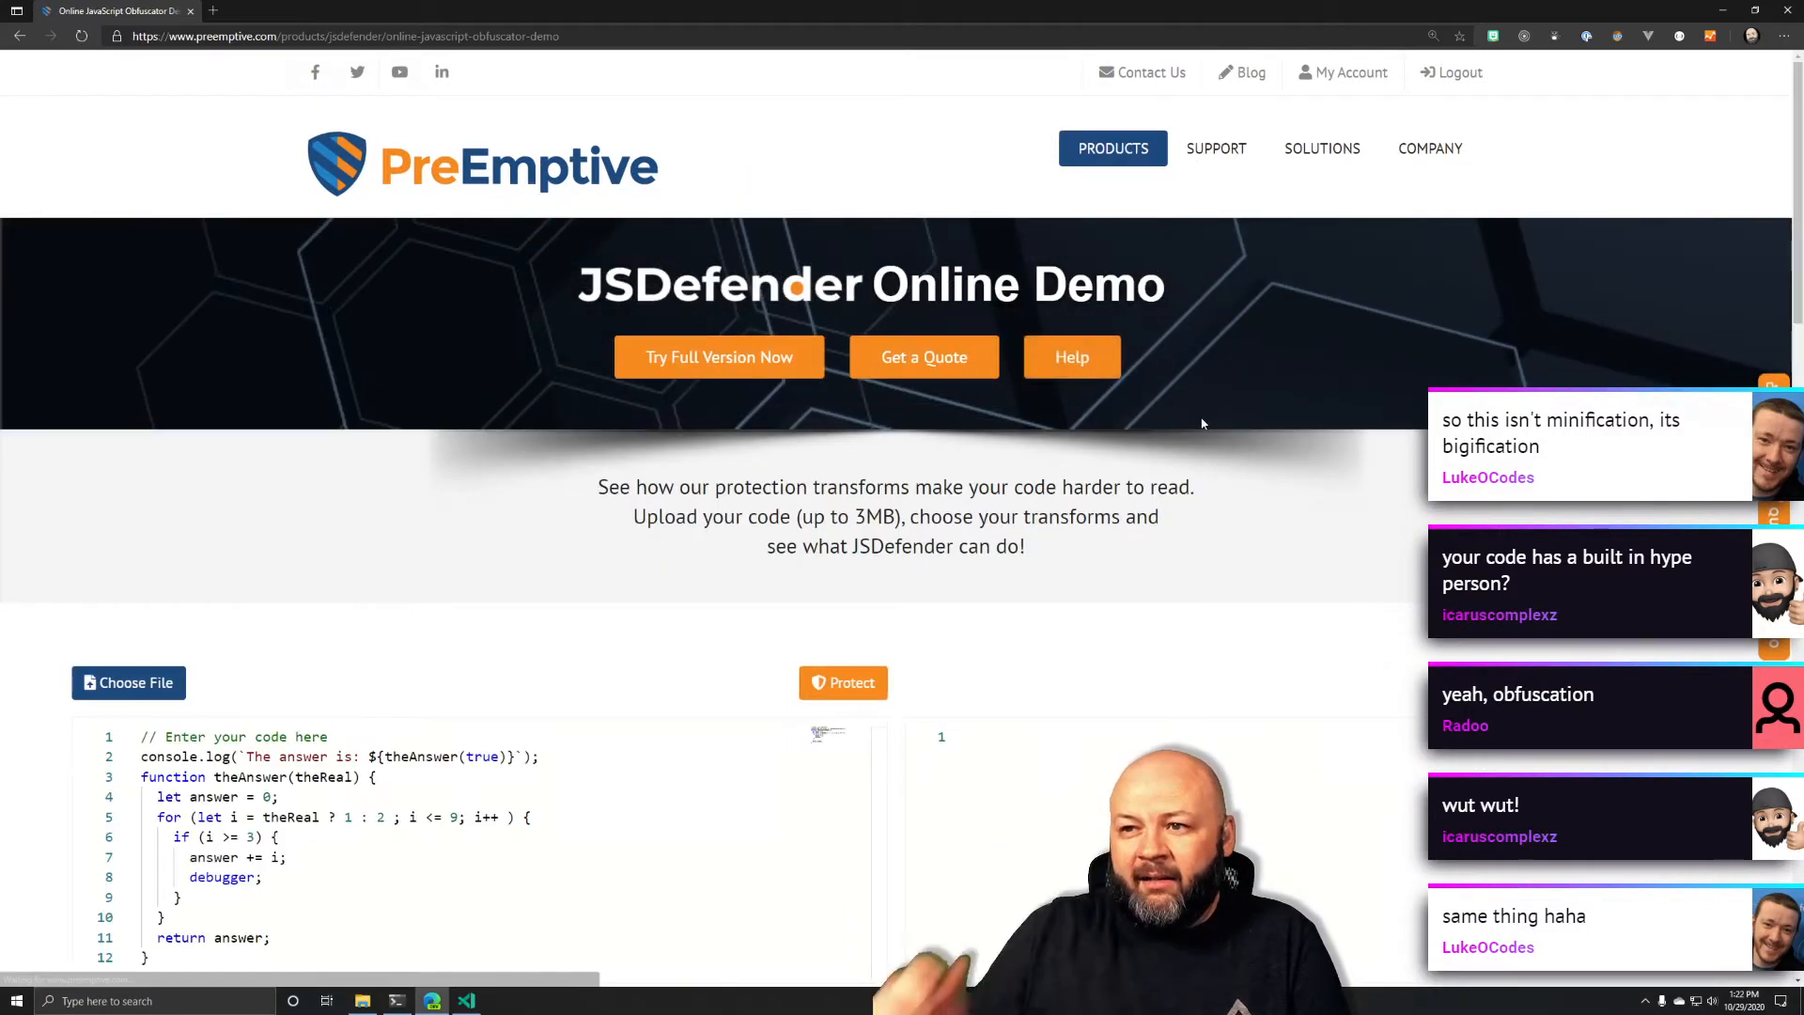
# Scroll to Protection Options and place the cursor below line 12 of the sample code
pyautogui.scroll(-3)
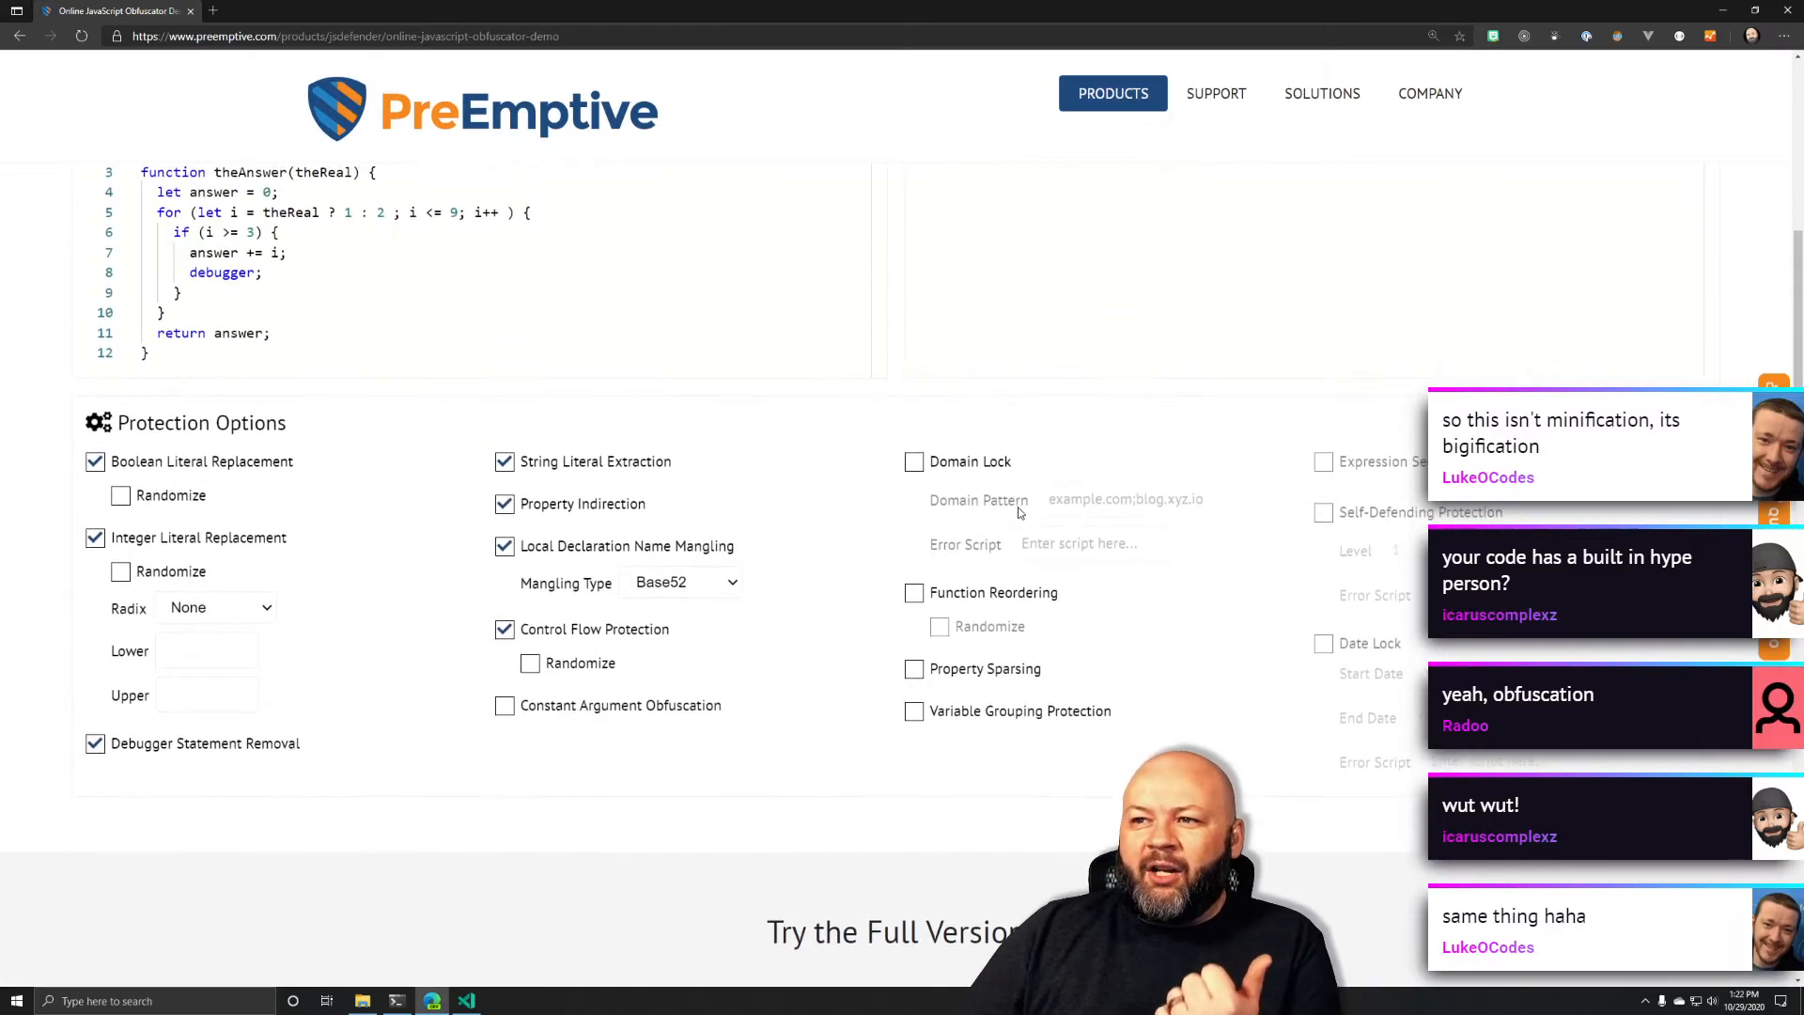
pyautogui.moveTo(1269, 660)
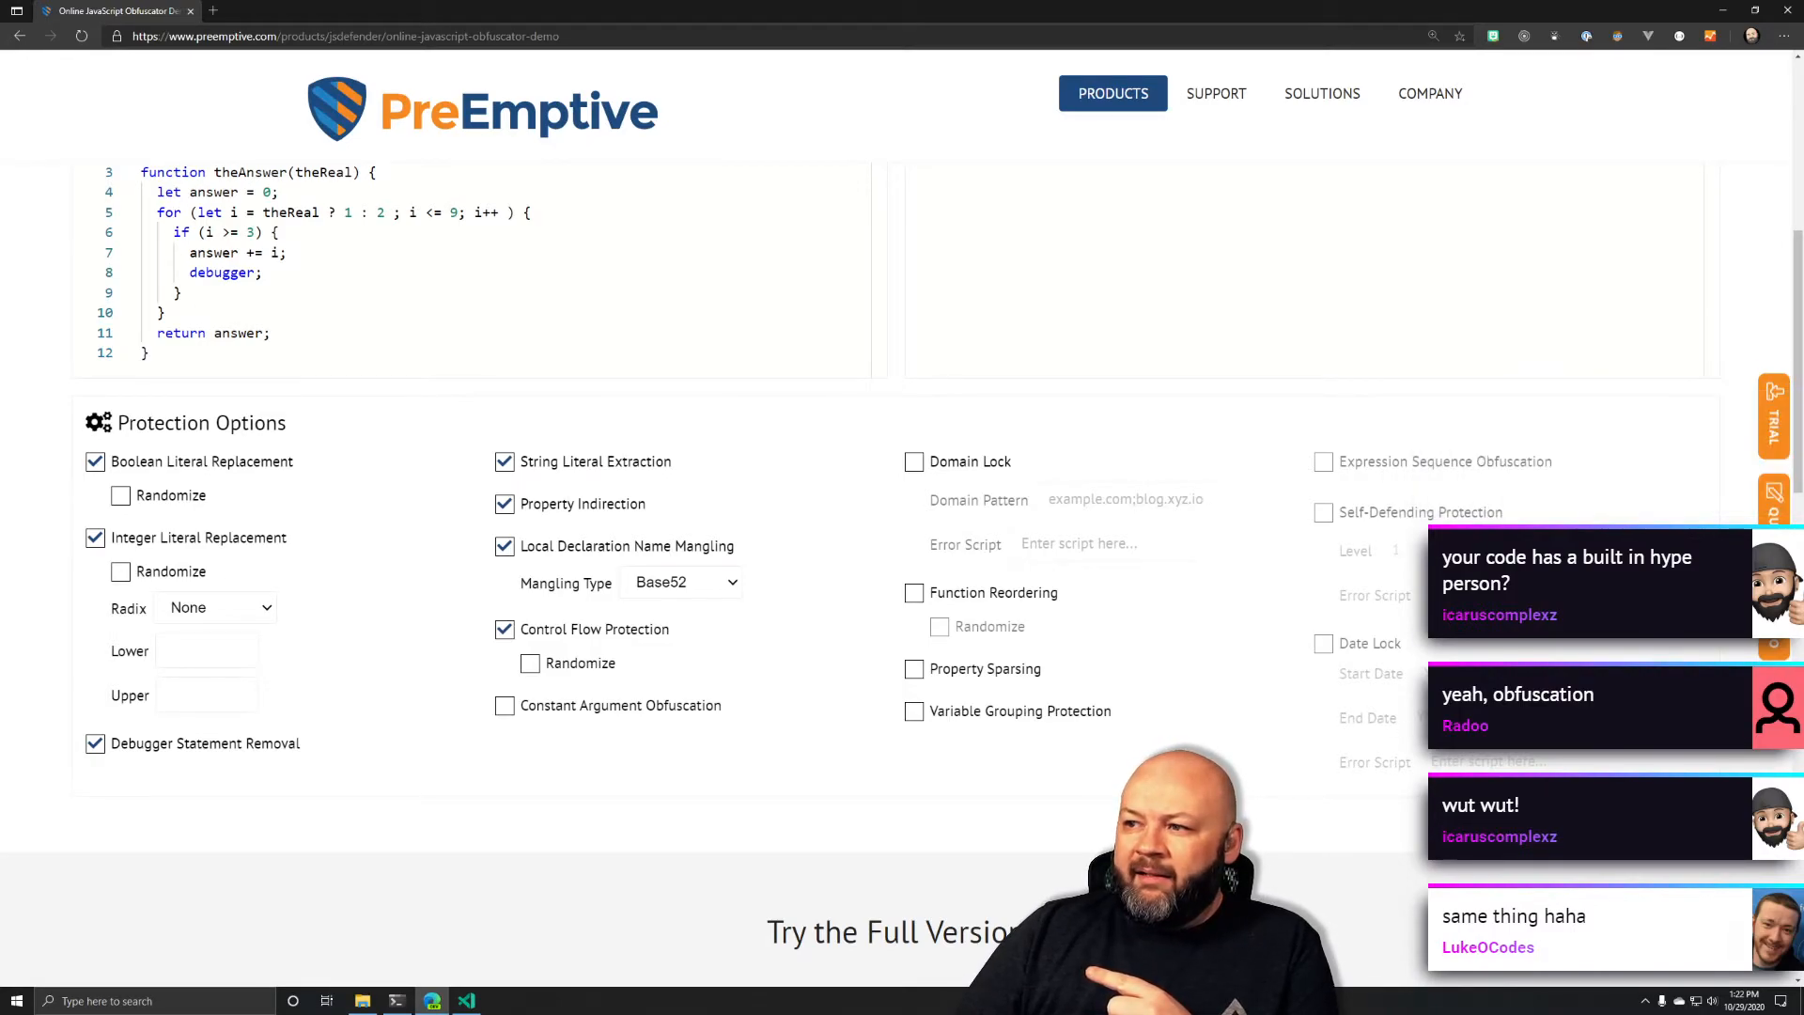
pyautogui.moveTo(1355, 708)
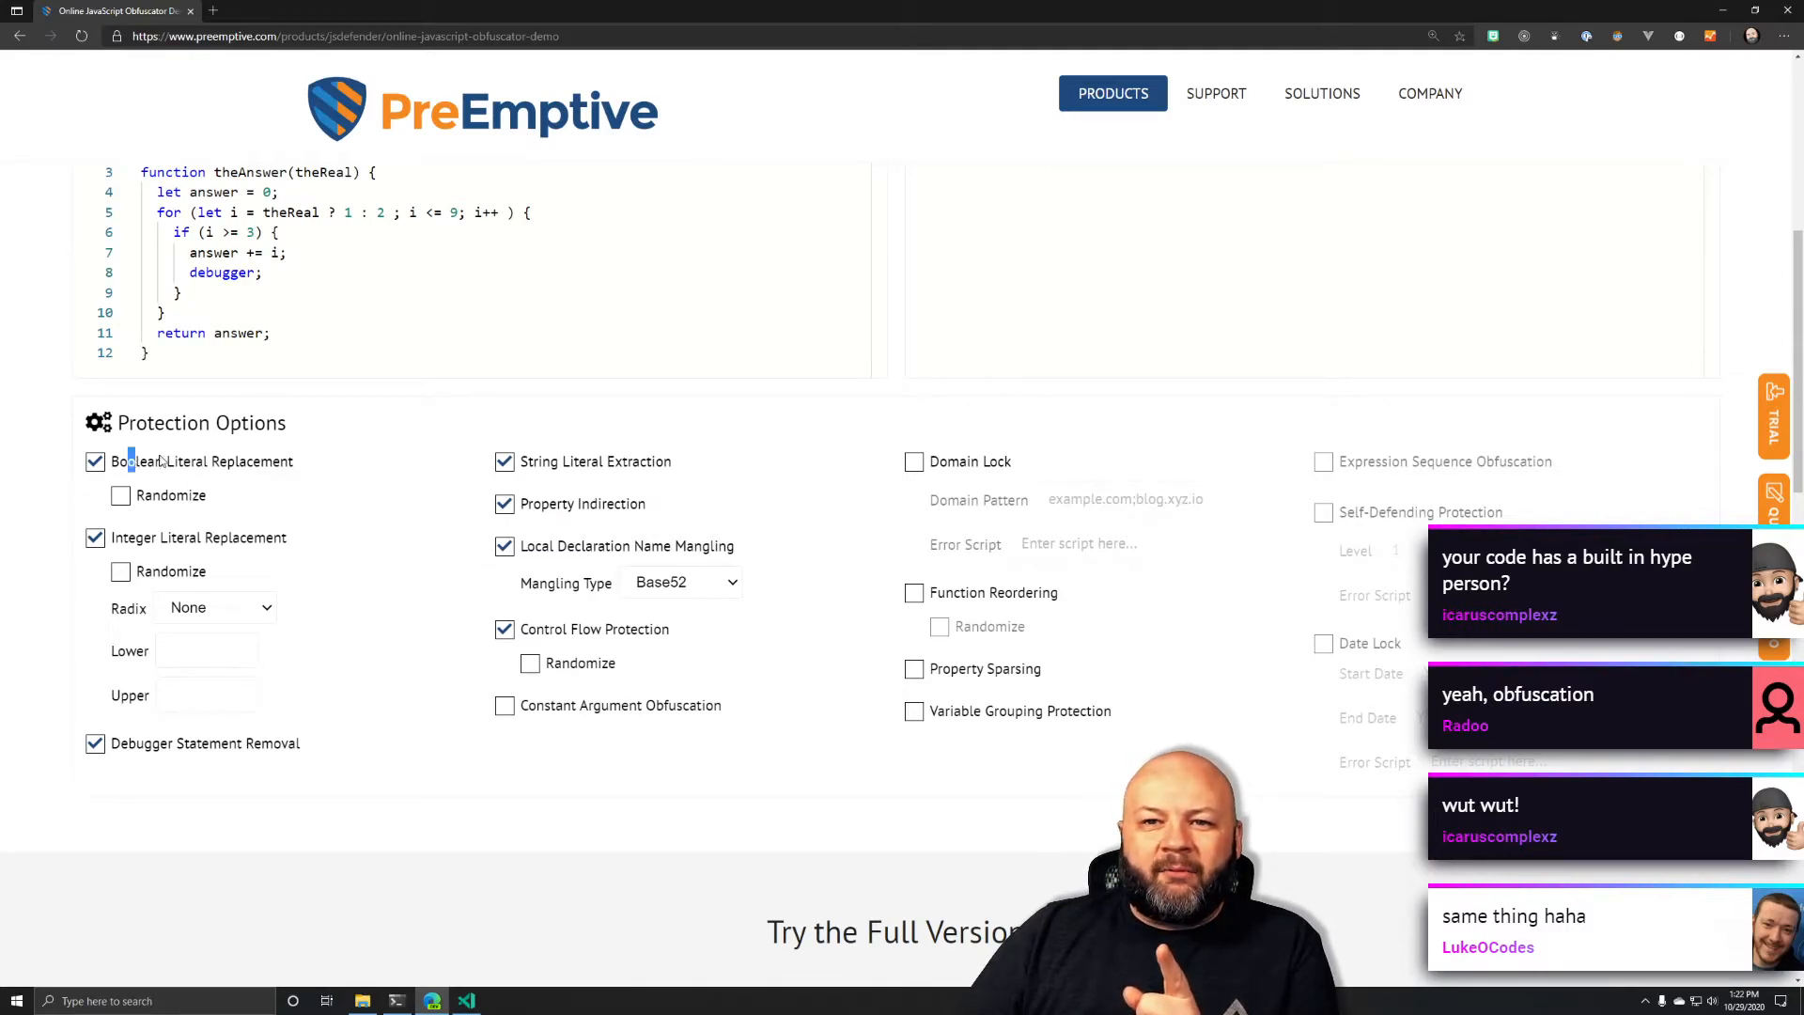
pyautogui.doubleClick(206, 461)
pyautogui.write('if (')
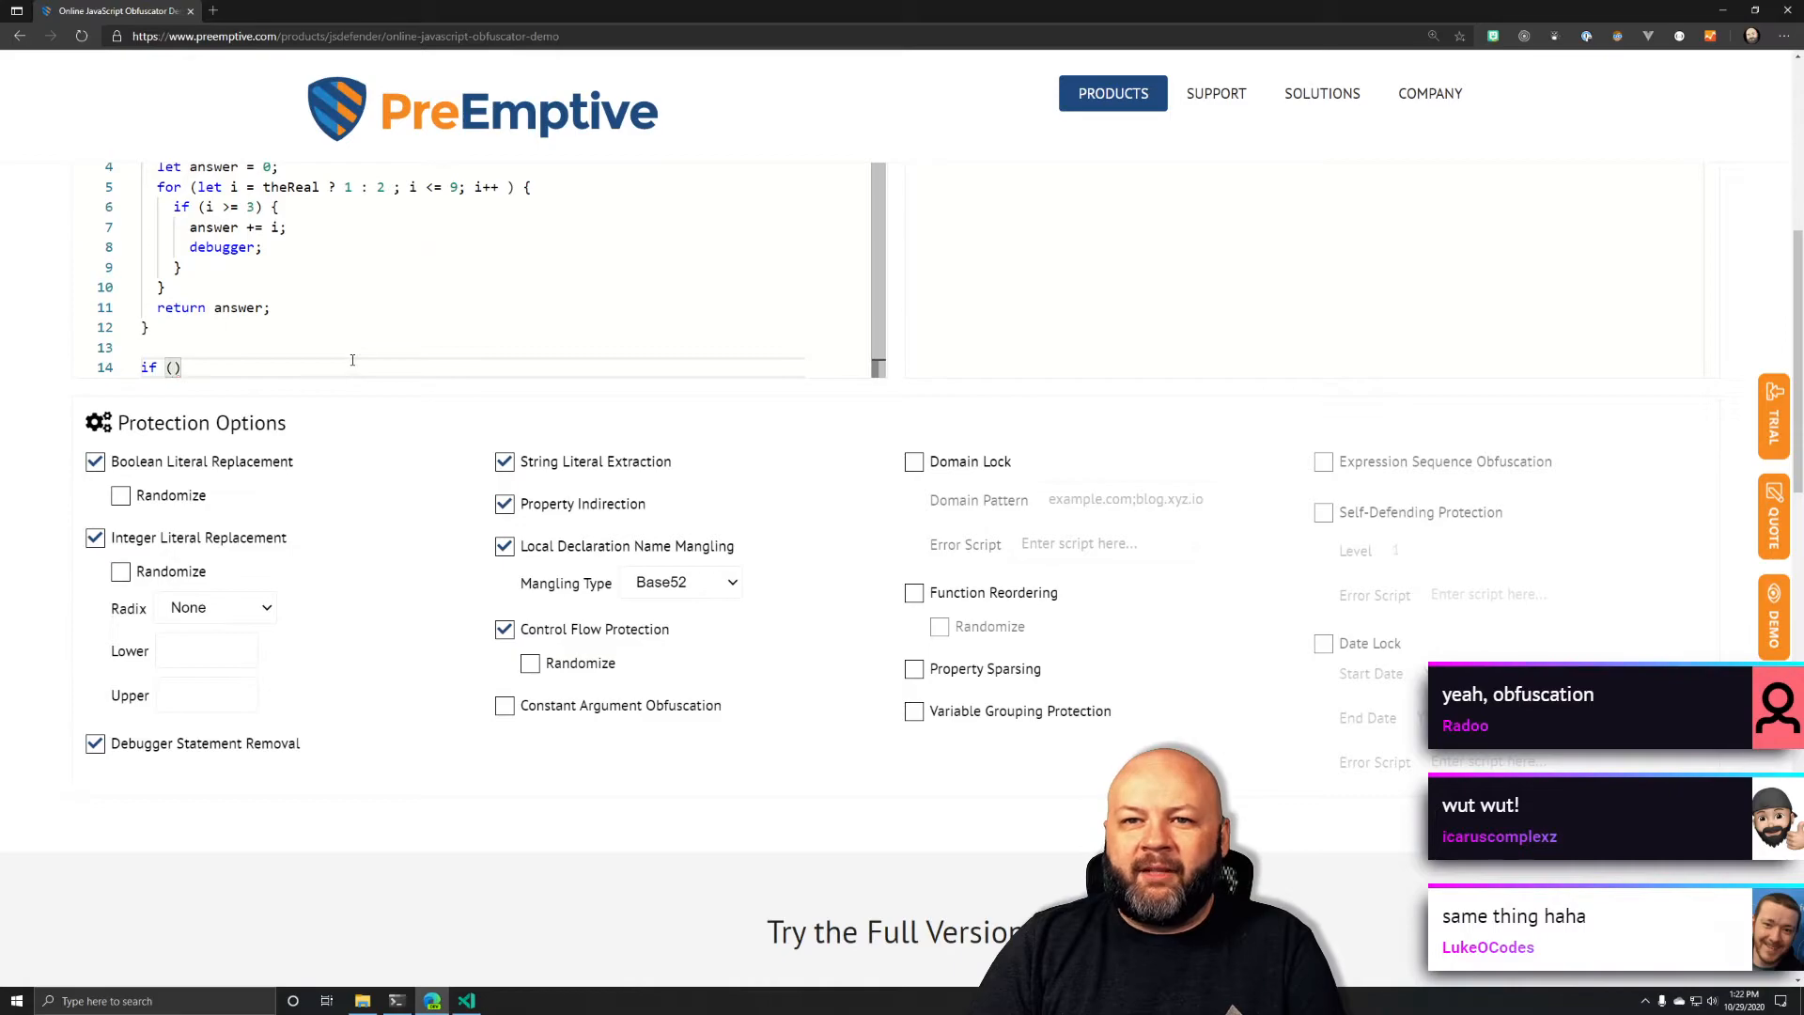
# Add const y = 34235235 < 2342342; and an if (someObject === y) check
pyautogui.write('object')
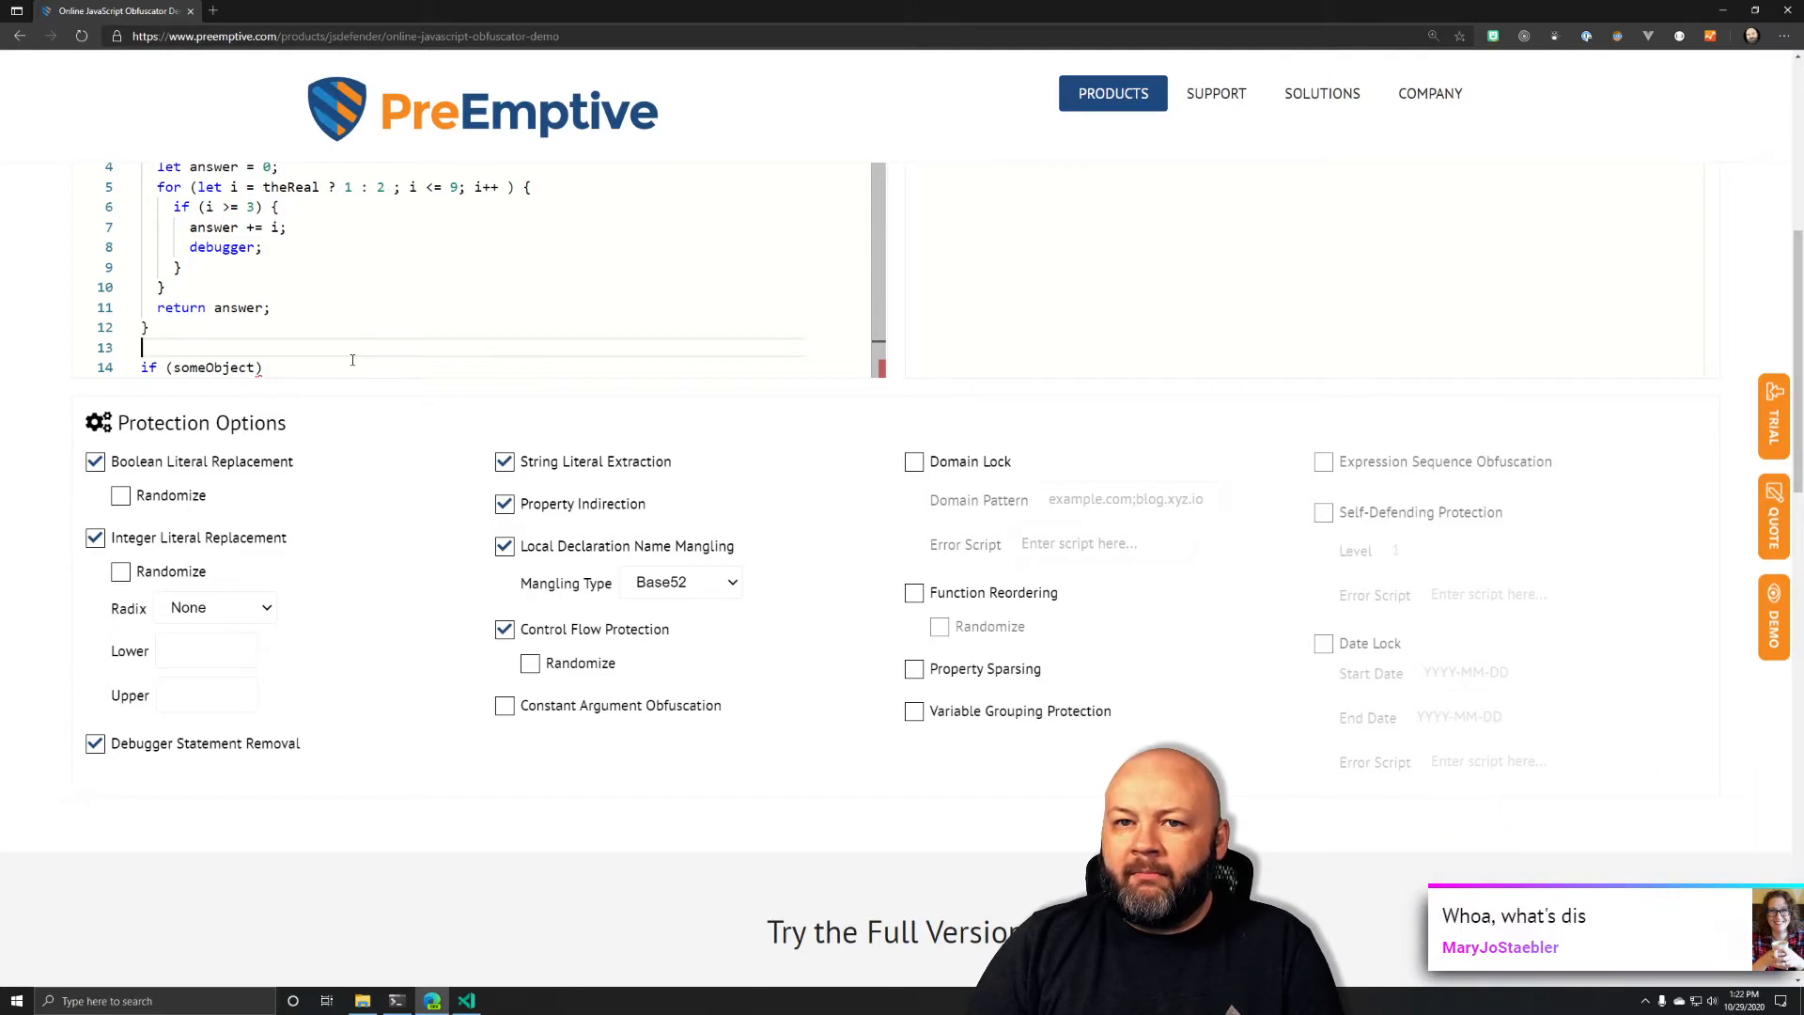
pyautogui.write('const')
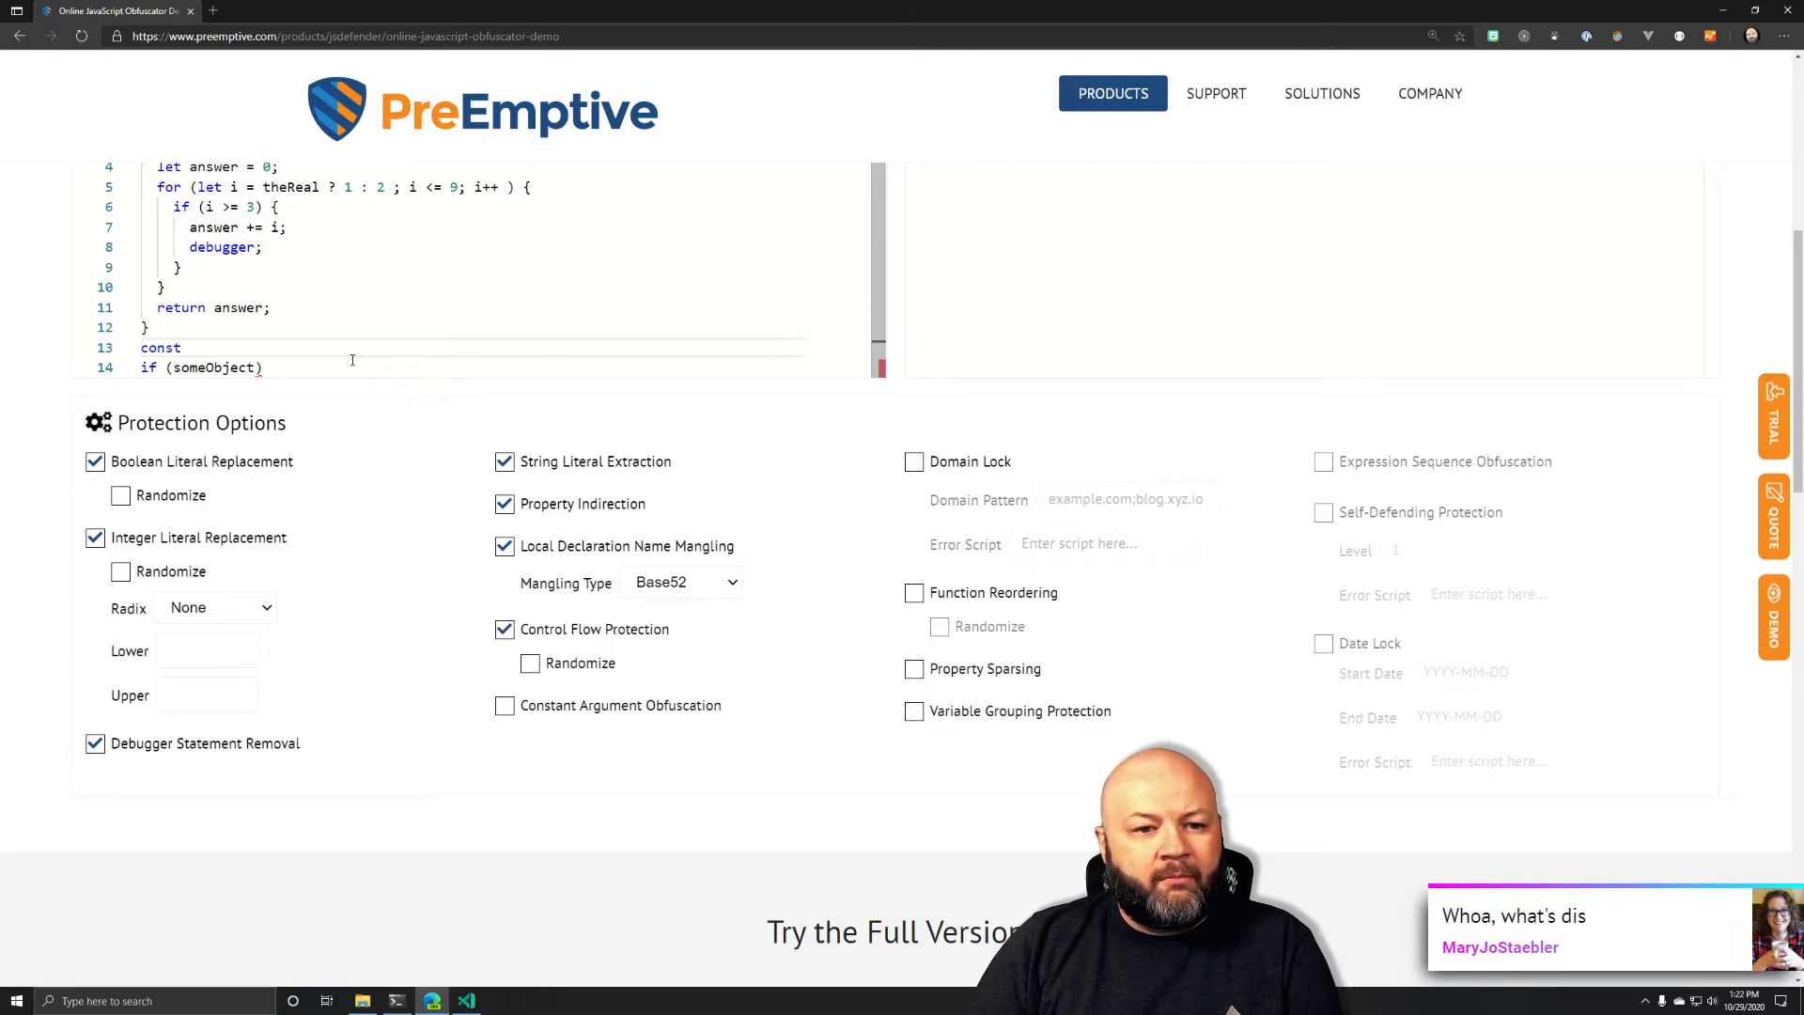
pyautogui.write('102124')
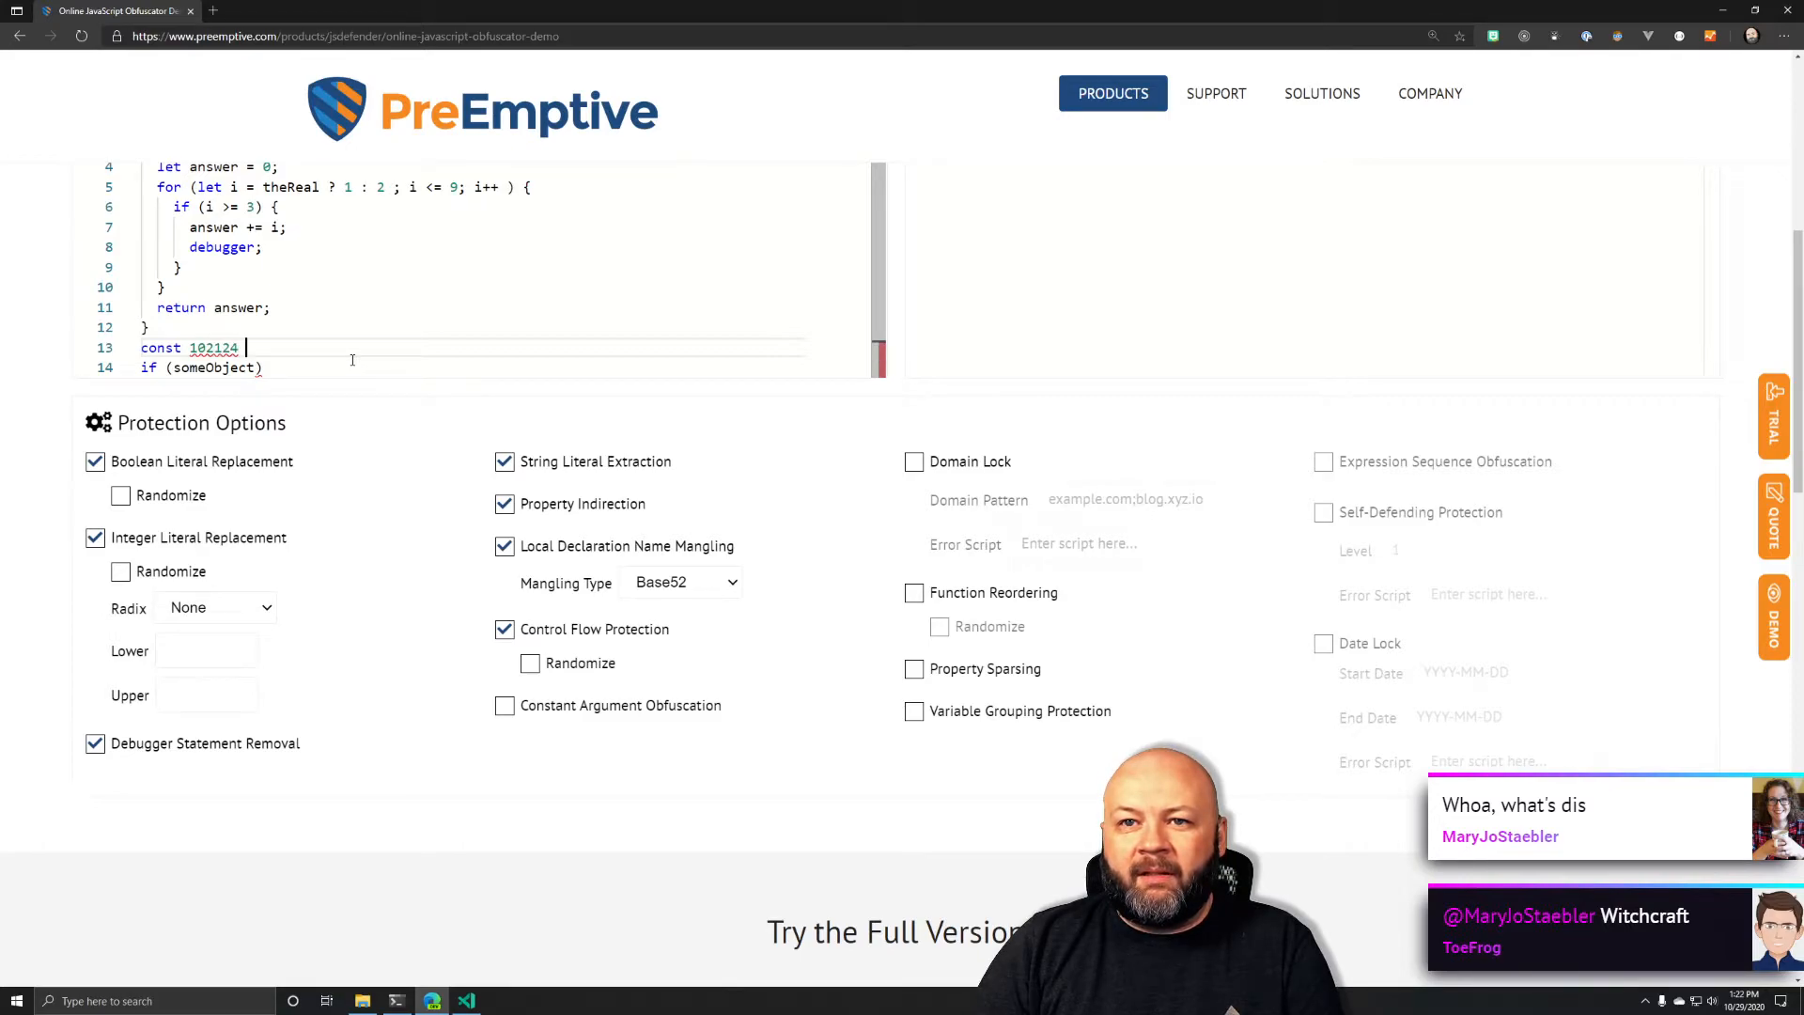
pyautogui.write('y')
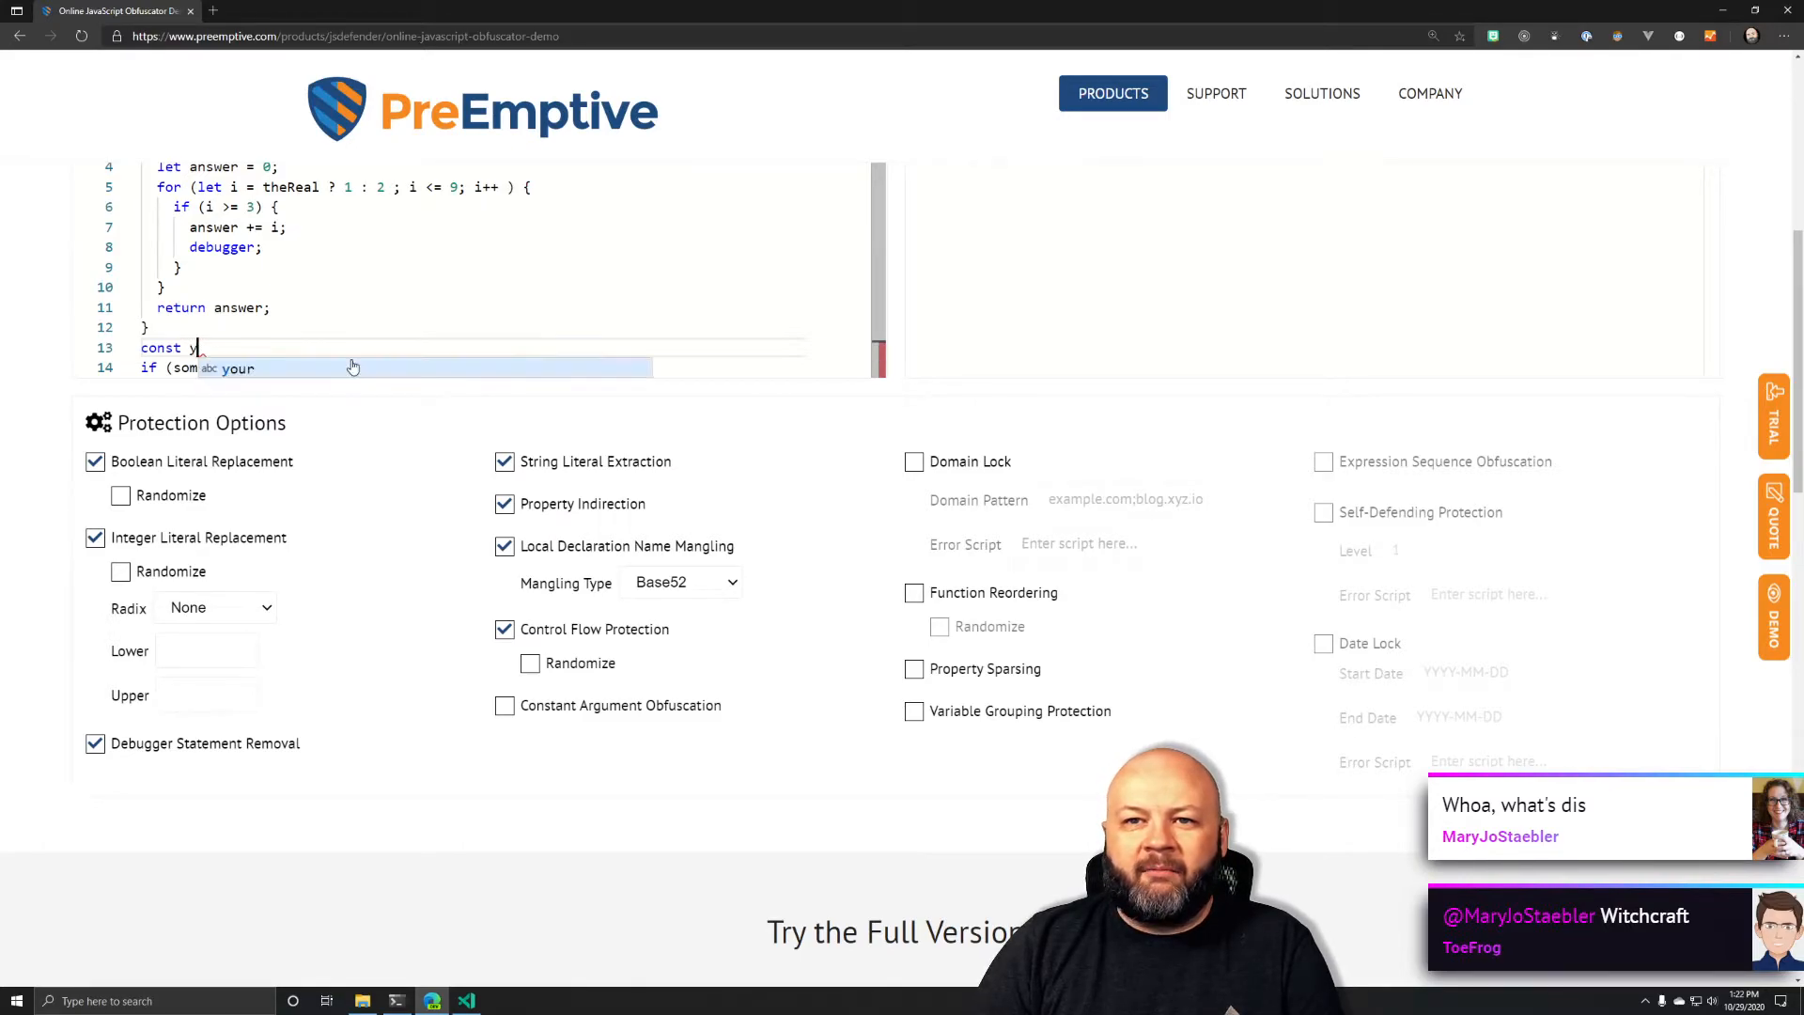
pyautogui.write('= 34235235')
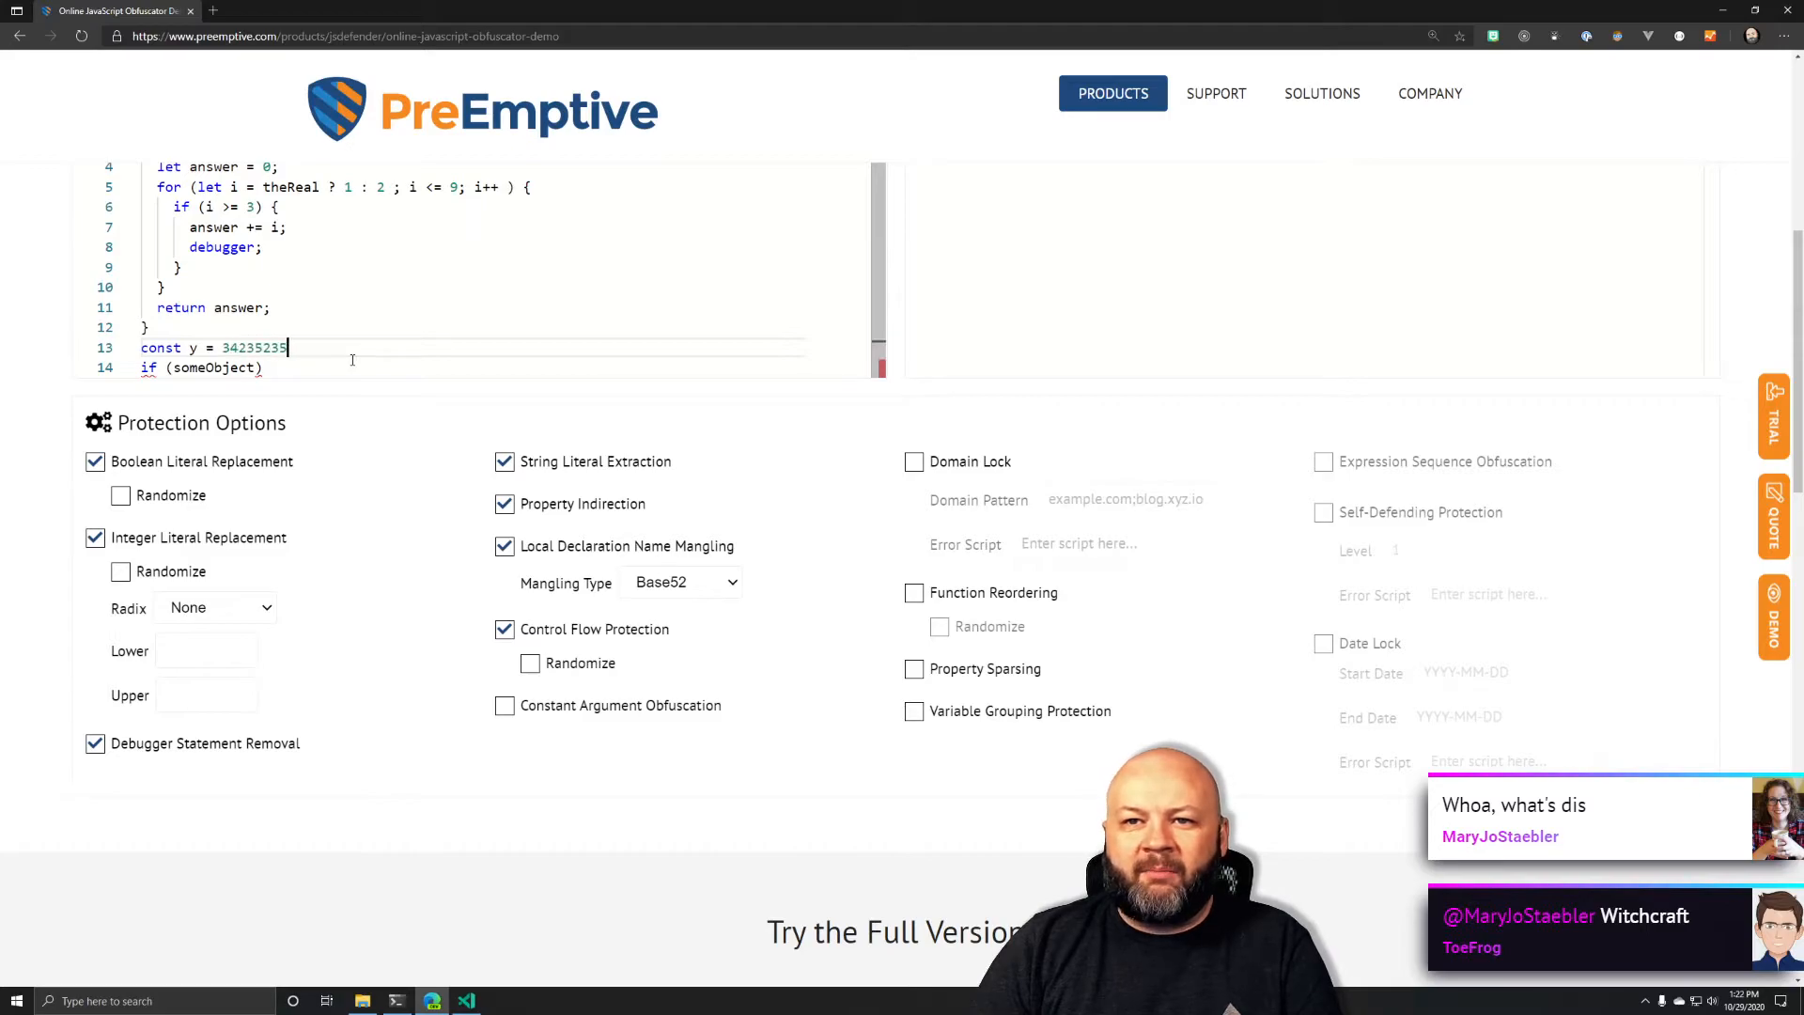
pyautogui.write('< 2342342')
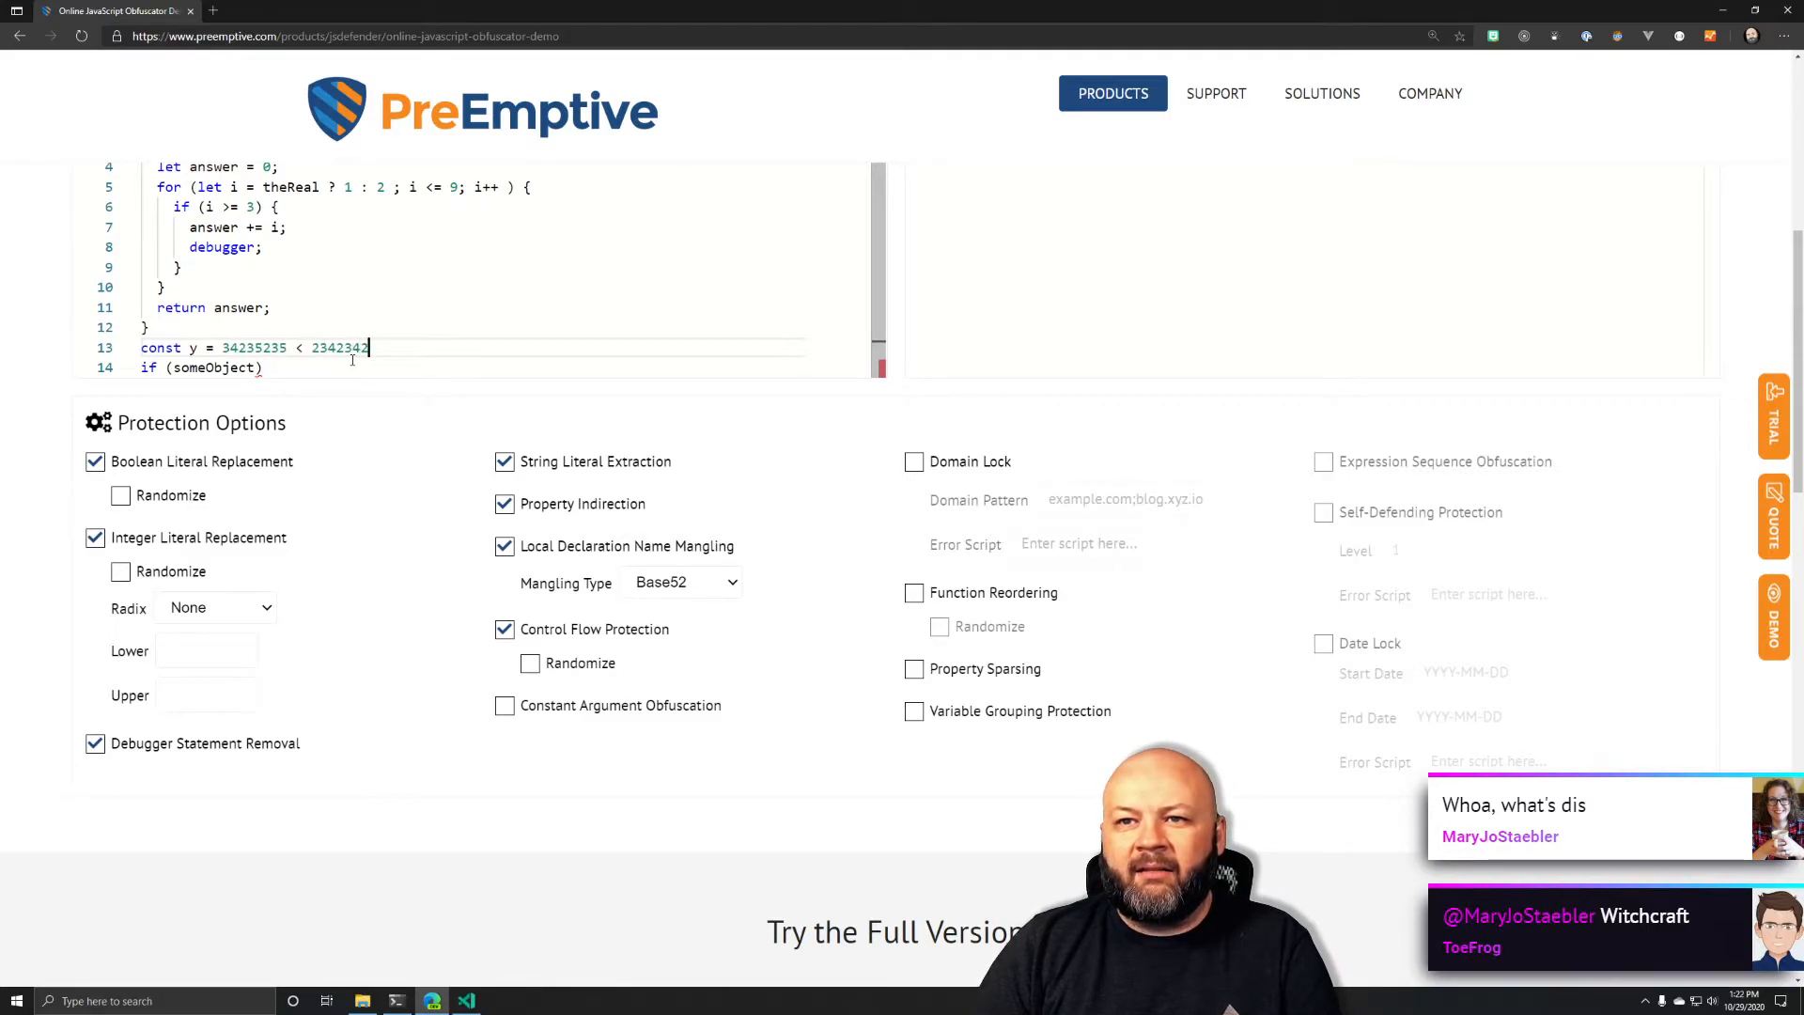
pyautogui.write(';')
pyautogui.click(470, 367)
pyautogui.write(' === ')
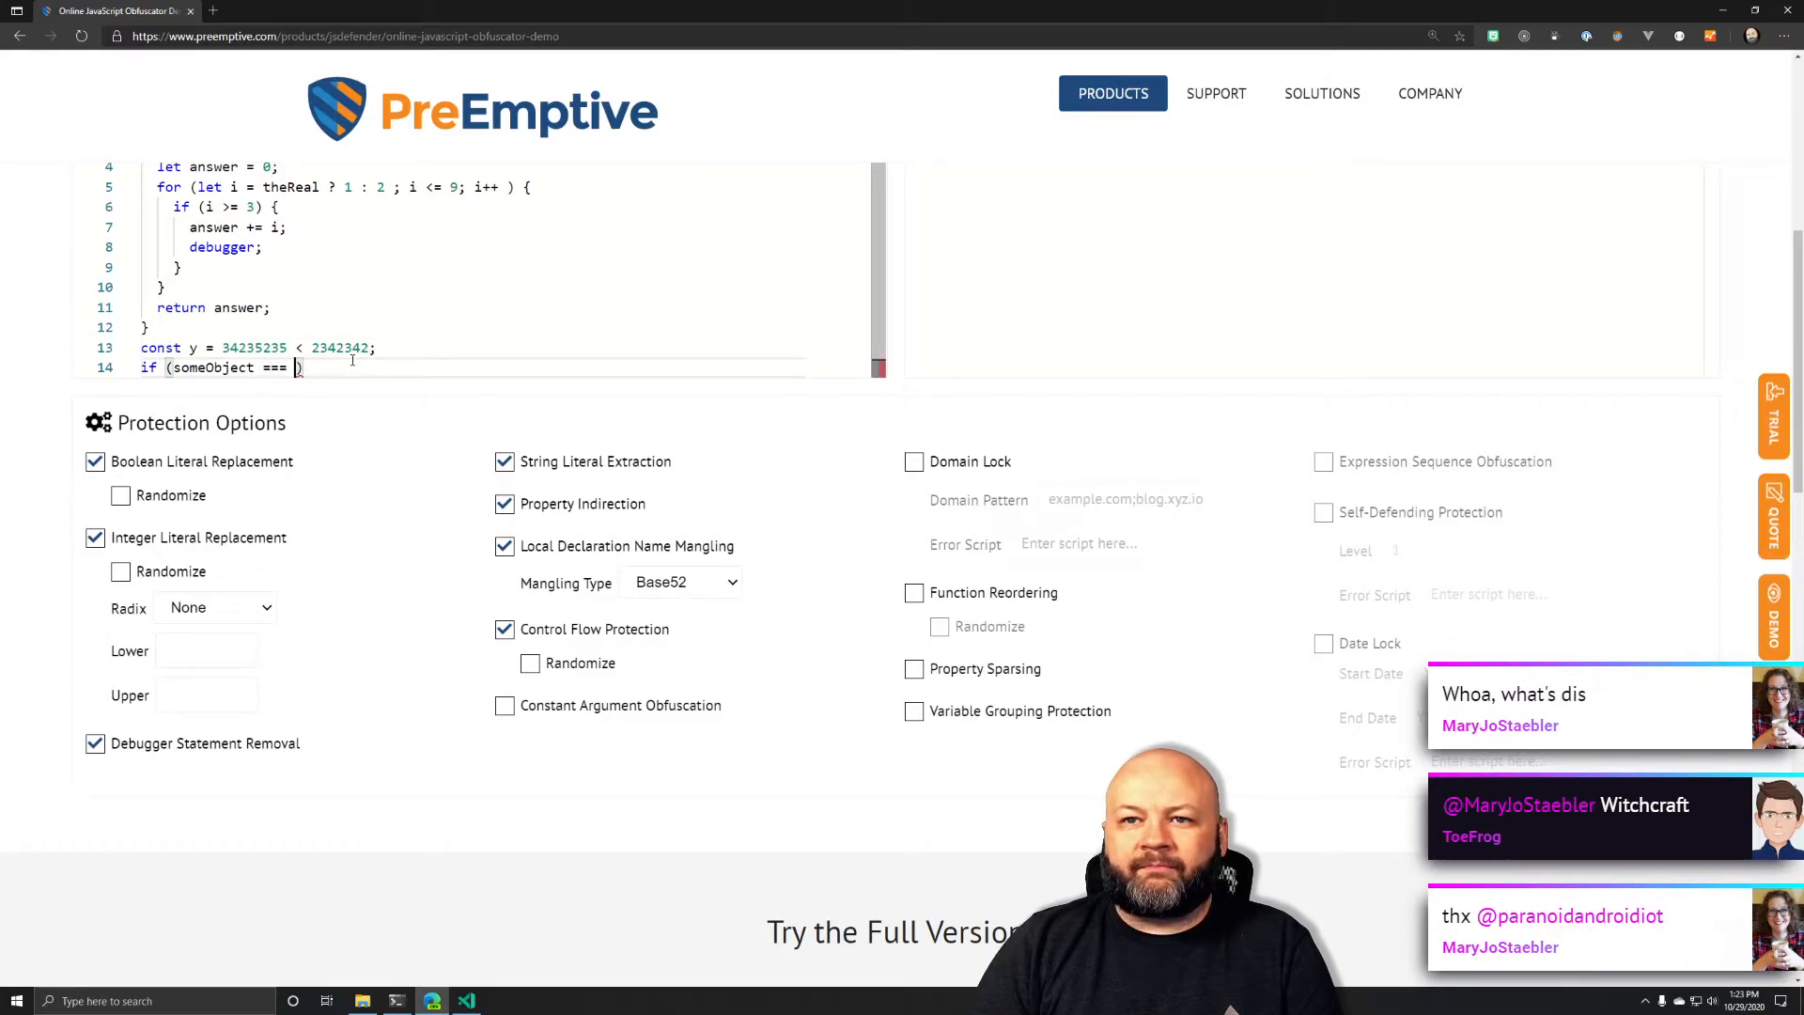
pyautogui.write('y')
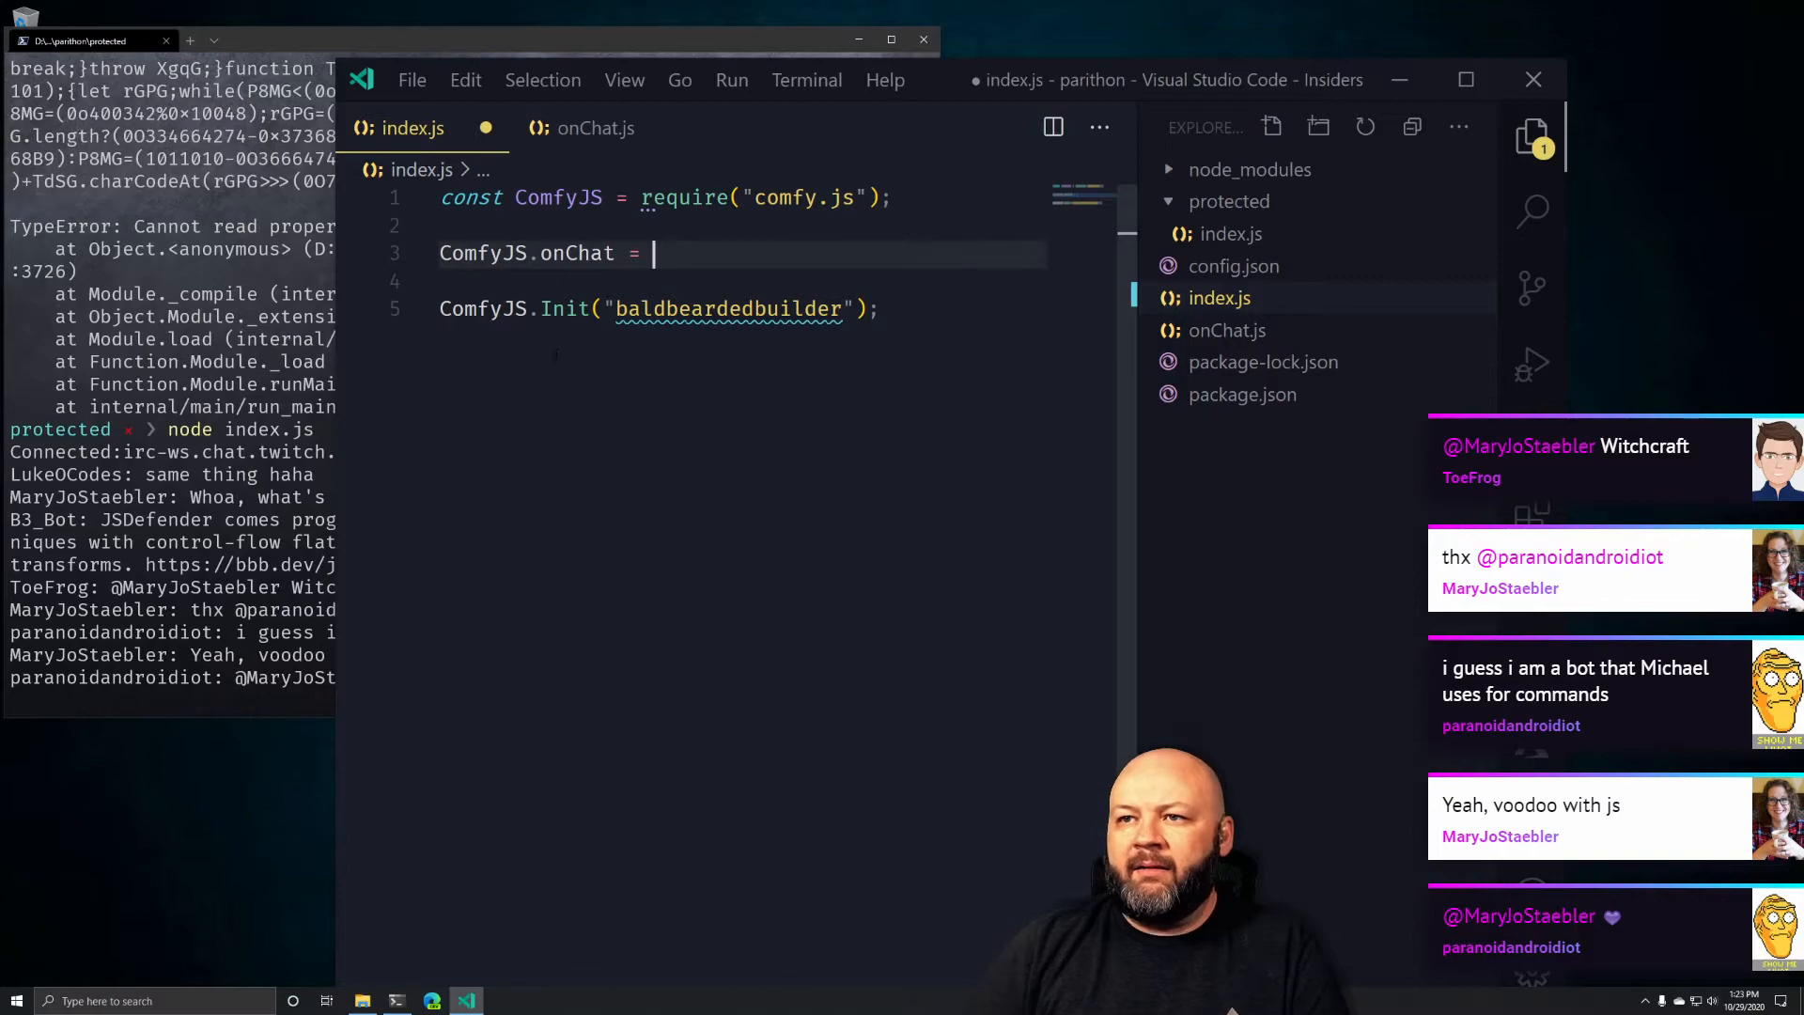
# In onChat.js, assign the handler to const onChat and add module.exports = onChat;
pyautogui.click(593, 128)
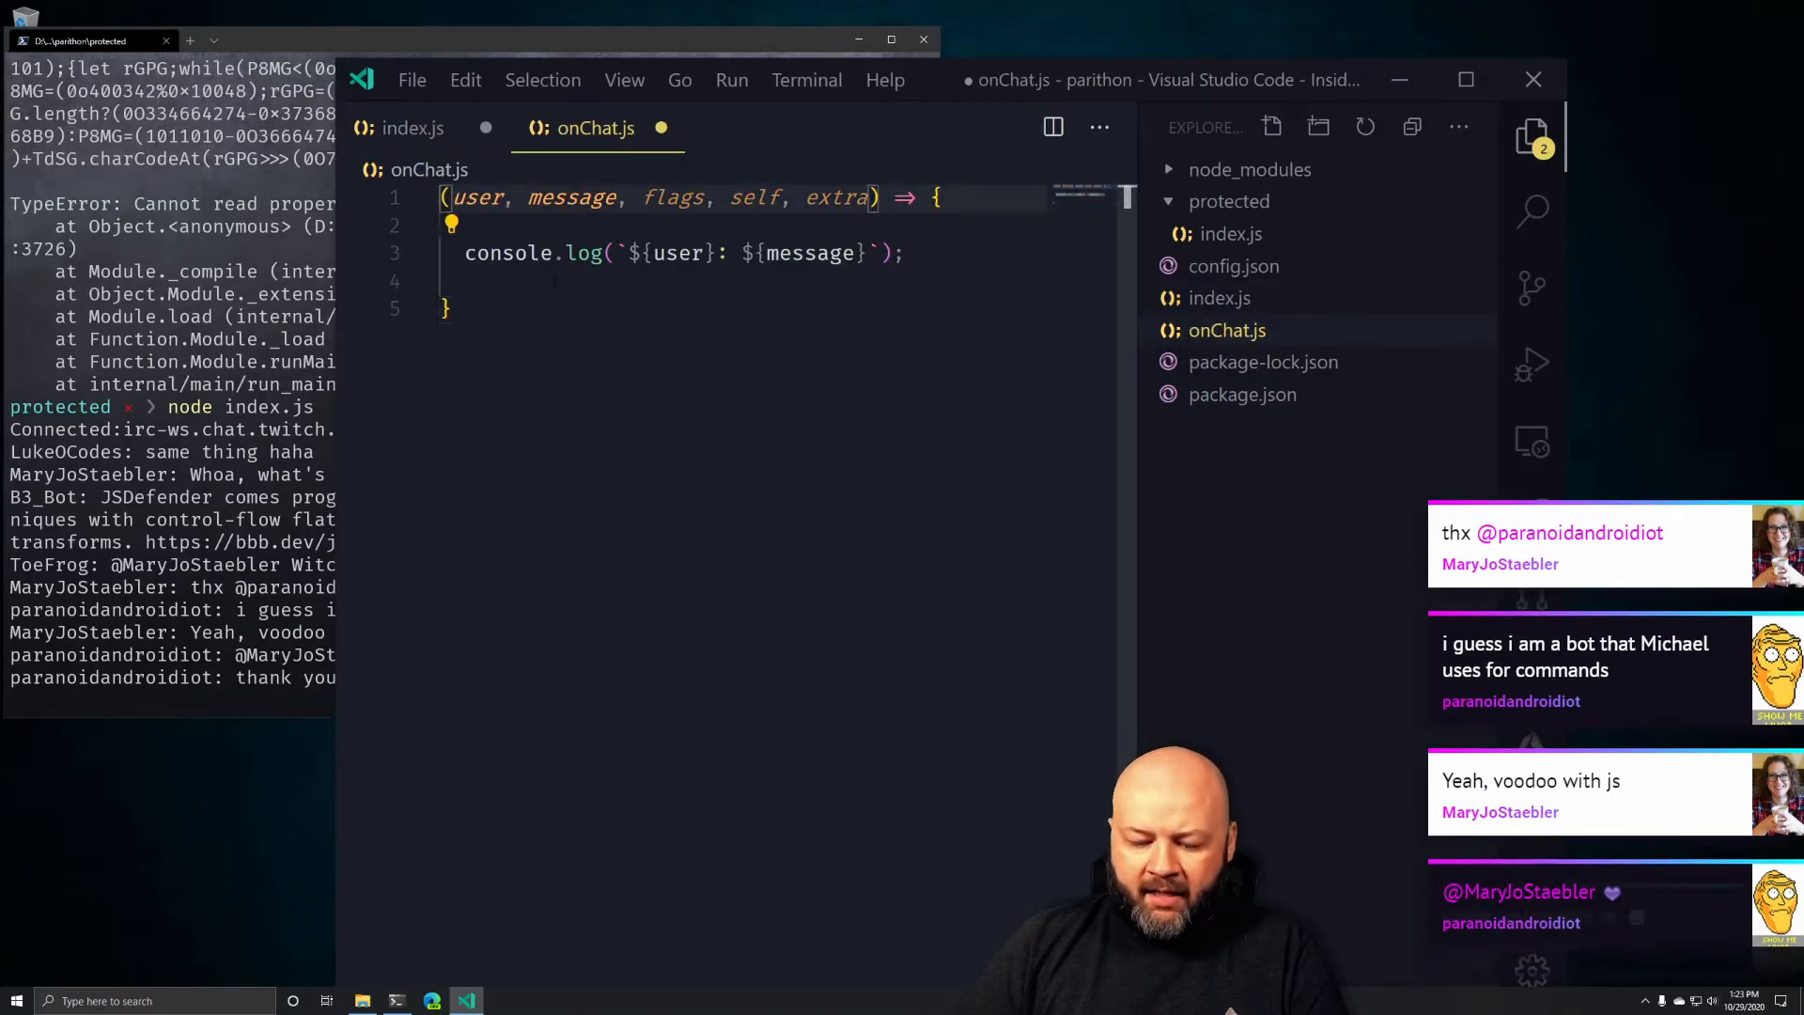
pyautogui.write('const onChat')
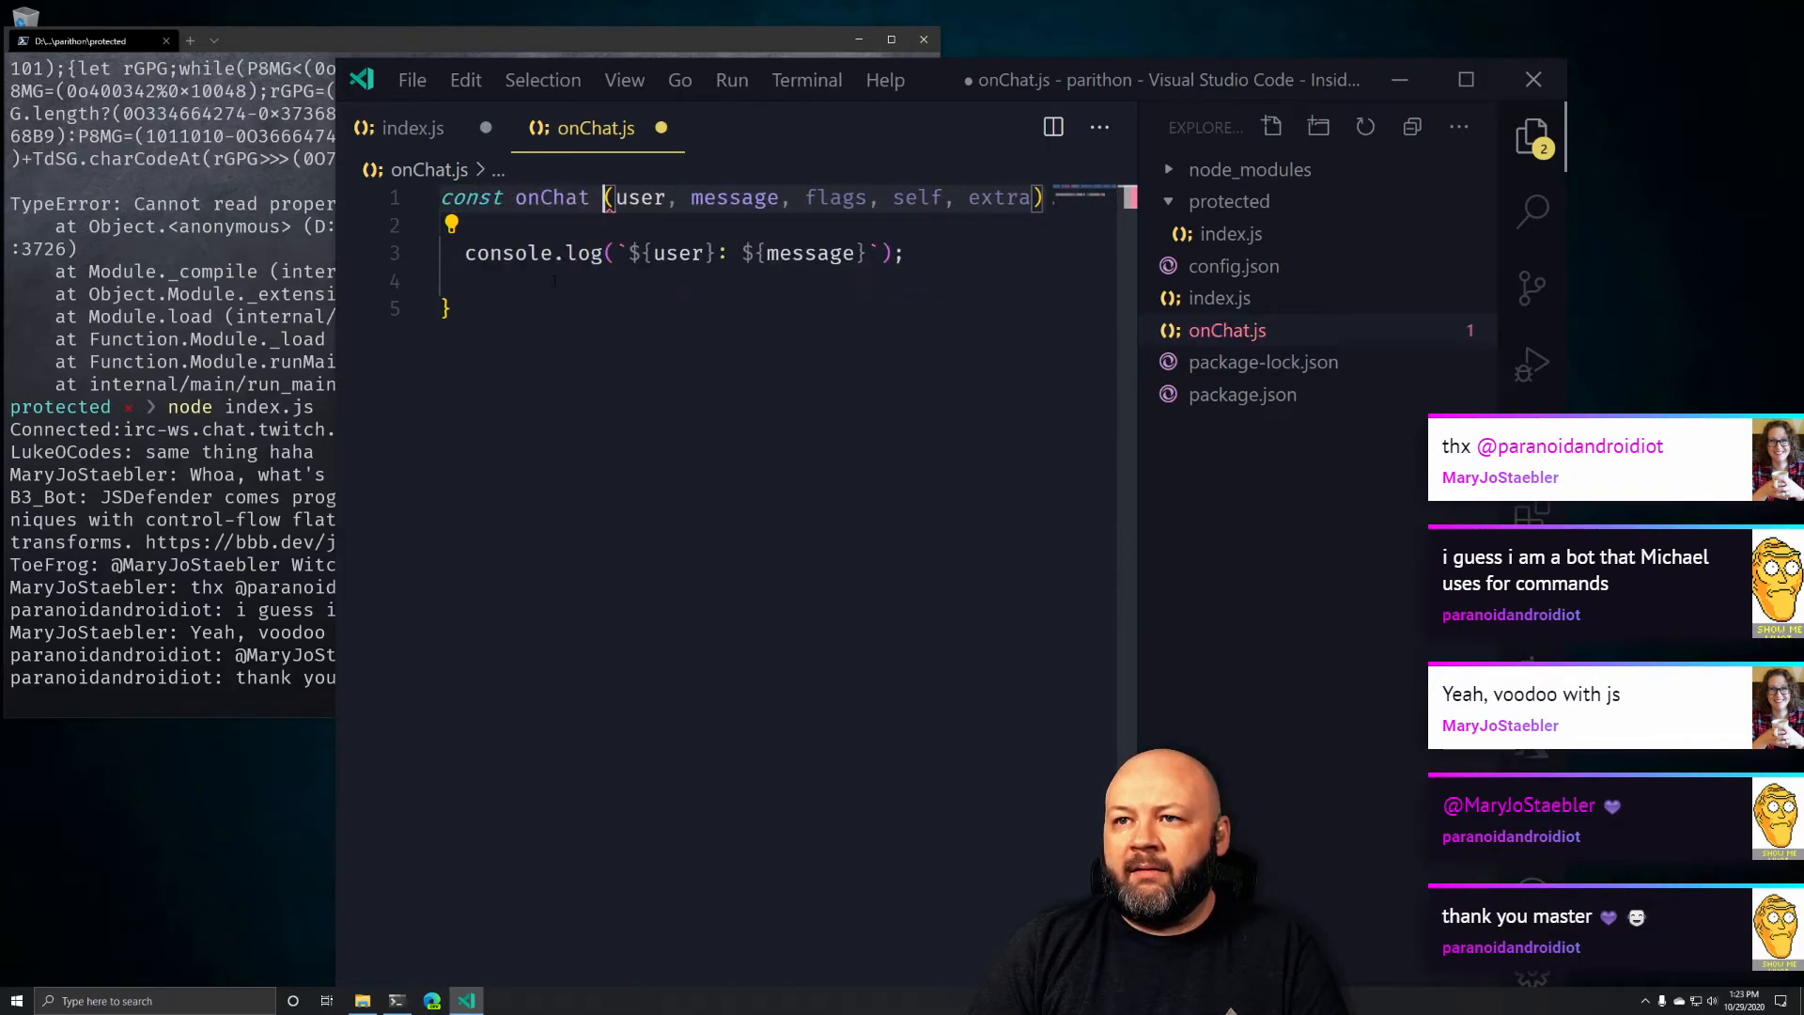
pyautogui.write('=')
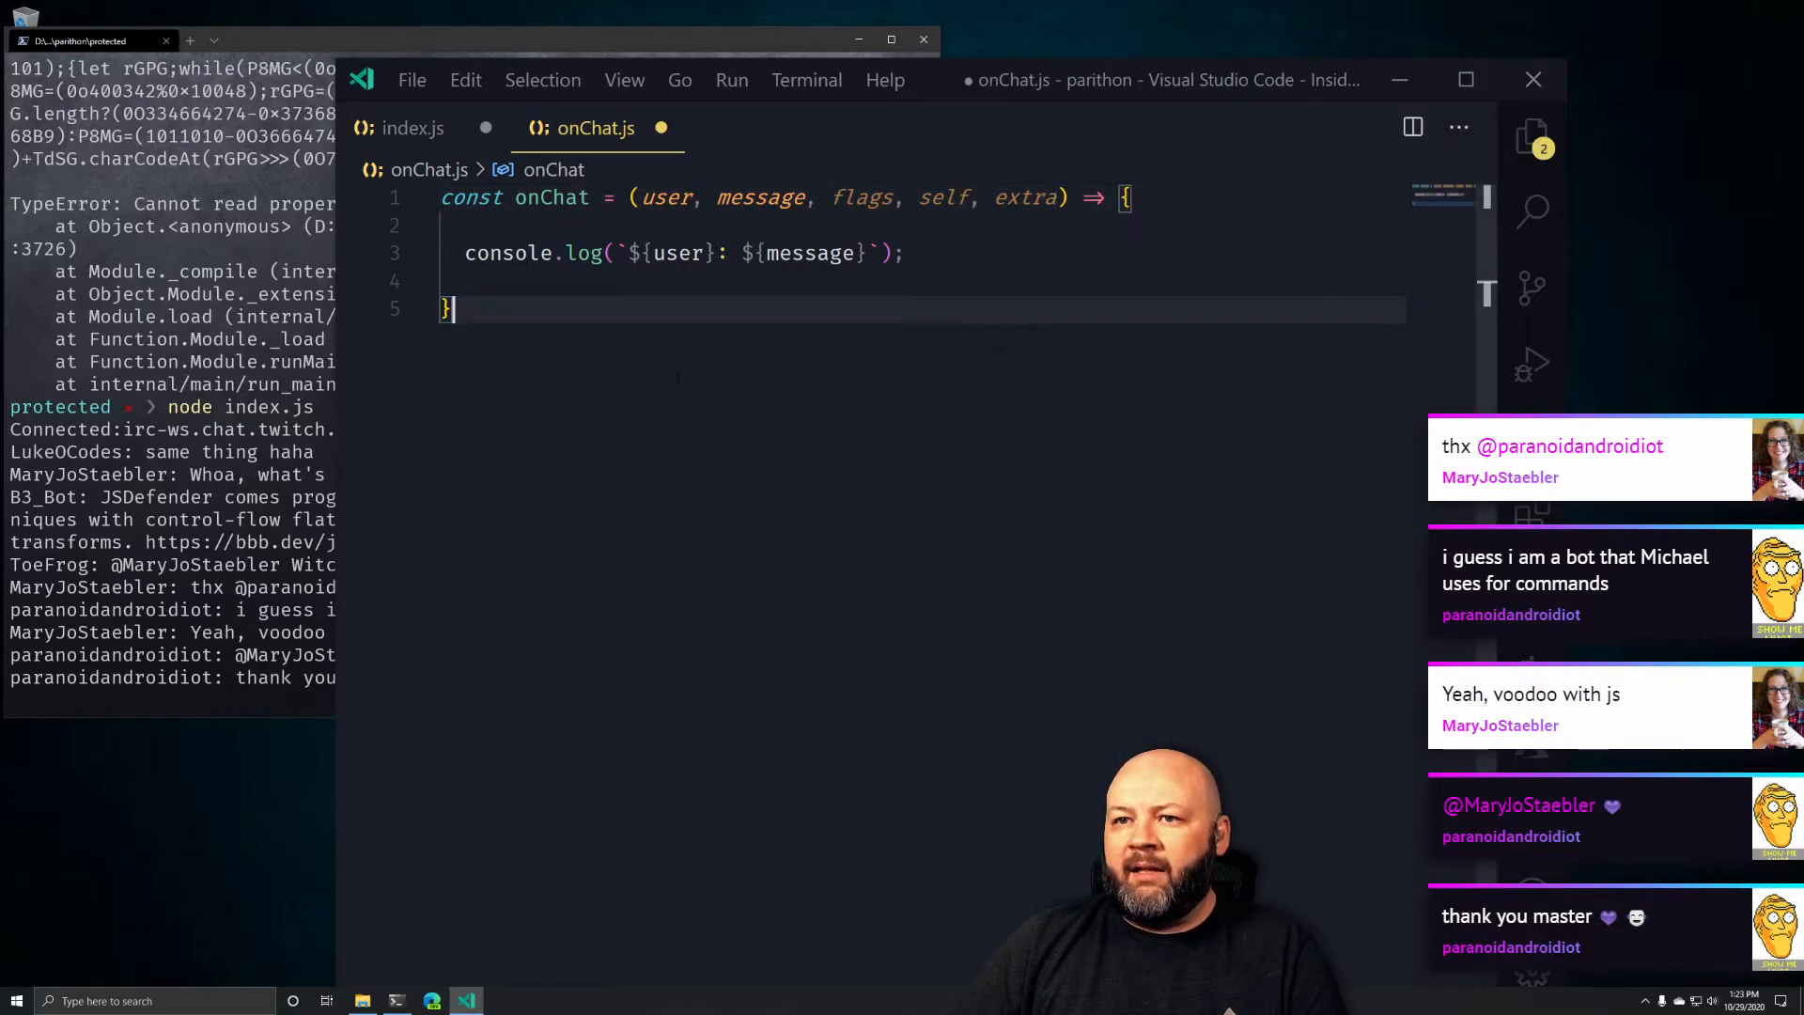
pyautogui.write('module.exp')
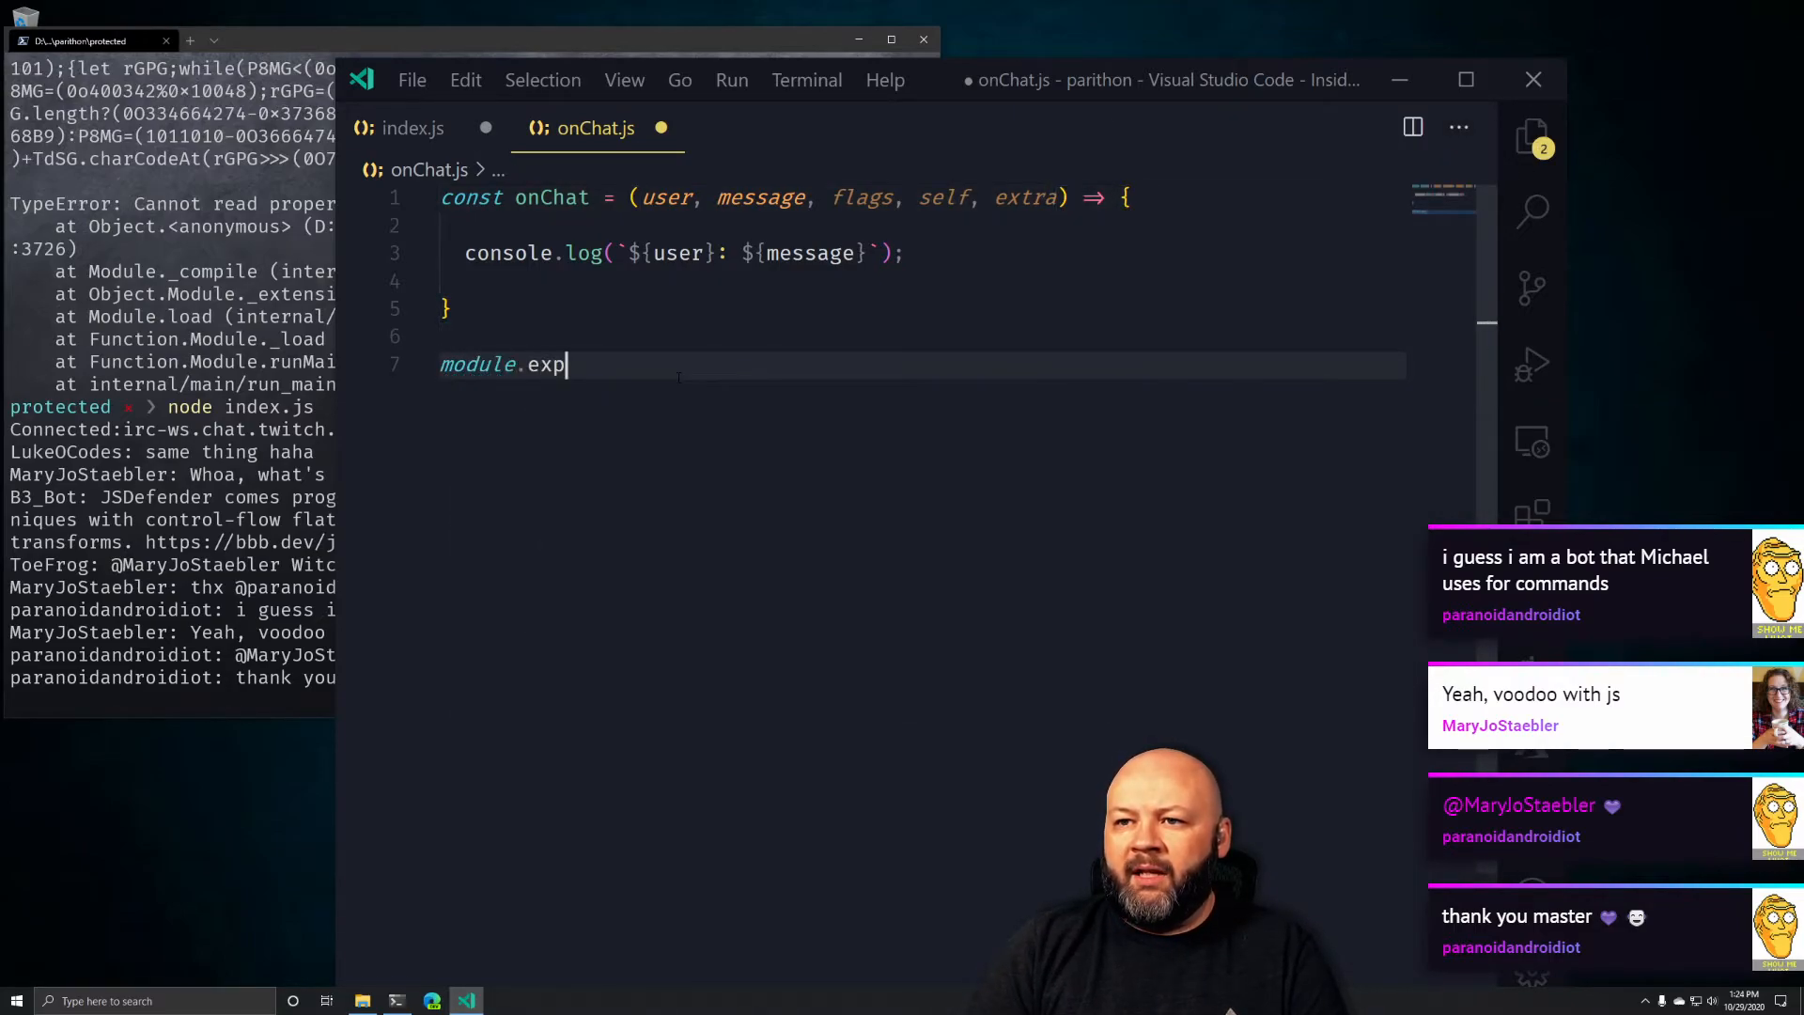
pyautogui.write('orts = o')
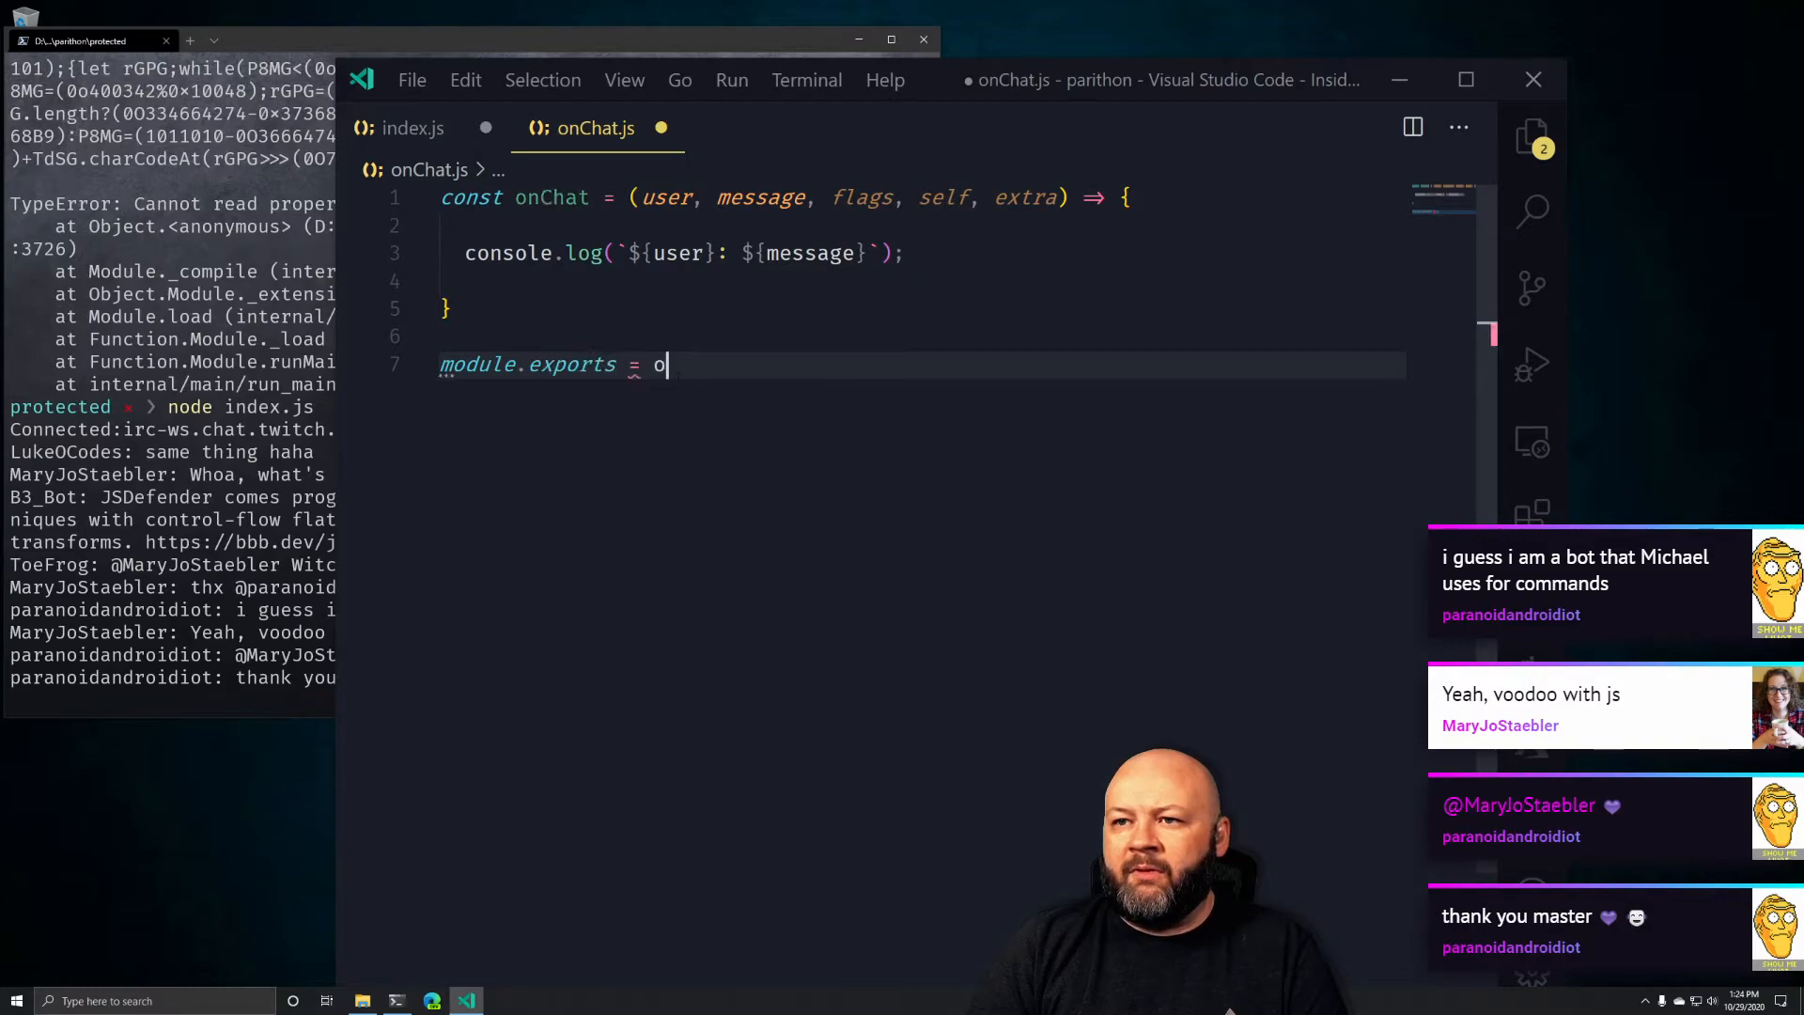
pyautogui.write('nChat;')
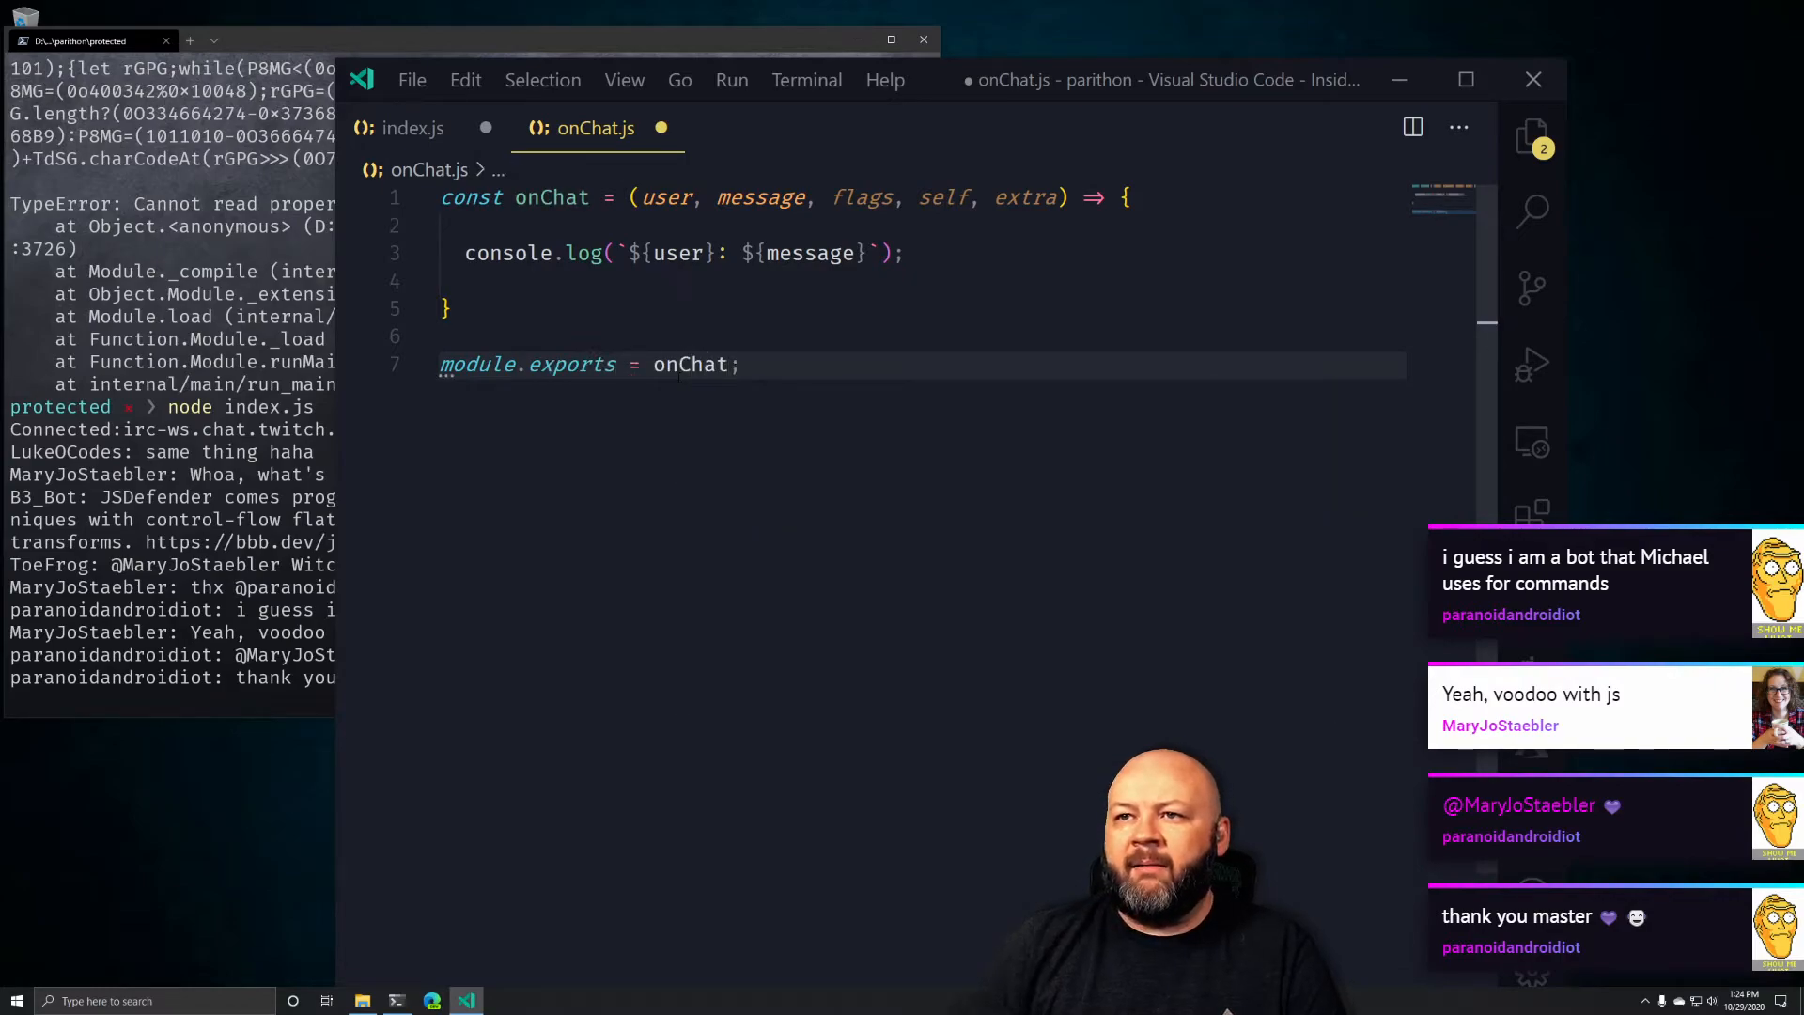
# Make index.js require './onChat.js' for its chat handler
pyautogui.click(411, 128)
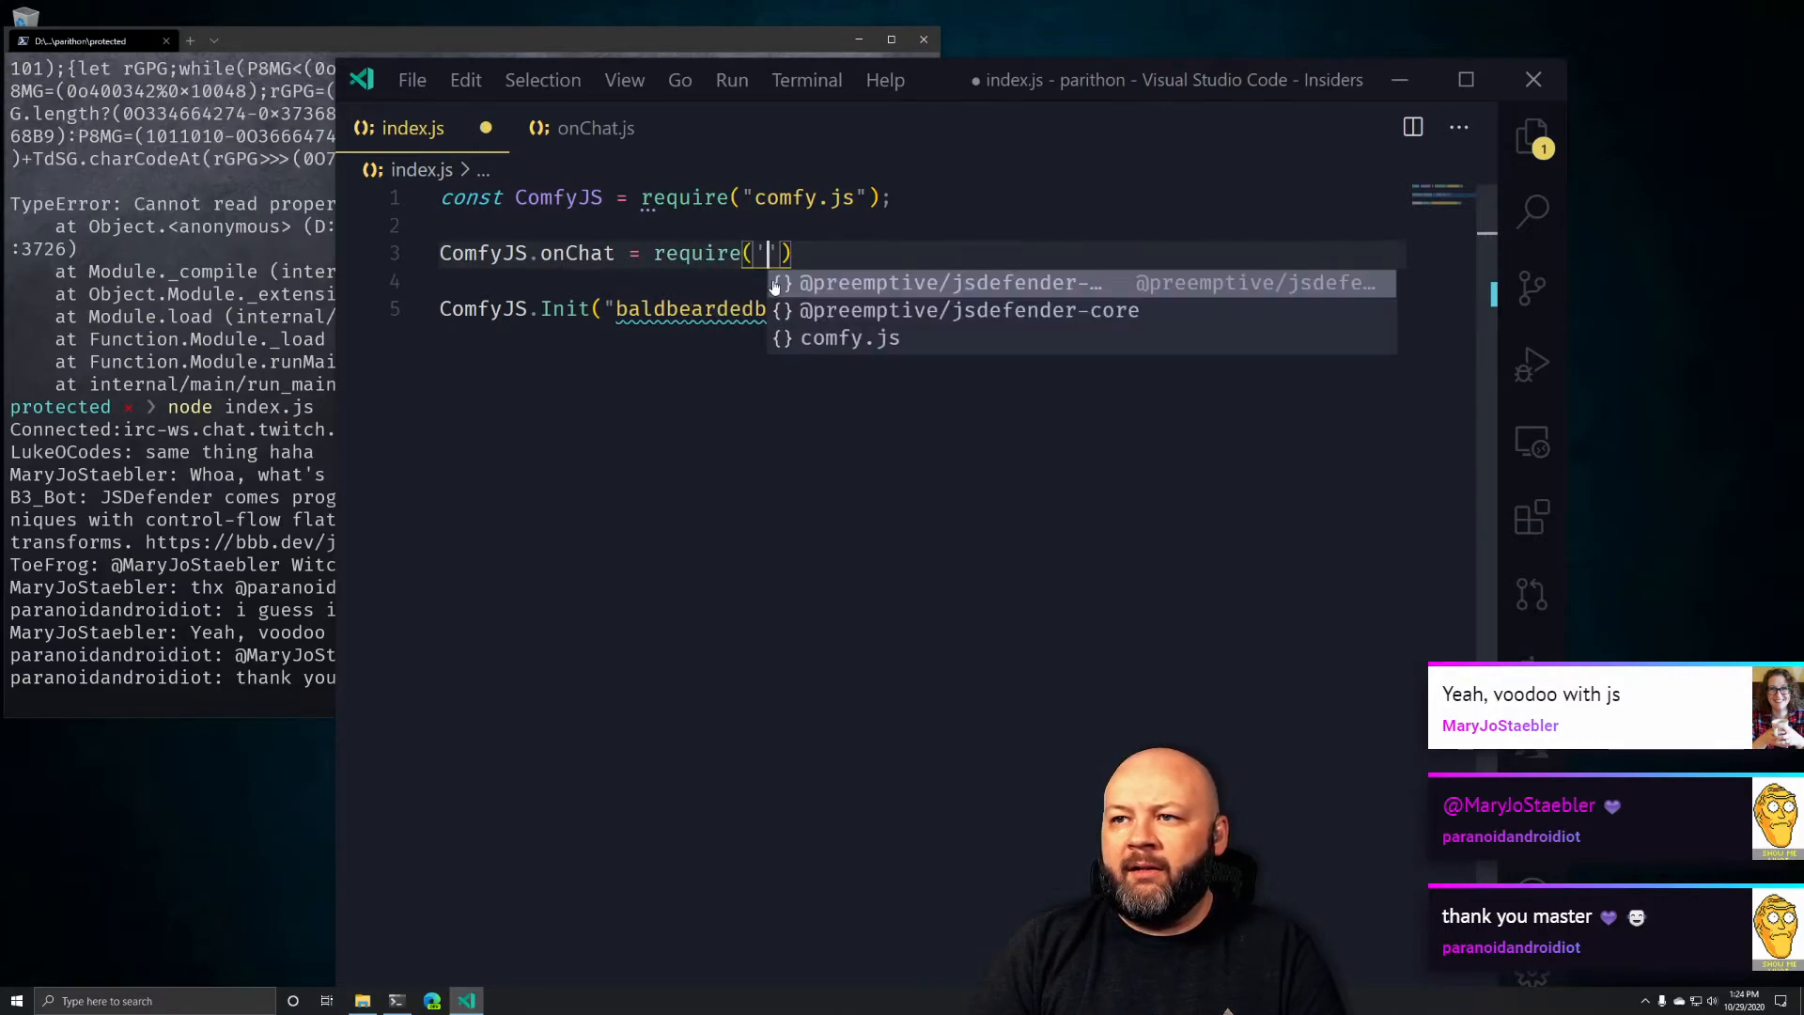
pyautogui.write('./')
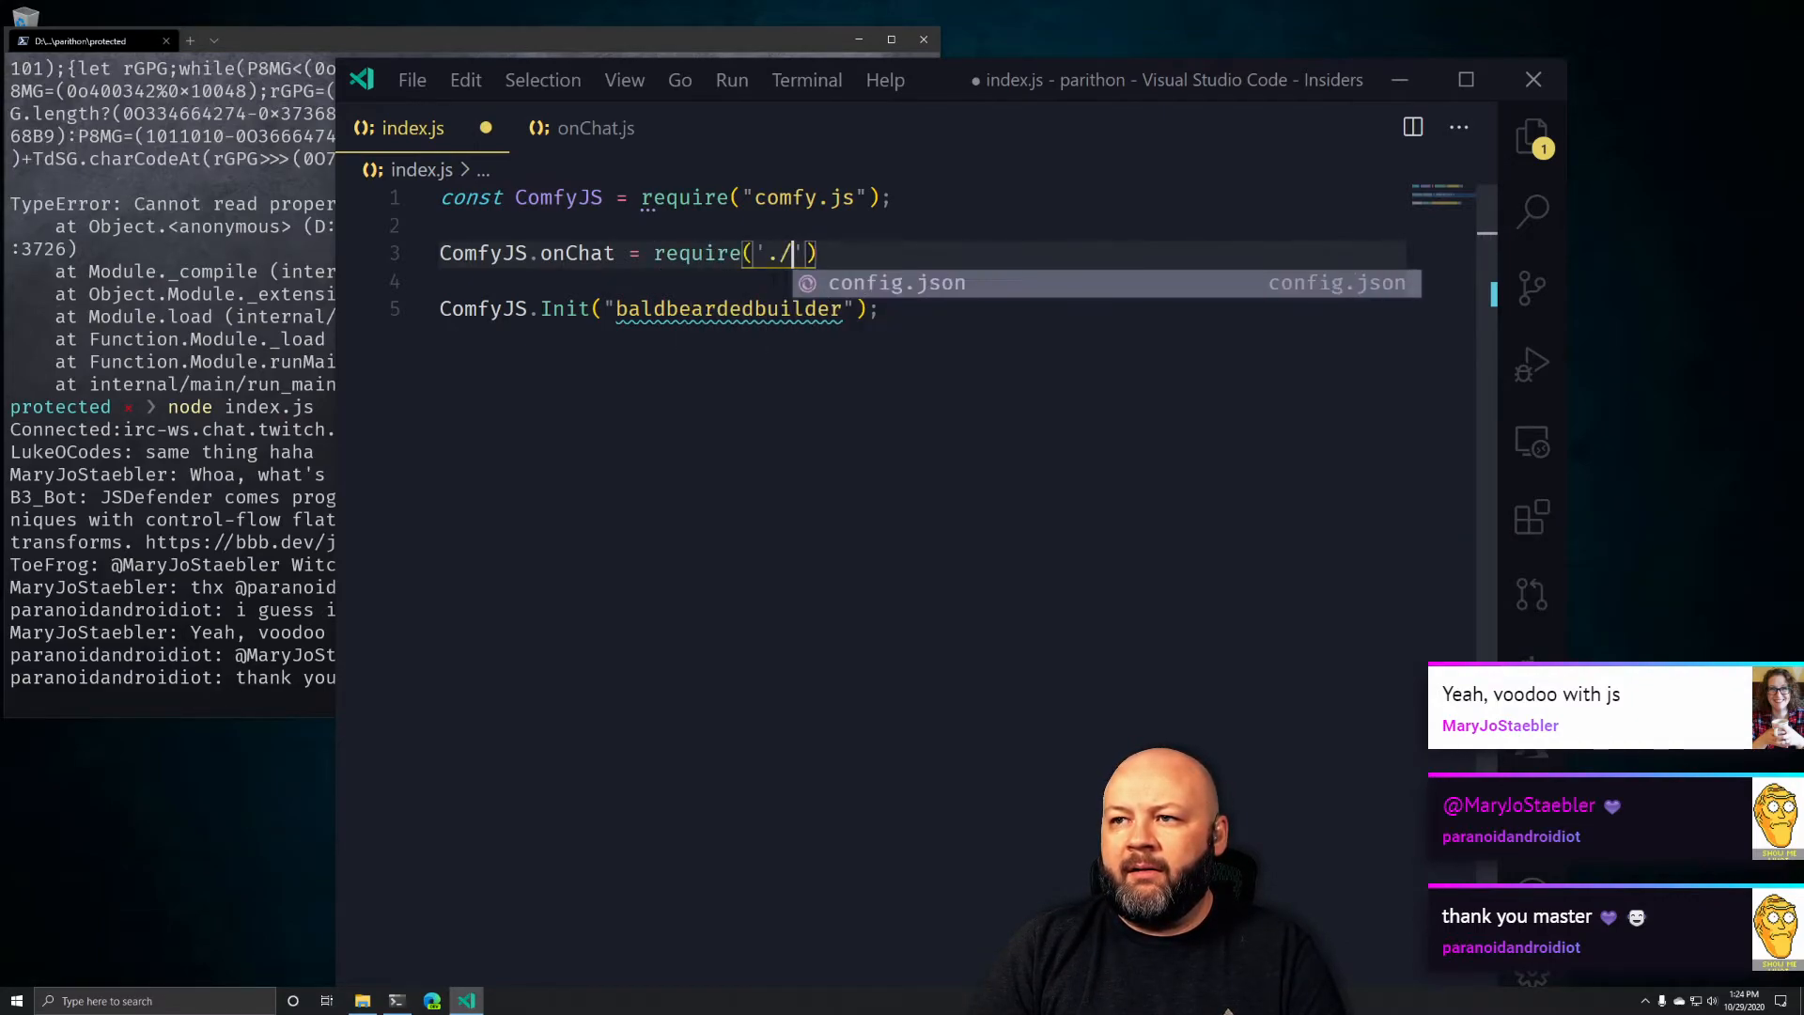
pyautogui.write('onChat.j')
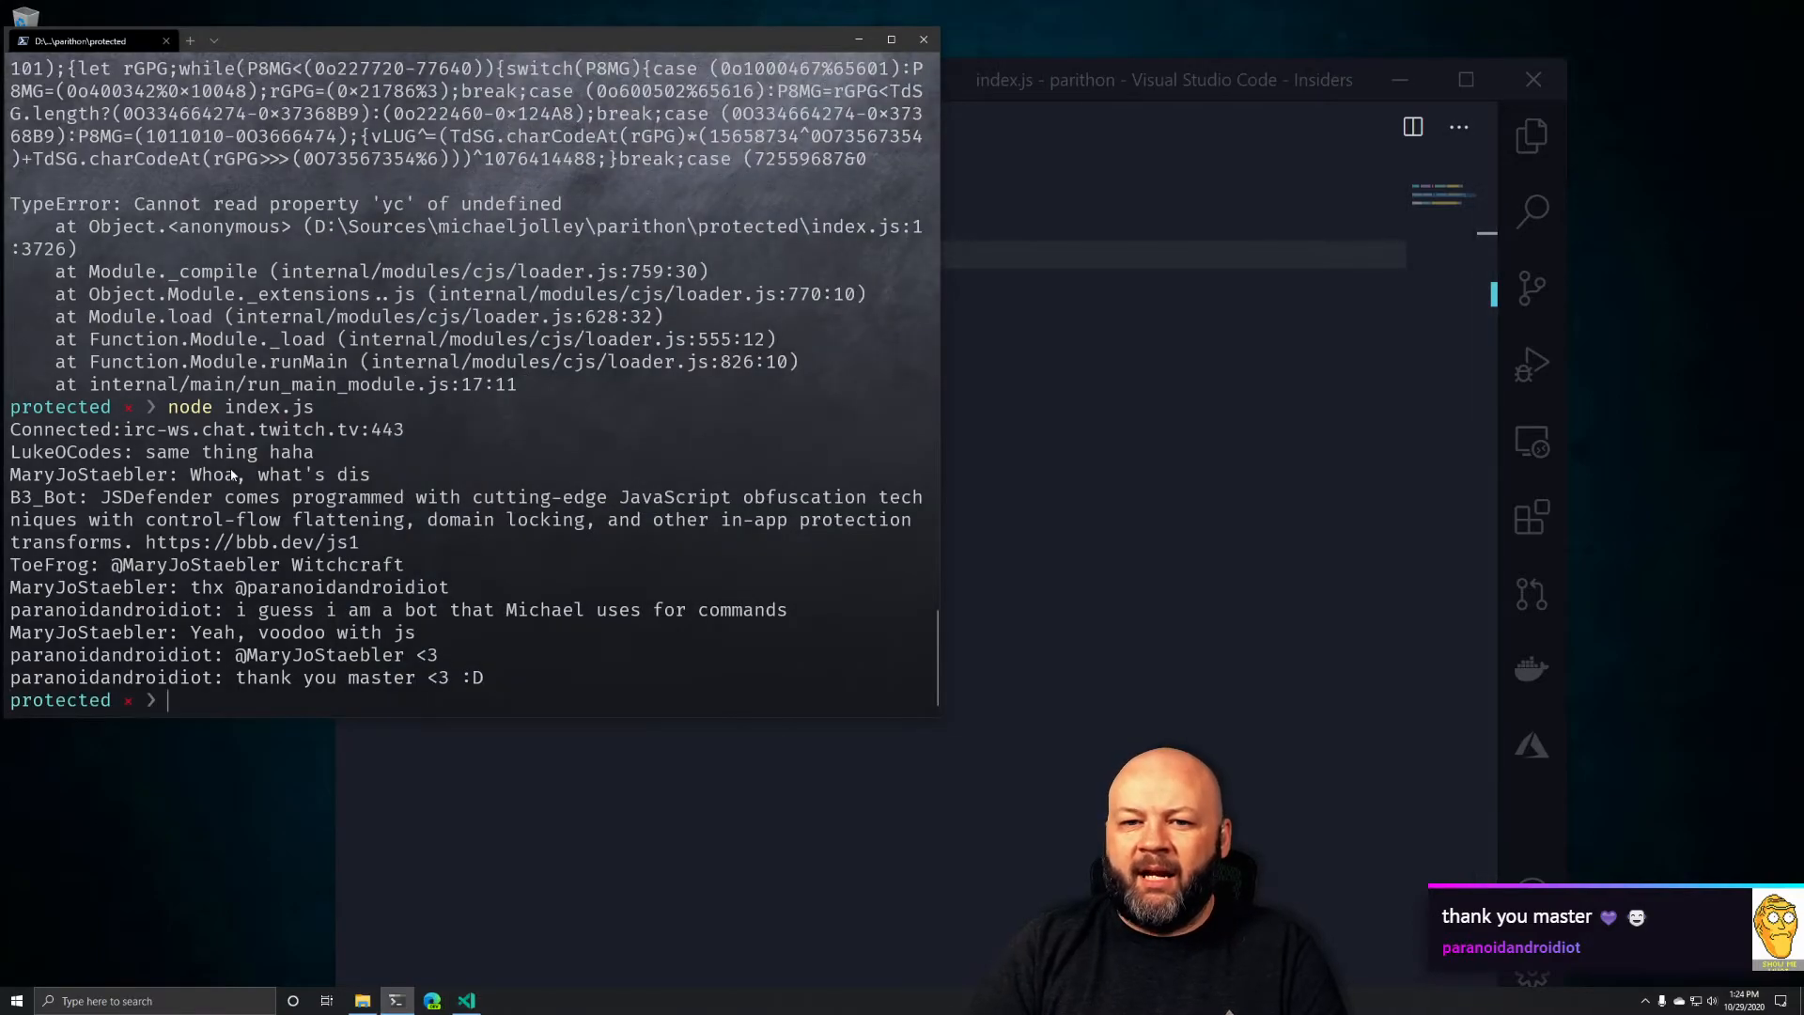
# Run cd .. and npm start so the logger connects to Twitch chat through onChat.js
pyautogui.write('cd ..')
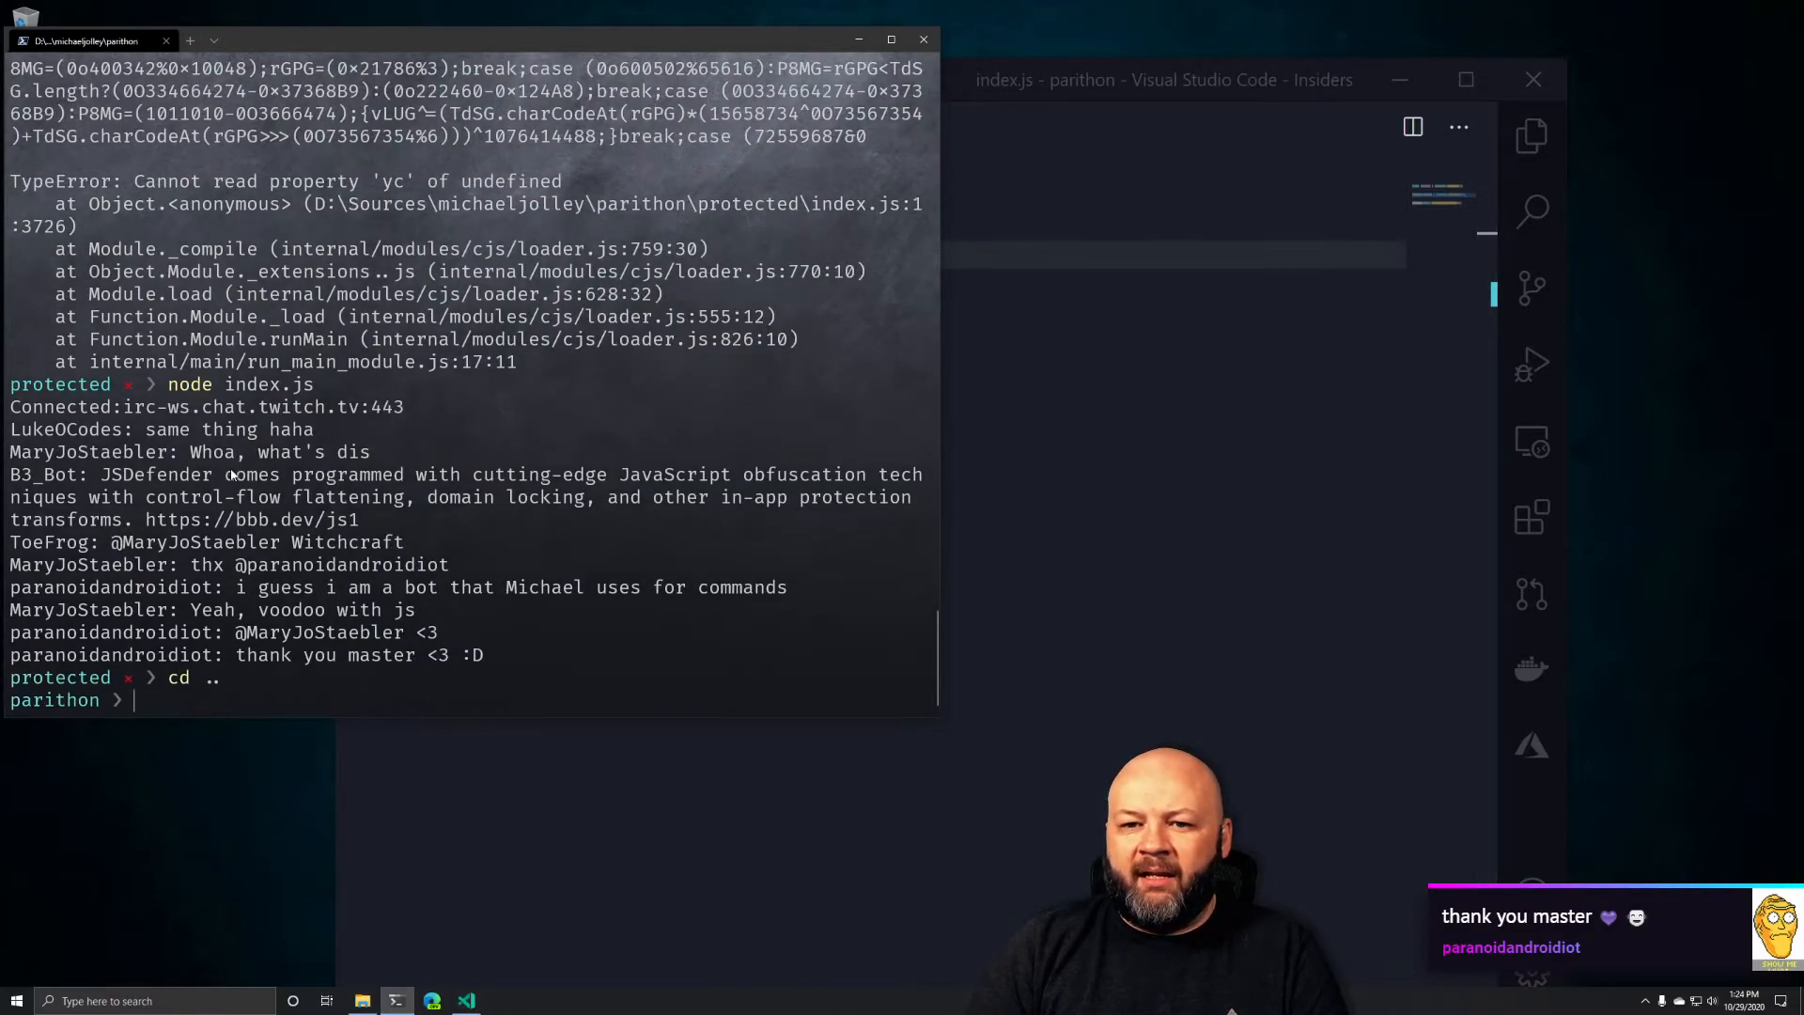
pyautogui.write('npm start')
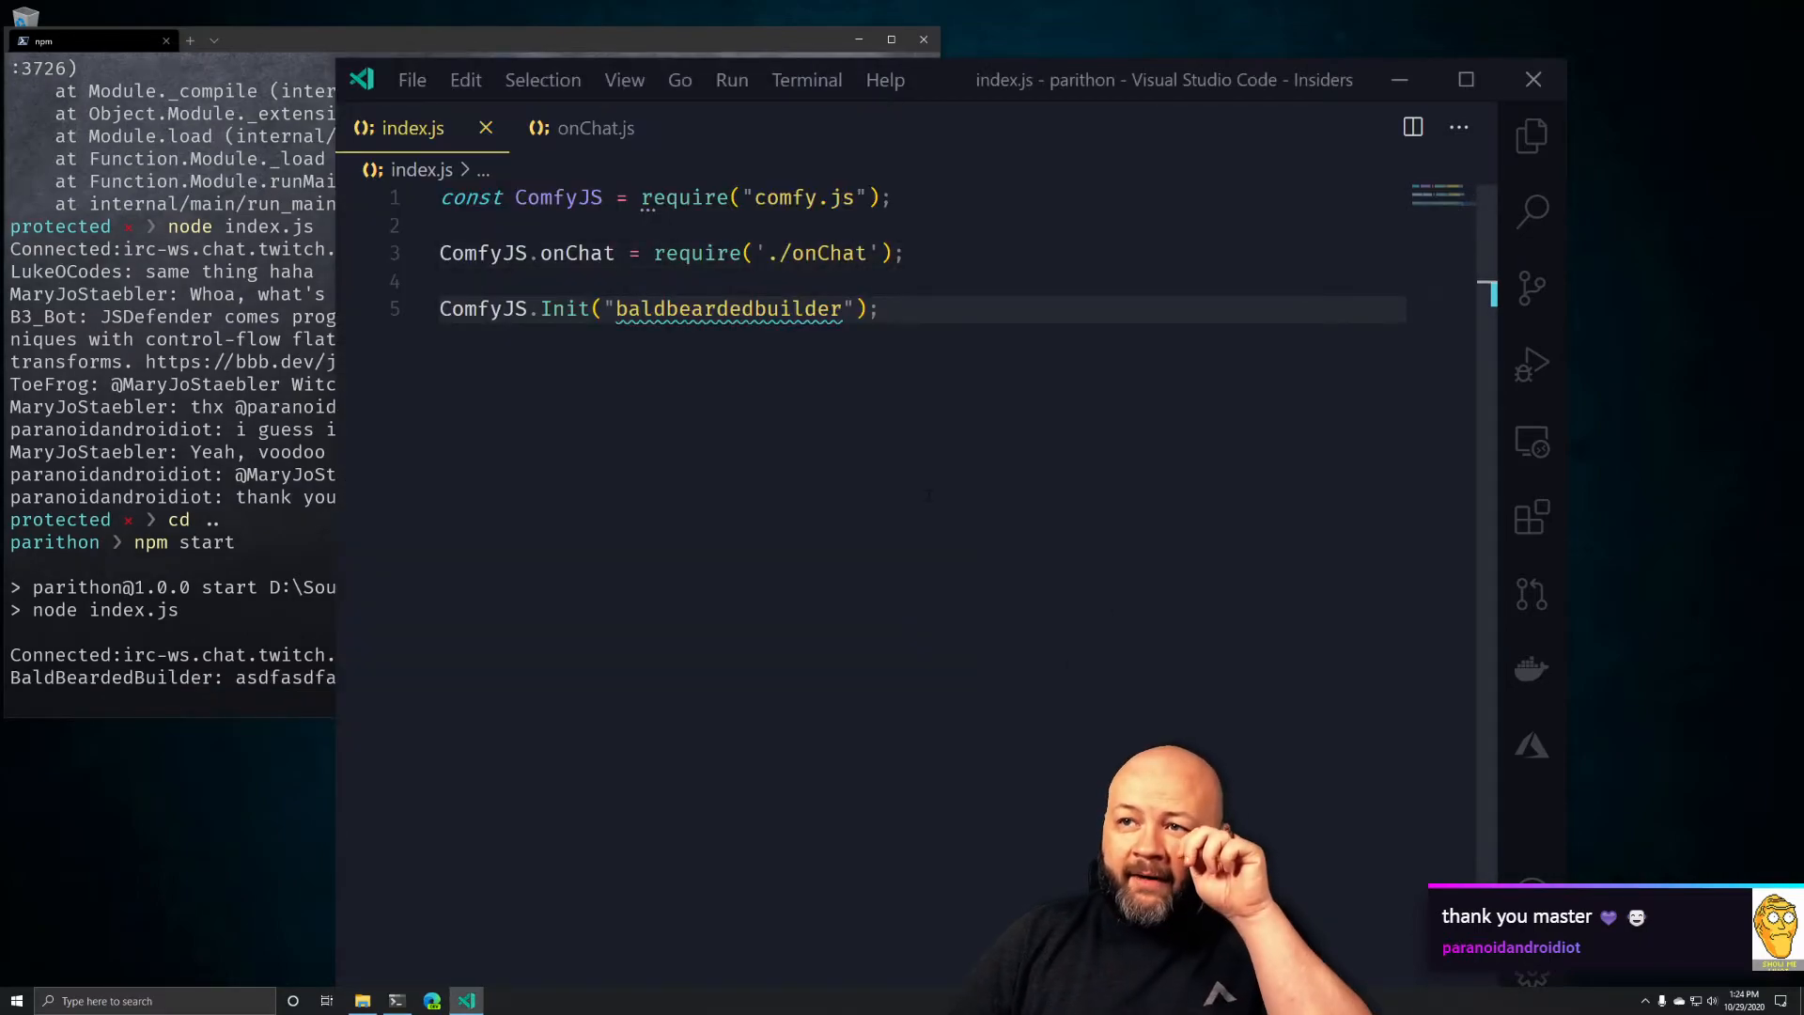
pyautogui.click(595, 128)
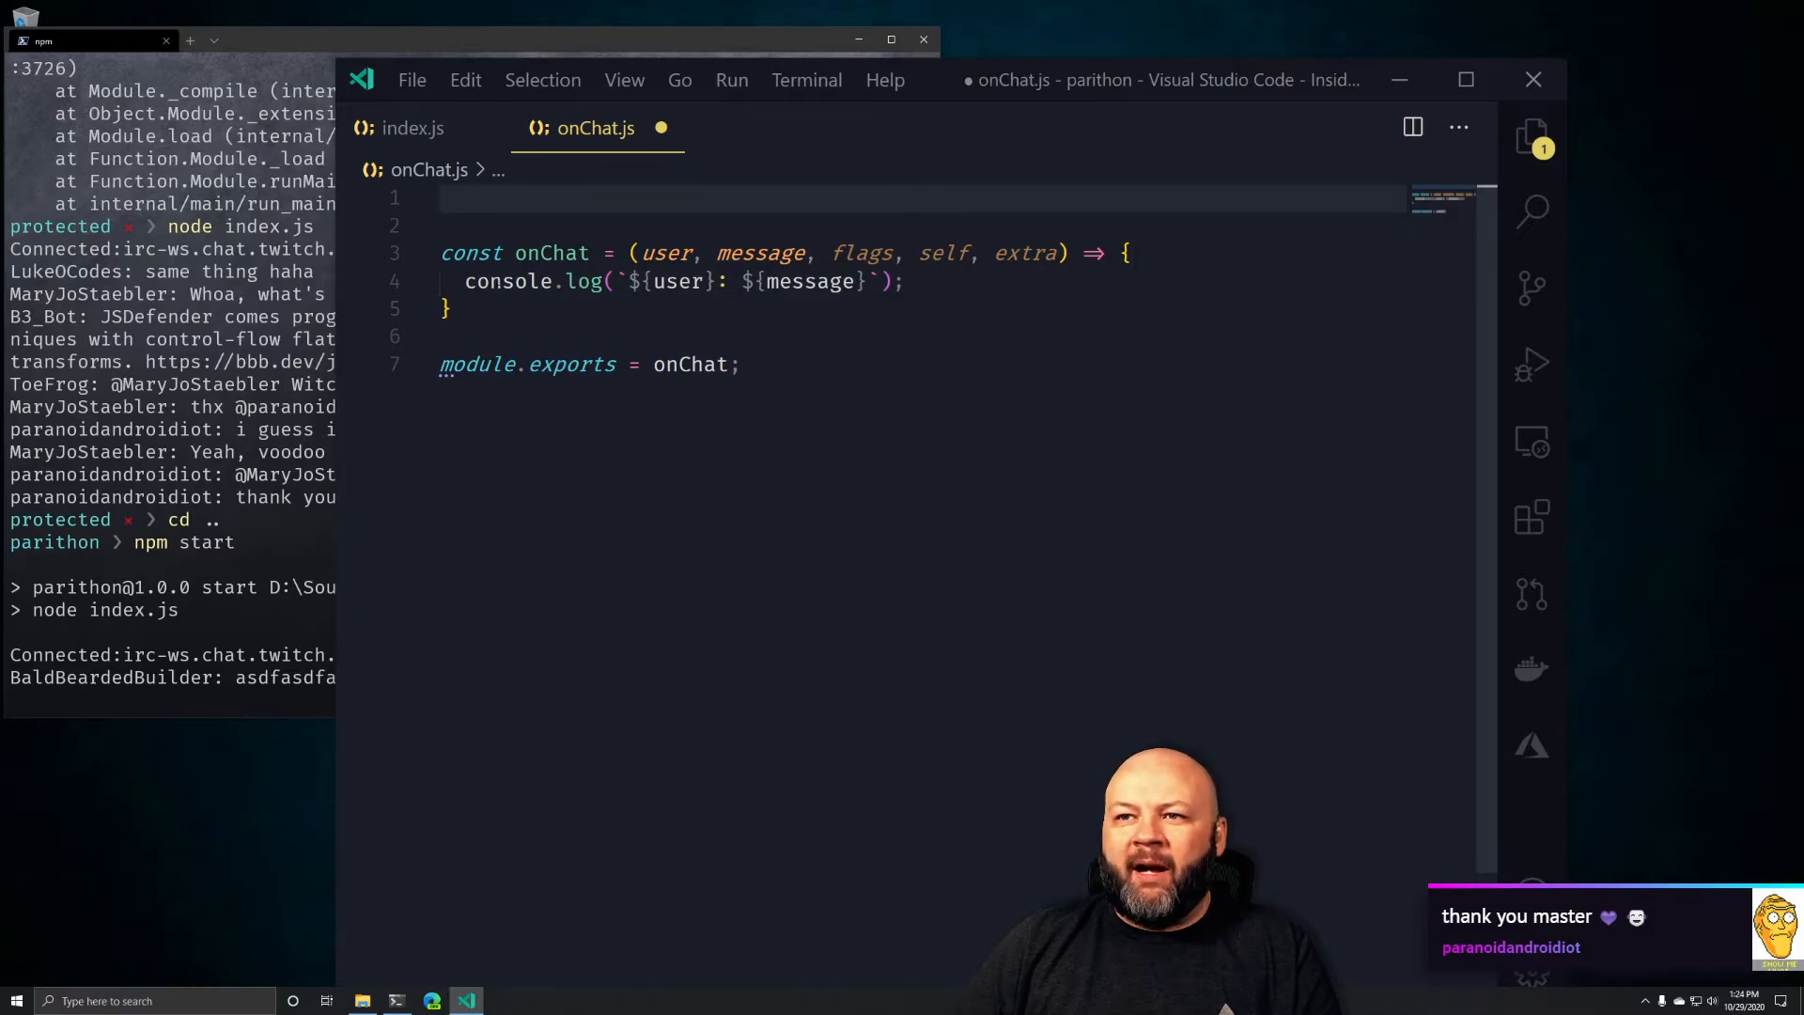
pyautogui.click(460, 226)
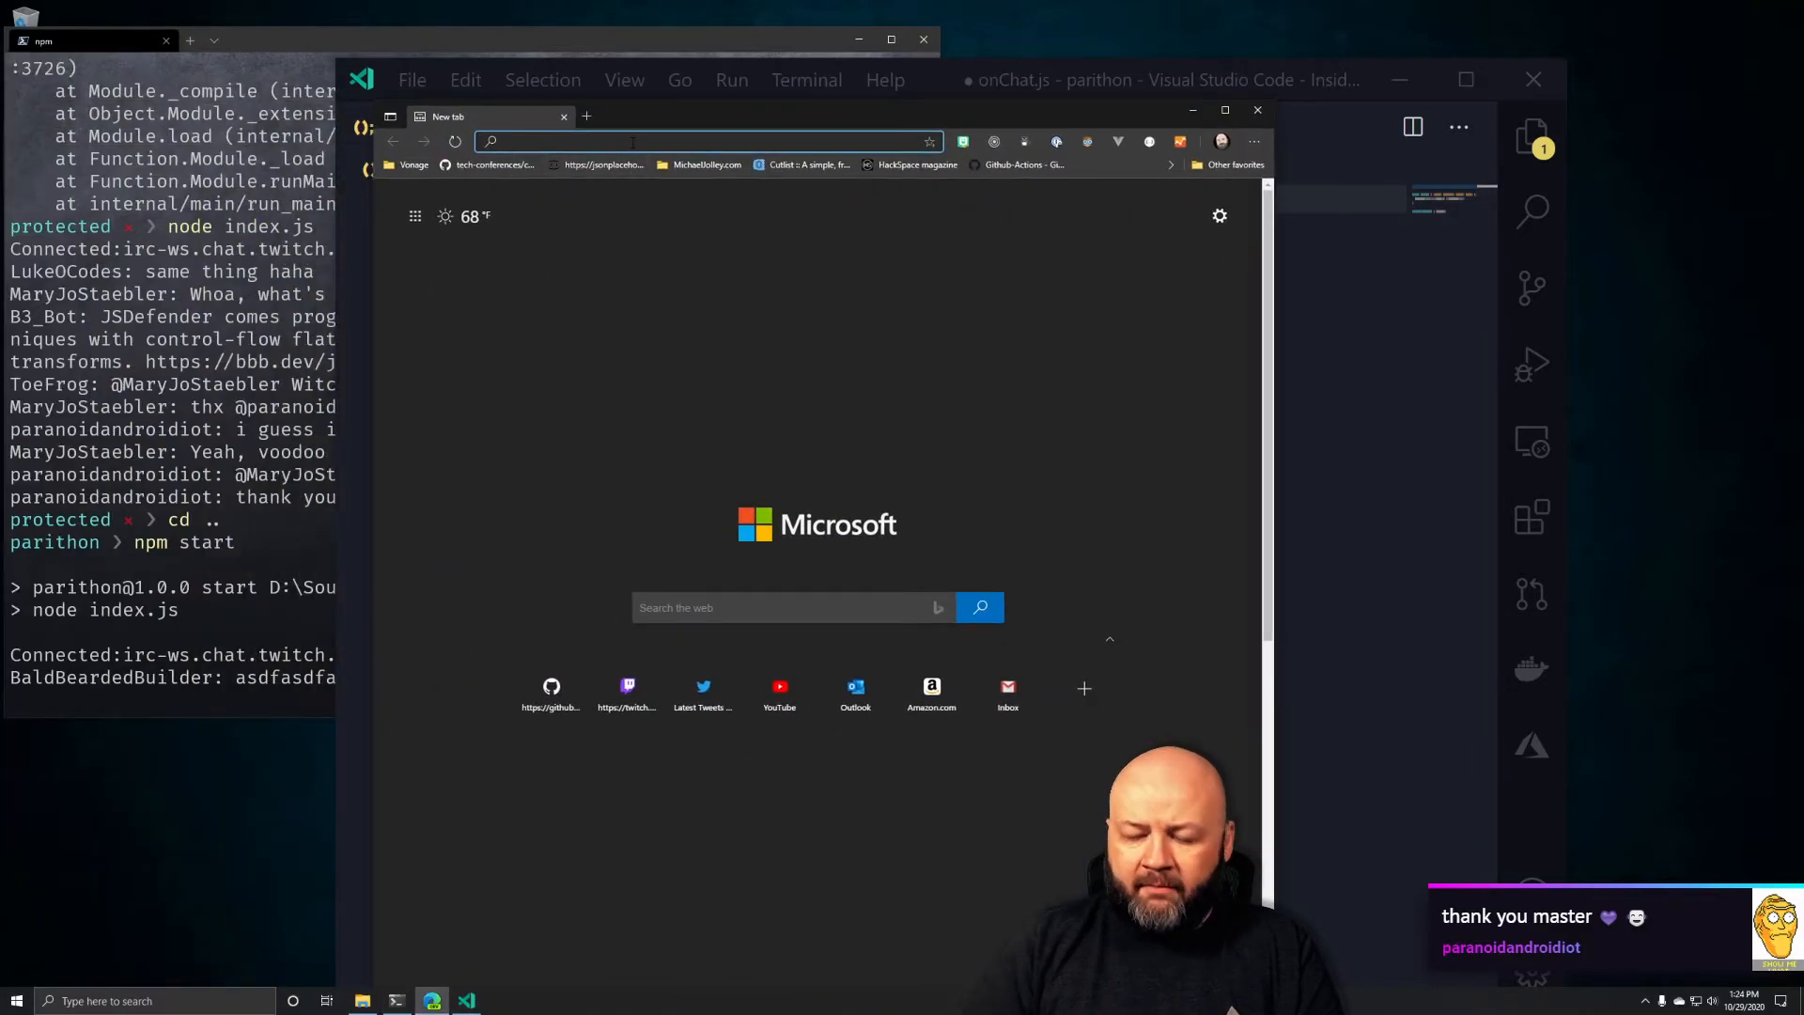
# Go to preemptive.com and open the English JSDefender user guide from Support
pyautogui.write('https://www.preemptive.com')
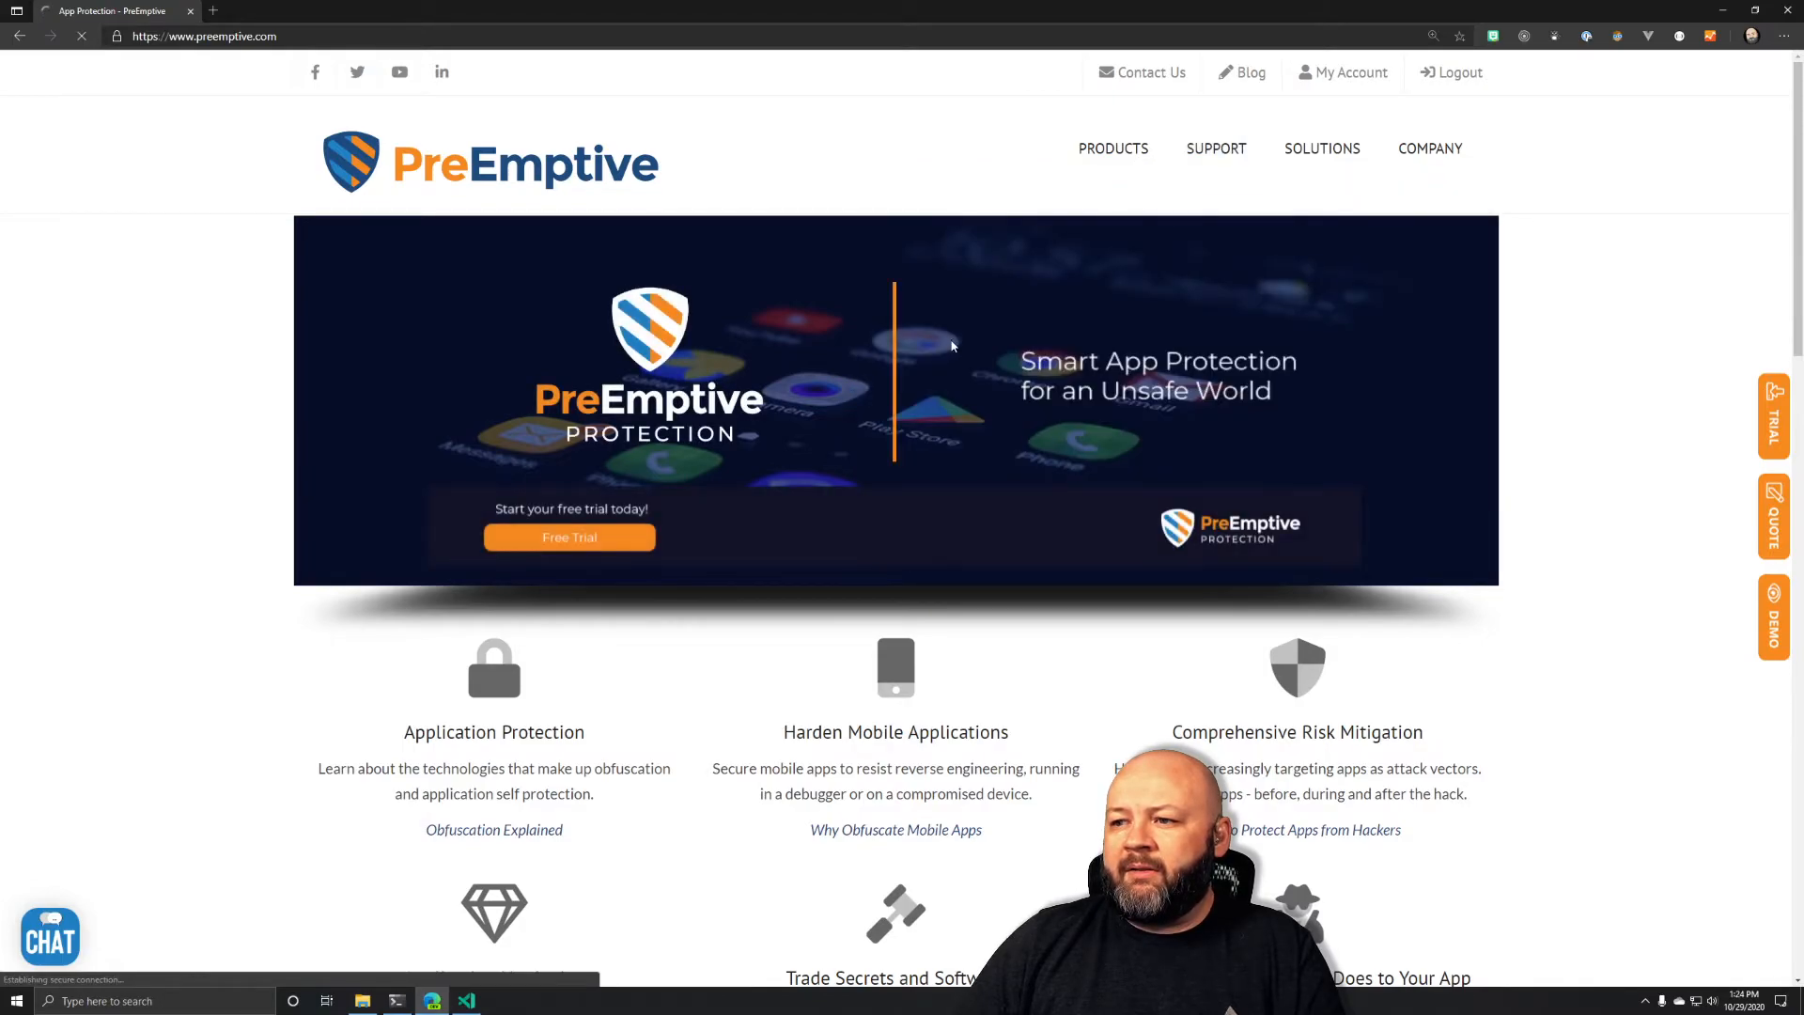
pyautogui.click(1215, 148)
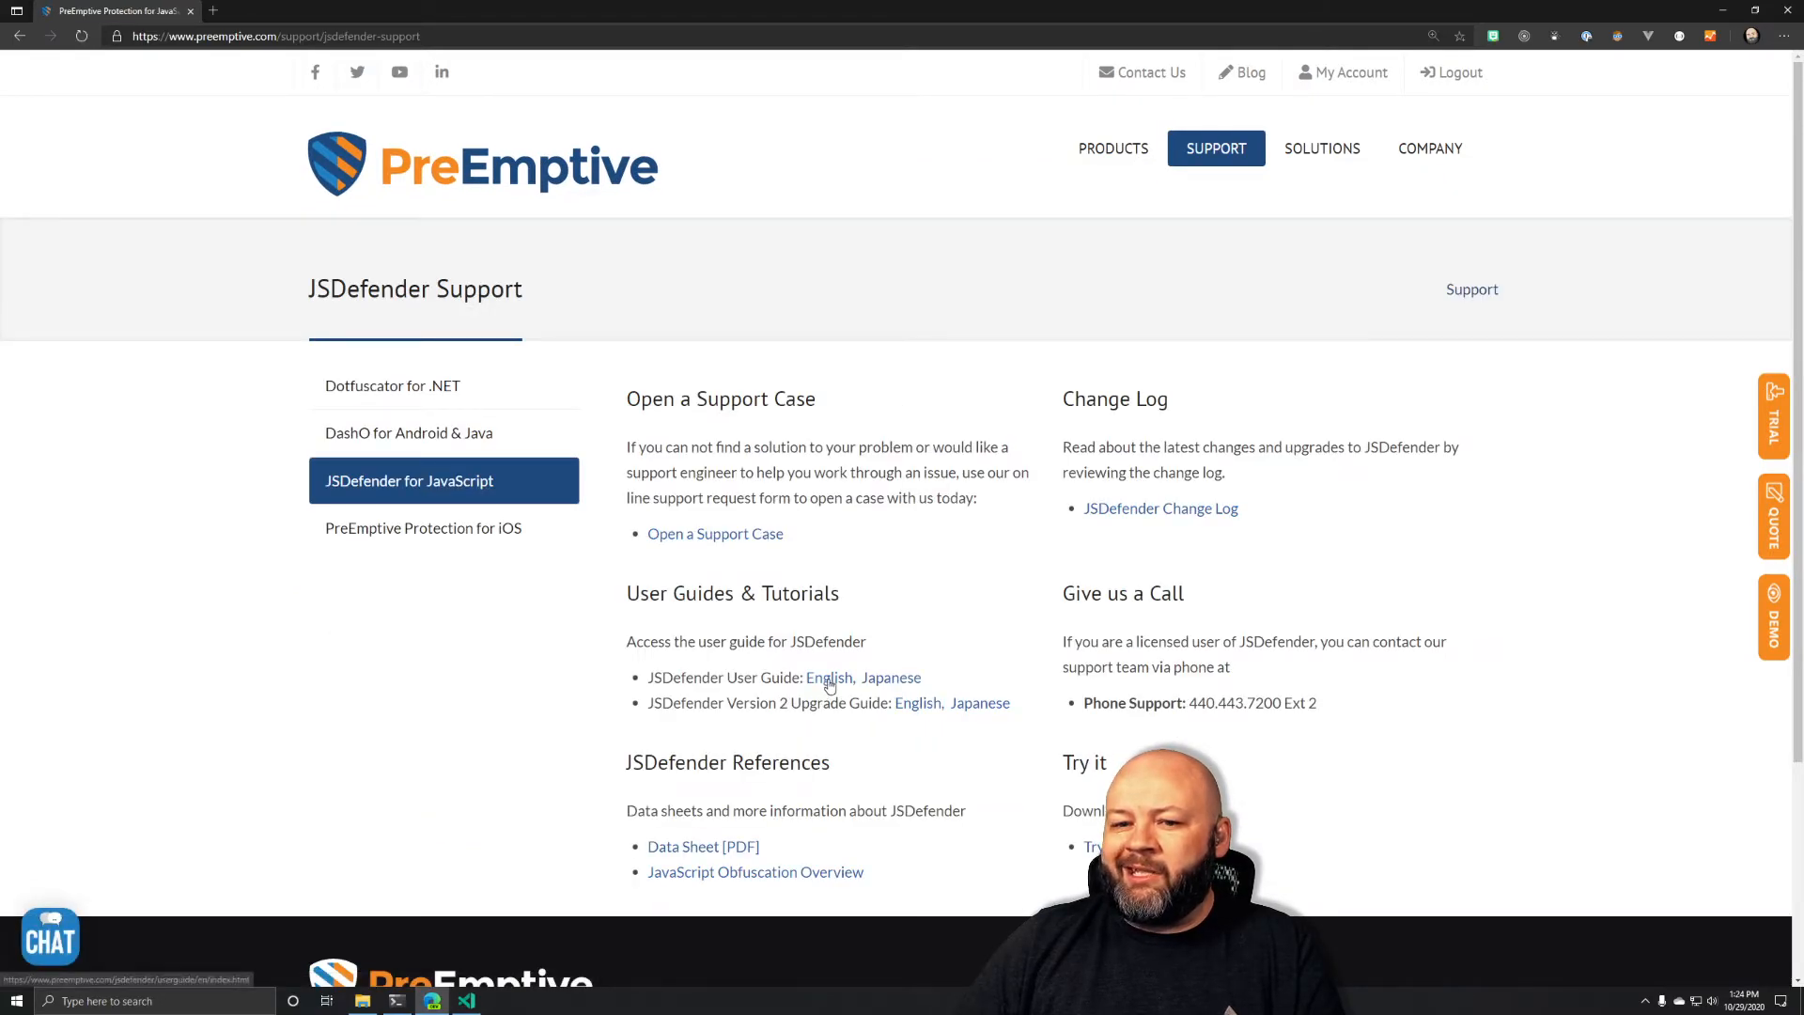
pyautogui.click(827, 677)
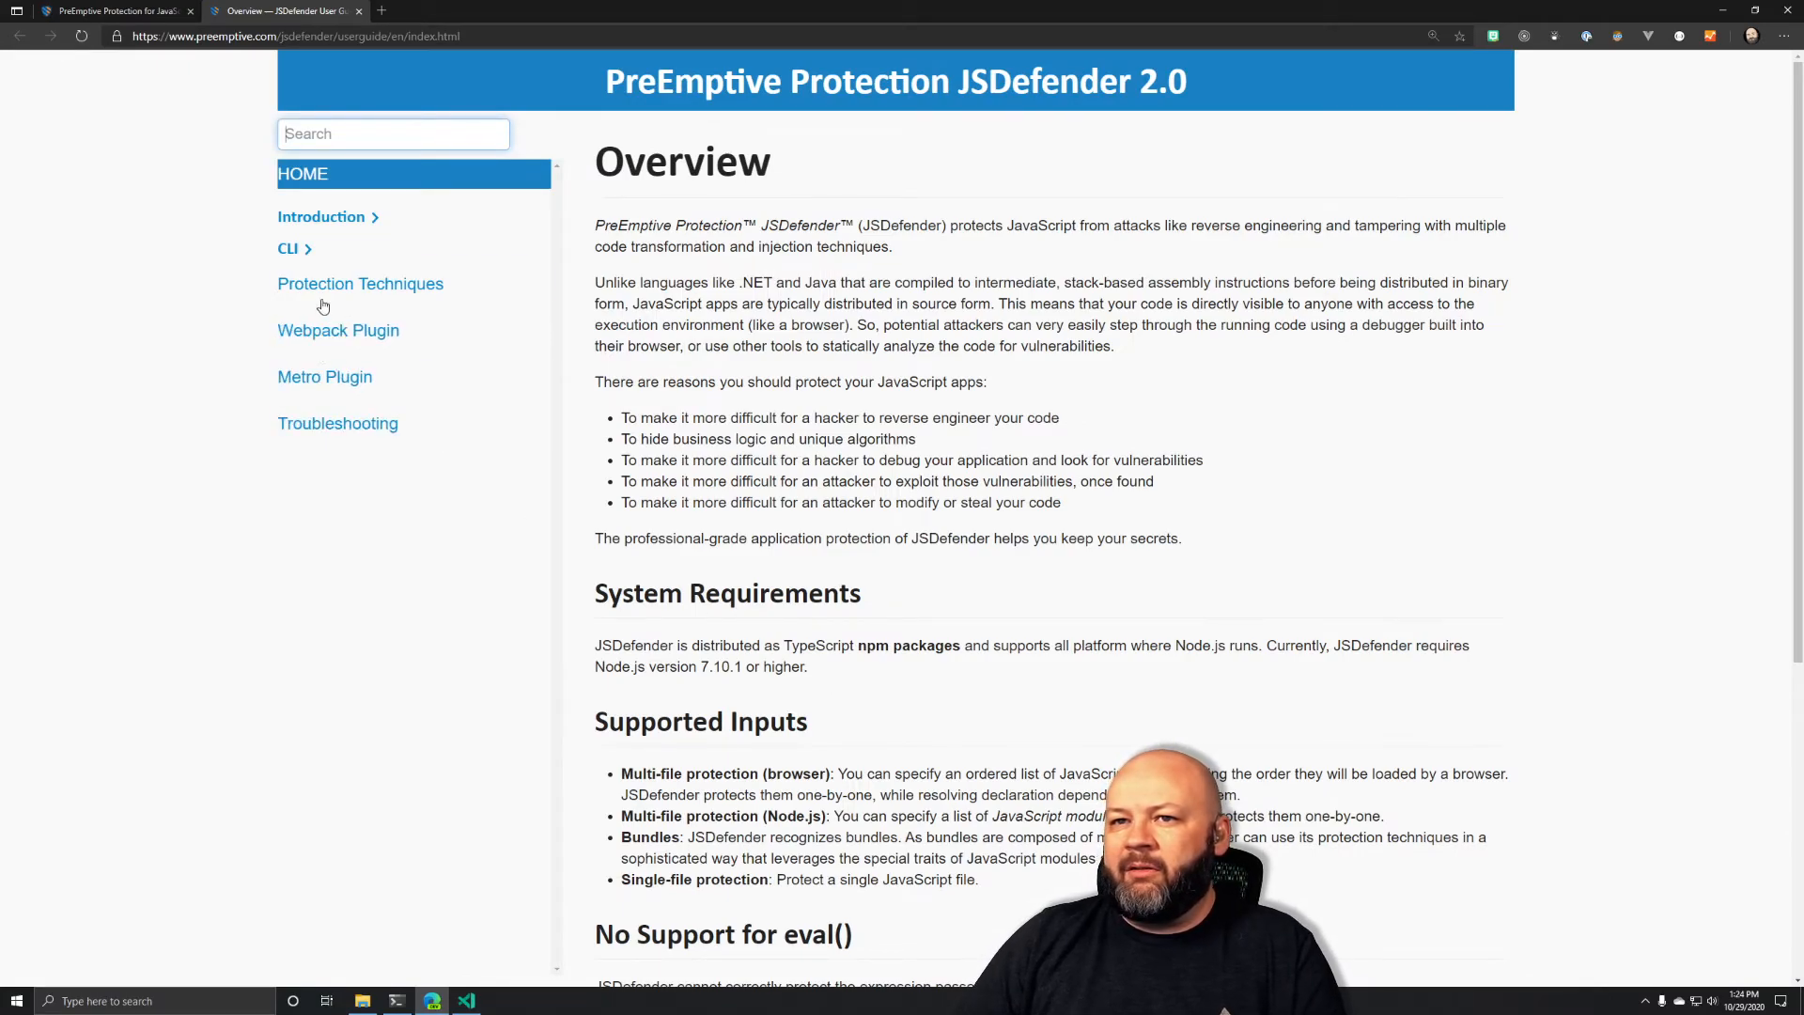
# Expand the CLI section, read Configuration File Format, then open Multiple Files
pyautogui.click(321, 217)
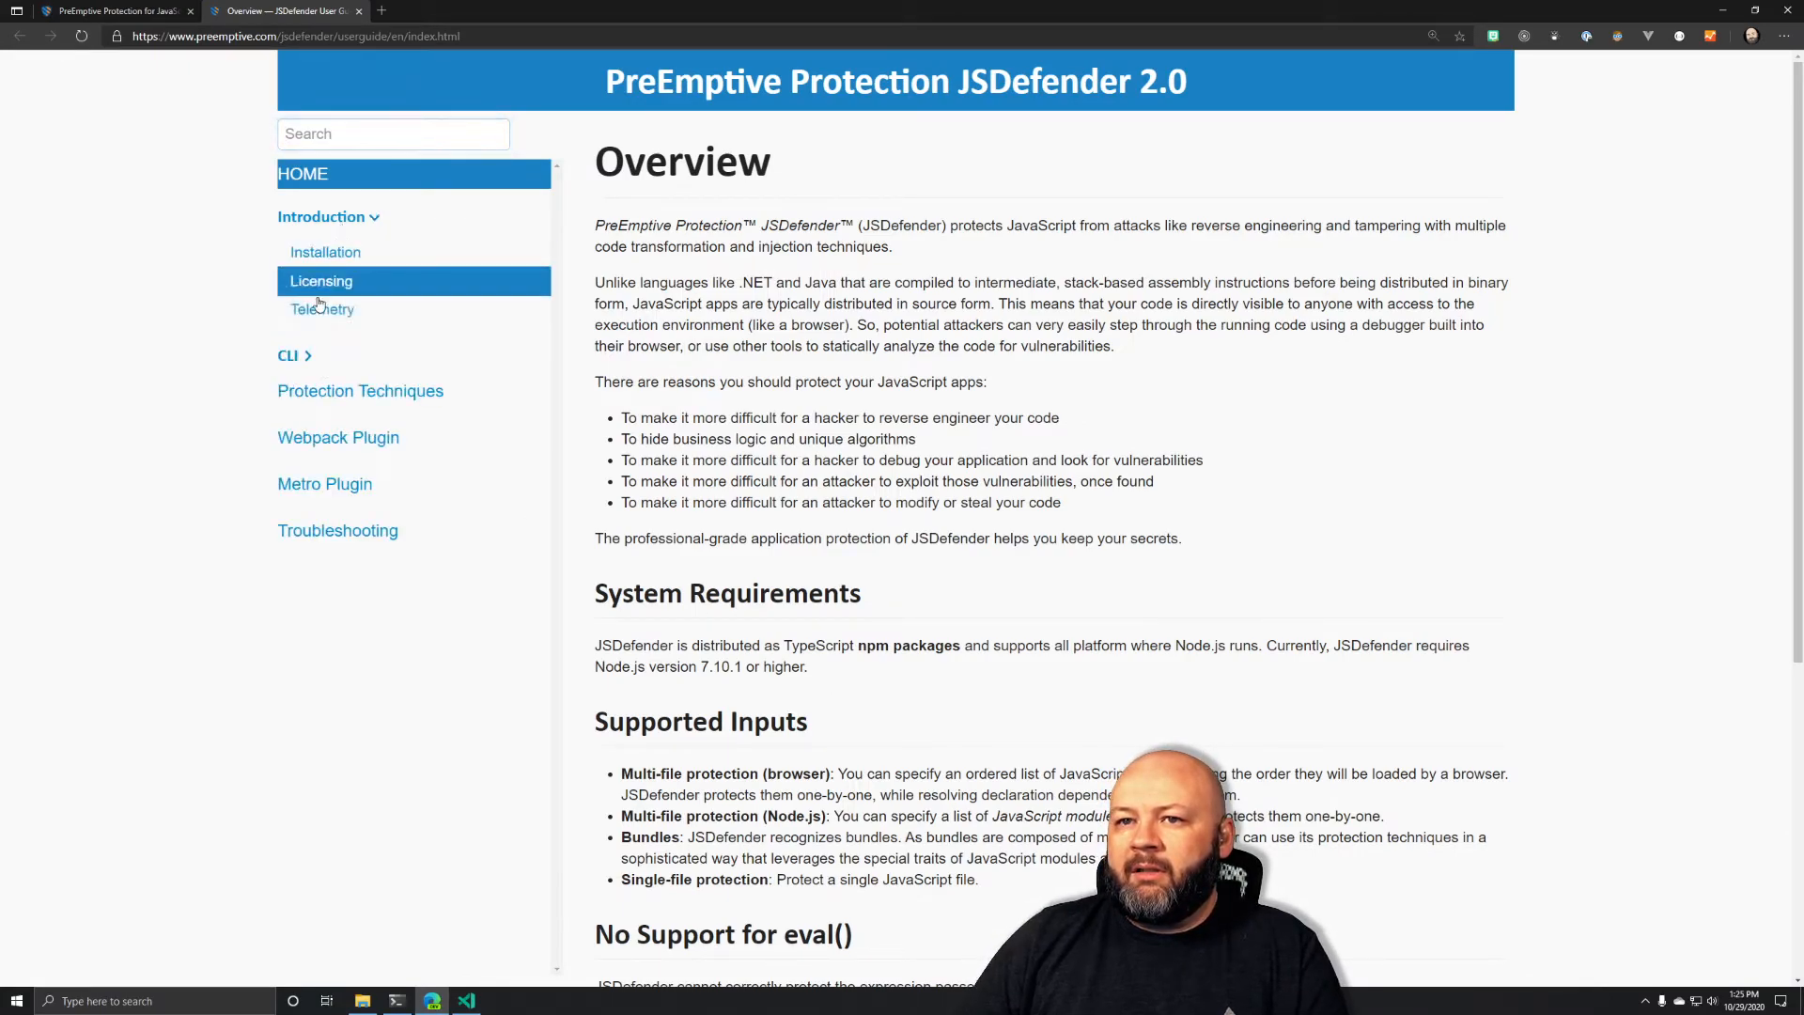
pyautogui.click(294, 355)
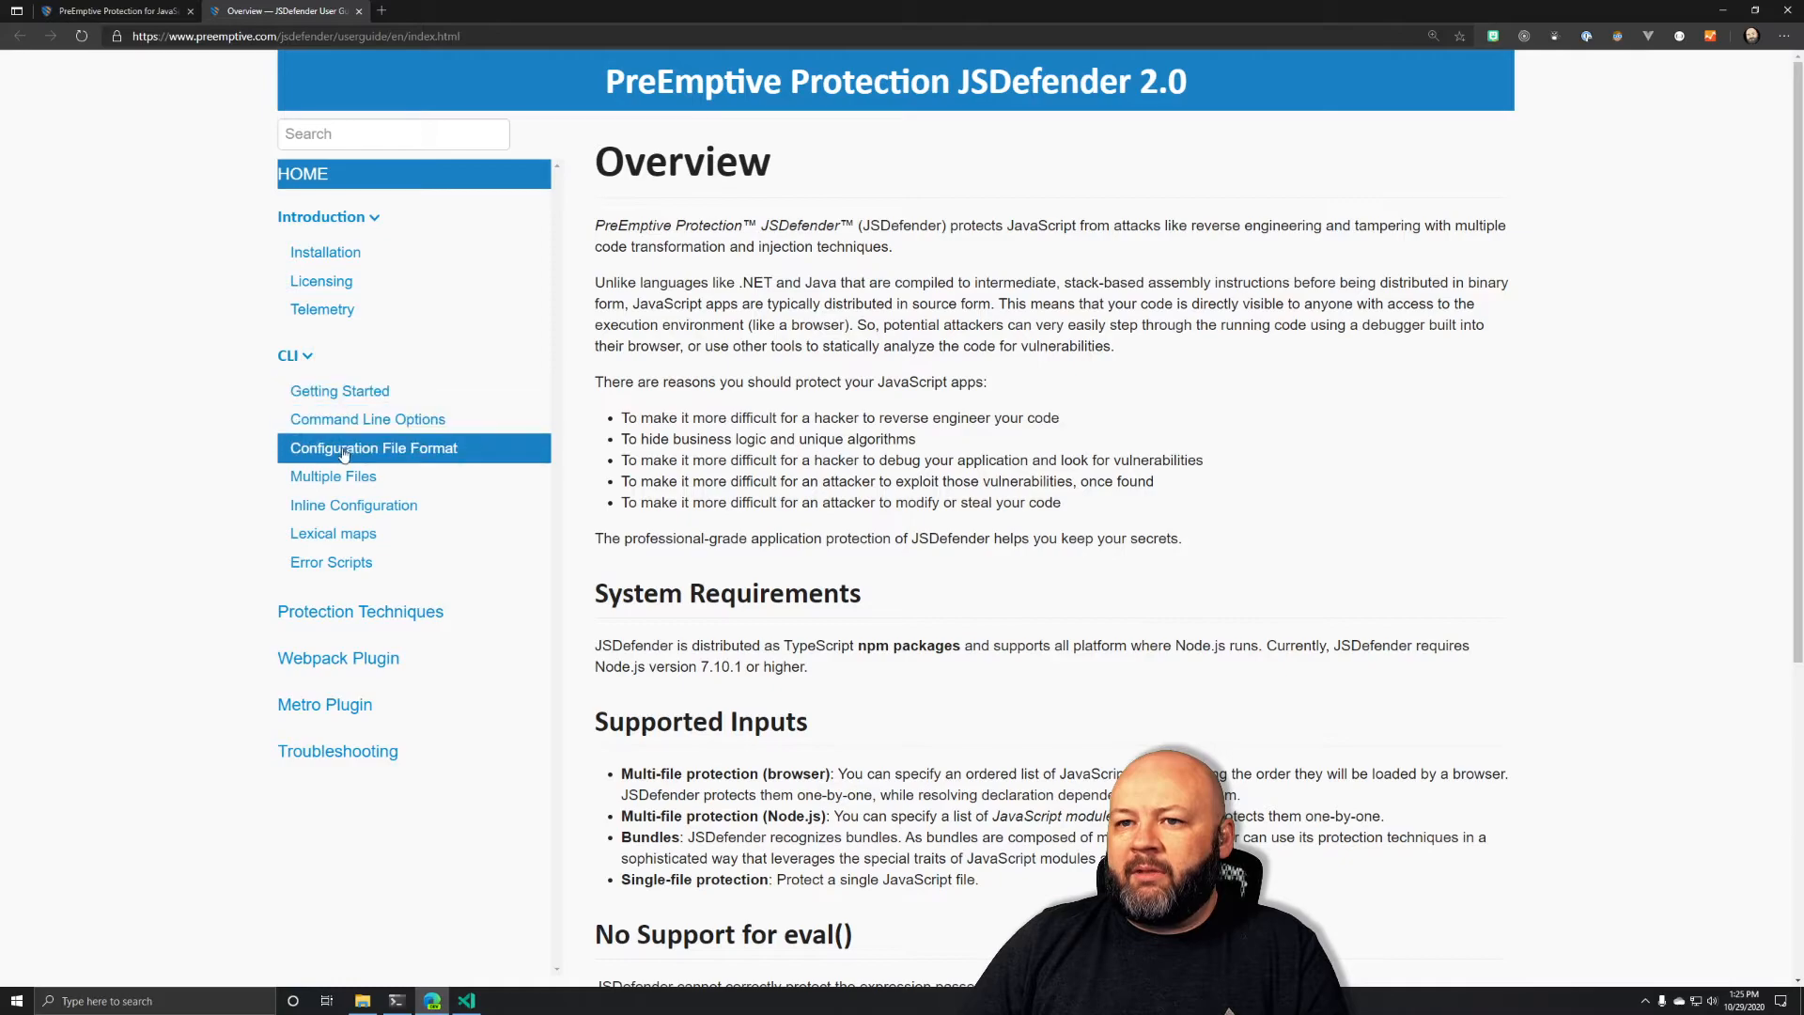
pyautogui.click(373, 448)
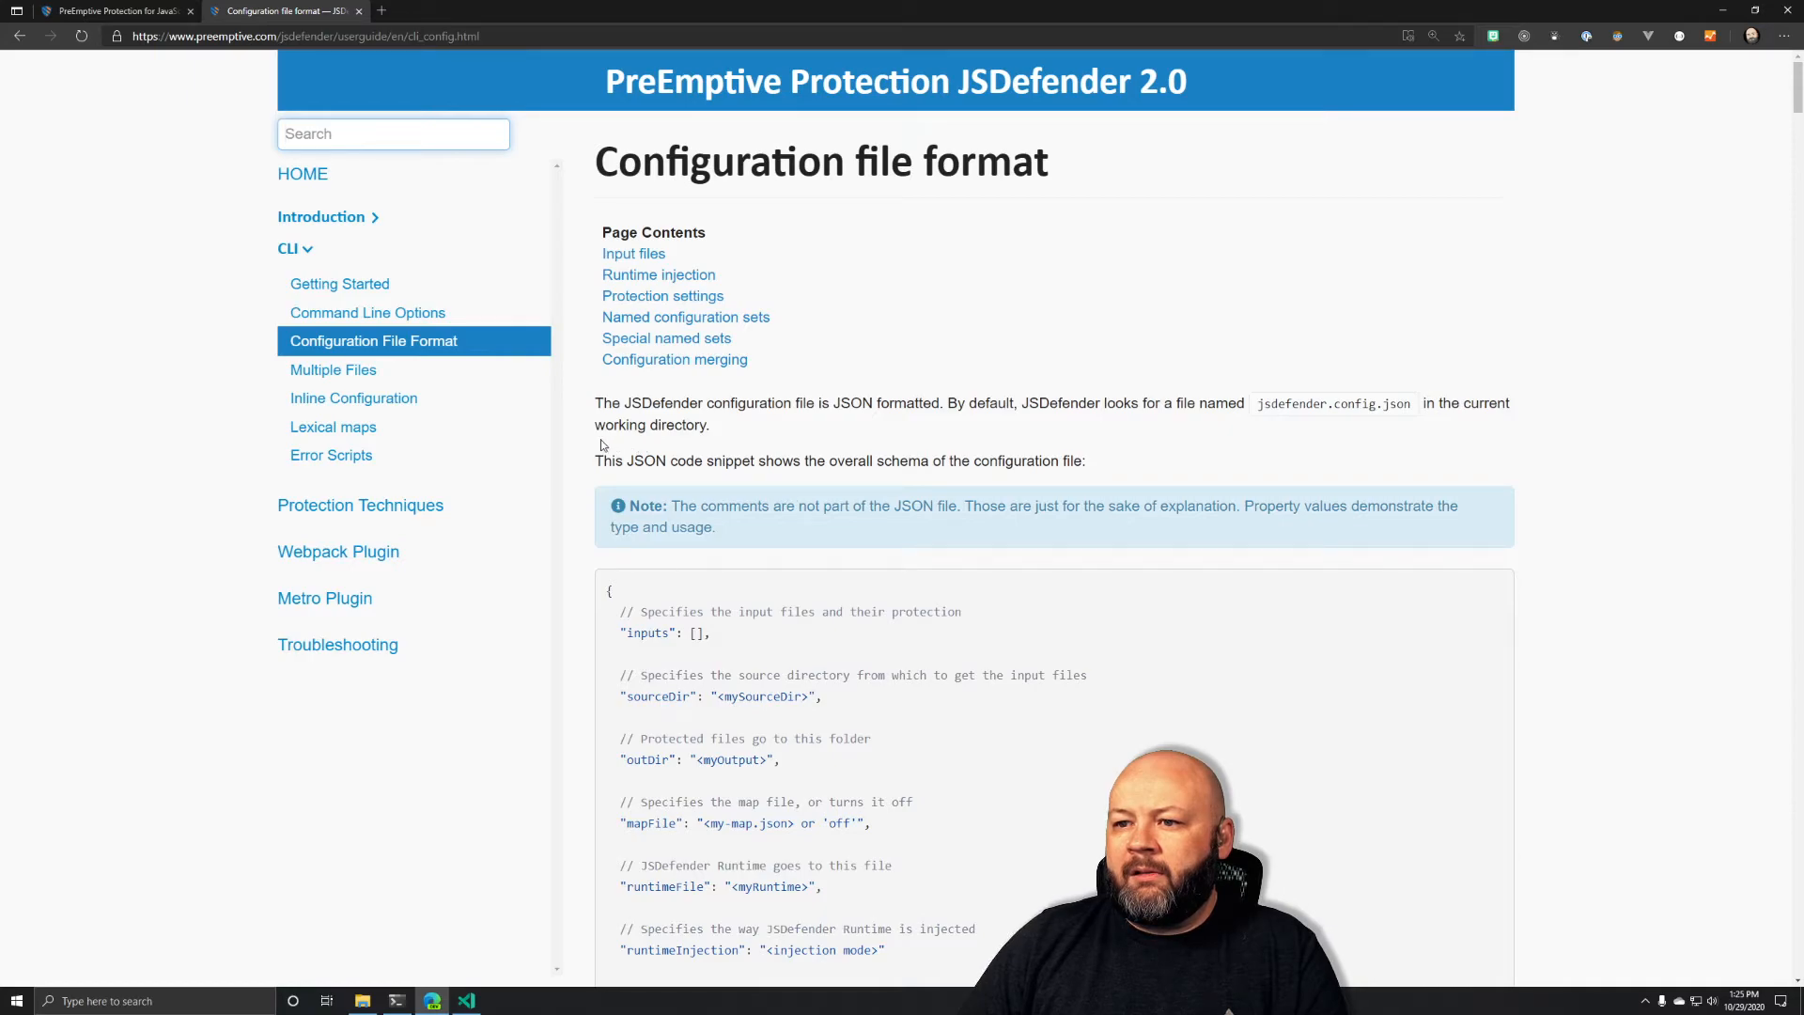
pyautogui.scroll(-3)
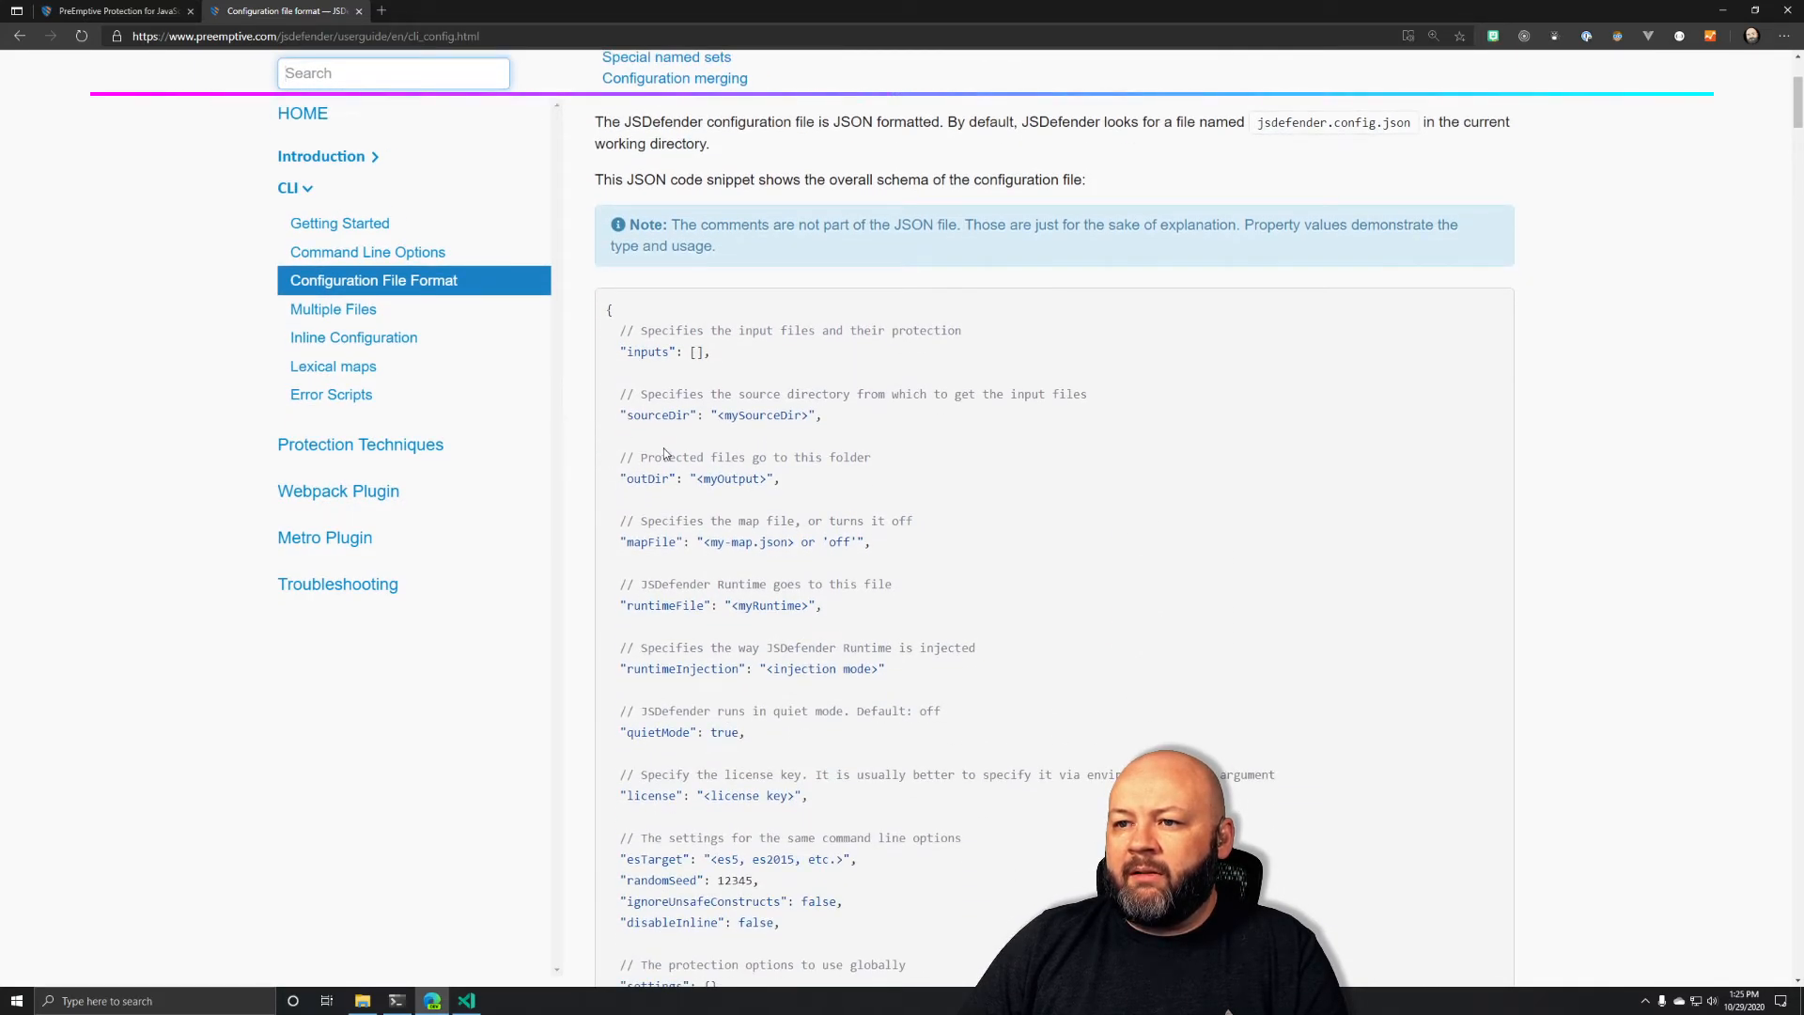
pyautogui.scroll(-3)
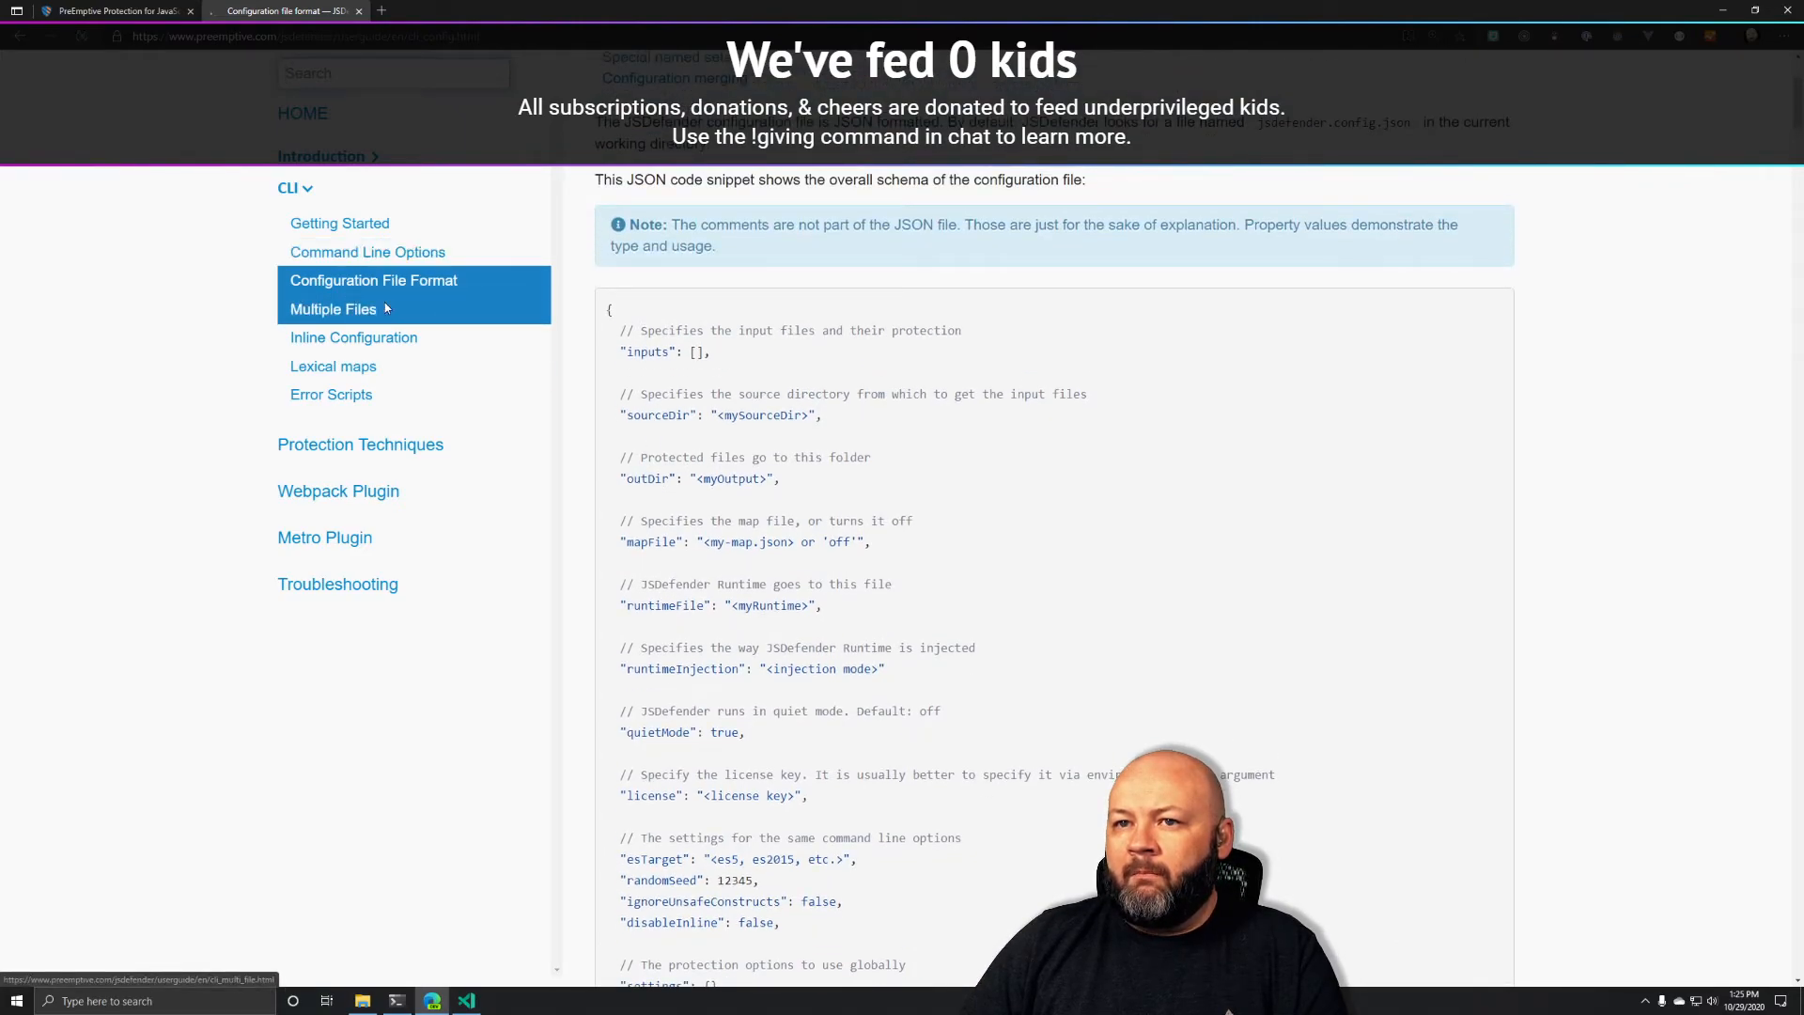
pyautogui.click(333, 309)
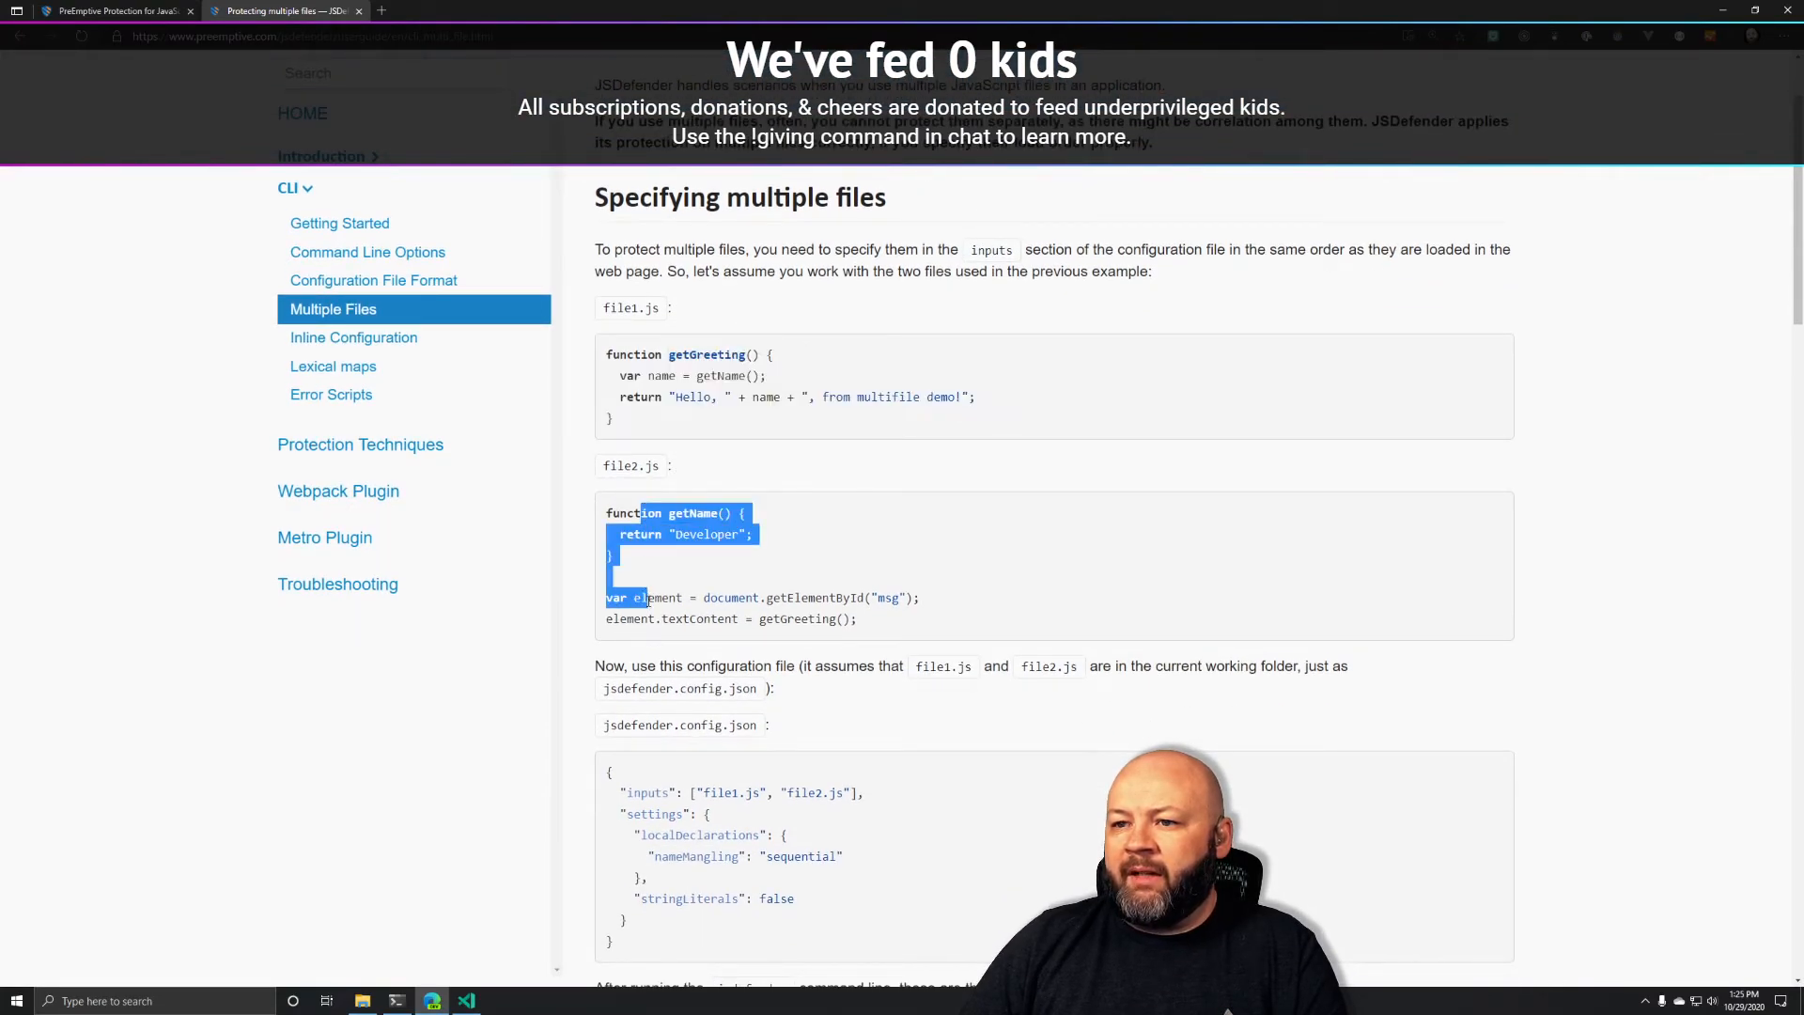
# Read through the Multiple Files page and open the Inline Configuration page
pyautogui.scroll(-3)
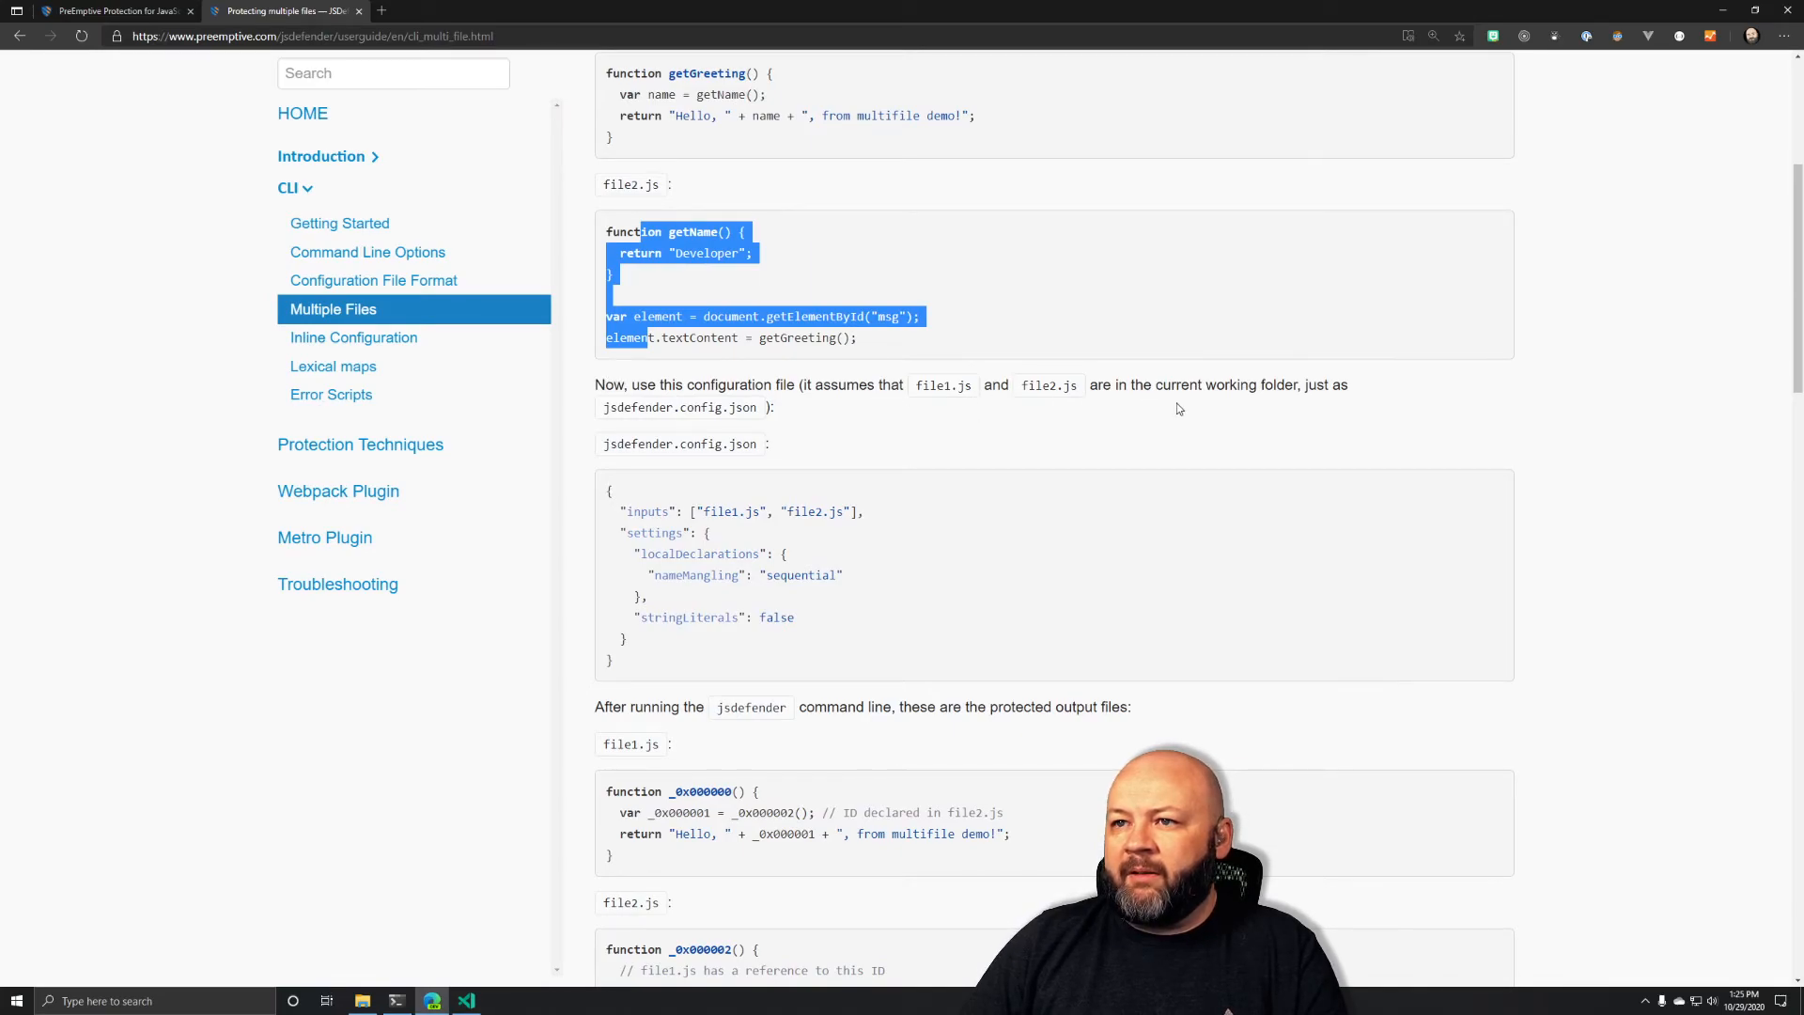
pyautogui.click(572, 545)
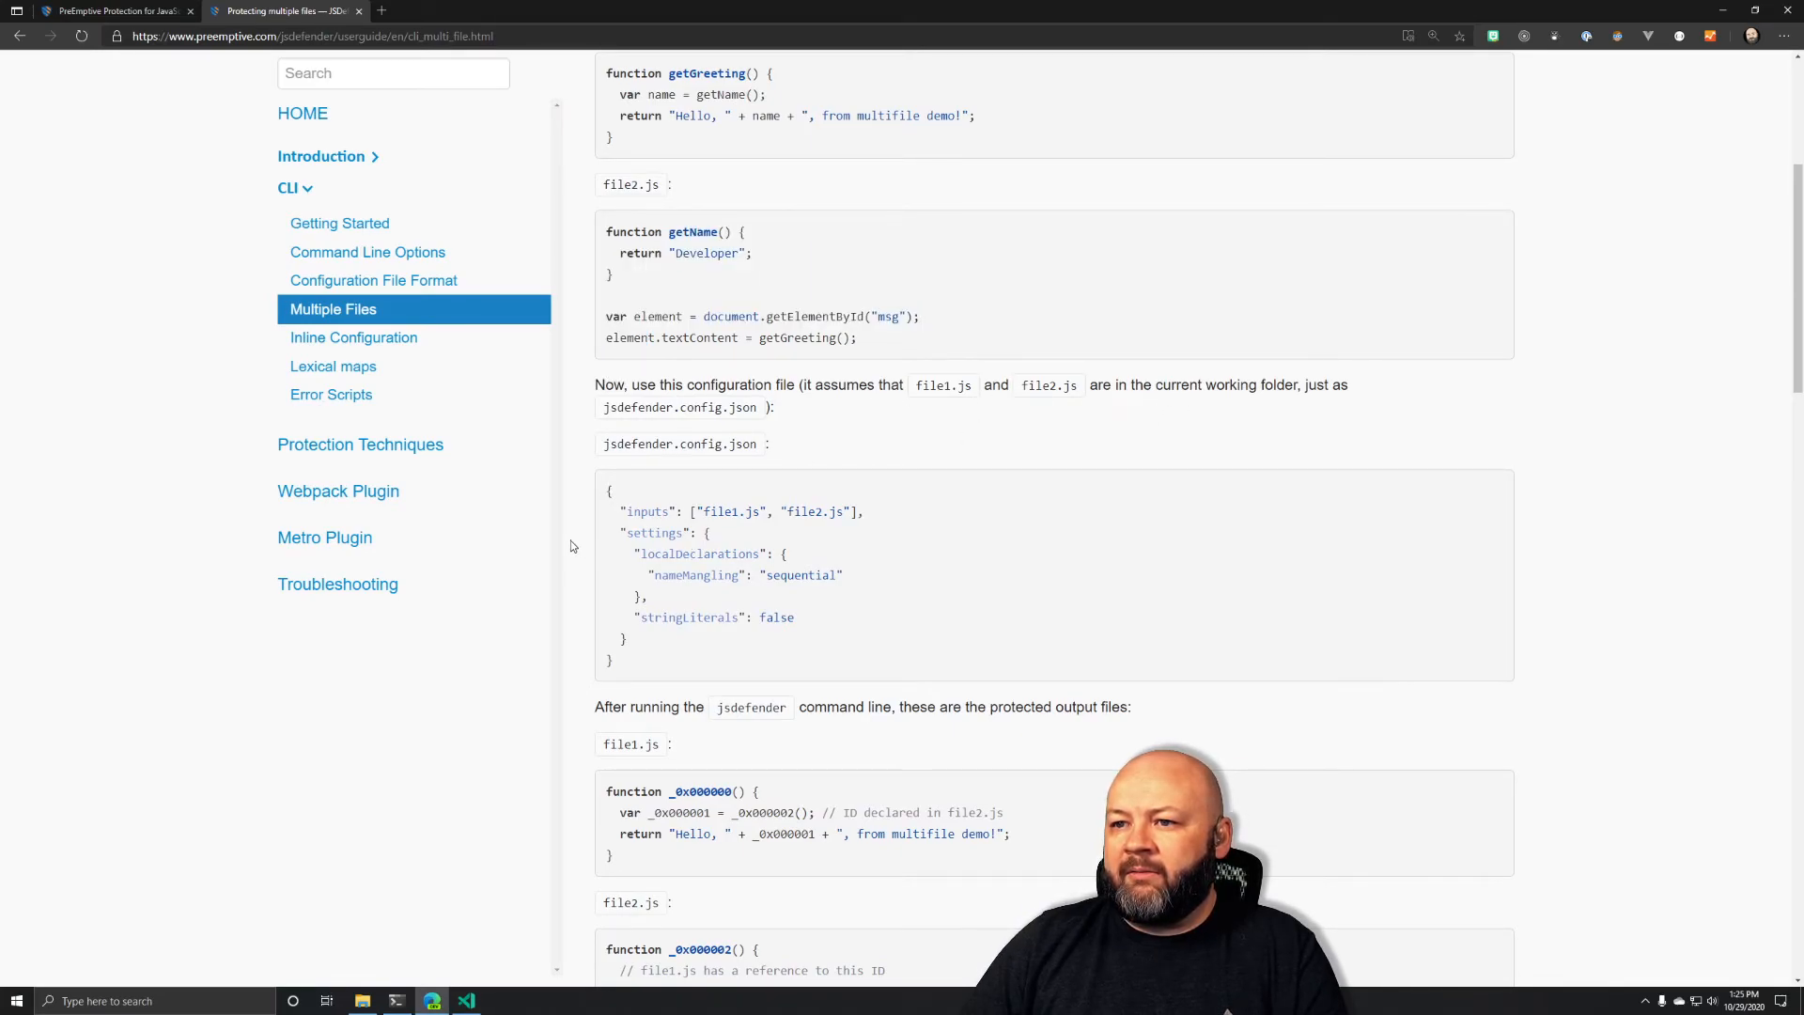
pyautogui.scroll(-3)
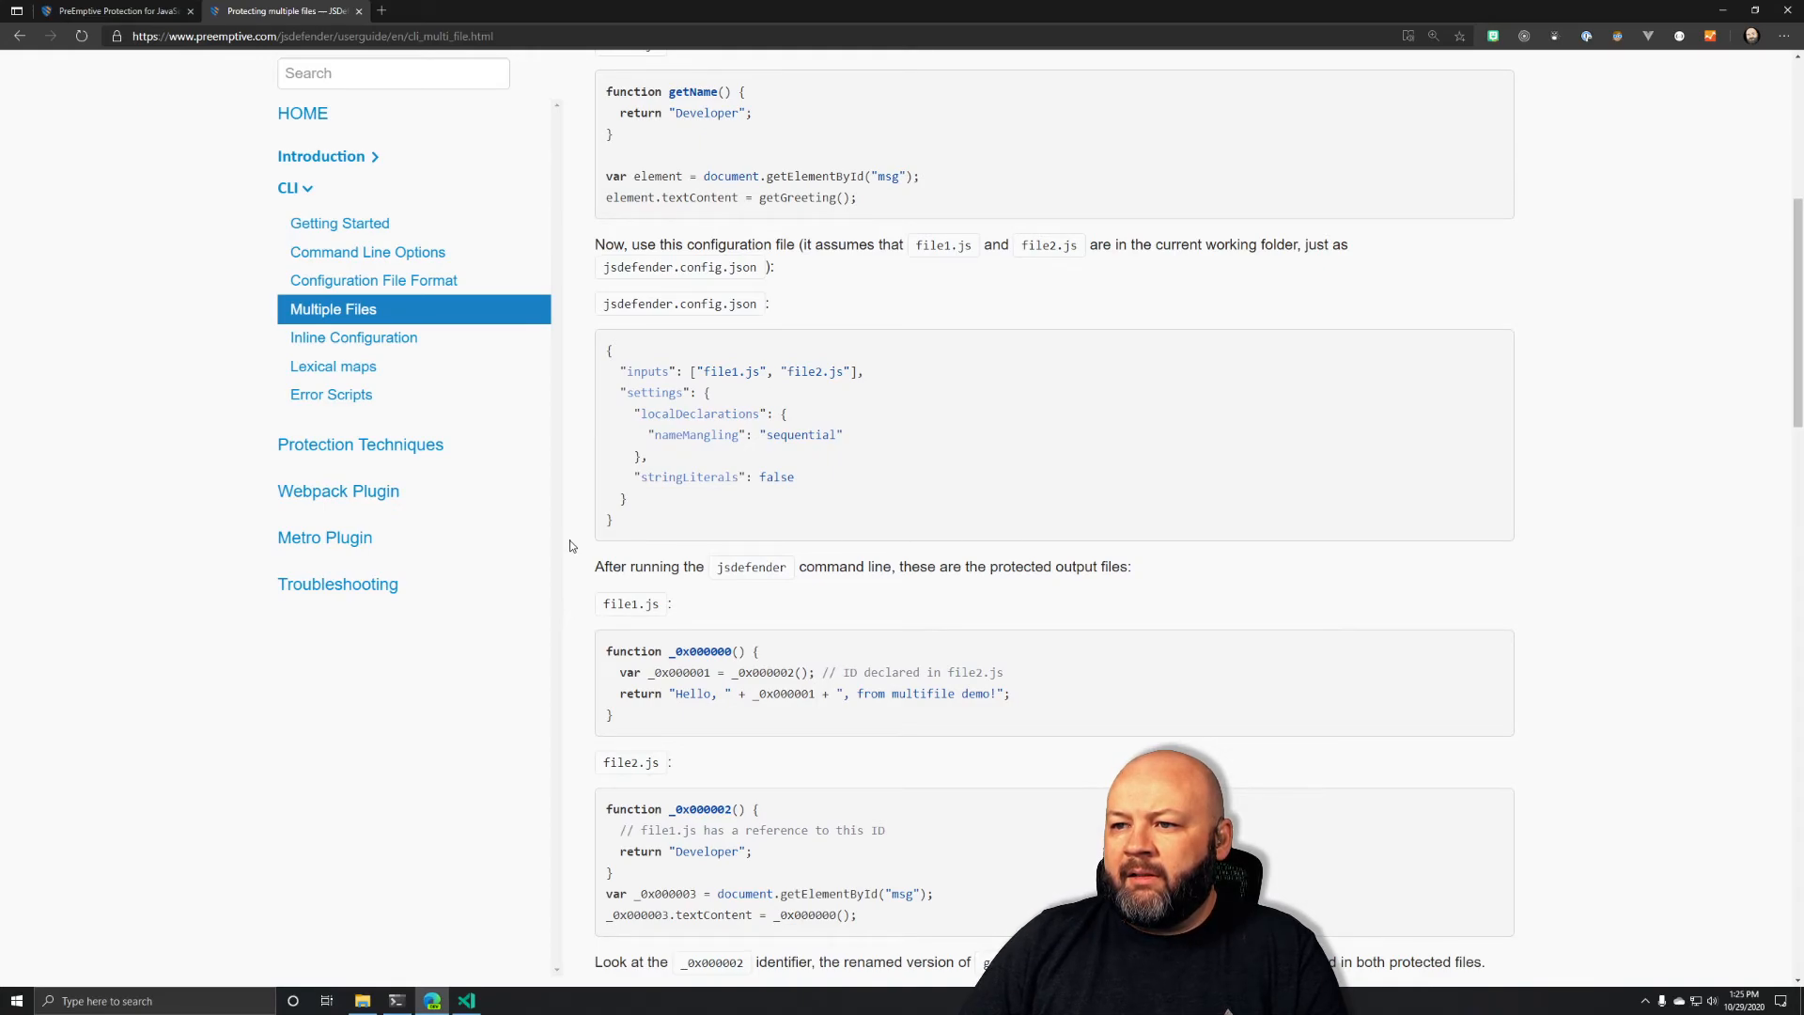
pyautogui.scroll(-3)
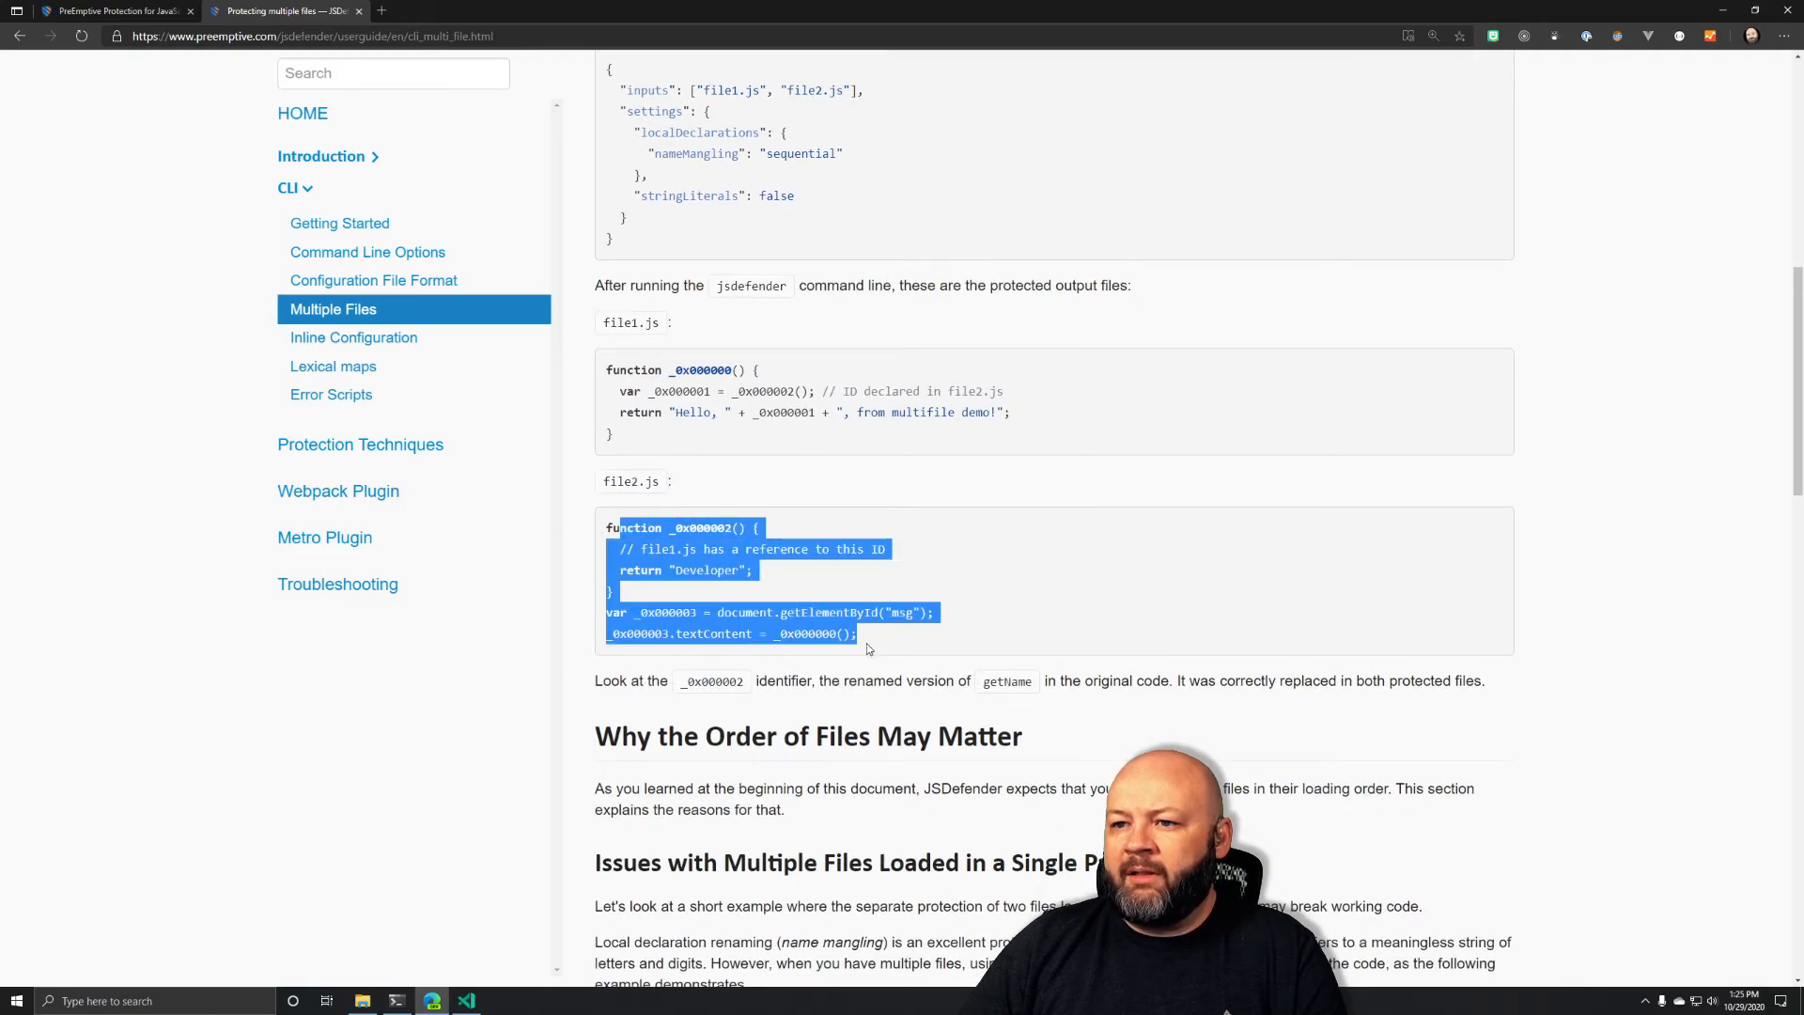
pyautogui.scroll(-3)
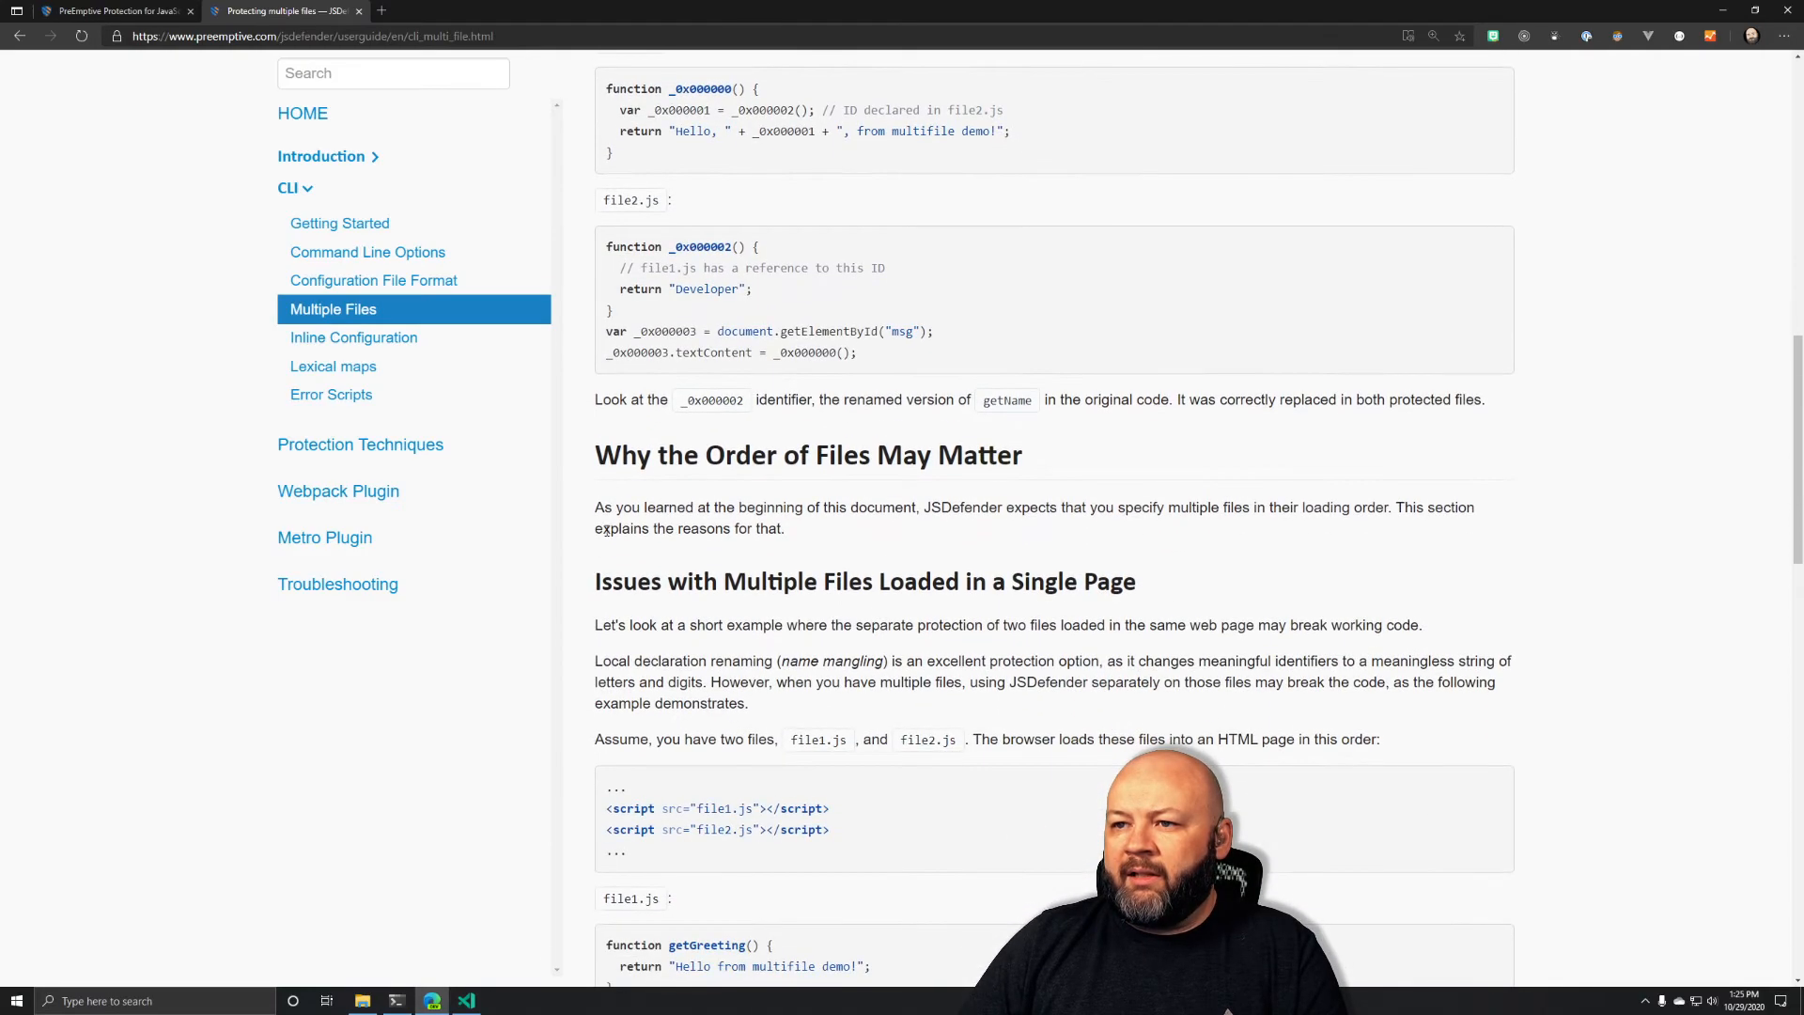
pyautogui.scroll(-3)
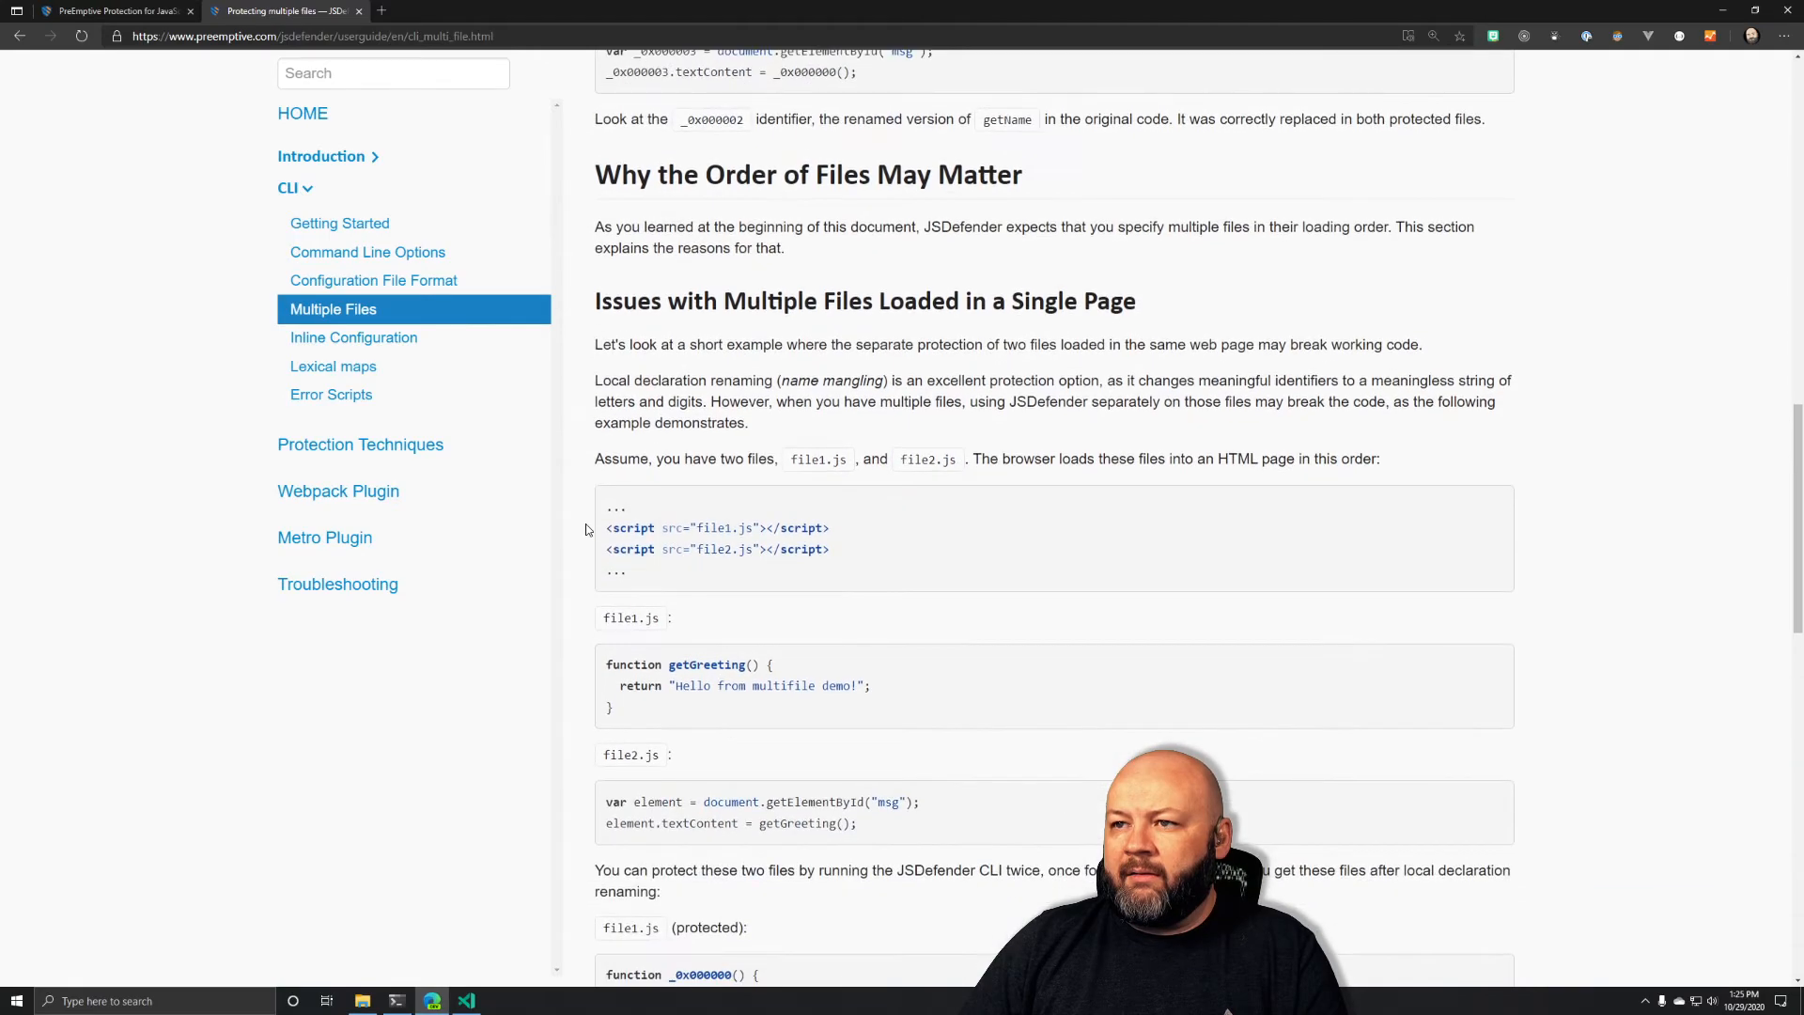
pyautogui.scroll(-3)
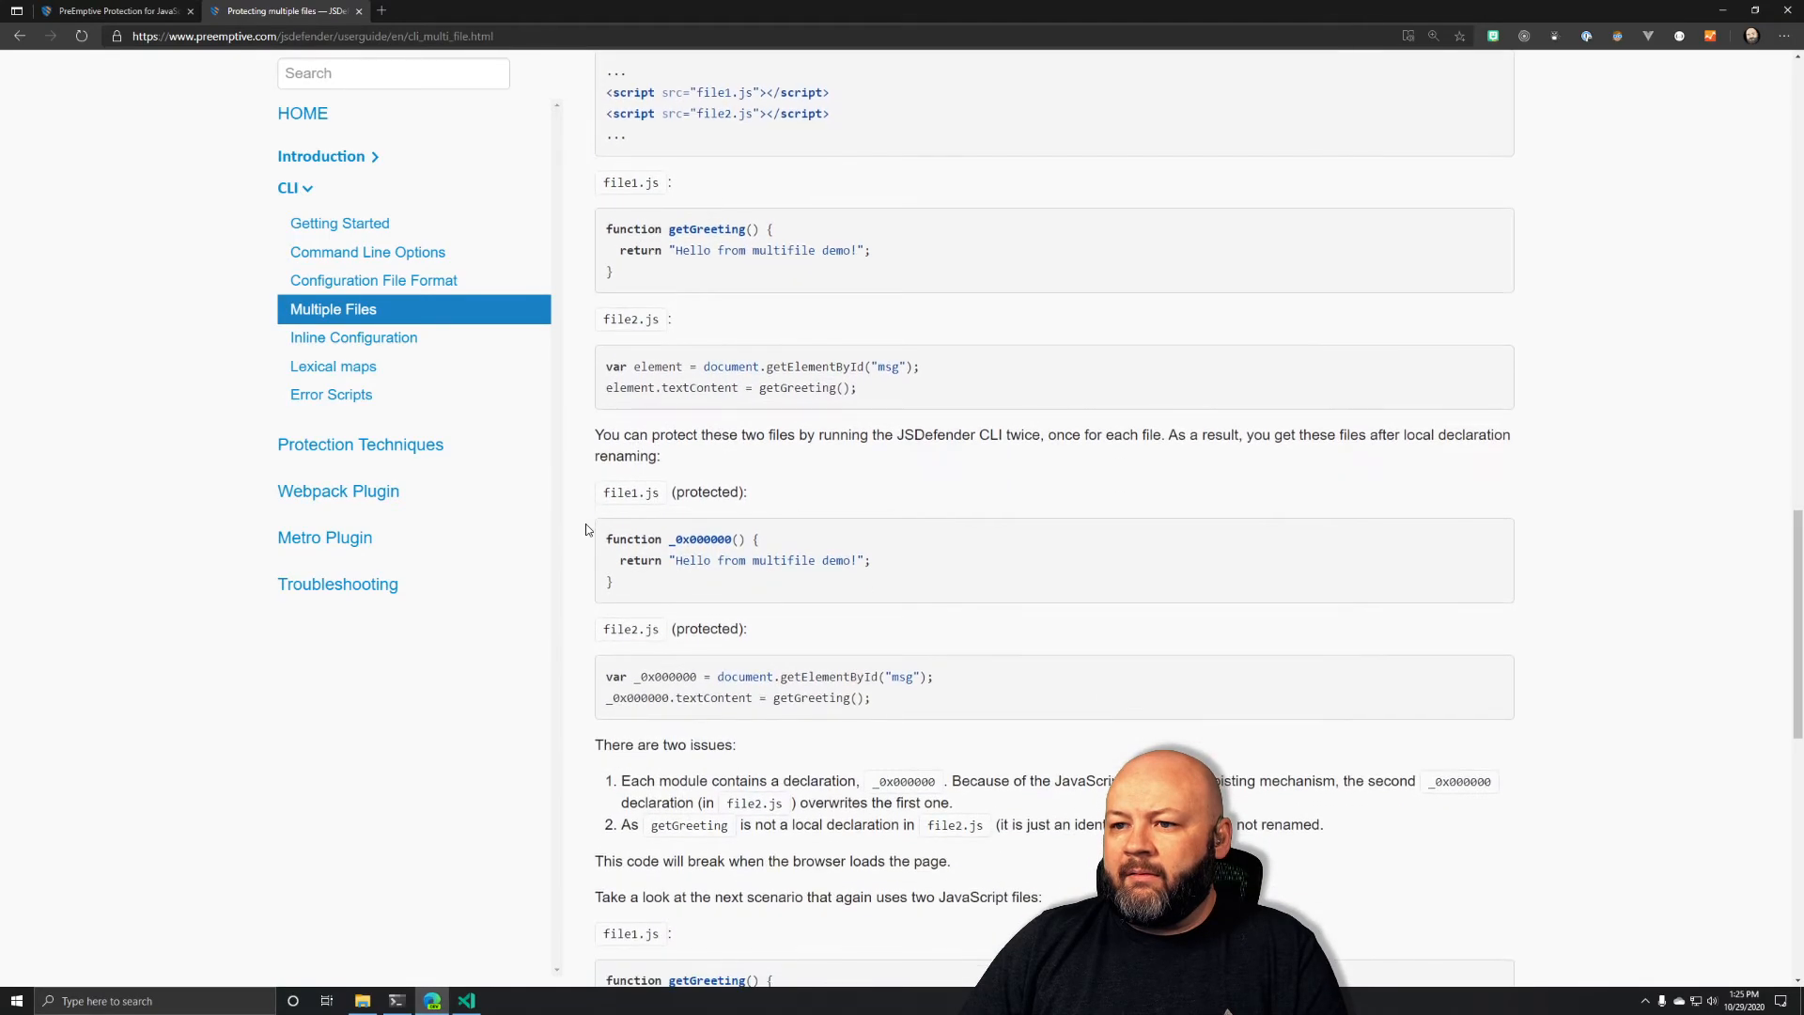
pyautogui.scroll(-3)
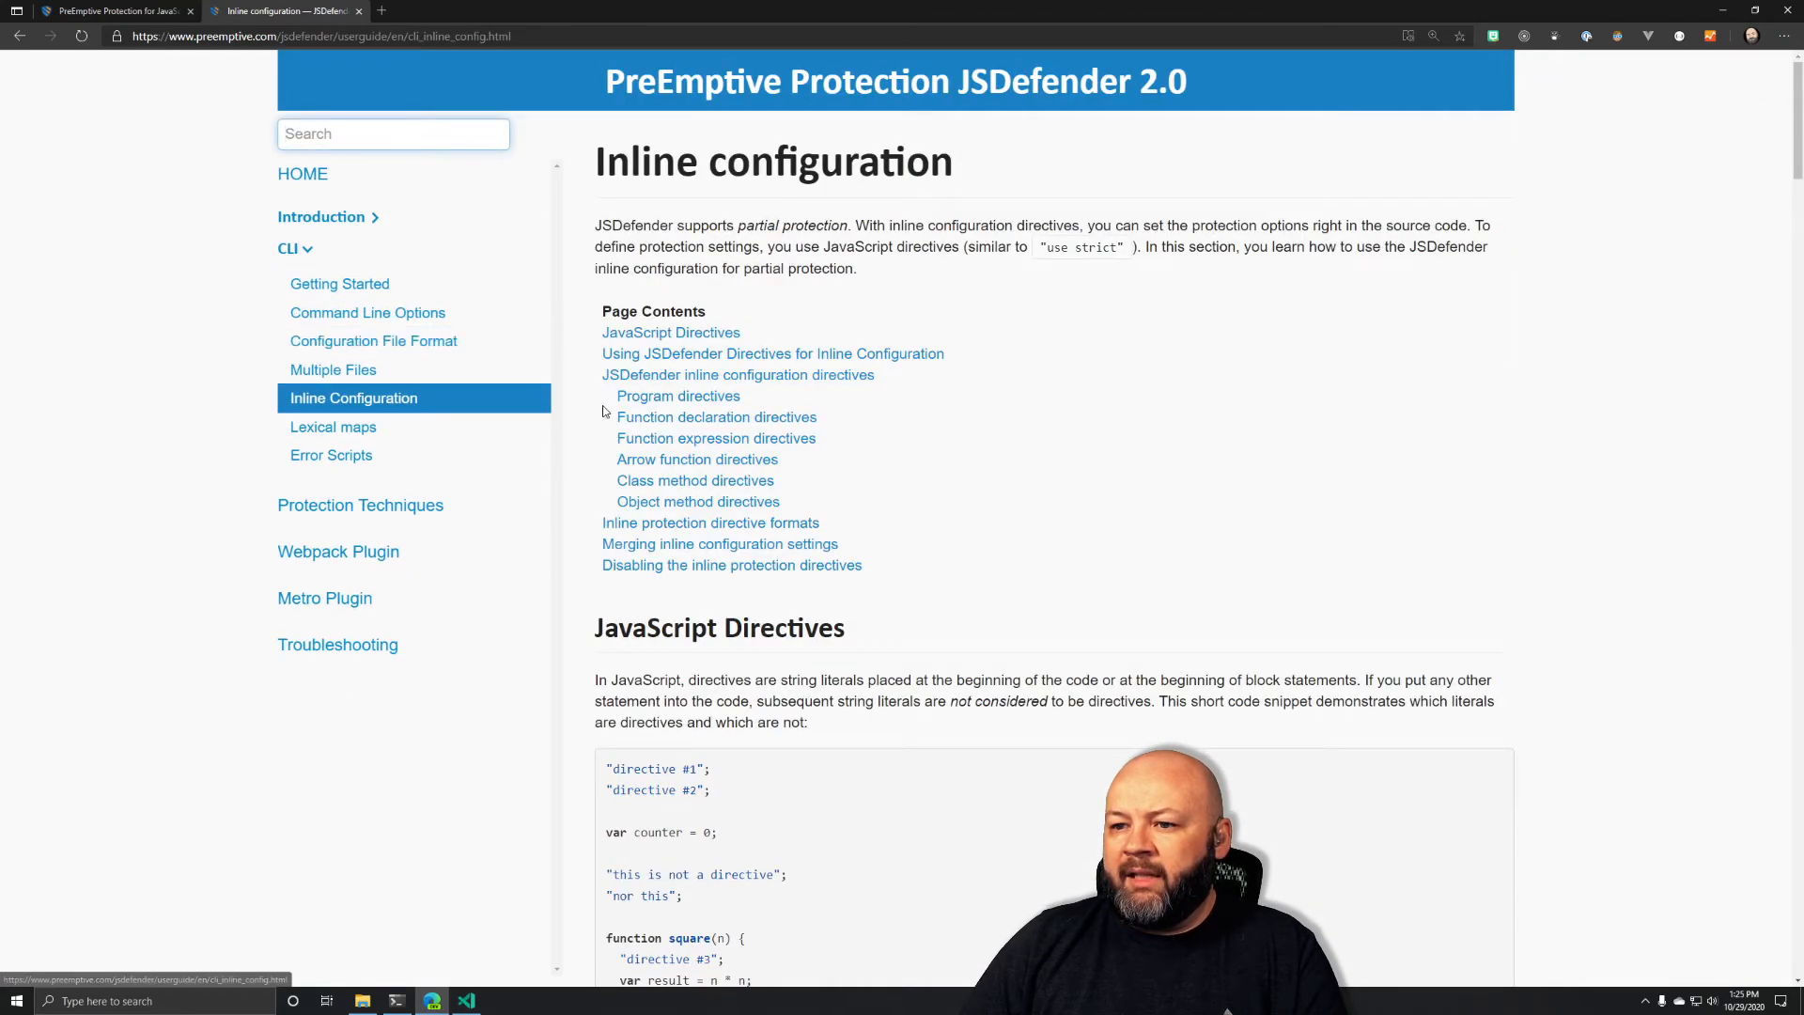
pyautogui.scroll(-3)
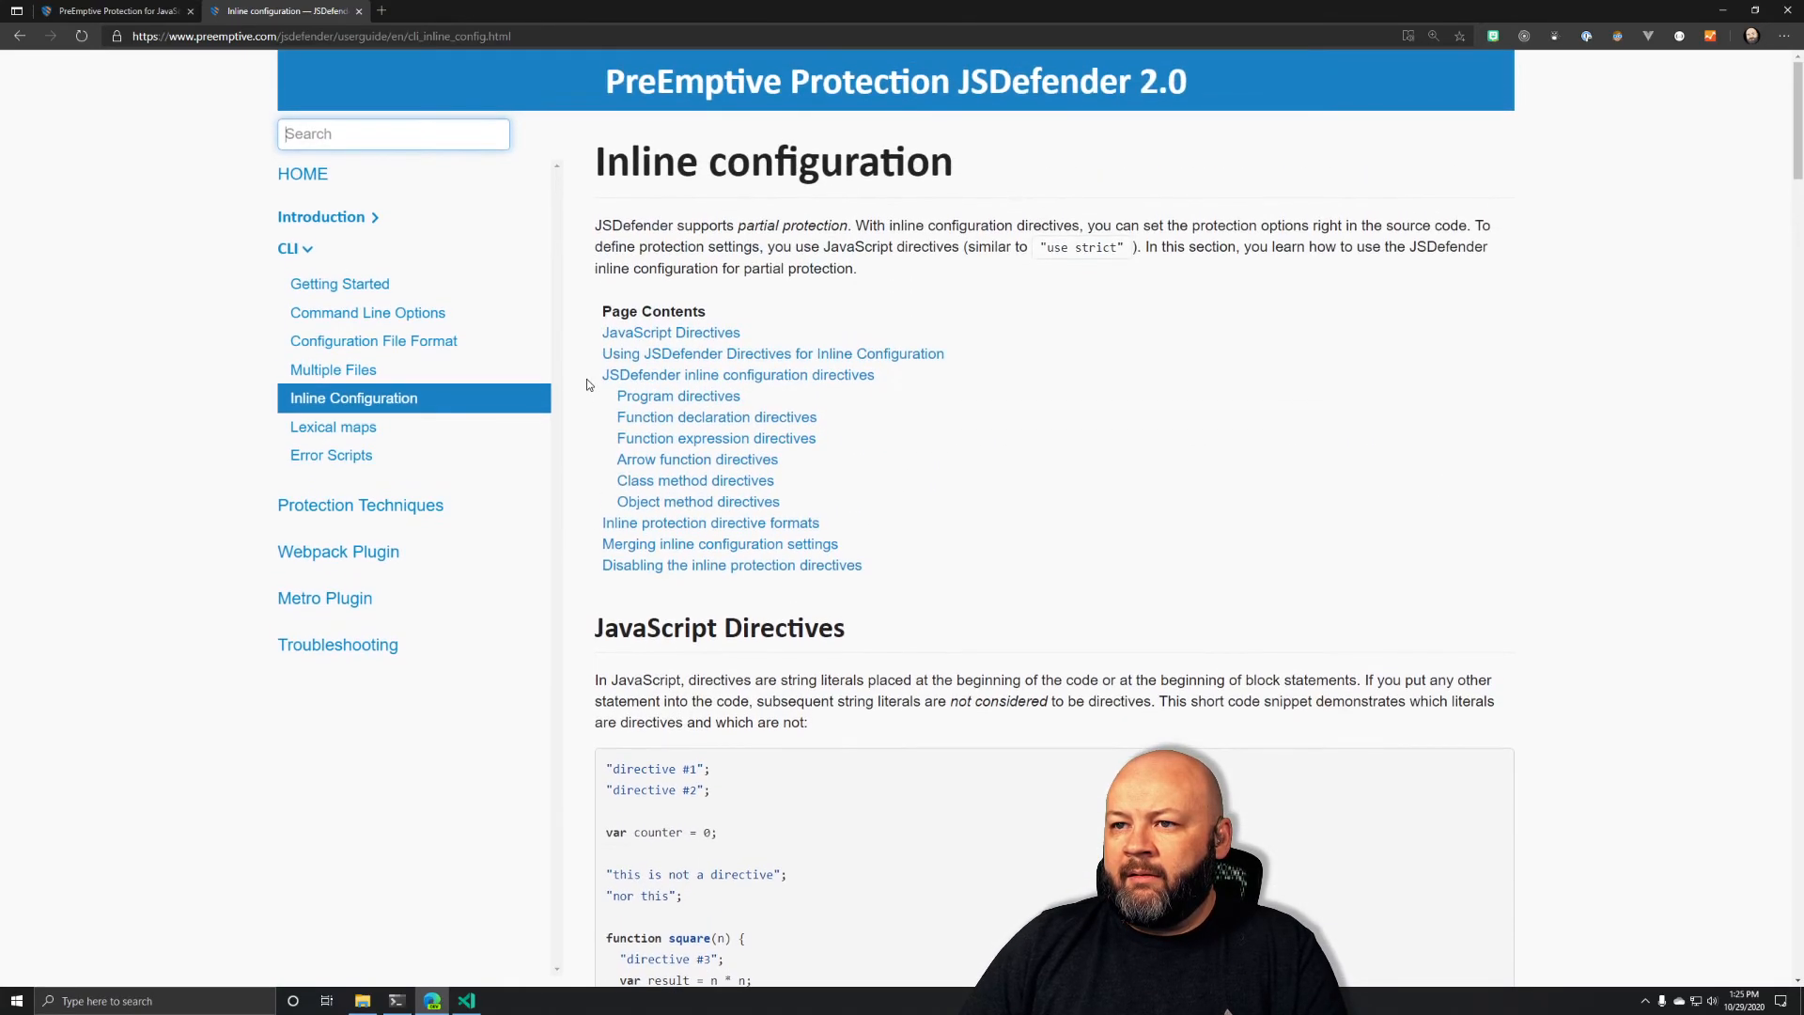
pyautogui.scroll(-3)
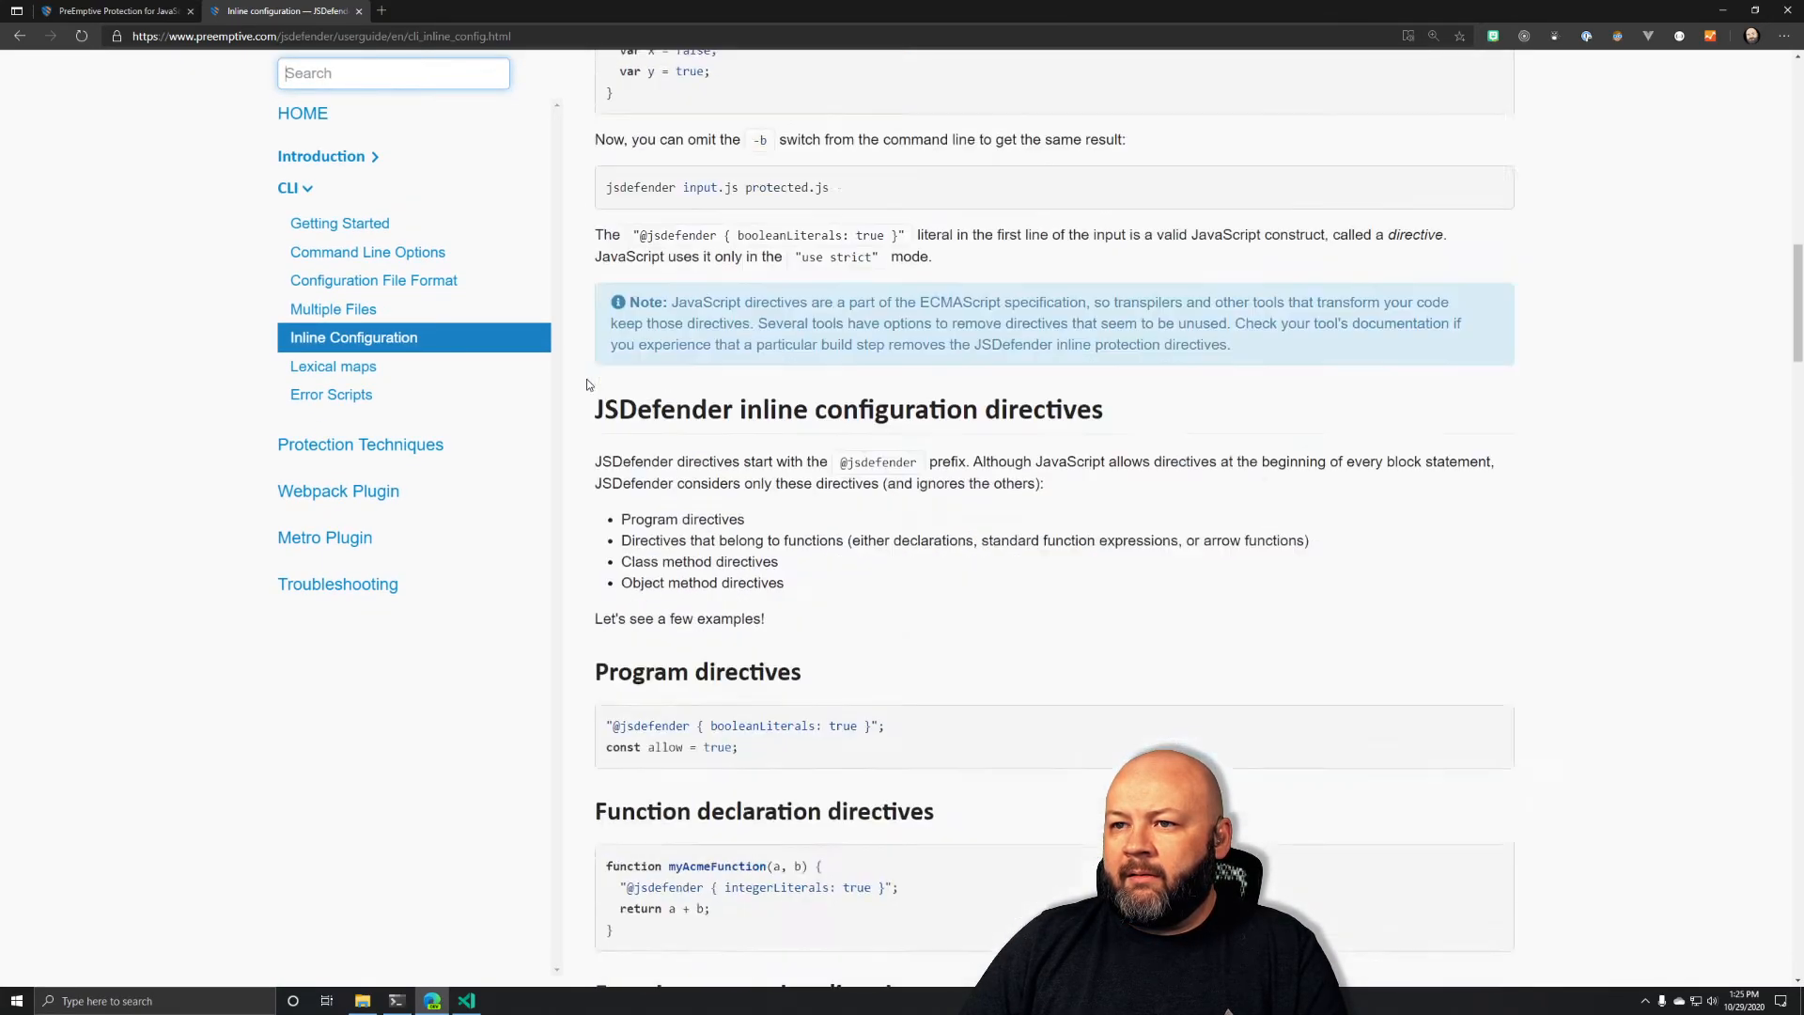
pyautogui.scroll(3)
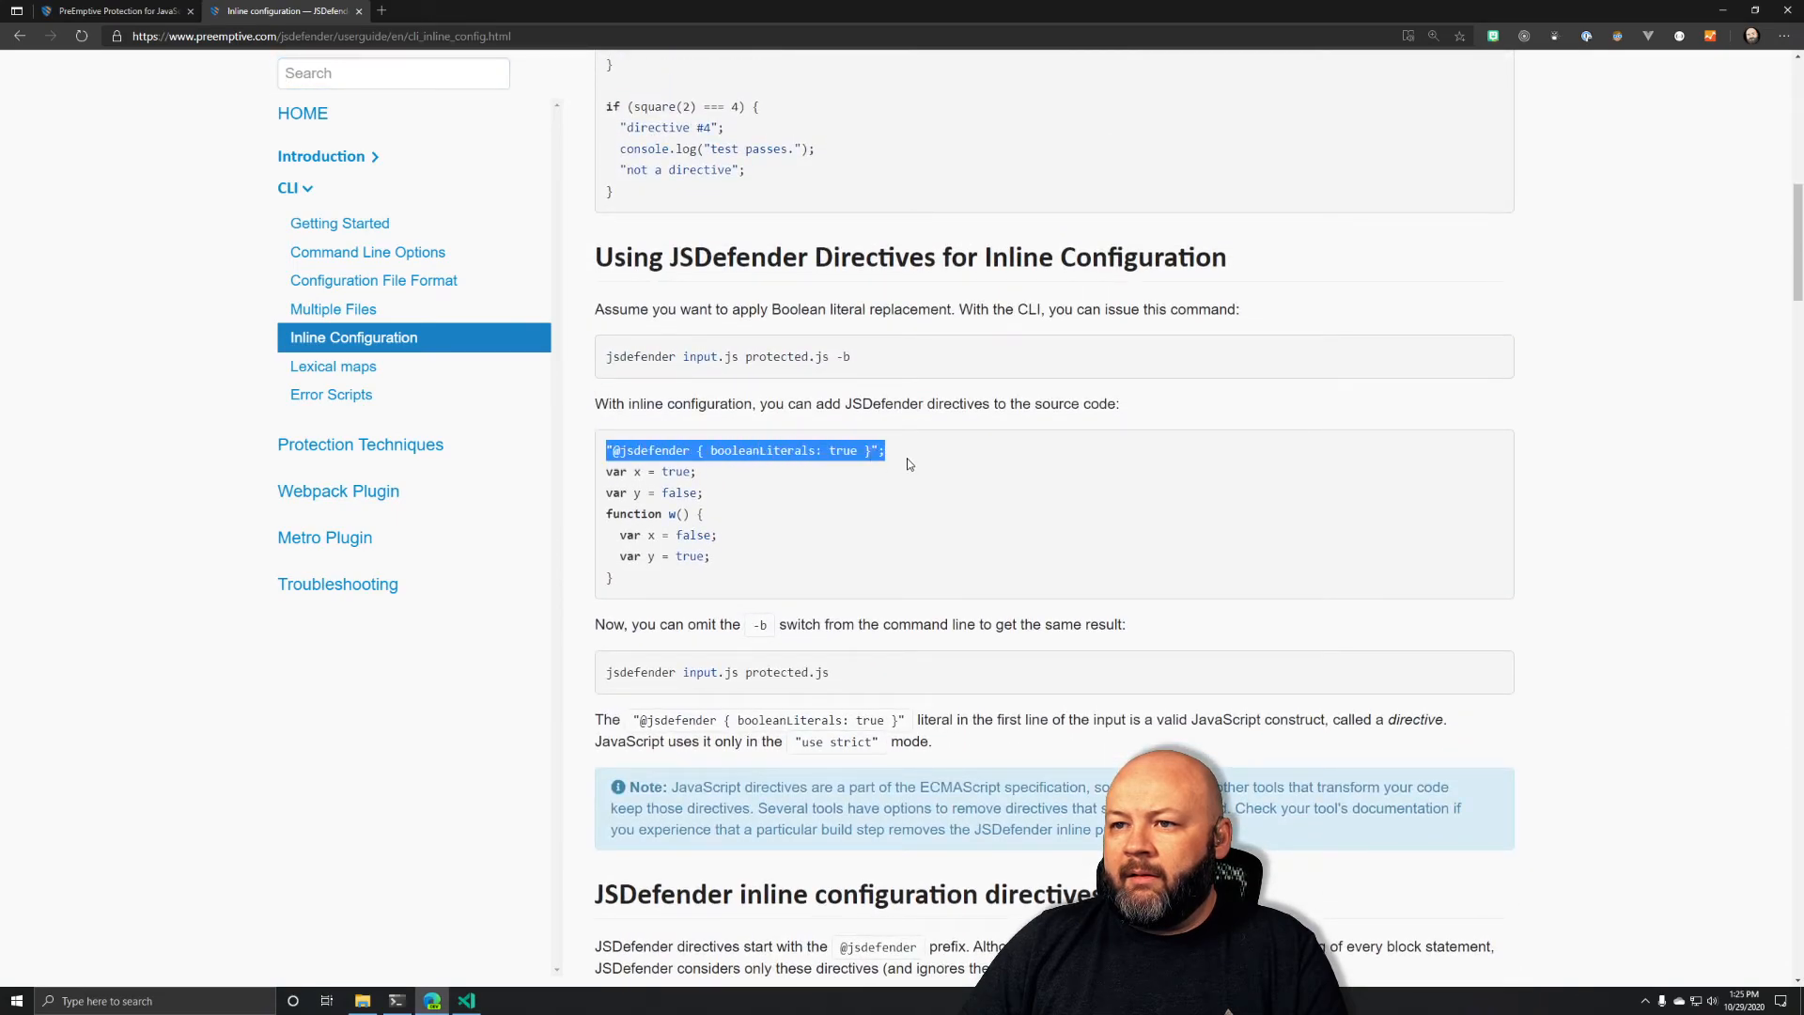
pyautogui.scroll(-3)
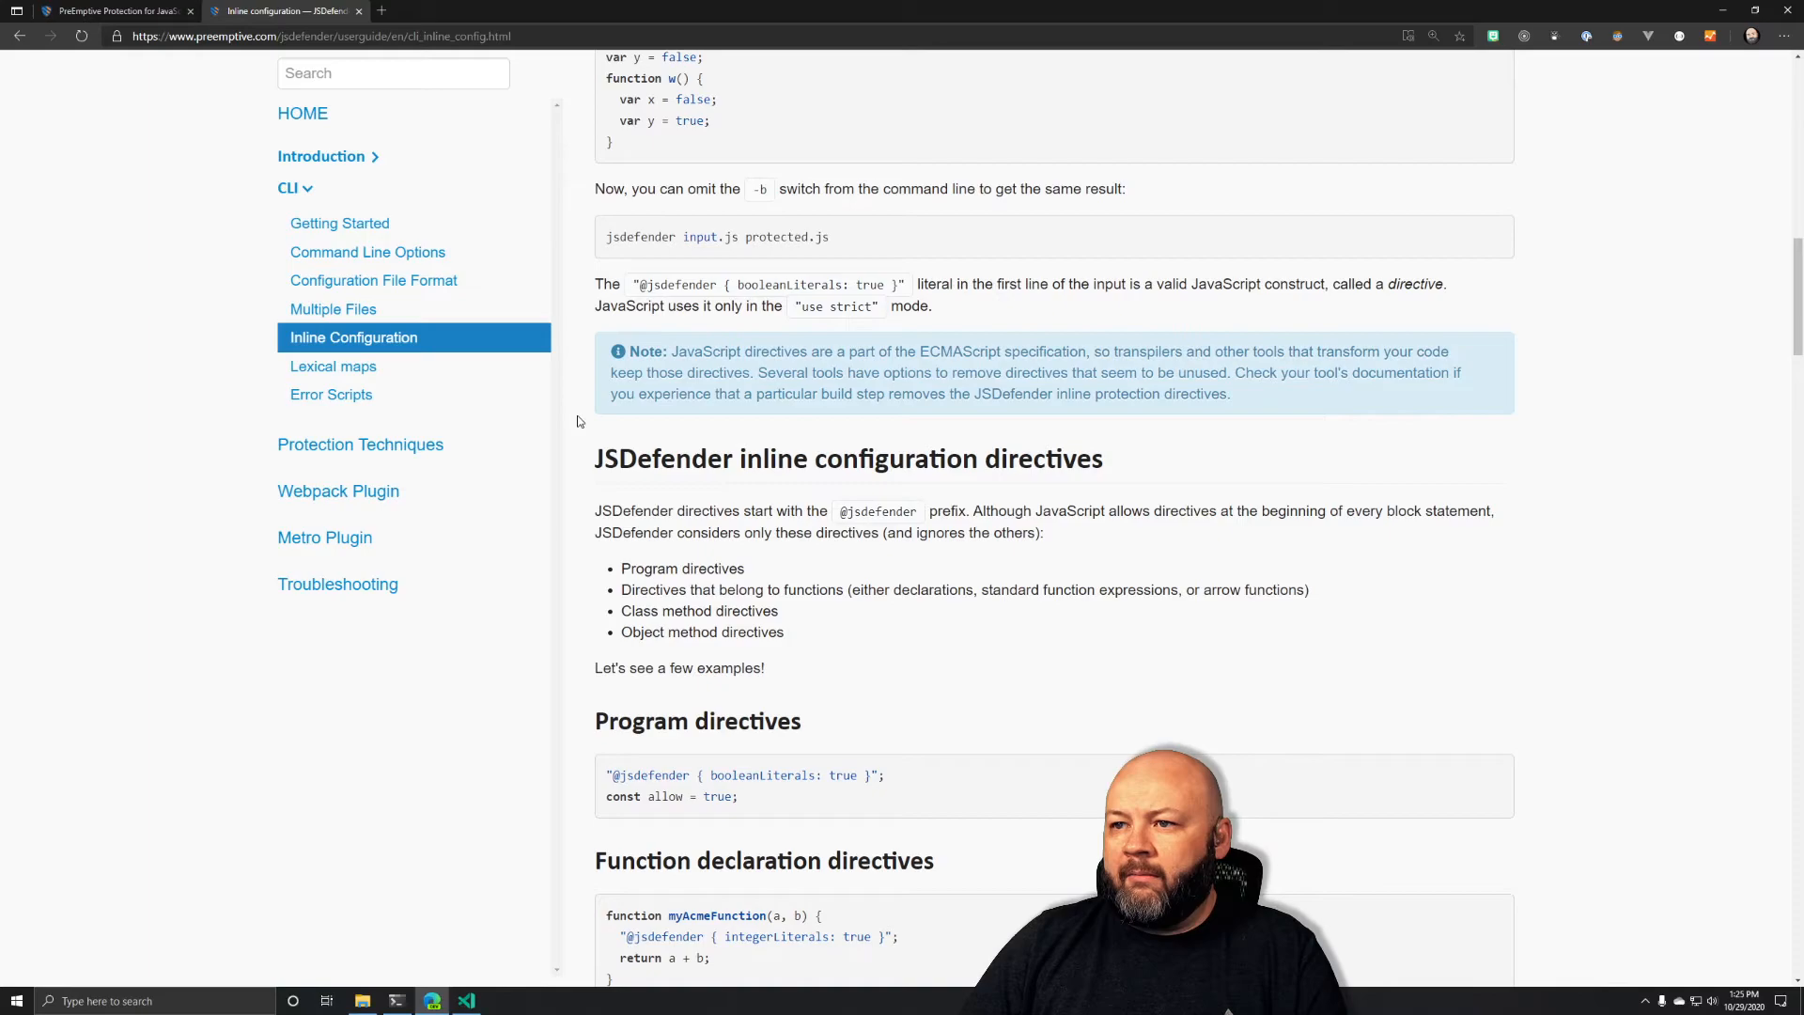
pyautogui.scroll(-3)
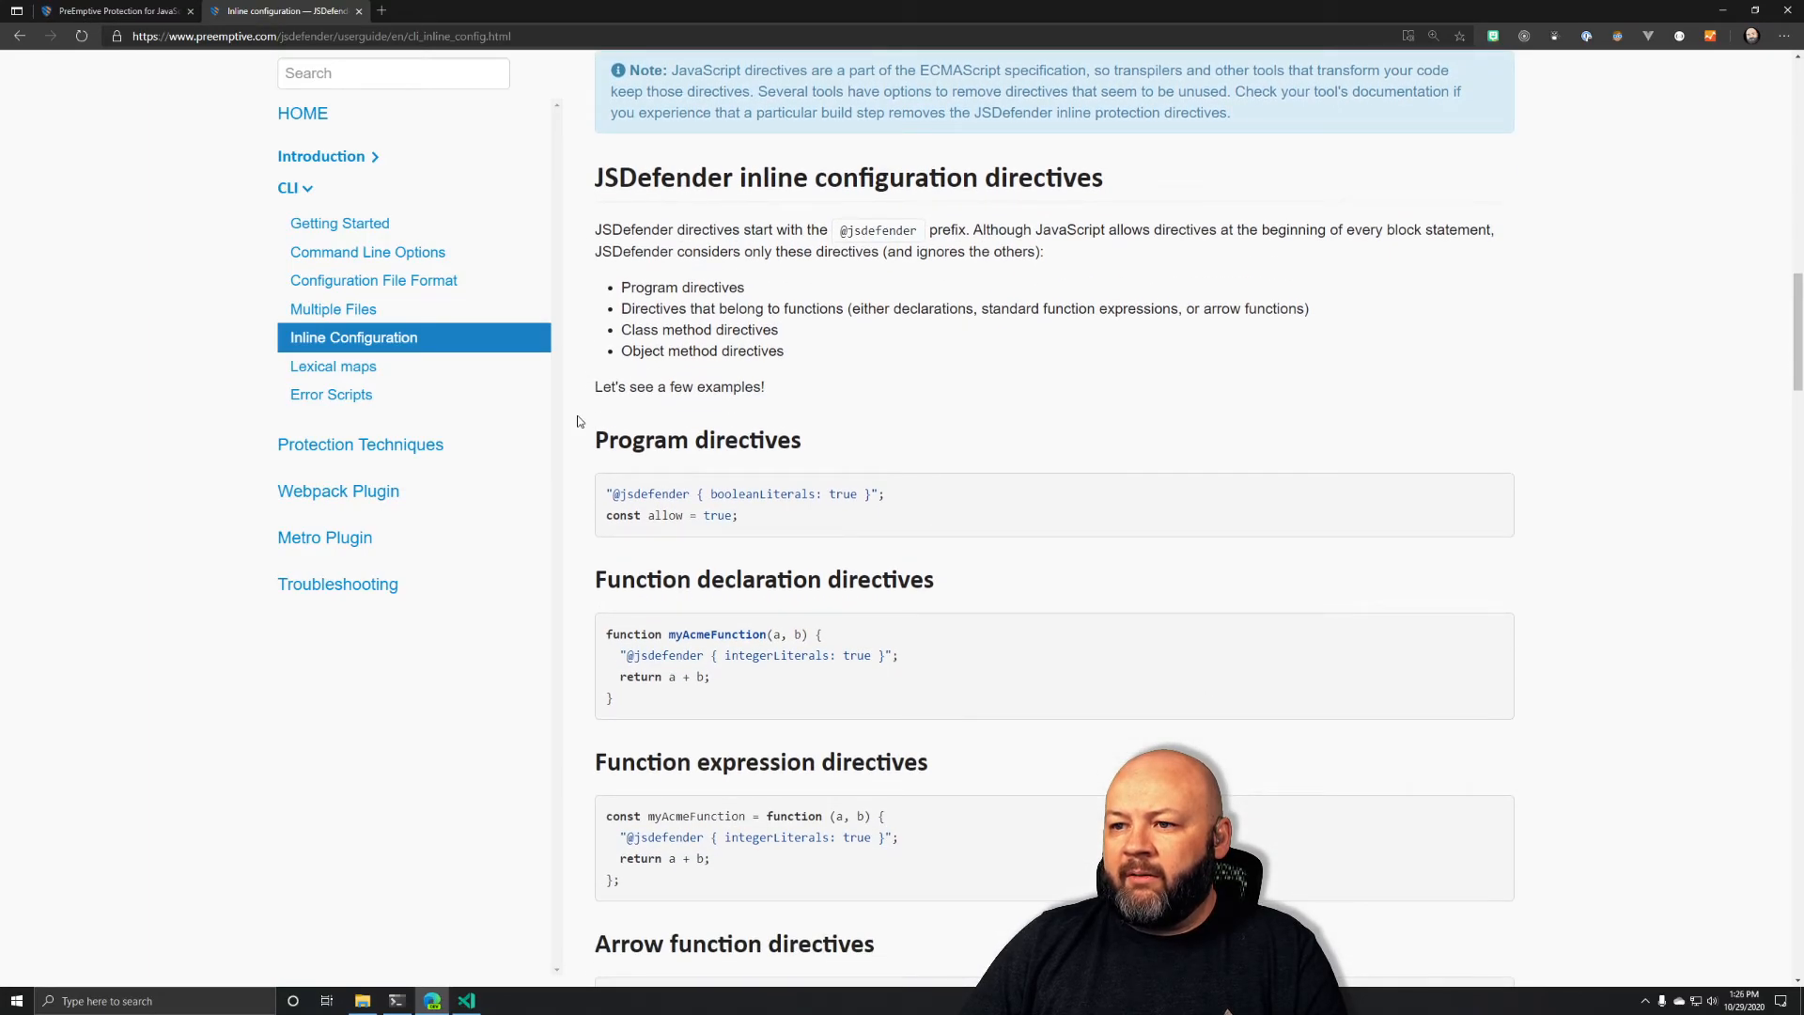
pyautogui.scroll(-3)
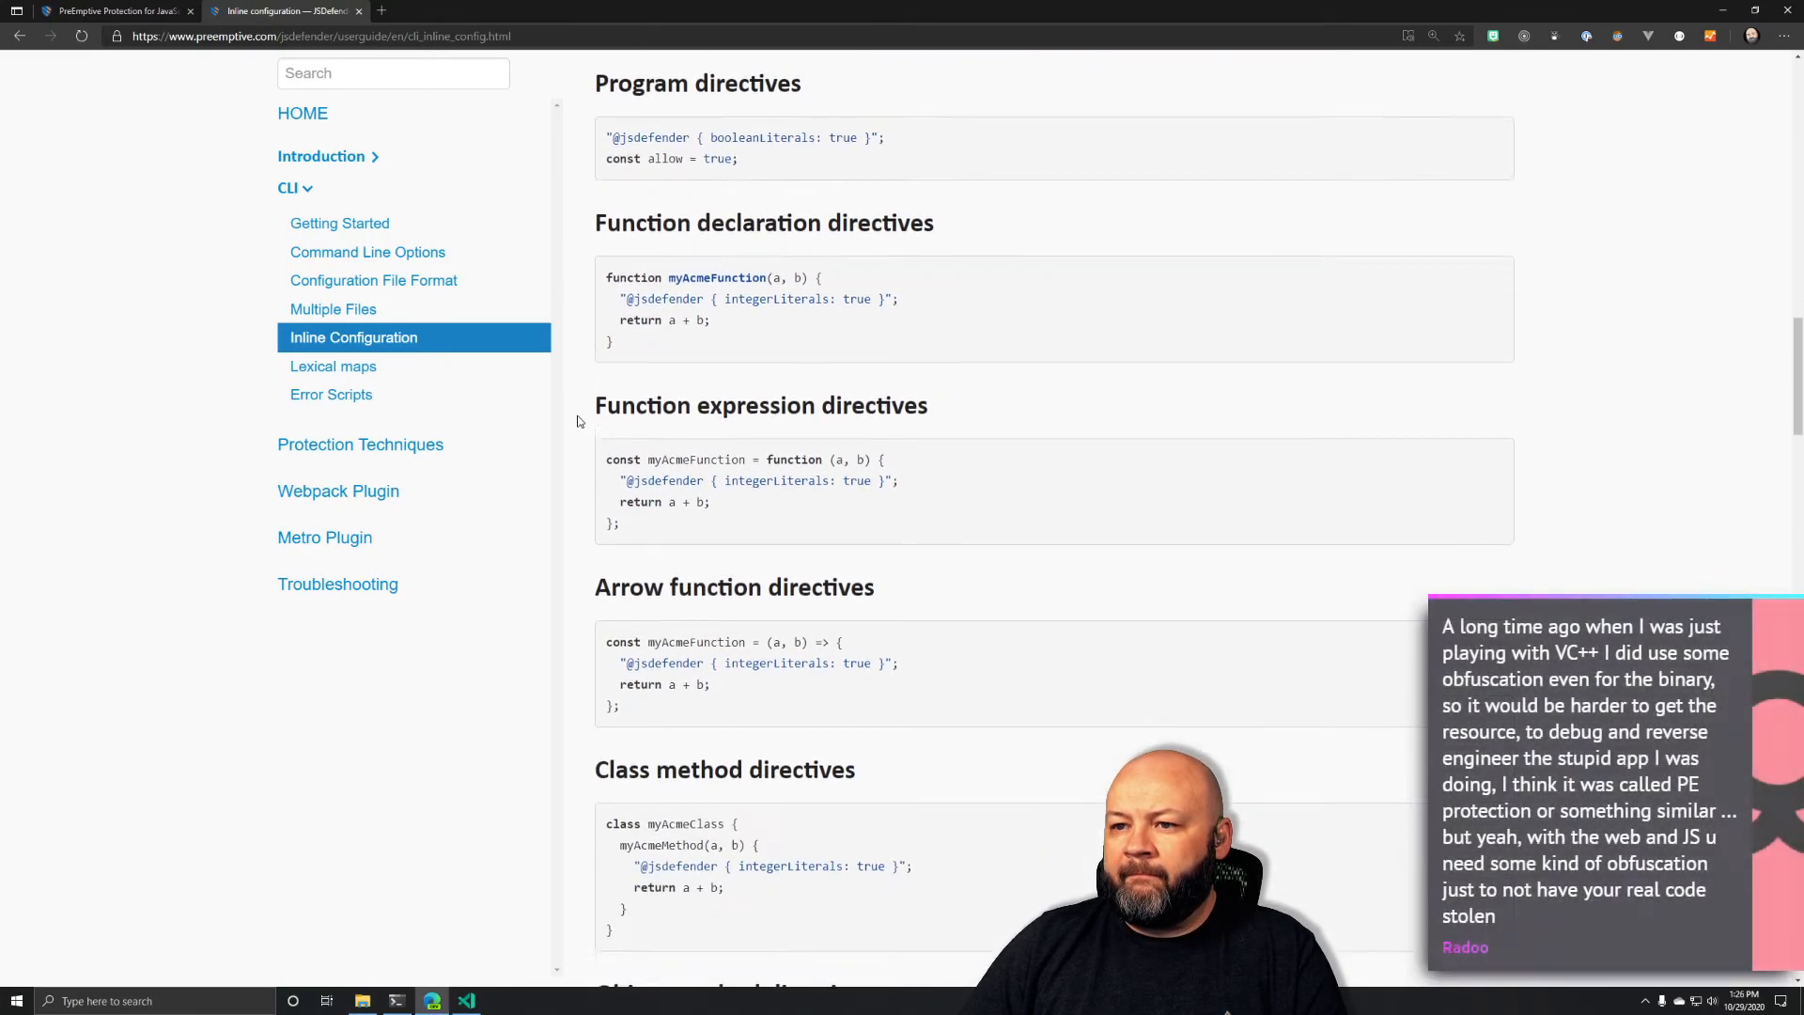
pyautogui.scroll(-3)
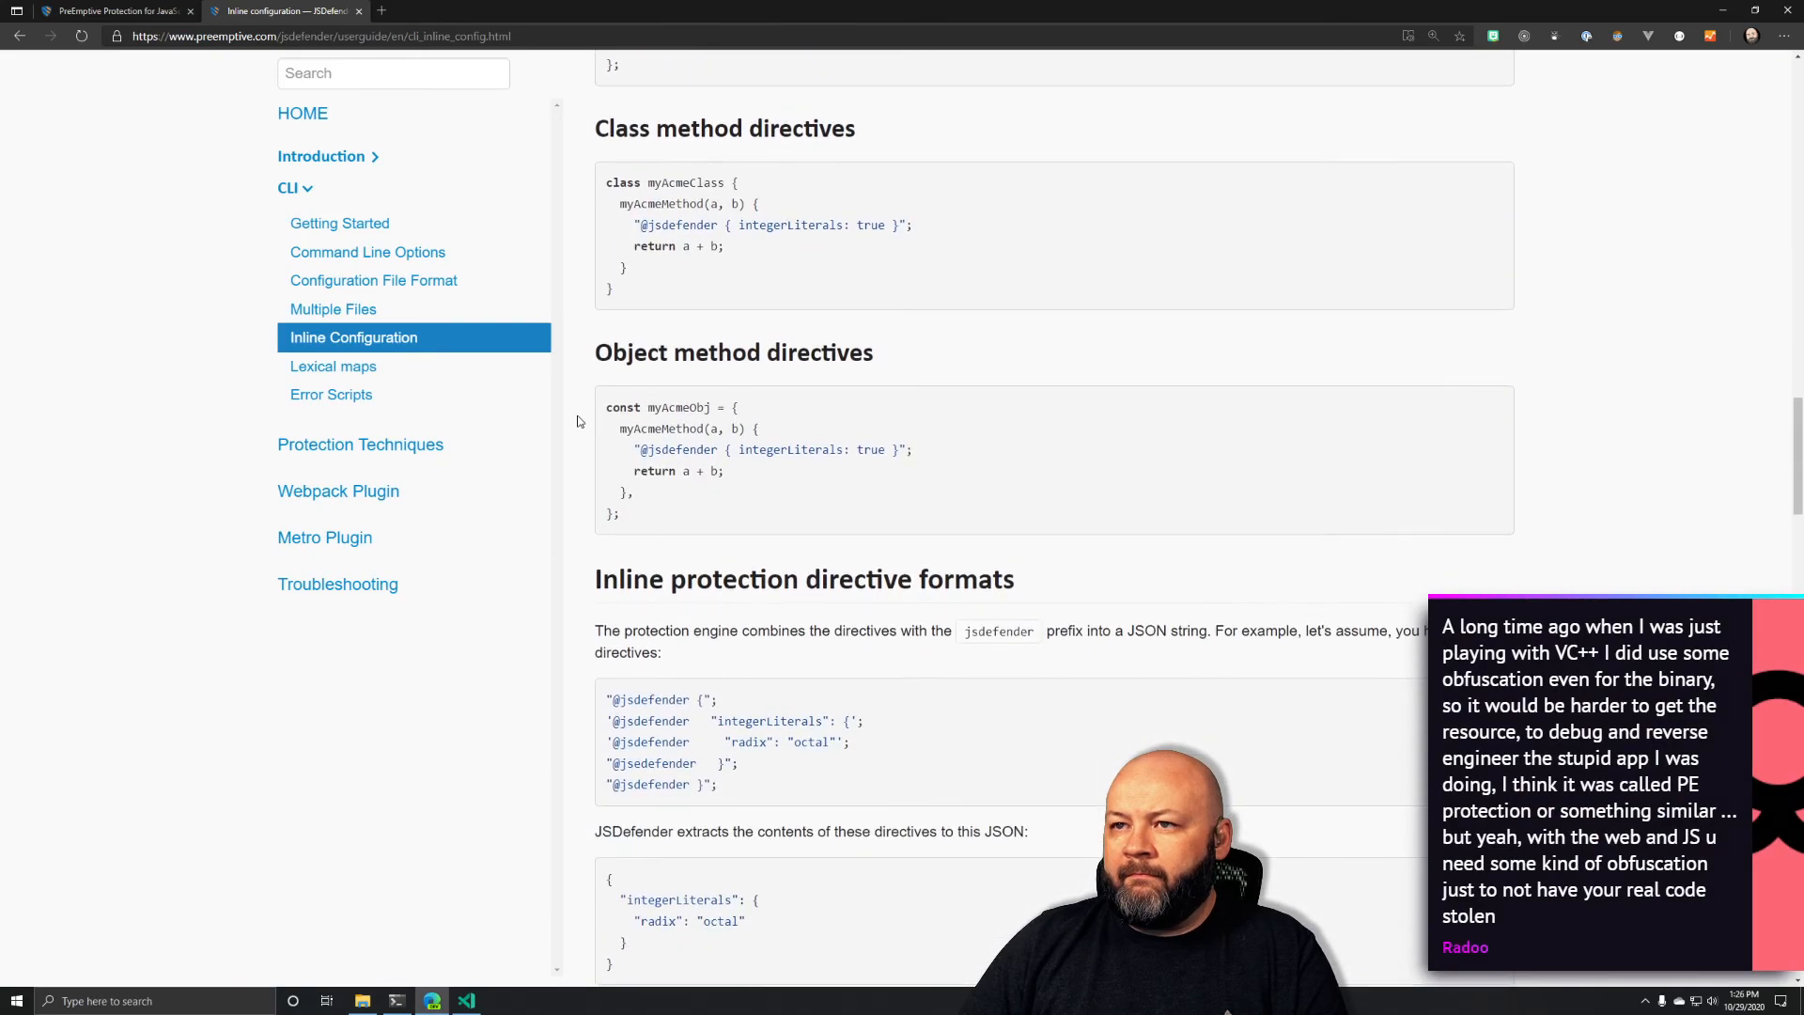
pyautogui.scroll(-3)
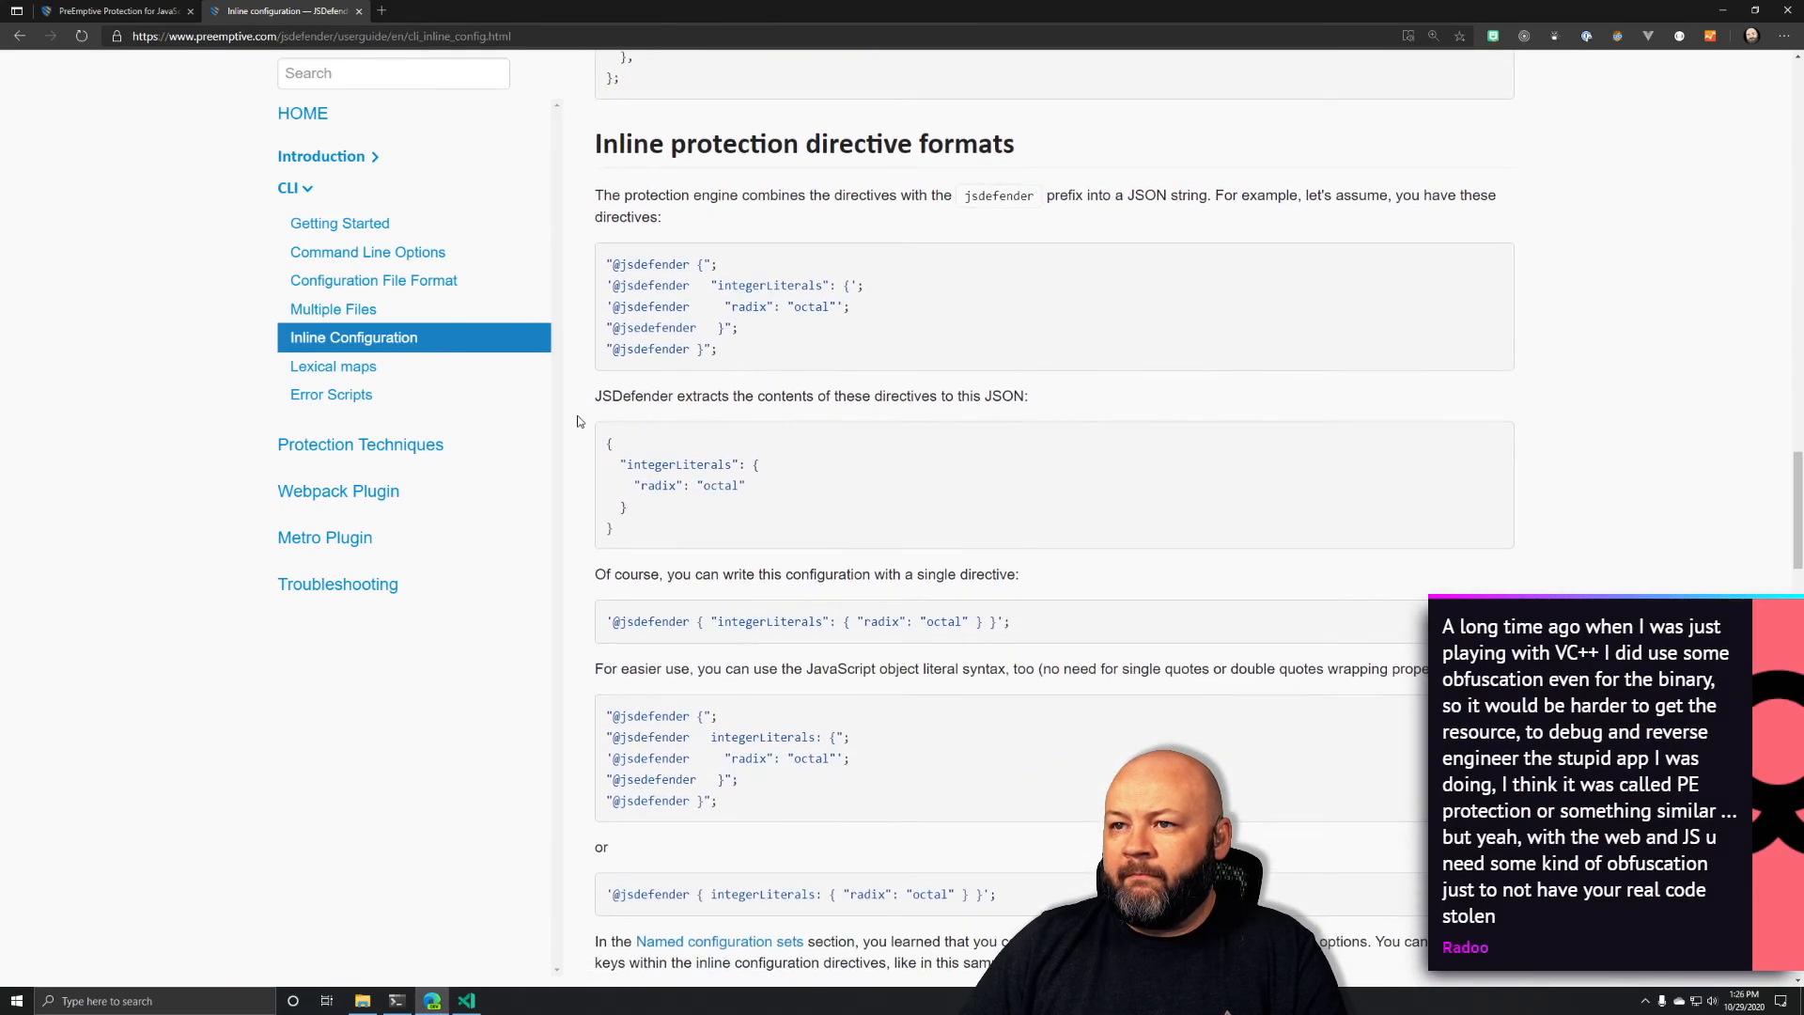
pyautogui.moveTo(606, 264); pyautogui.dragTo(713, 334)
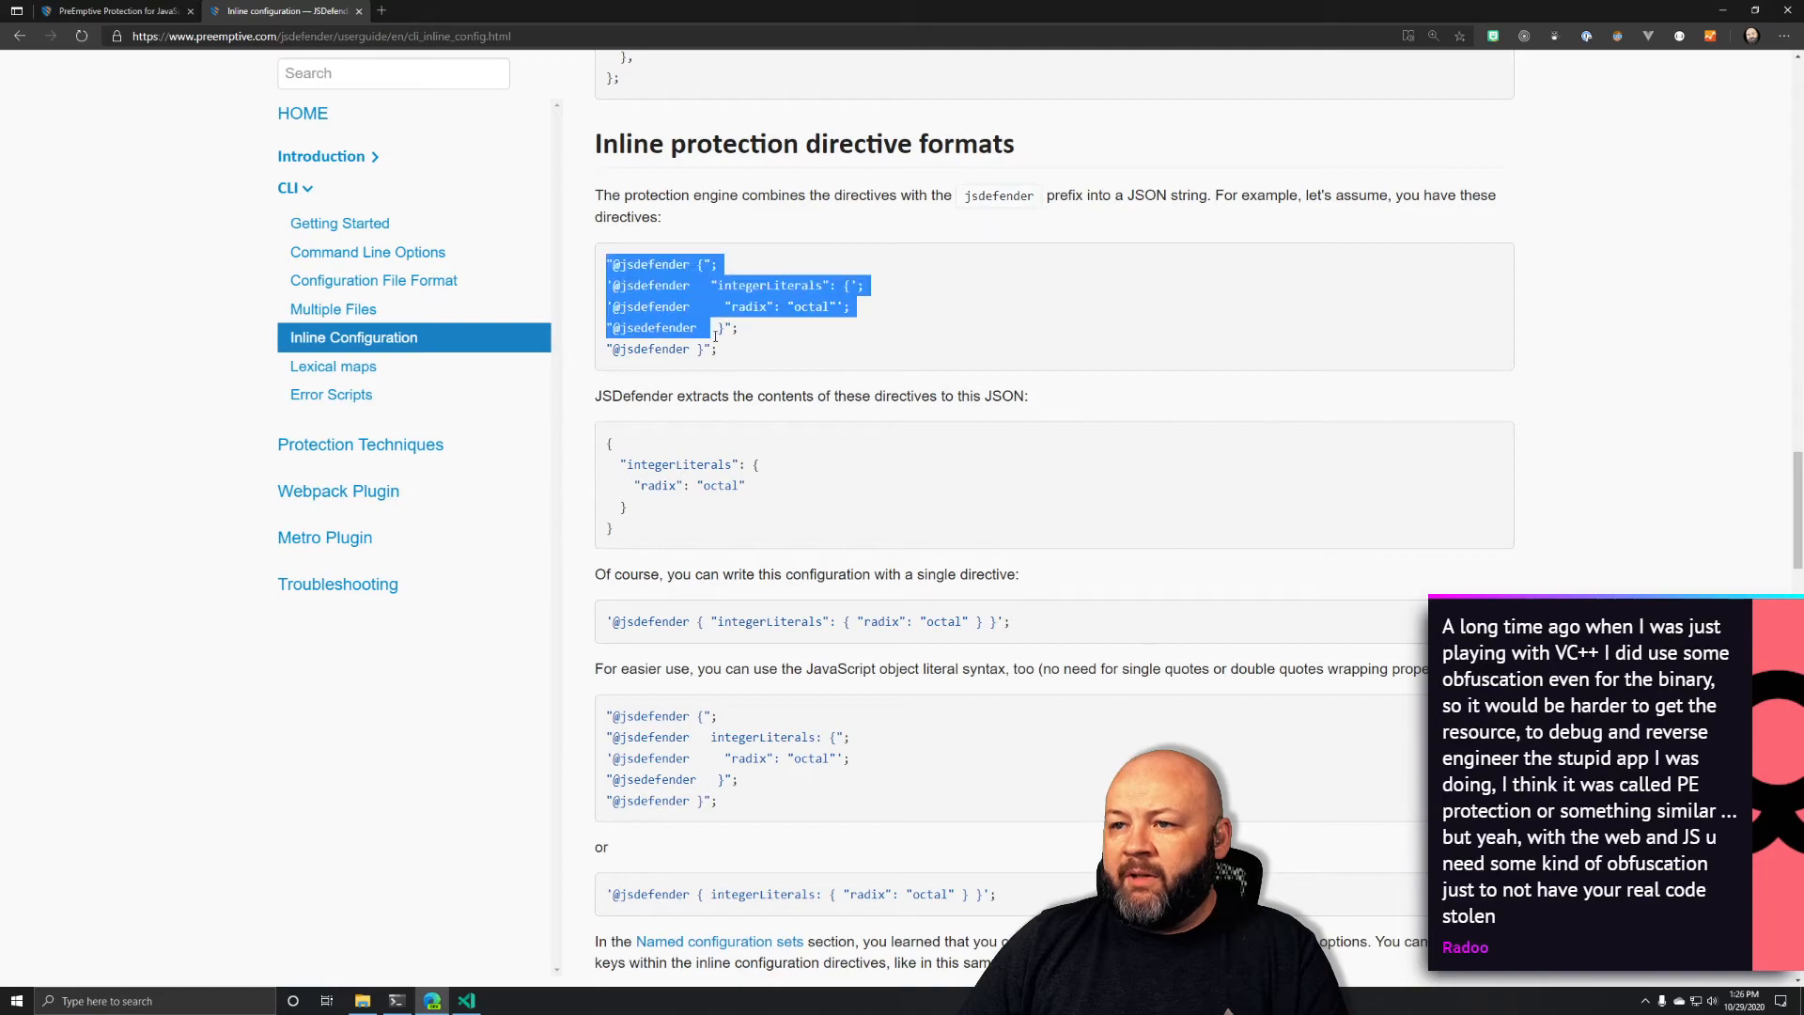
pyautogui.scroll(-3)
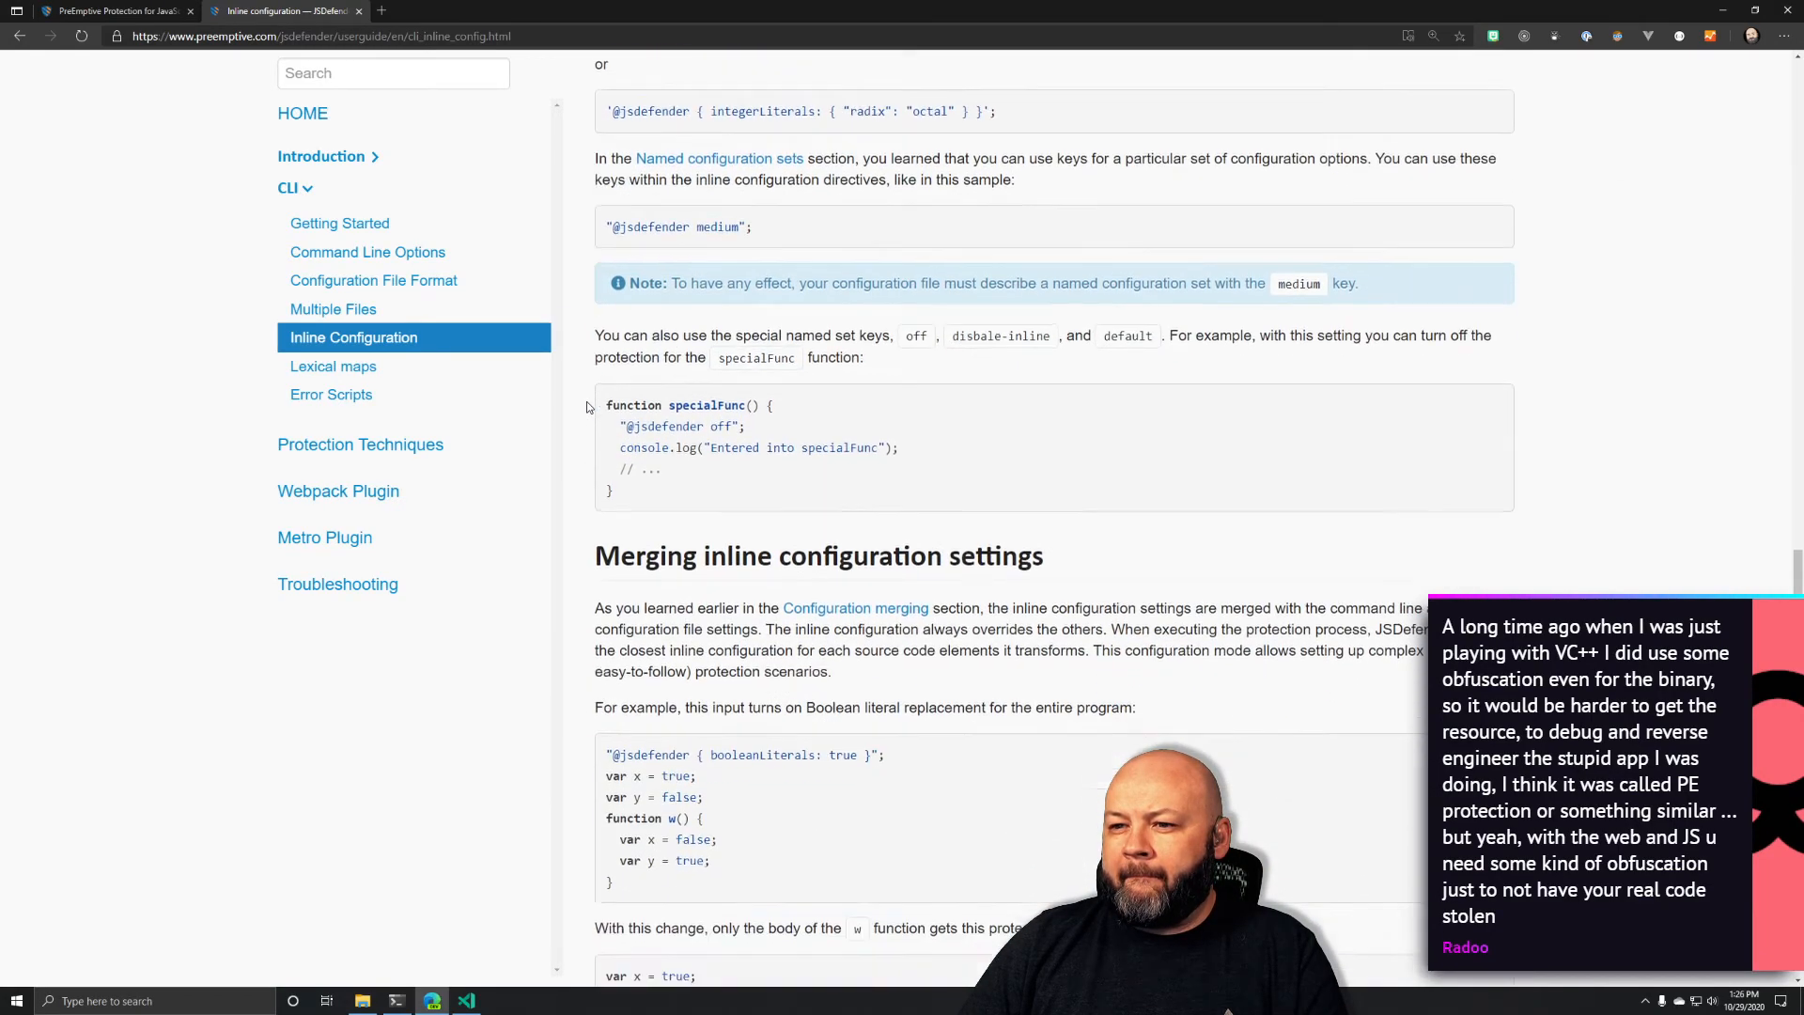
pyautogui.scroll(-3)
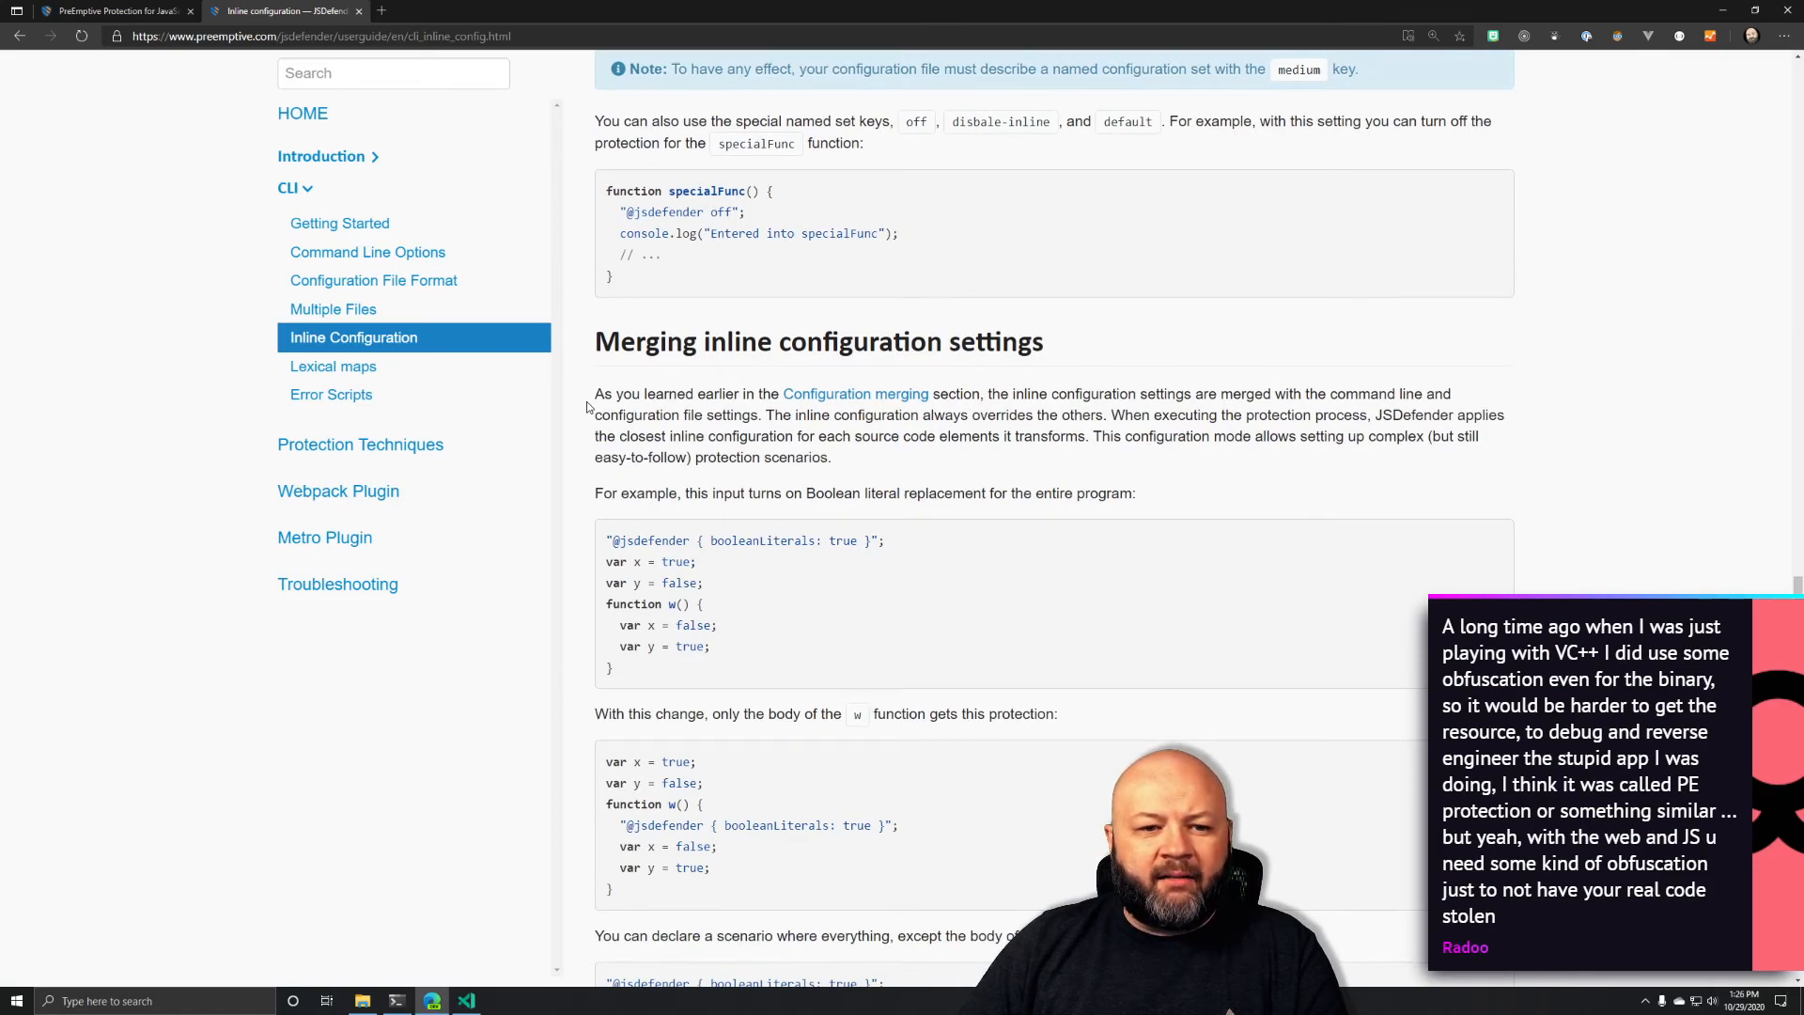
pyautogui.scroll(-3)
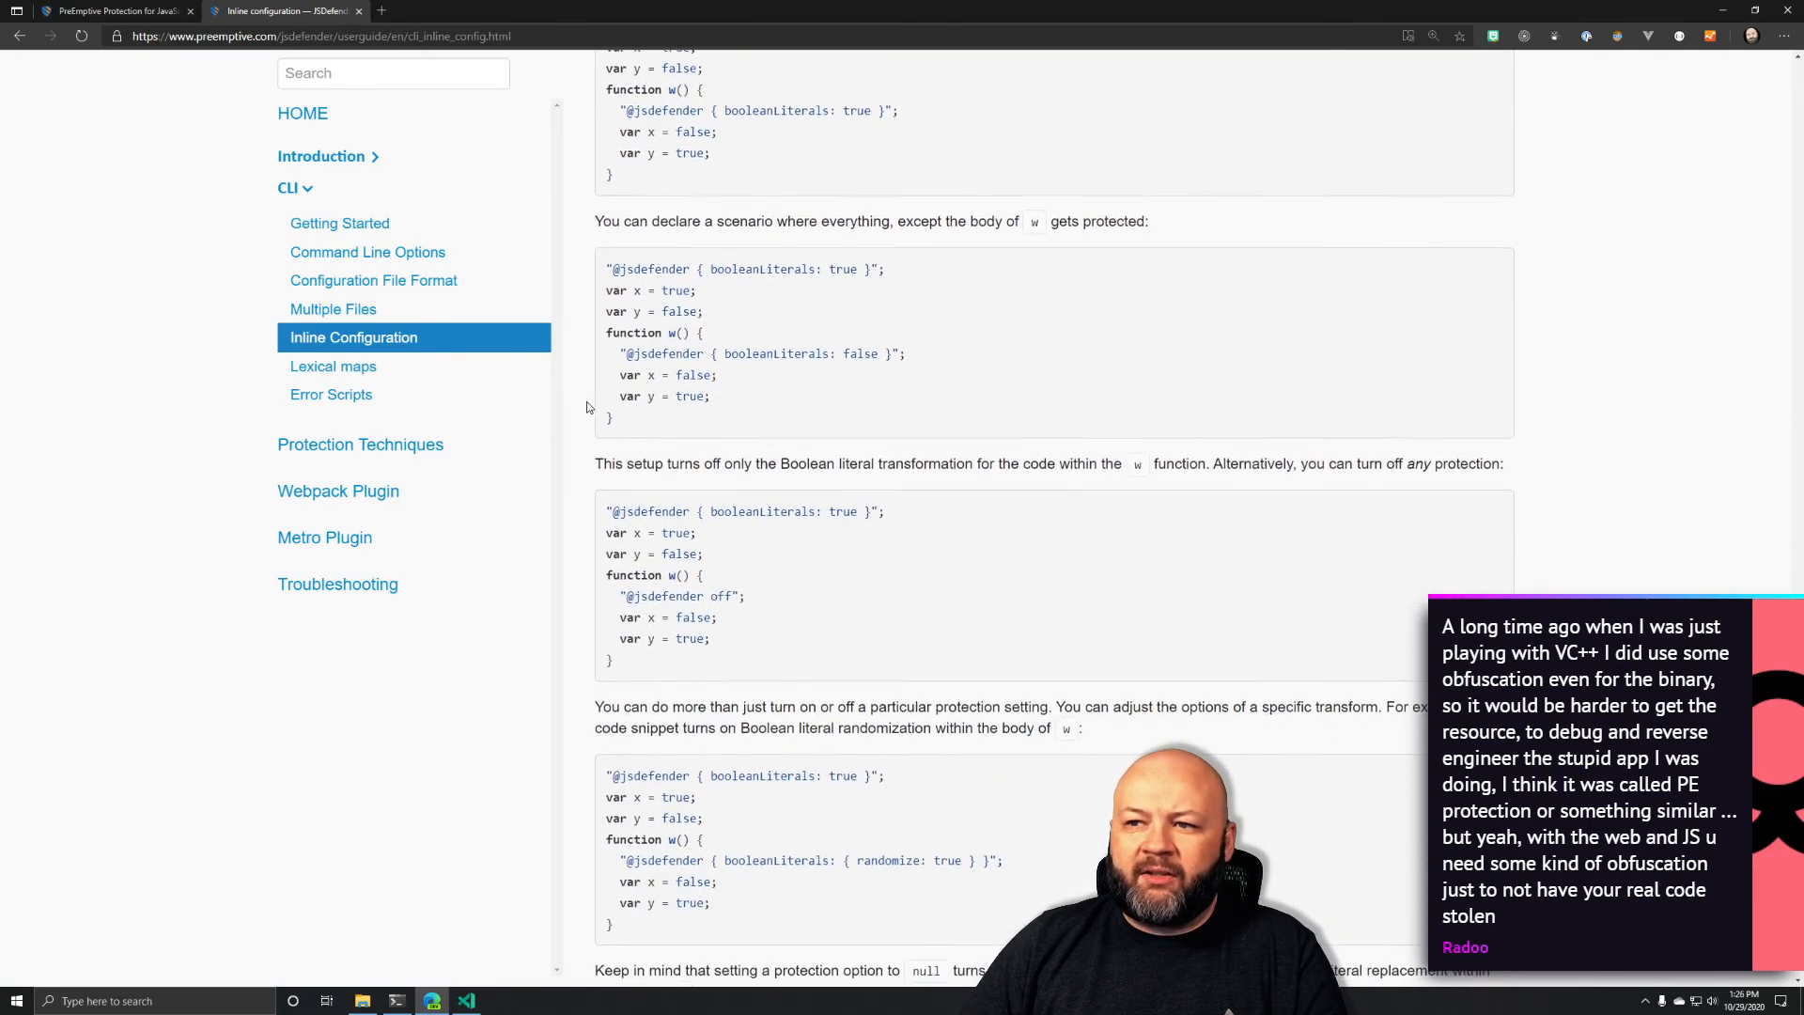
pyautogui.scroll(-3)
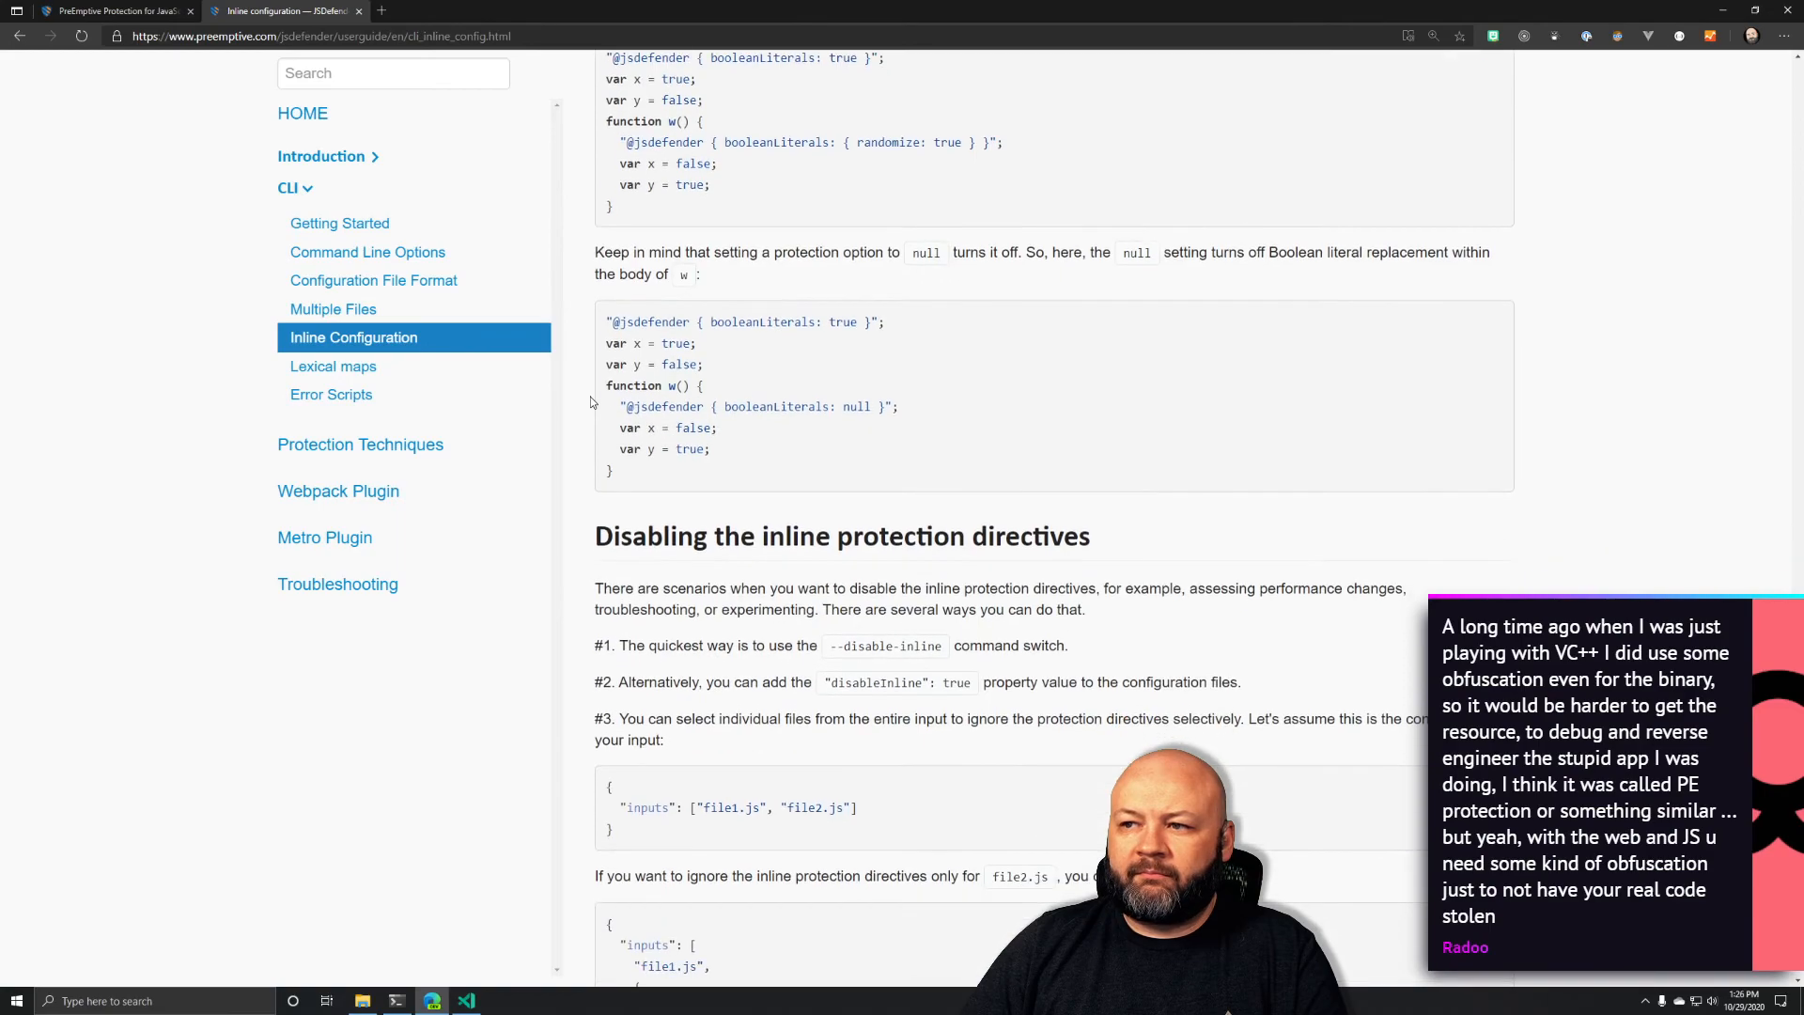
pyautogui.scroll(-3)
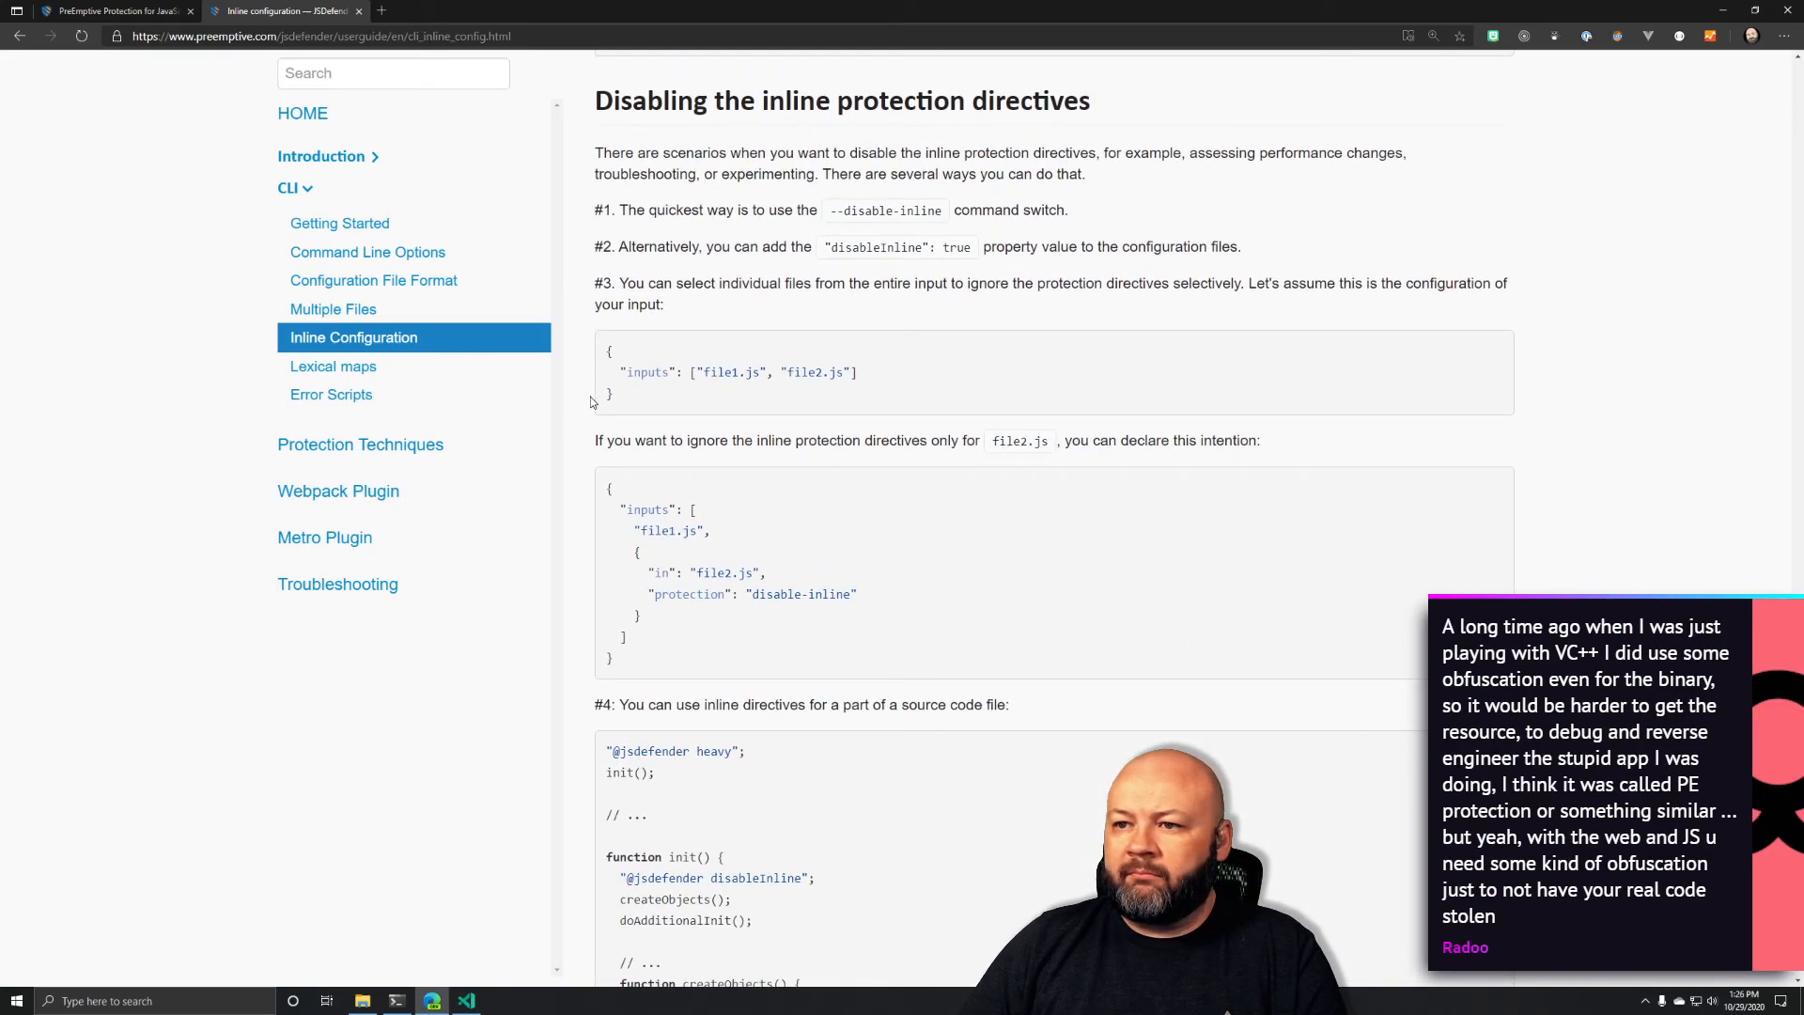
pyautogui.scroll(-3)
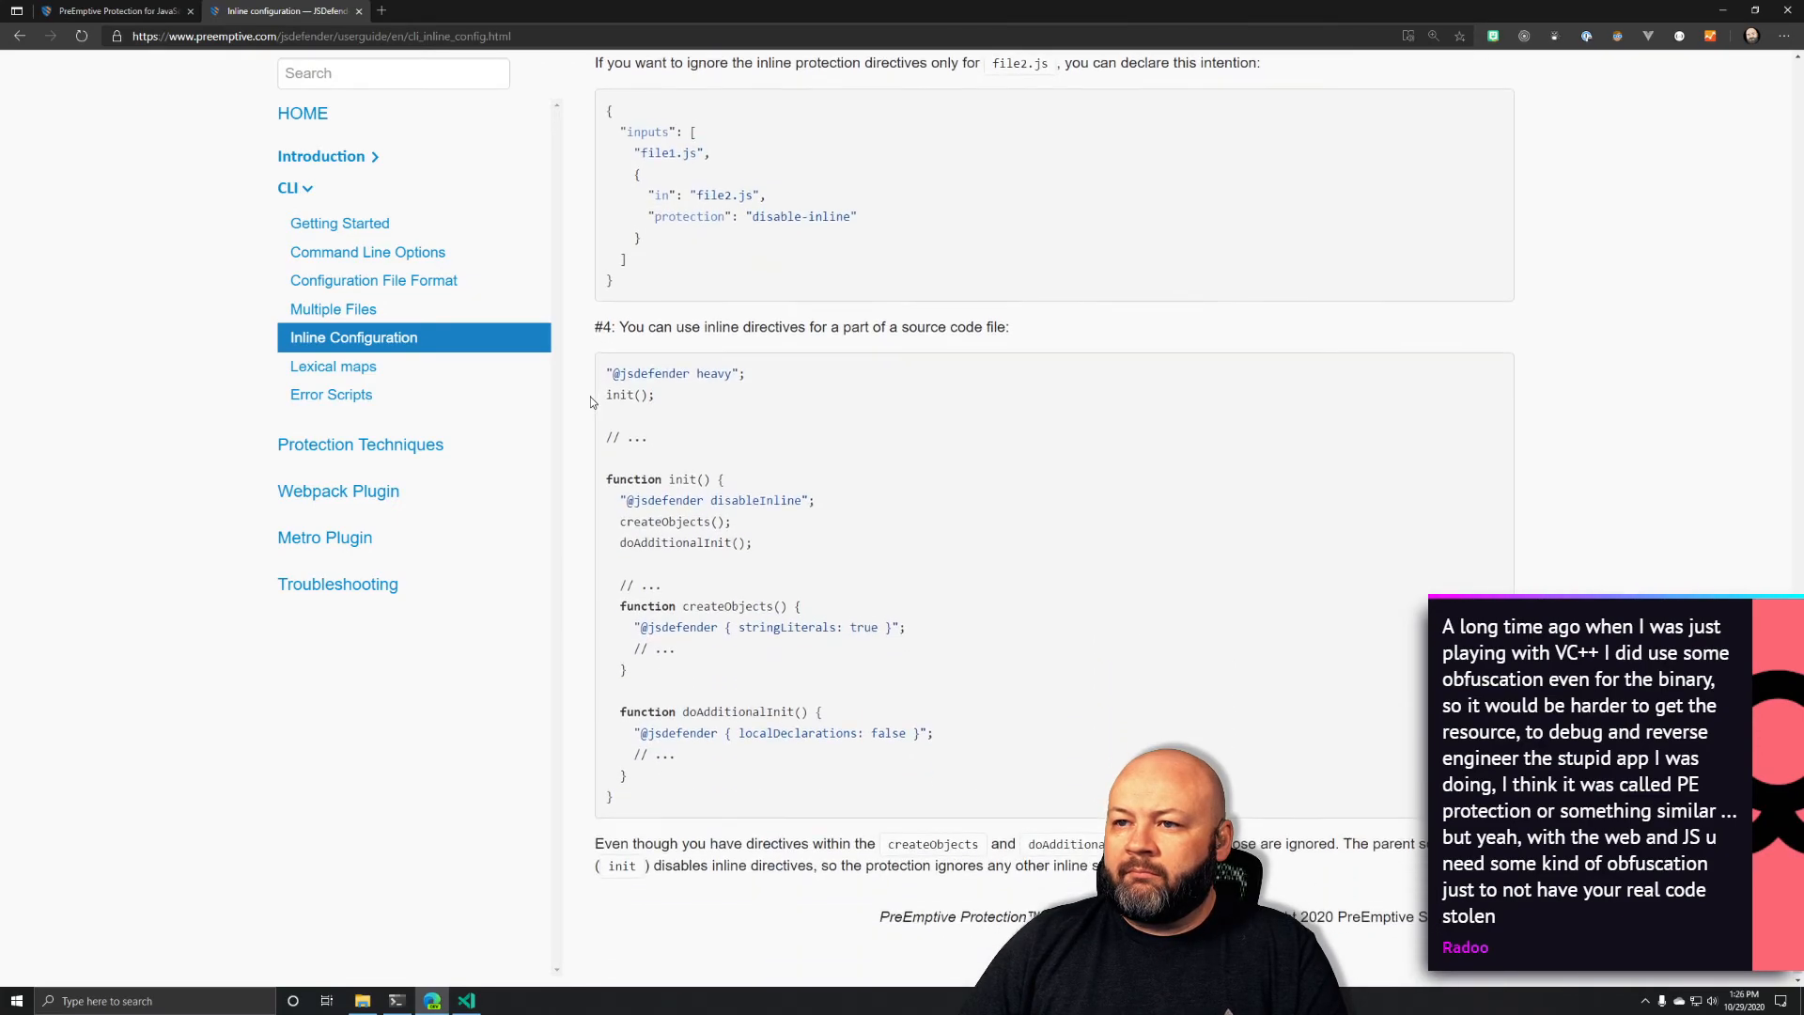
pyautogui.doubleClick(677, 365)
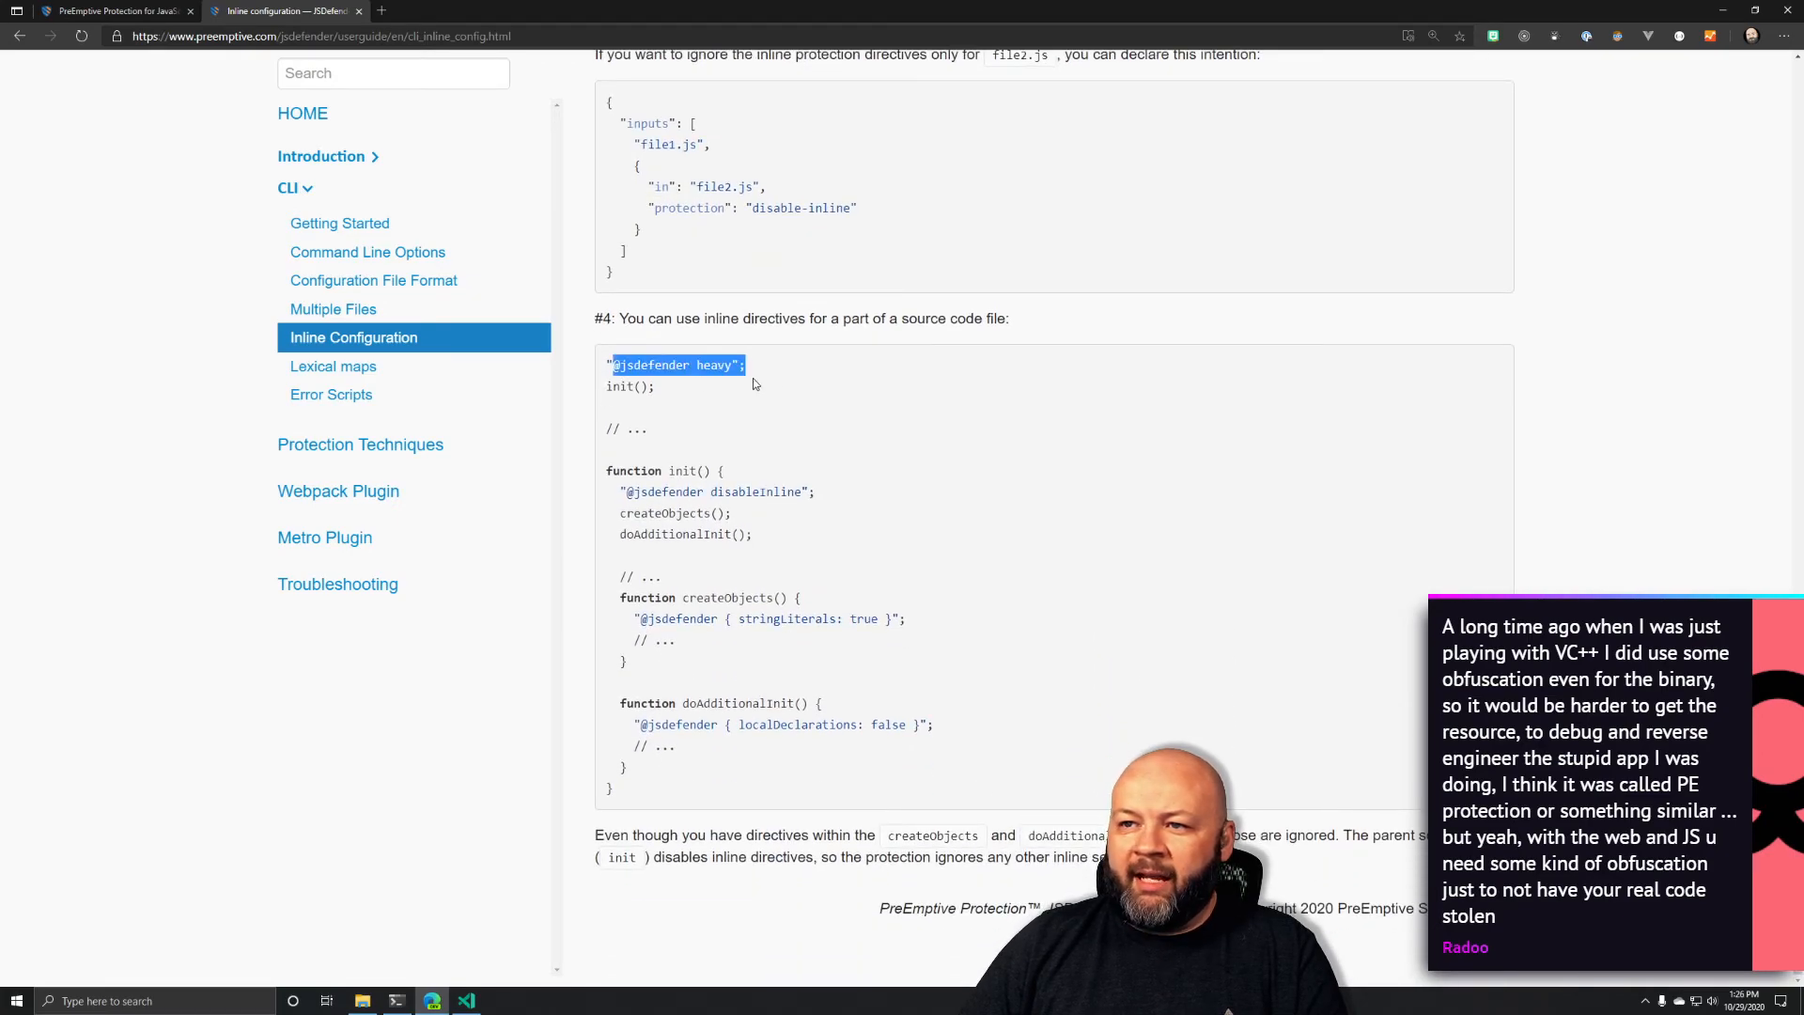
pyautogui.scroll(-3)
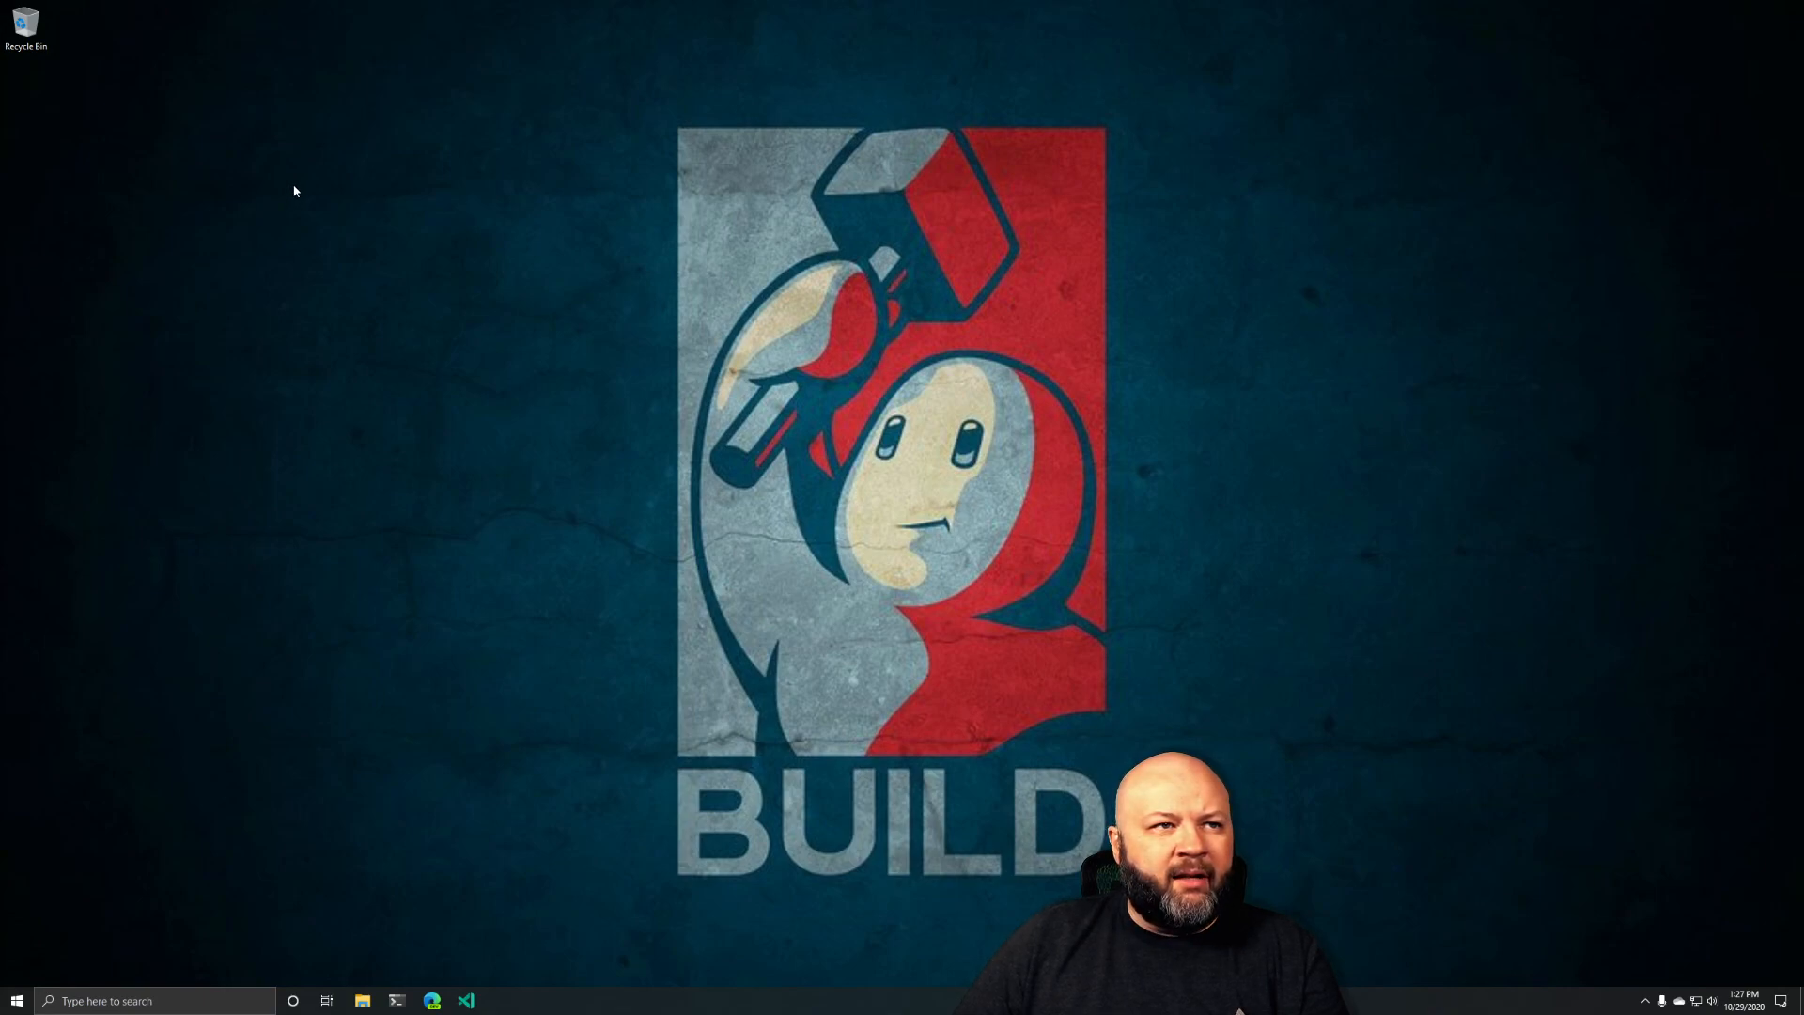
pyautogui.moveTo(294, 184)
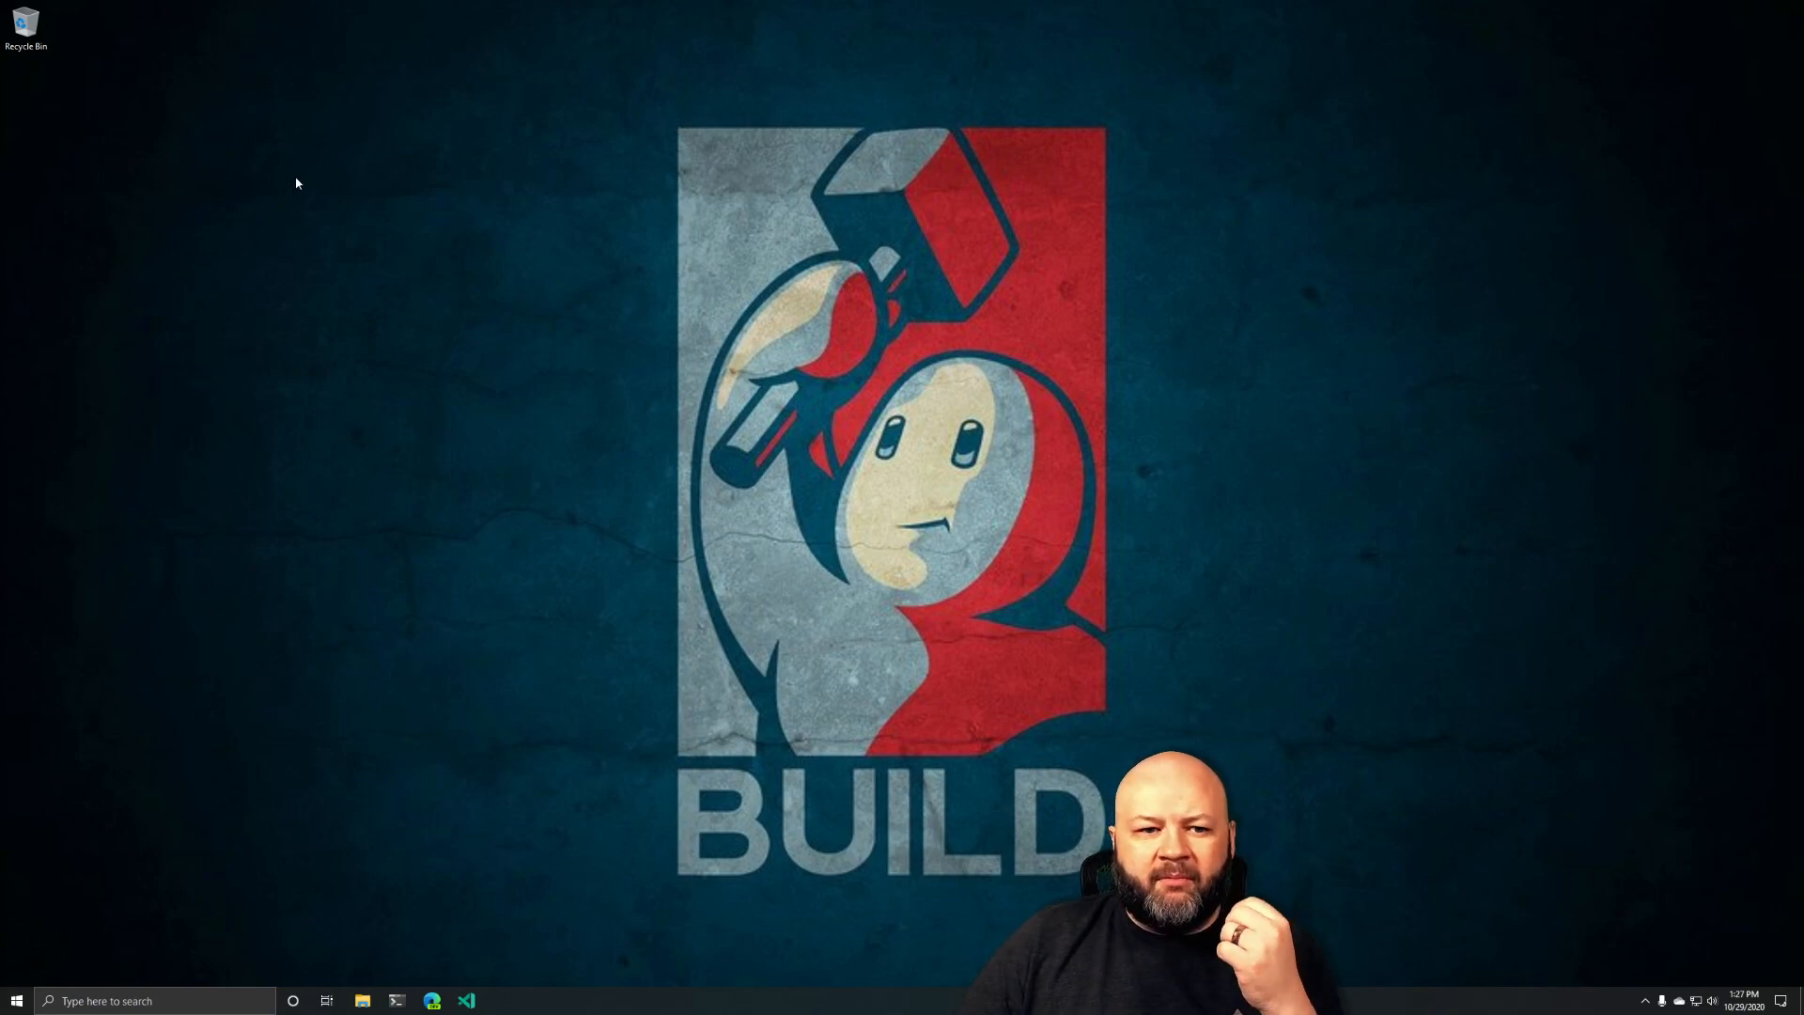
pyautogui.moveTo(432, 821)
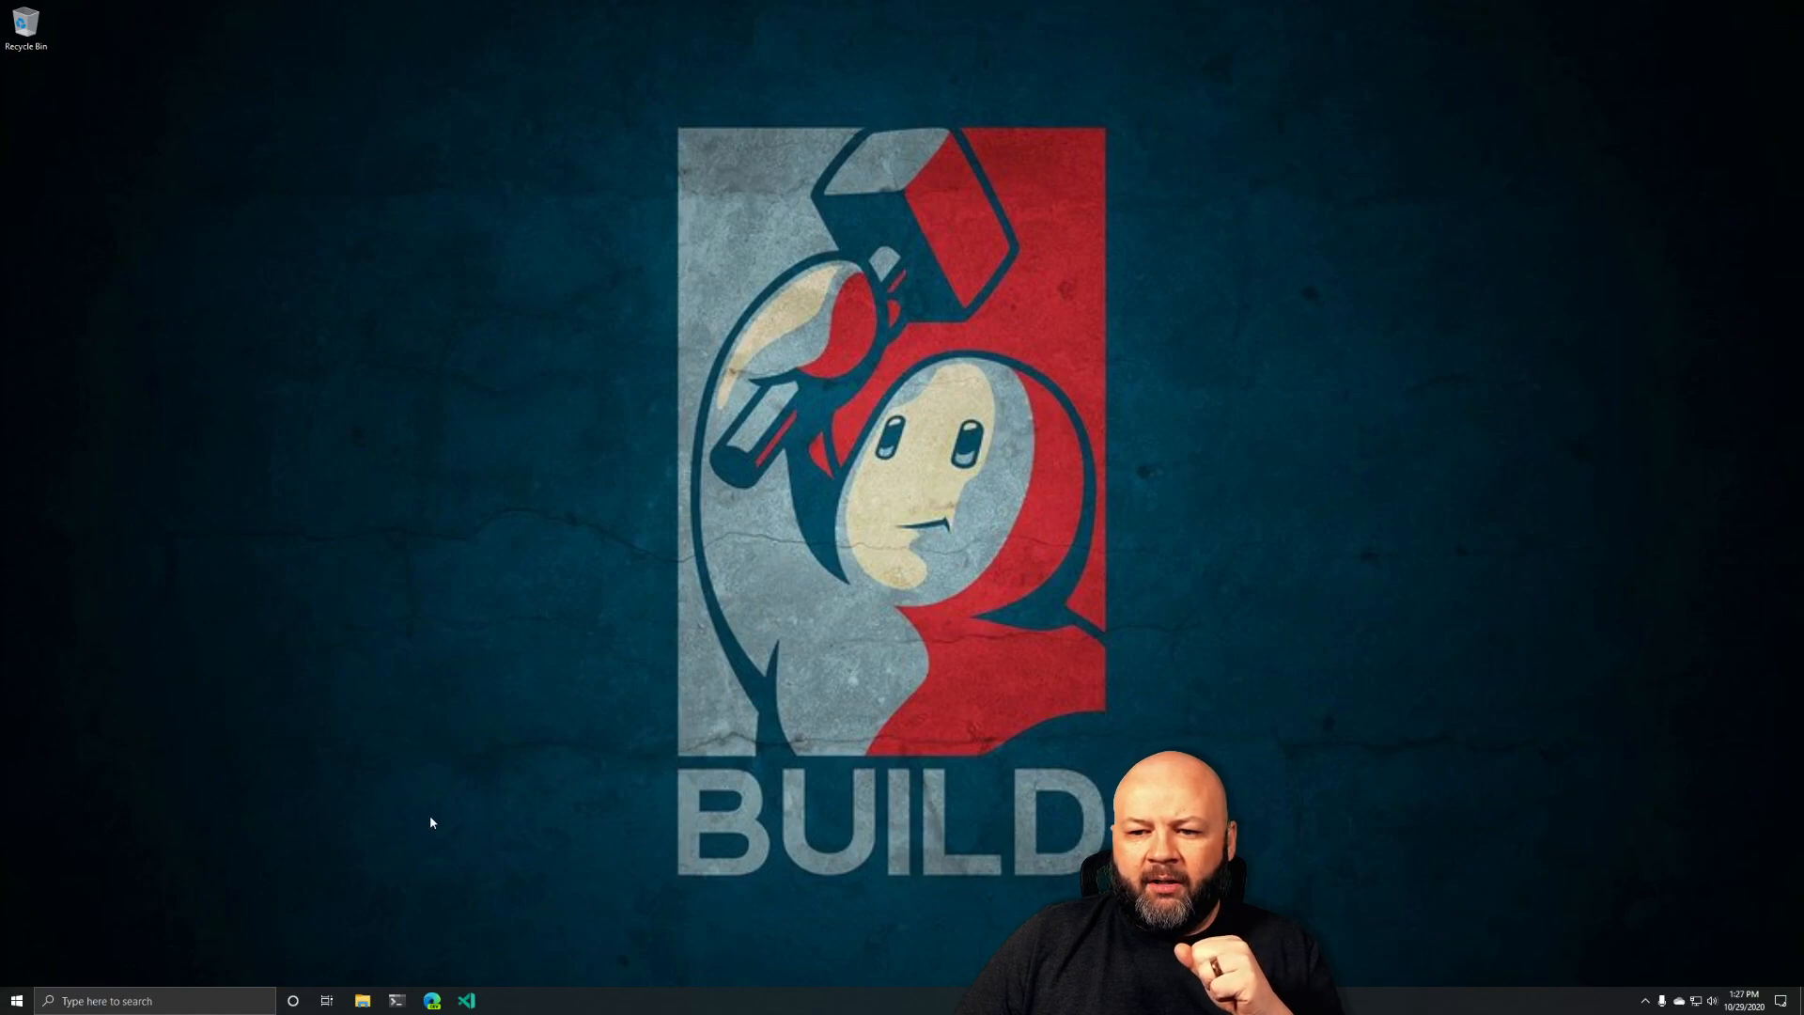